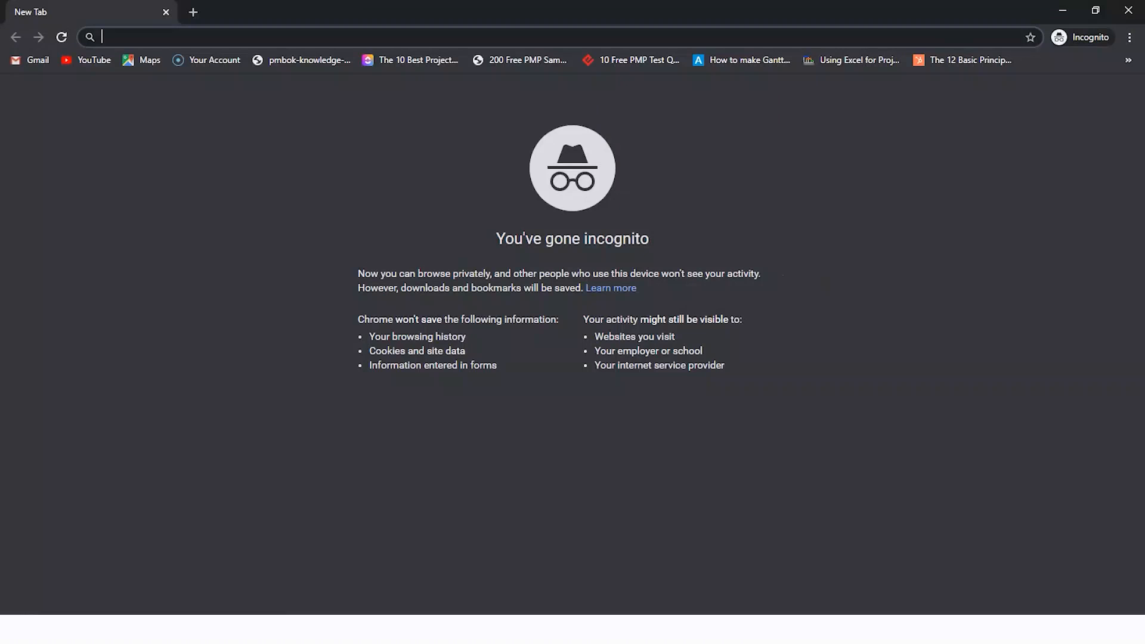
Load the Trello website from the address bar and go to its Sign Up page
text(trello)
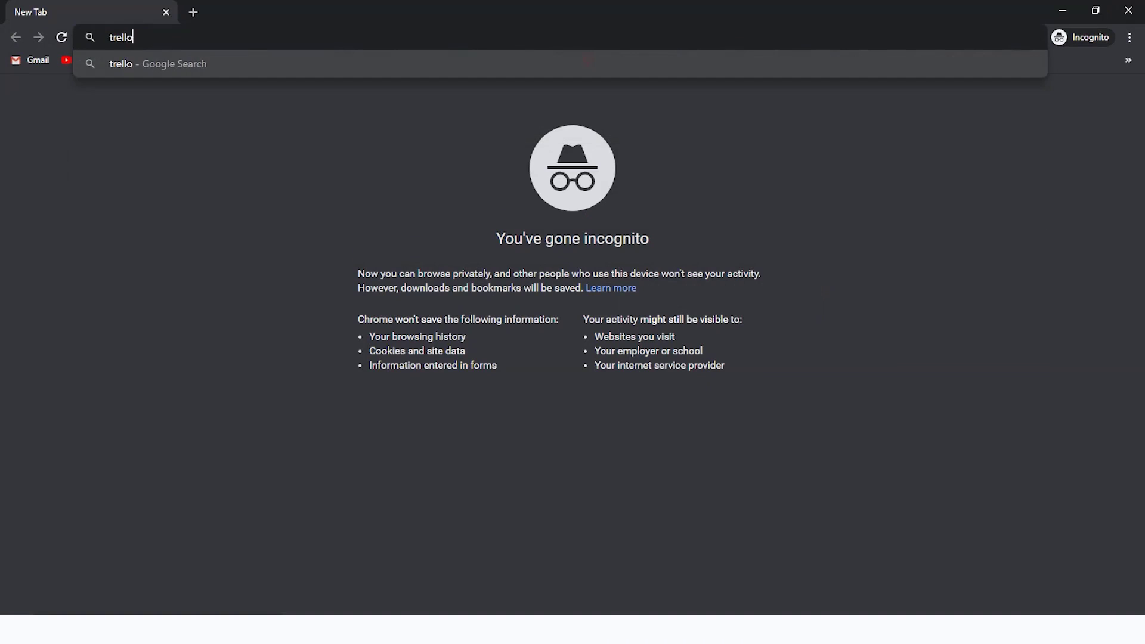
key(Enter)
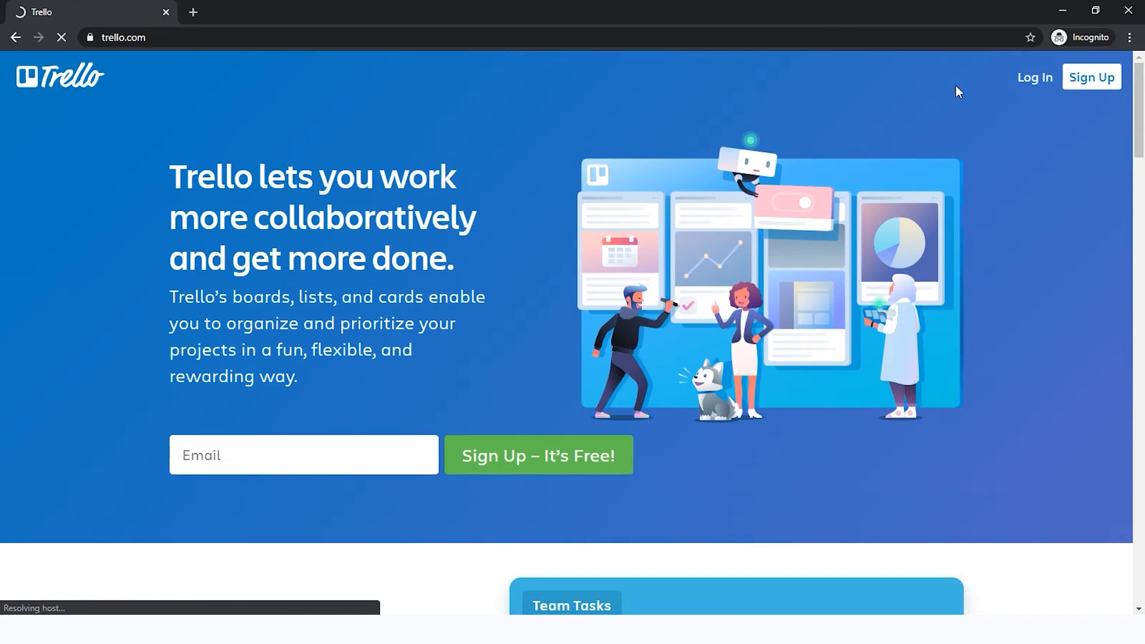
mouse_move(1068, 106)
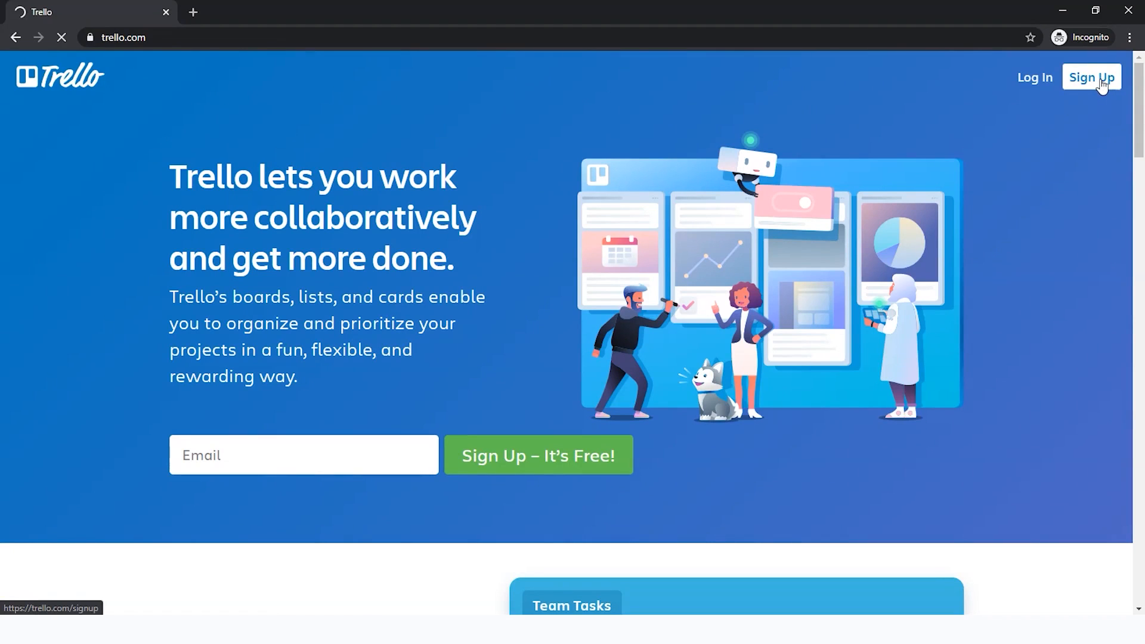
click(1092, 76)
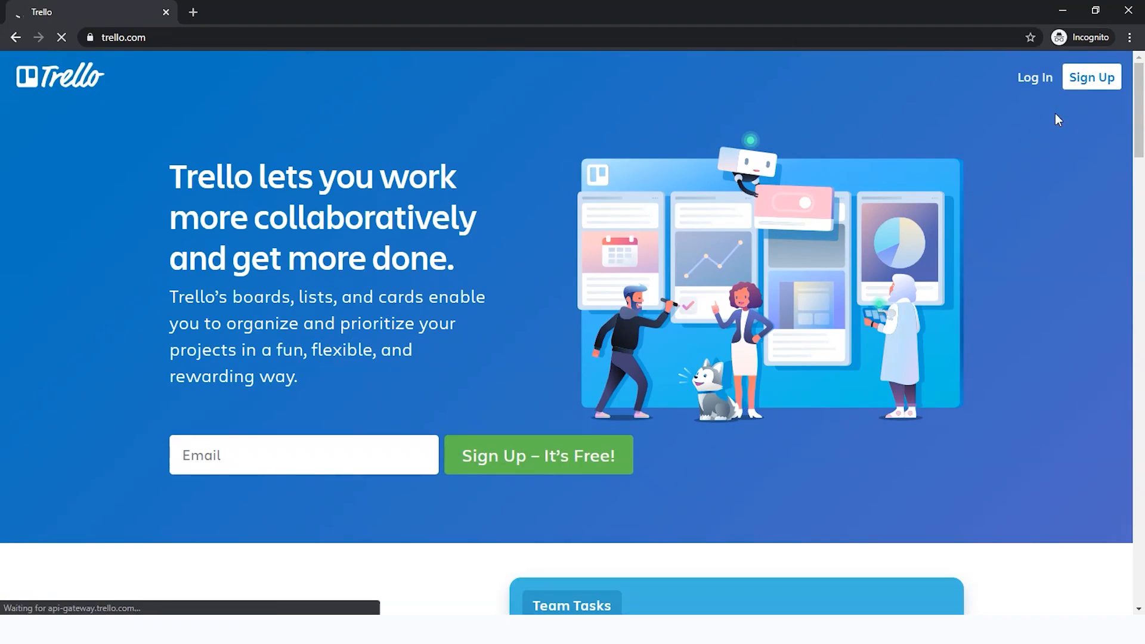
click(1091, 76)
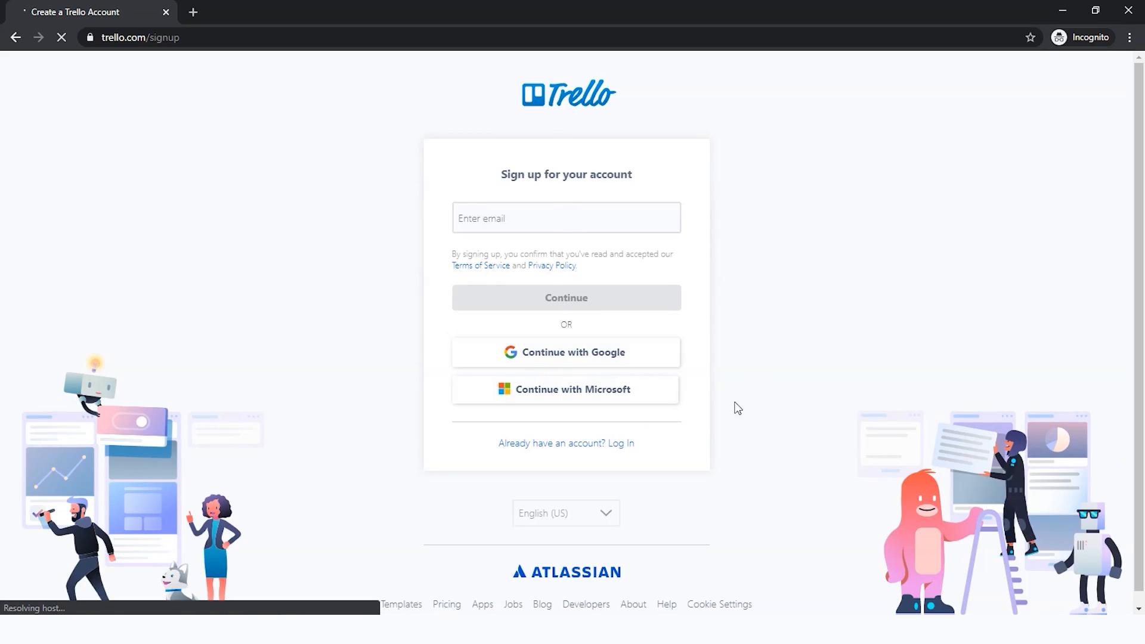
Log in to the existing Trello account via Atlassian with email and password, reaching the Boards page
click(614, 444)
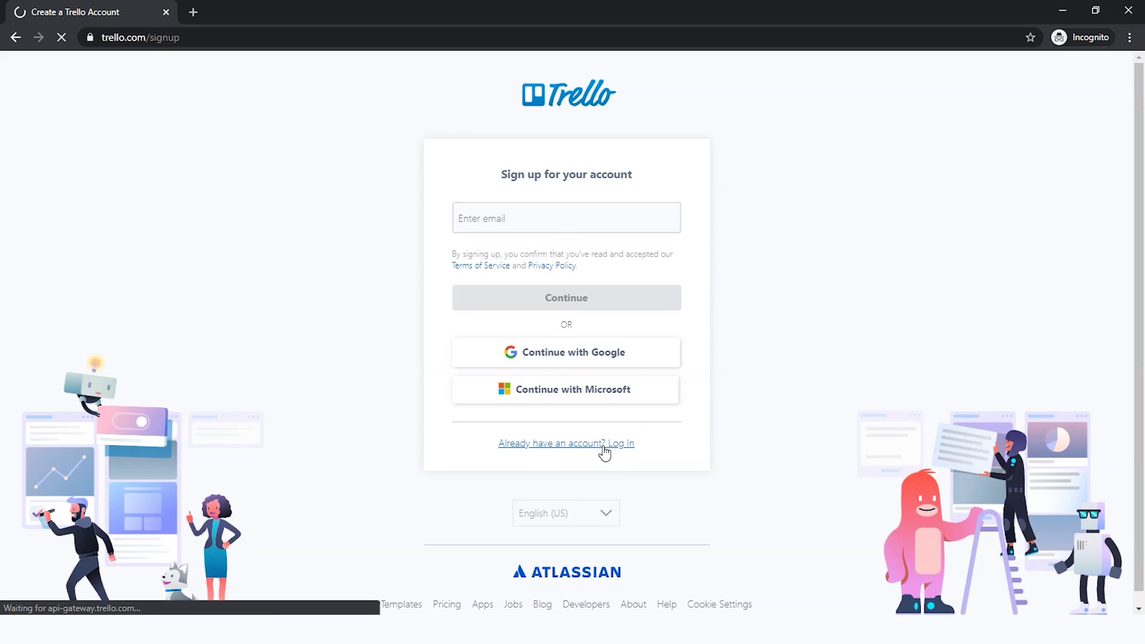
click(621, 443)
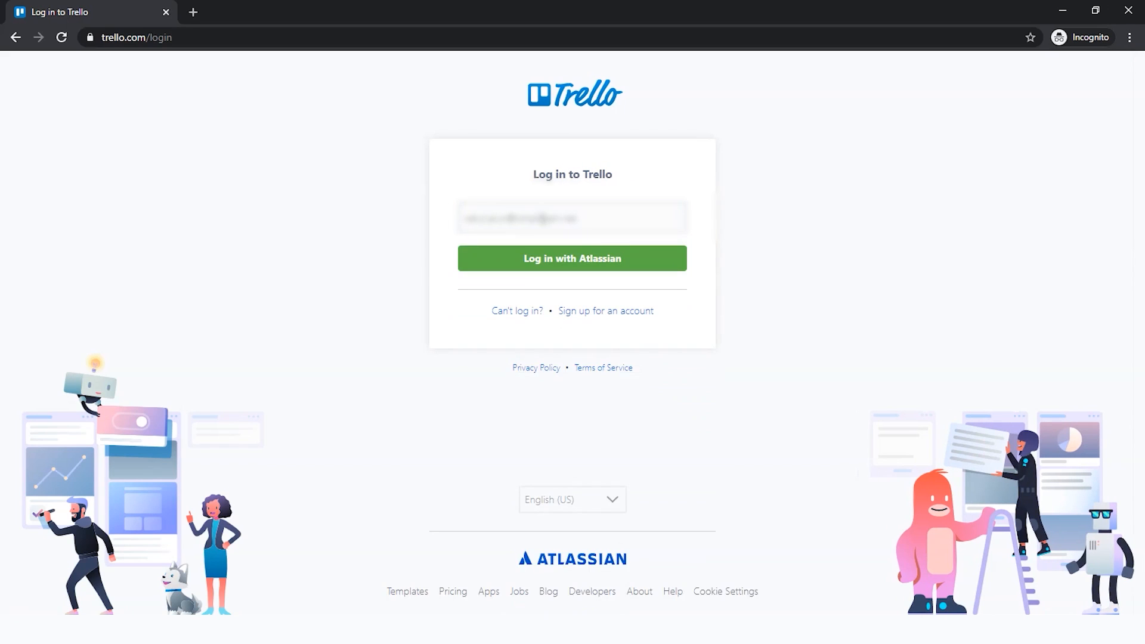
click(573, 258)
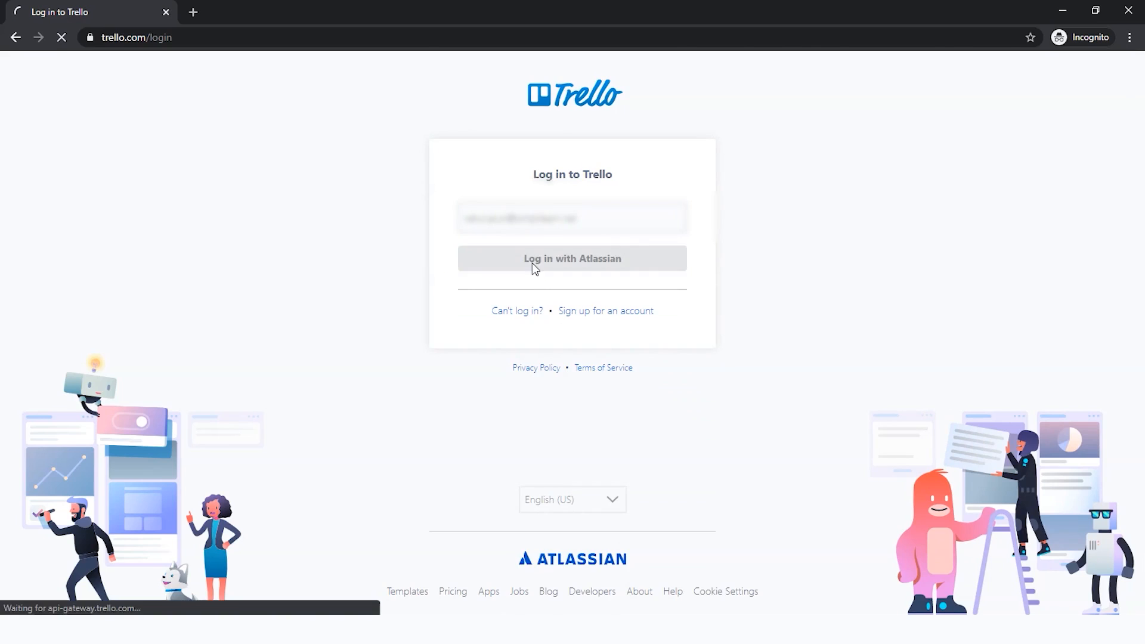
click(573, 257)
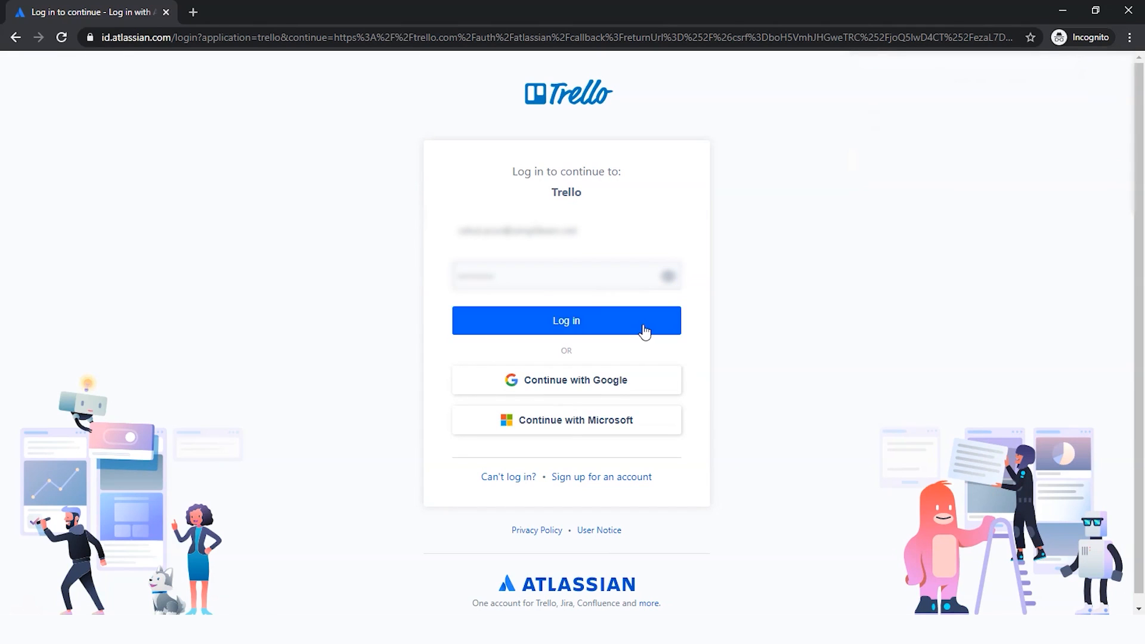
click(566, 321)
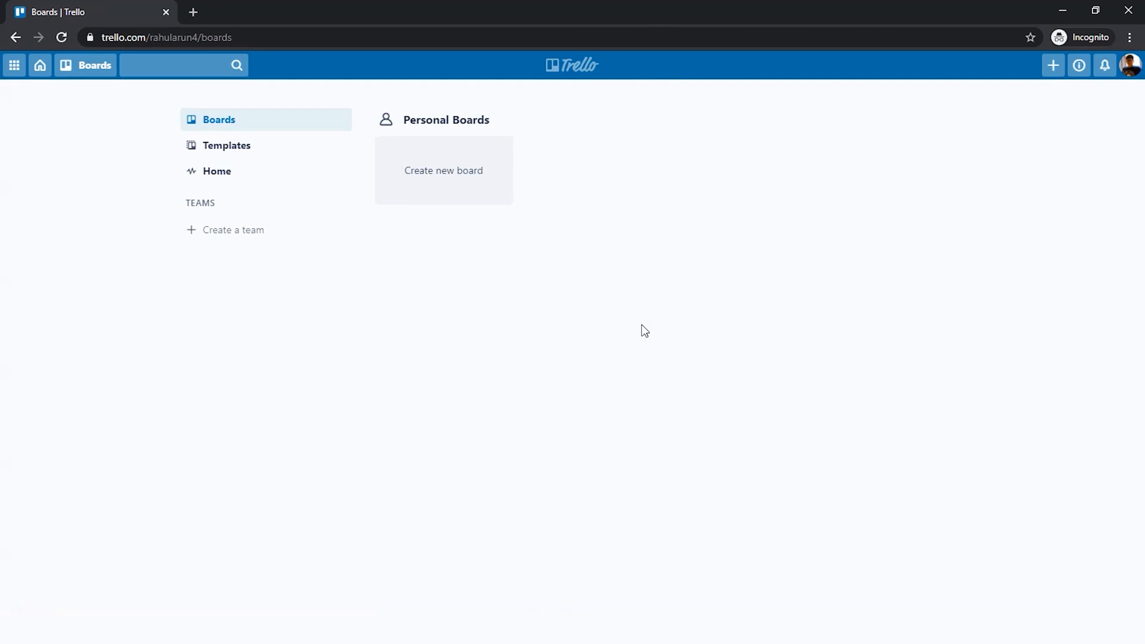
mouse_move(13, 66)
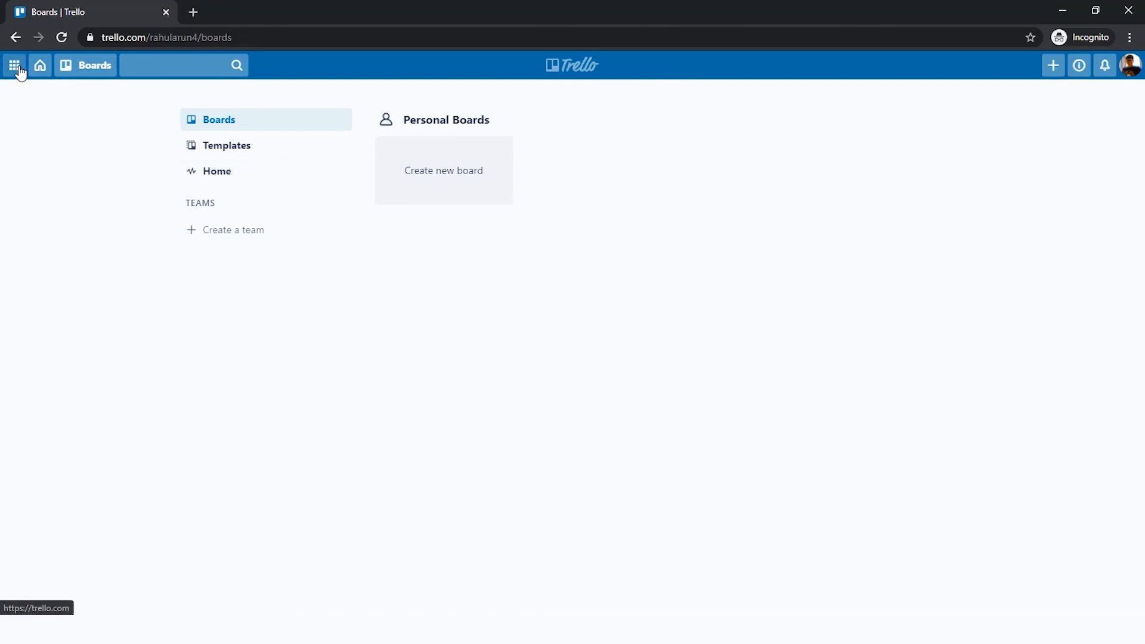
mouse_move(410, 156)
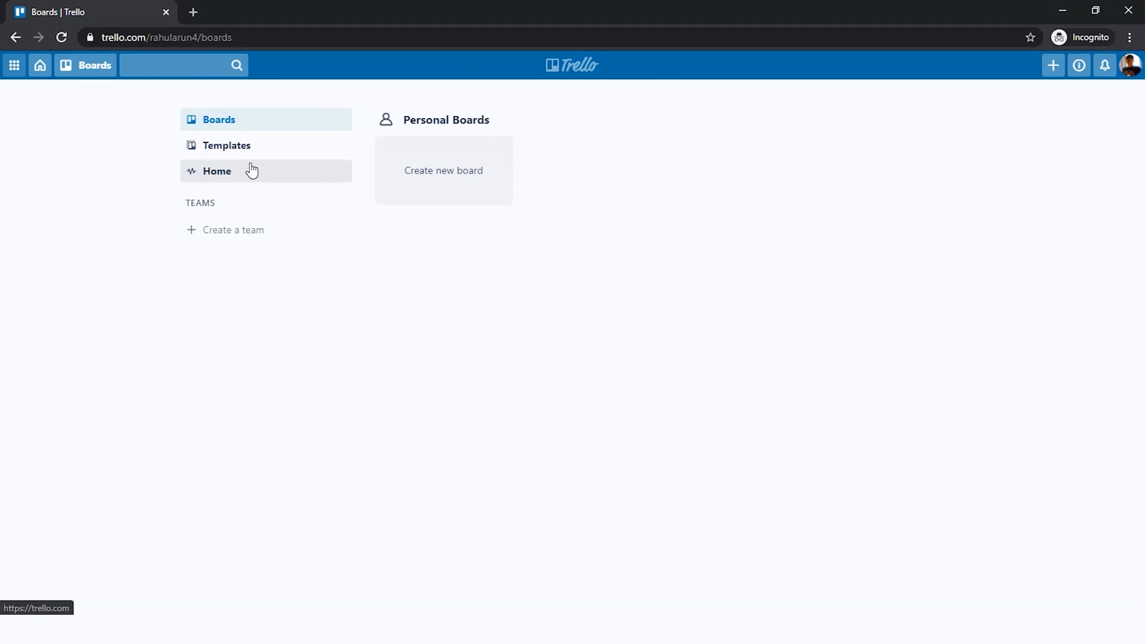
mouse_move(321, 165)
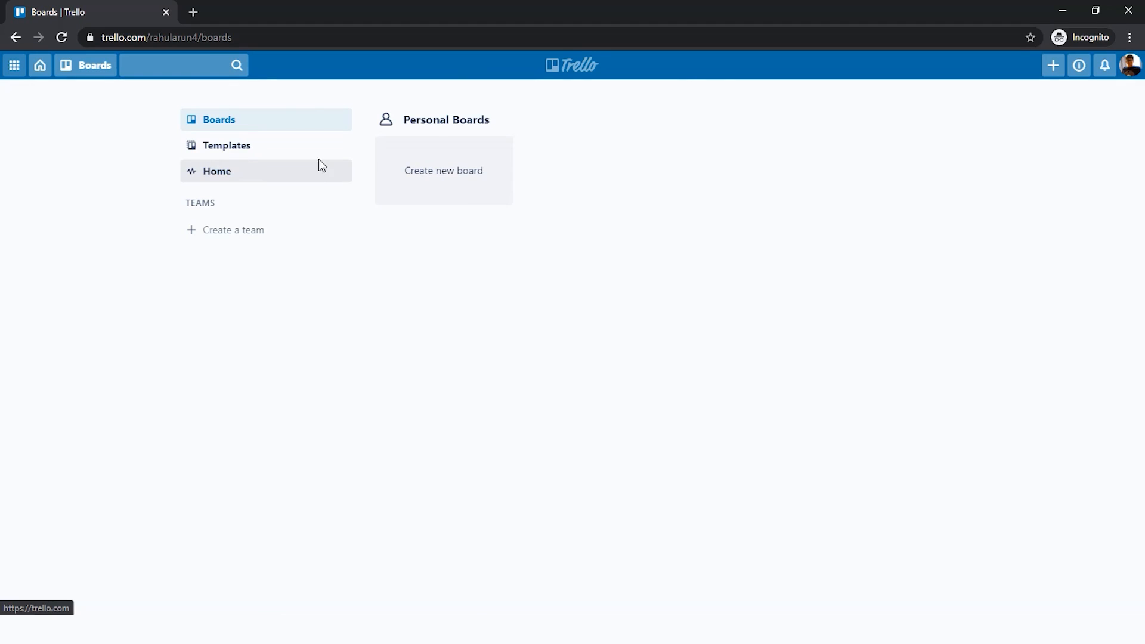
mouse_move(460, 254)
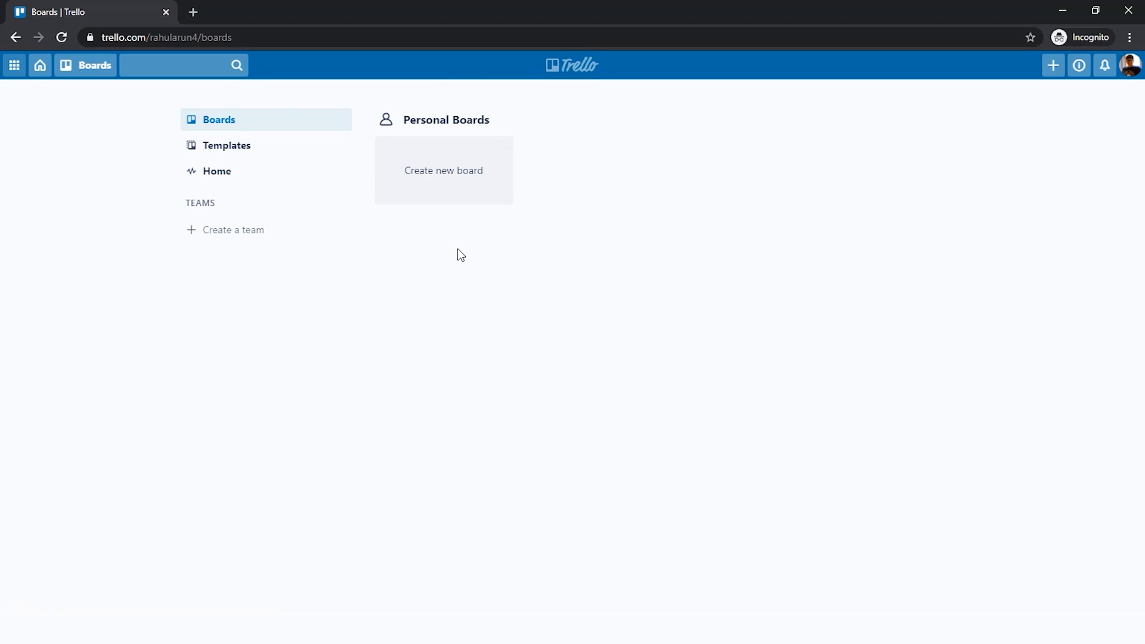
mouse_move(410, 254)
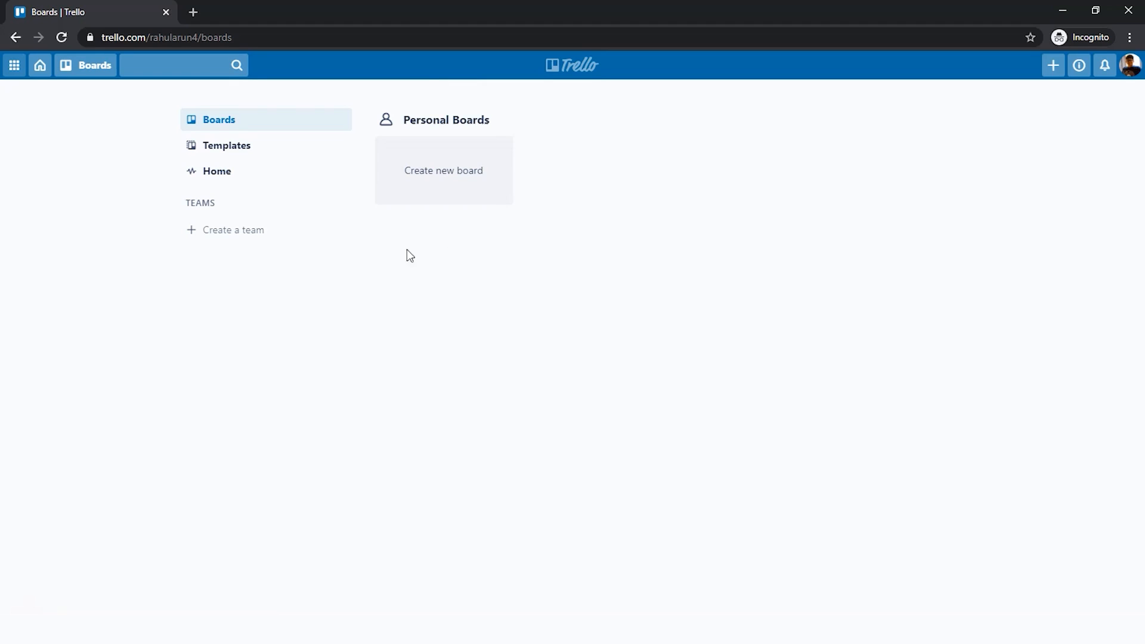
Create team 'Company Co' of type Engineering-IT, described as providing IT solutions, and continue to invites
click(233, 230)
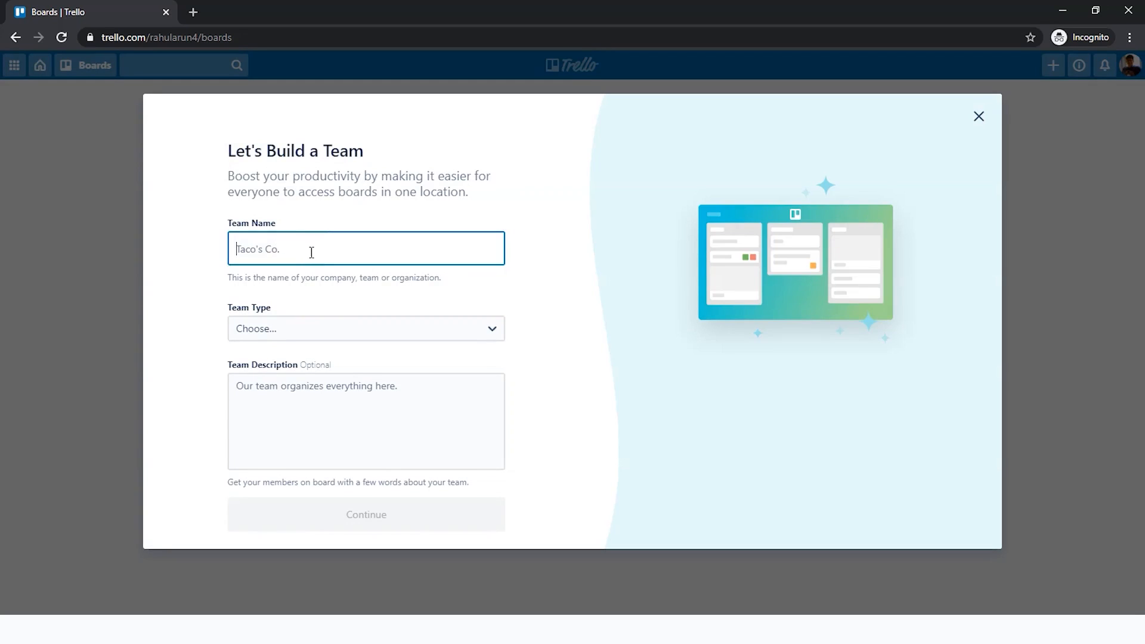
text(Company)
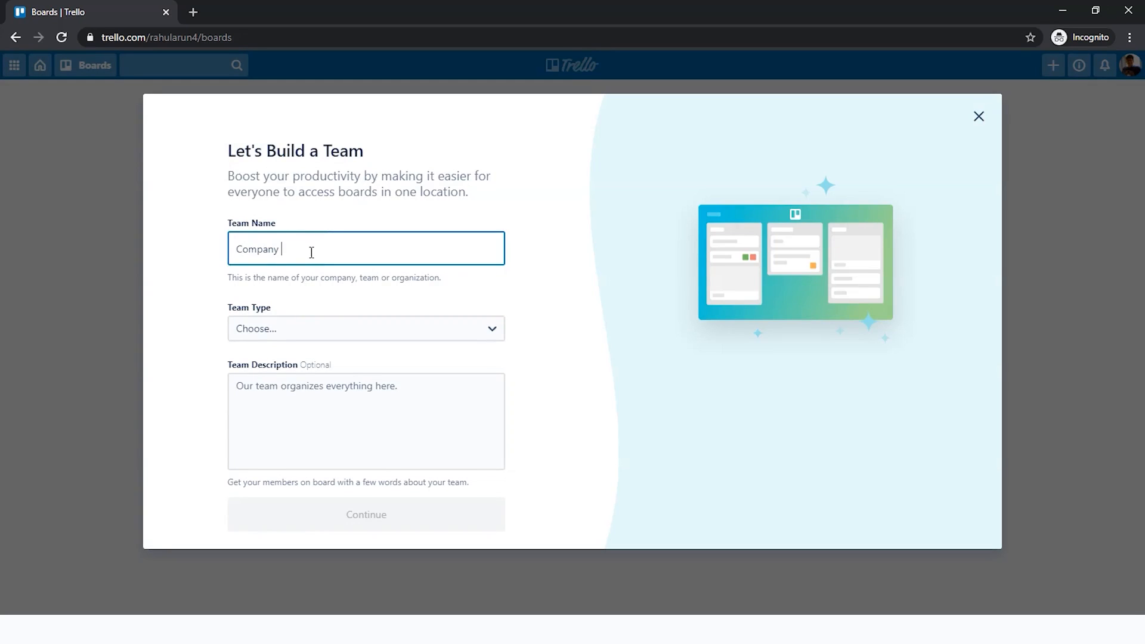
click(365, 329)
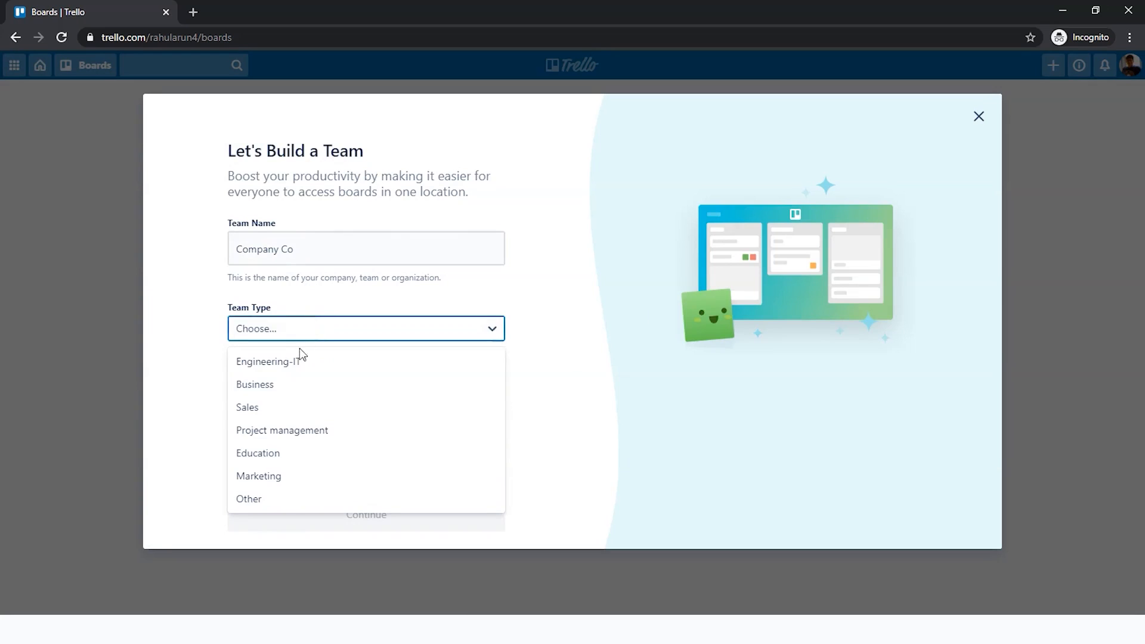
click(267, 362)
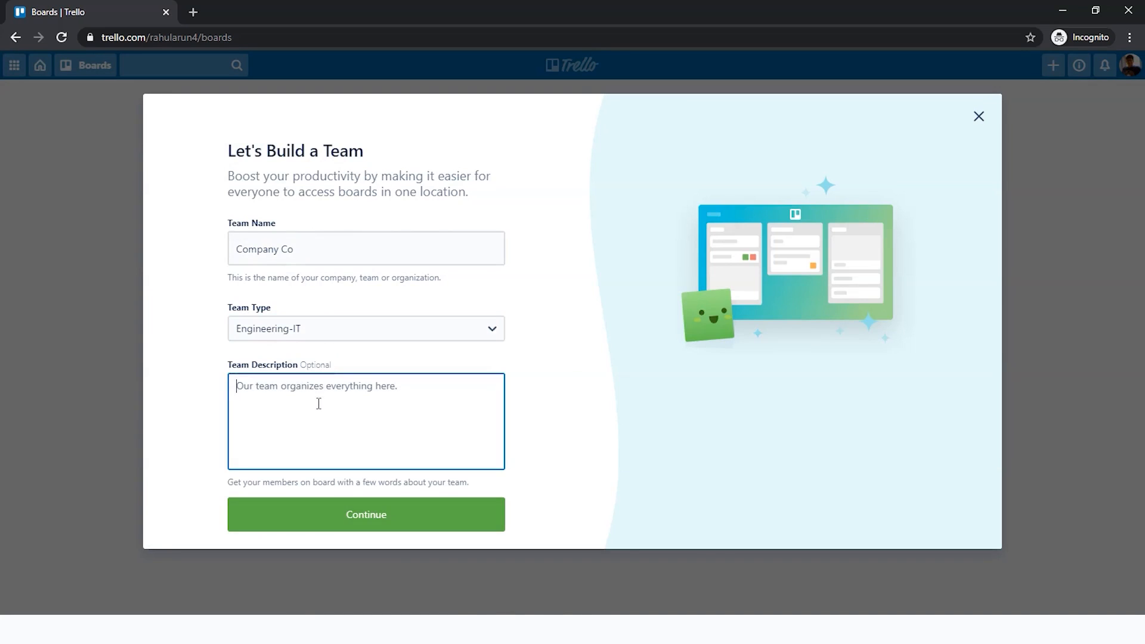
text(We provide IT)
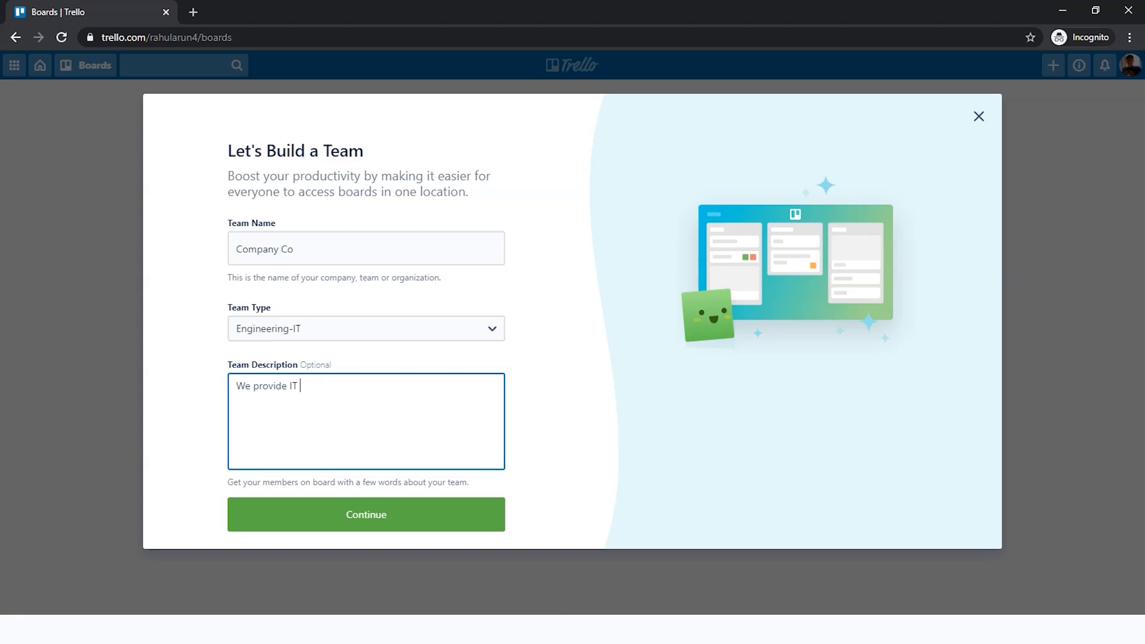
text(solutions)
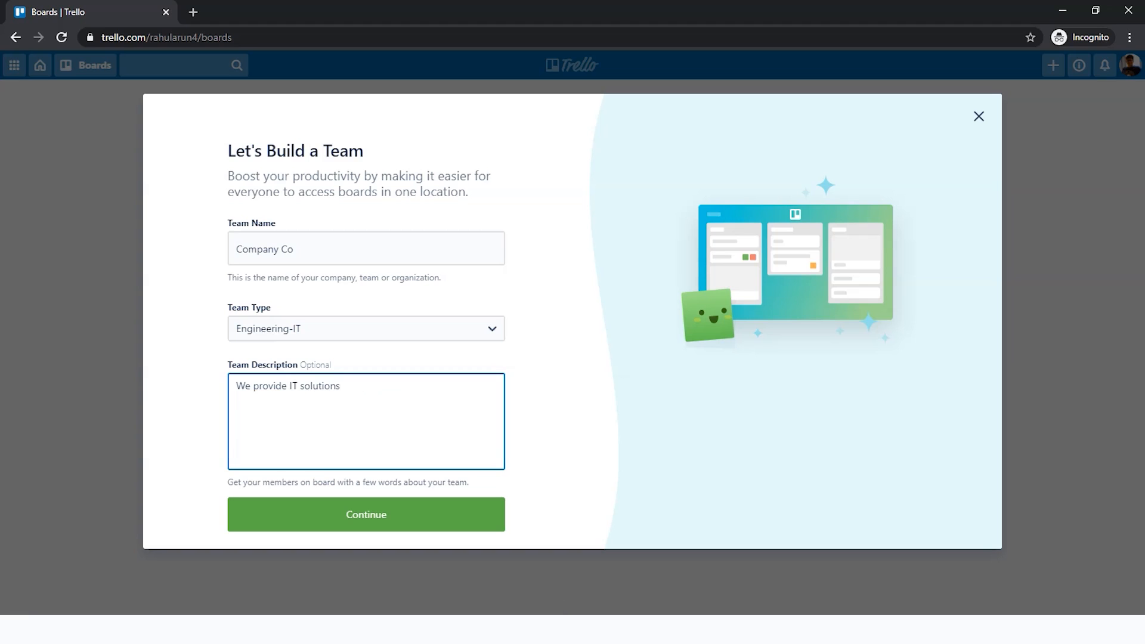
click(366, 514)
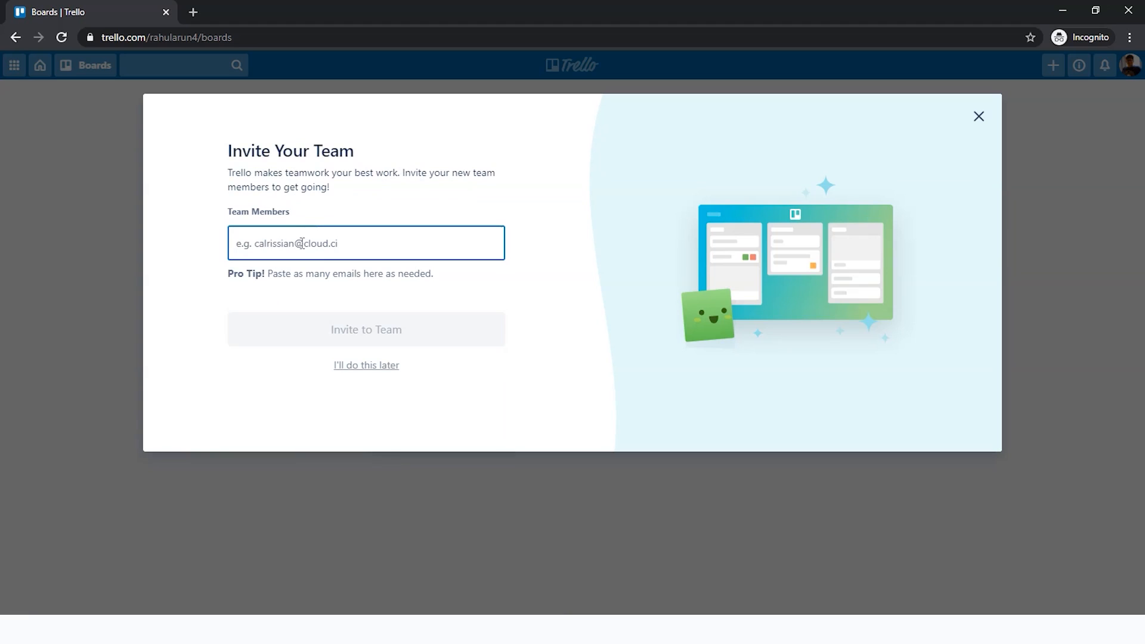
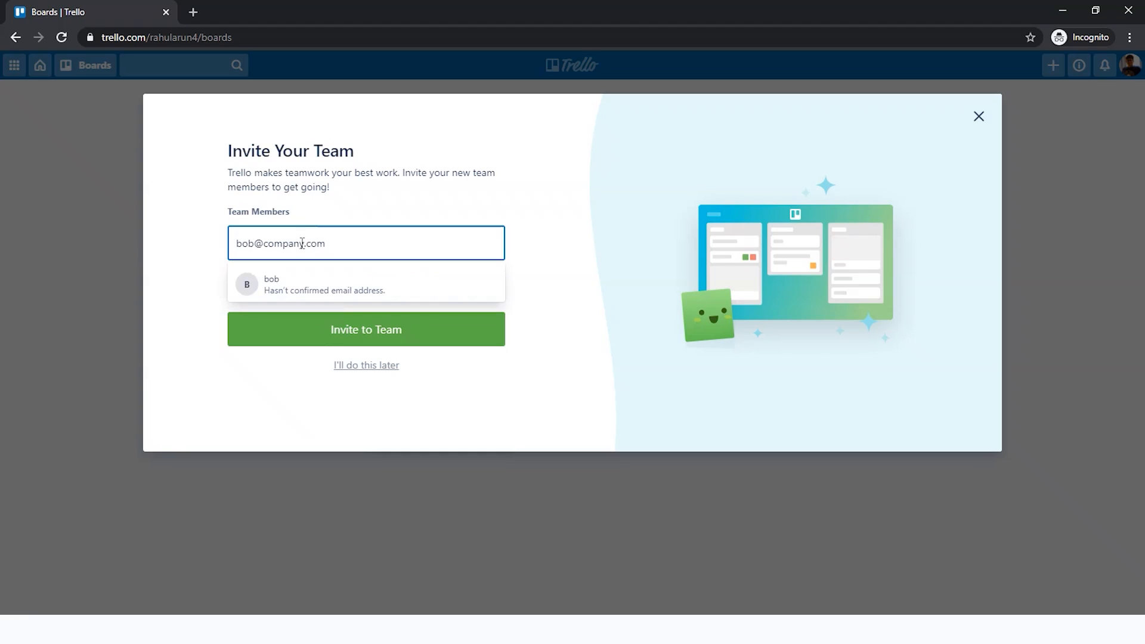
Add bob and bill company email addresses to the team invite list
click(272, 282)
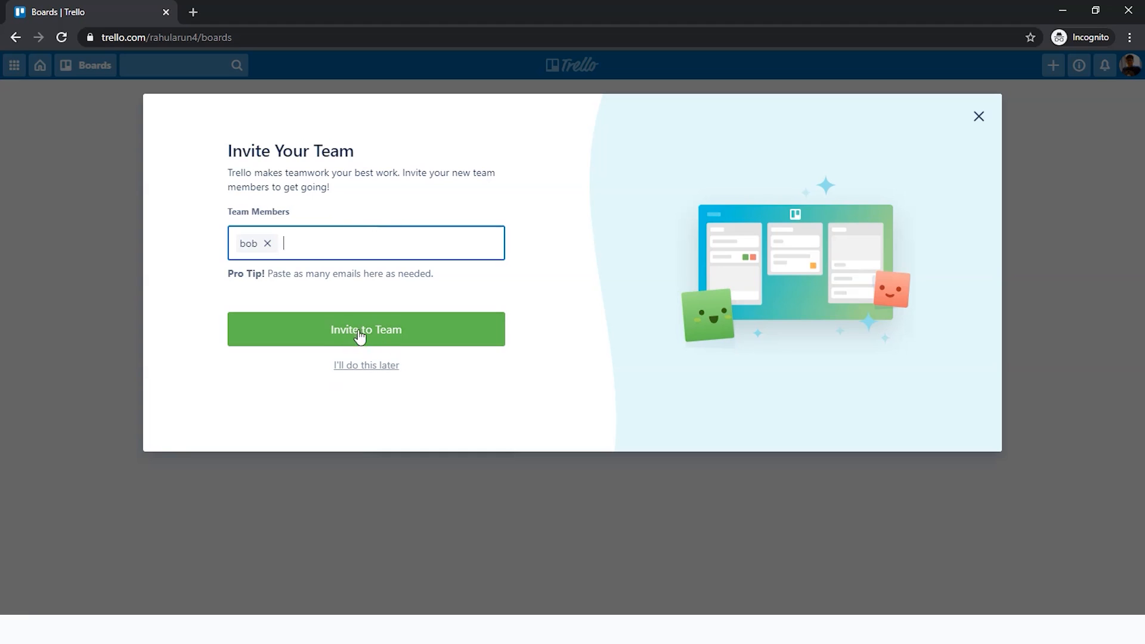
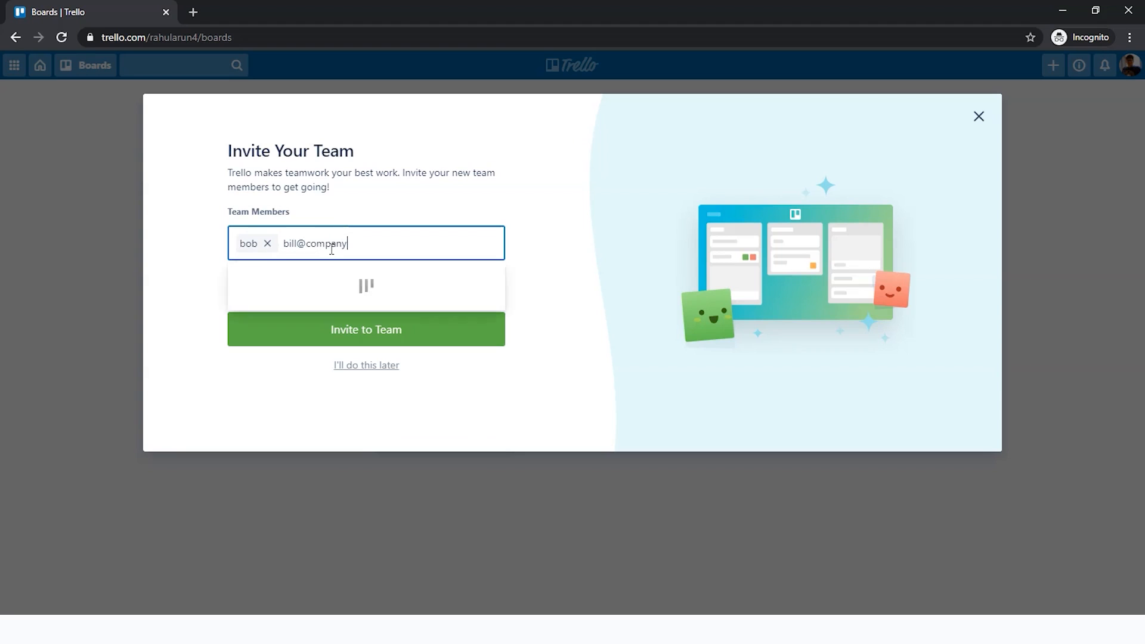
key(Enter)
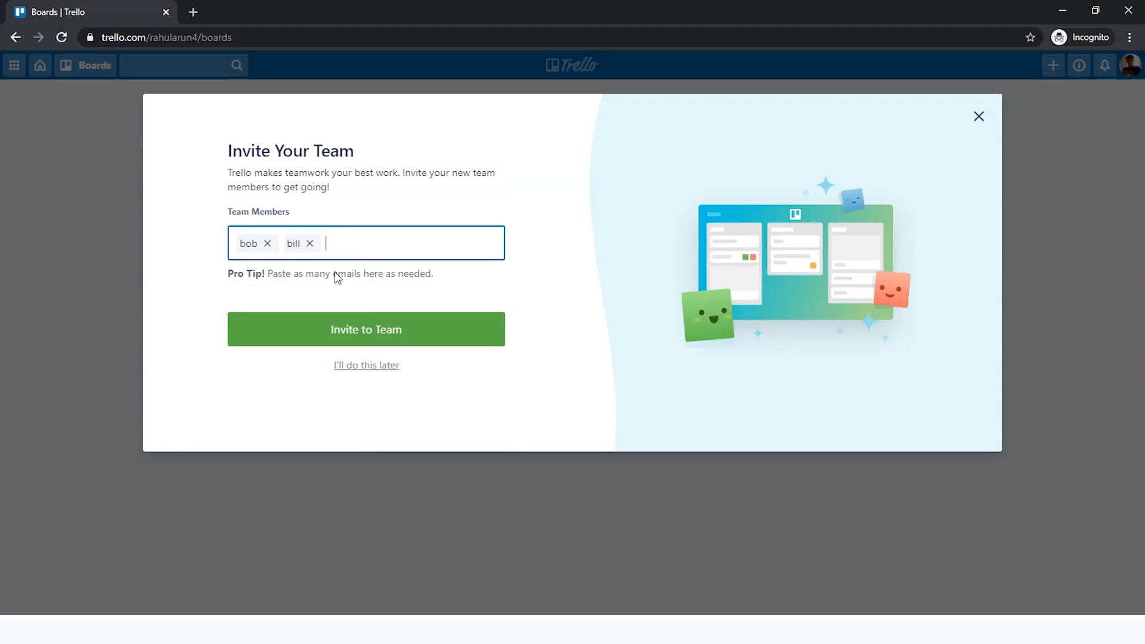
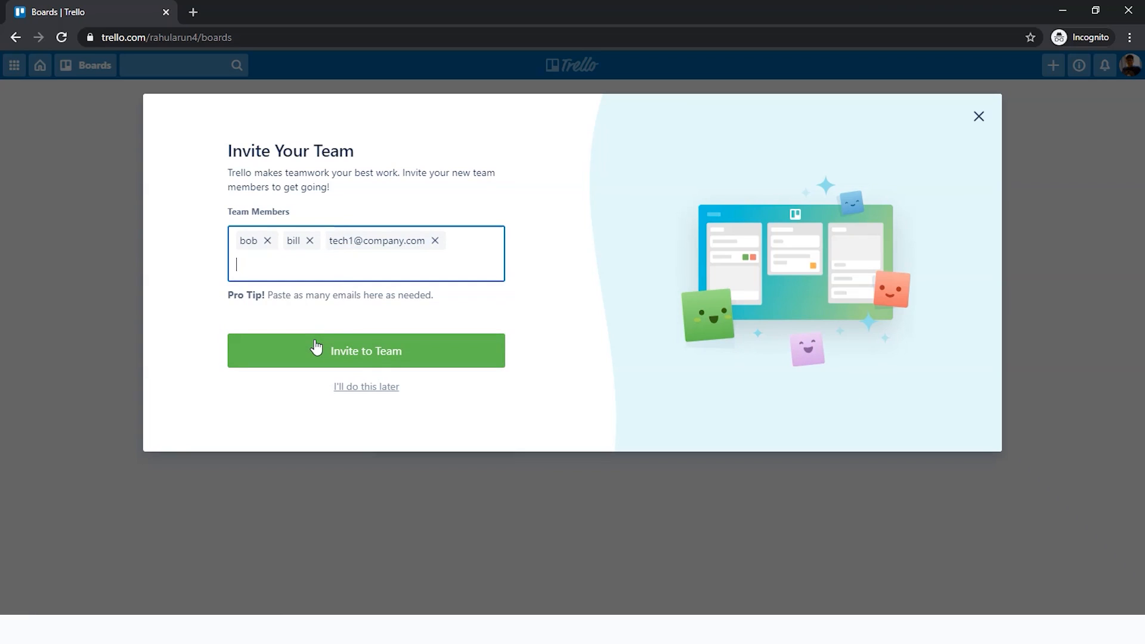
Add the tech1 company address and send the invitations to all three members
click(366, 351)
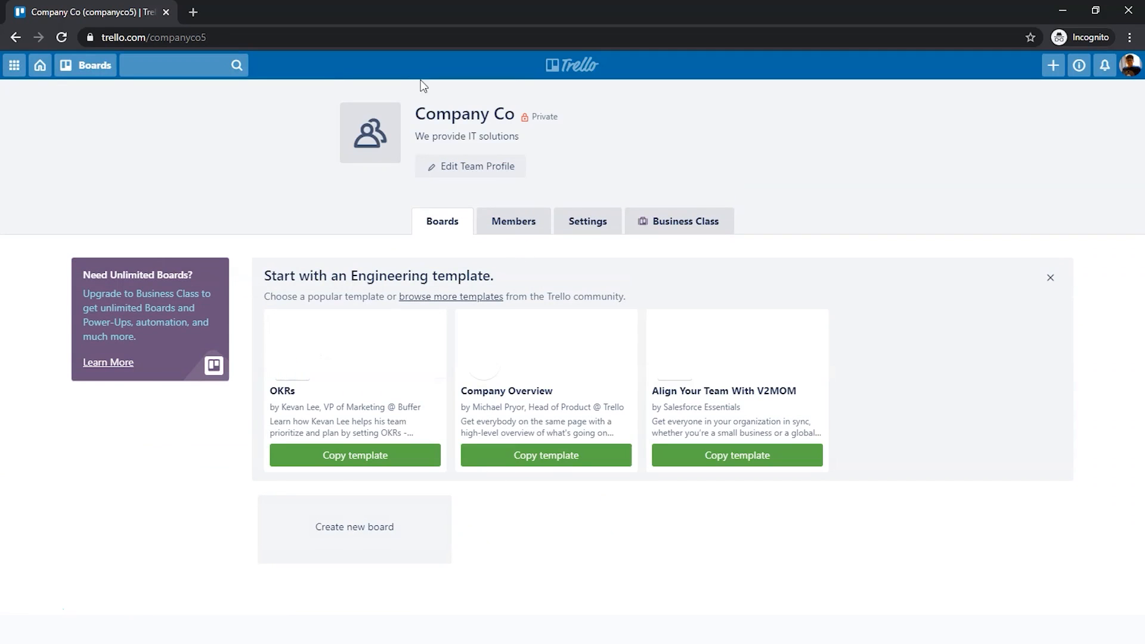
mouse_move(265, 160)
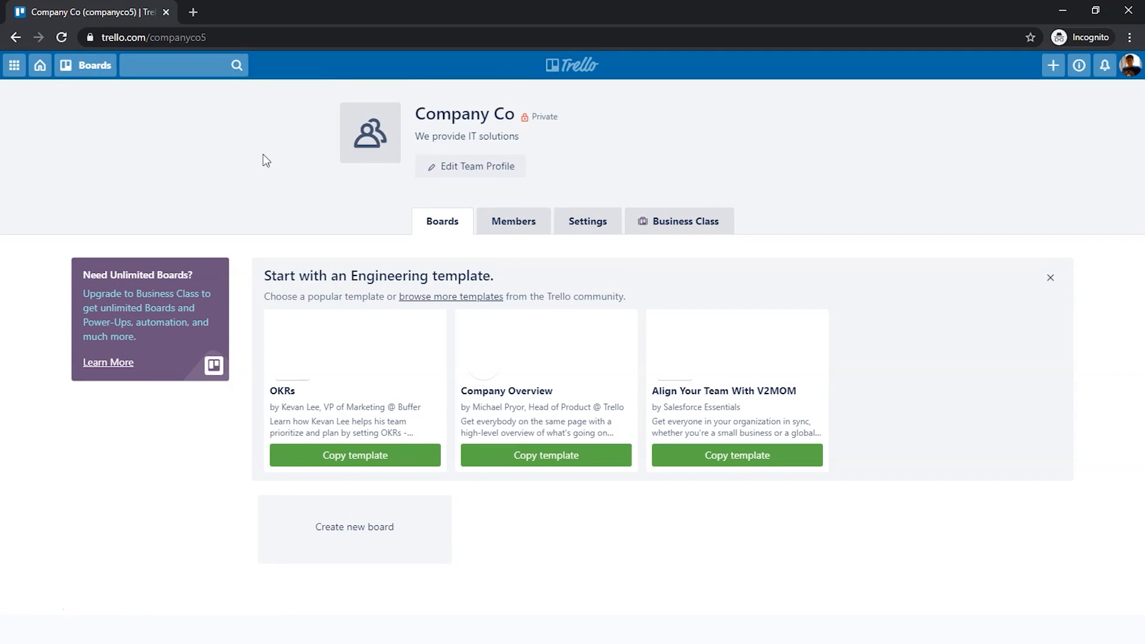
mouse_move(60, 71)
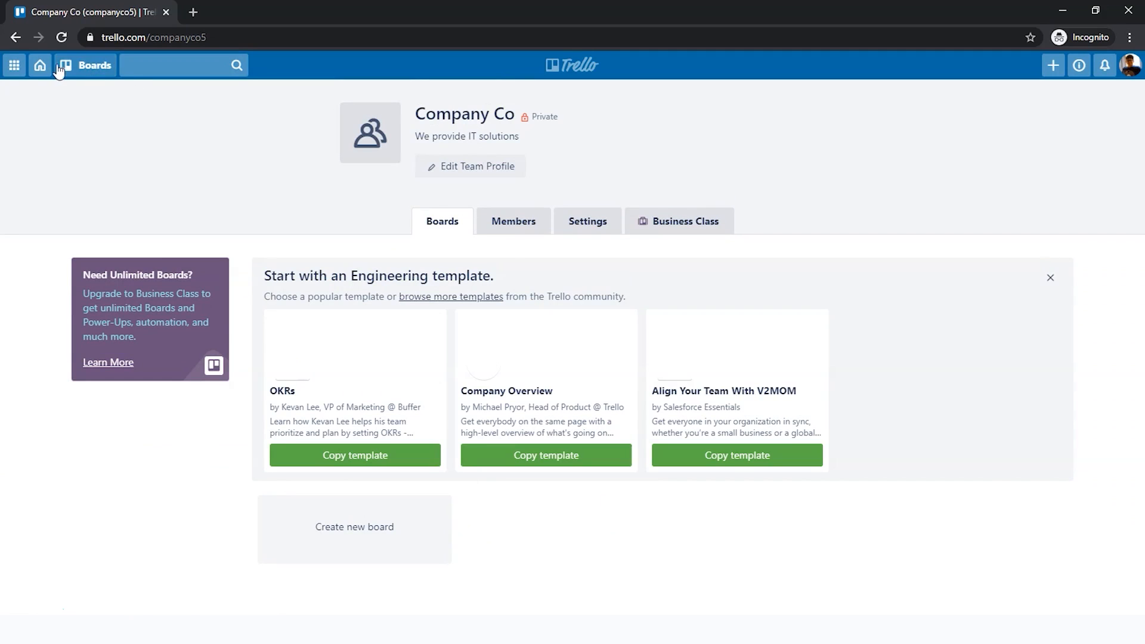
Return from the Company Co team page to the boards overview
click(39, 65)
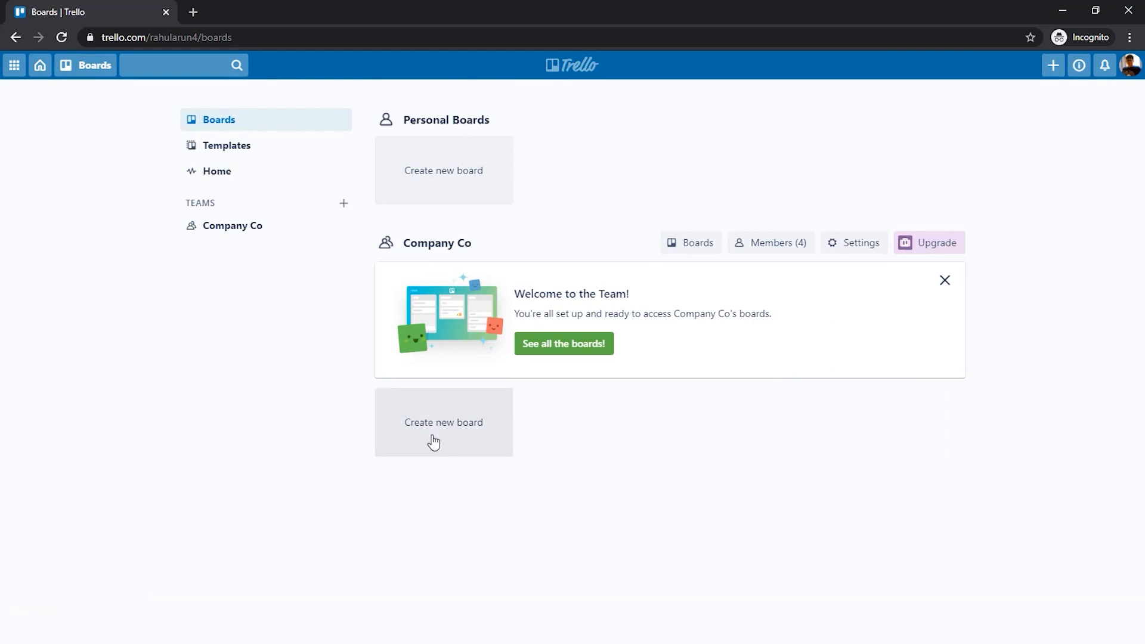
mouse_move(465, 169)
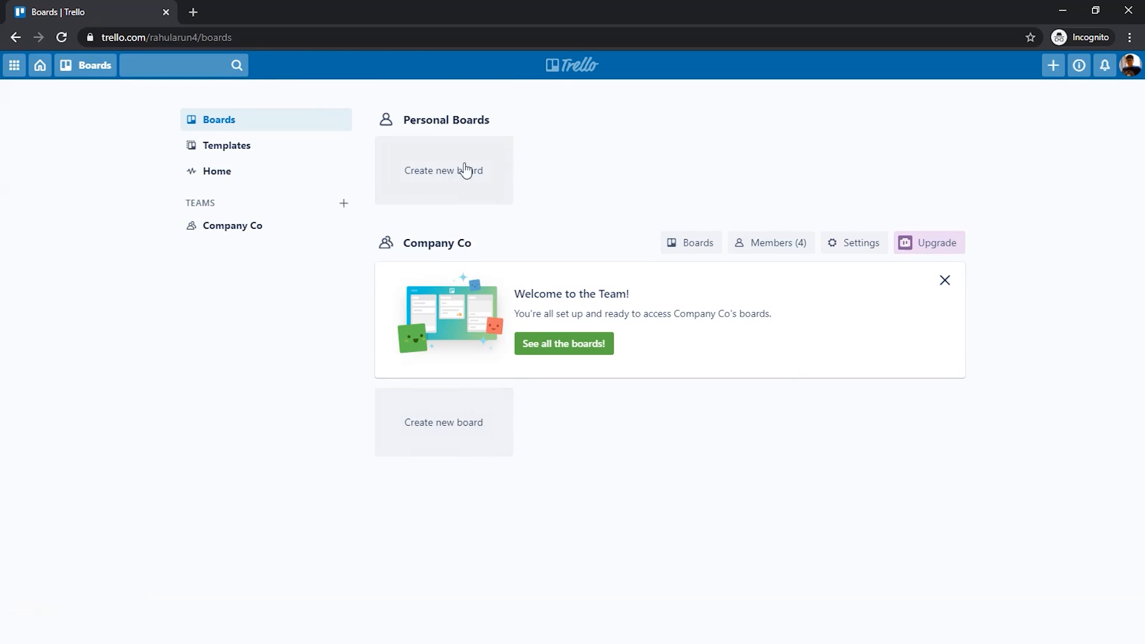
mouse_move(448, 176)
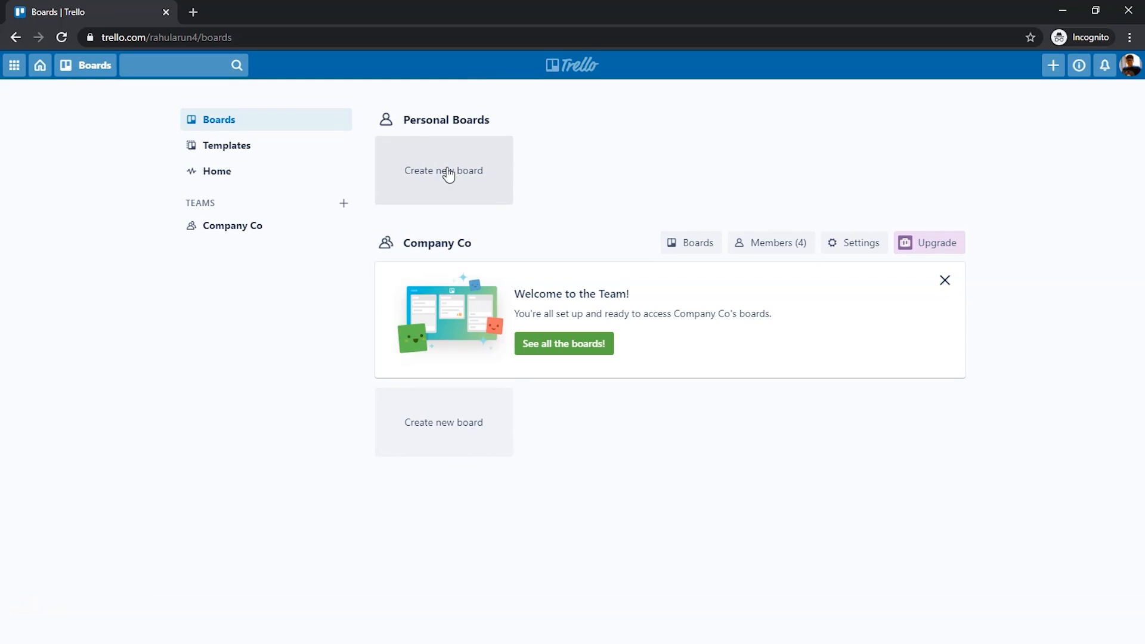
mouse_move(420, 424)
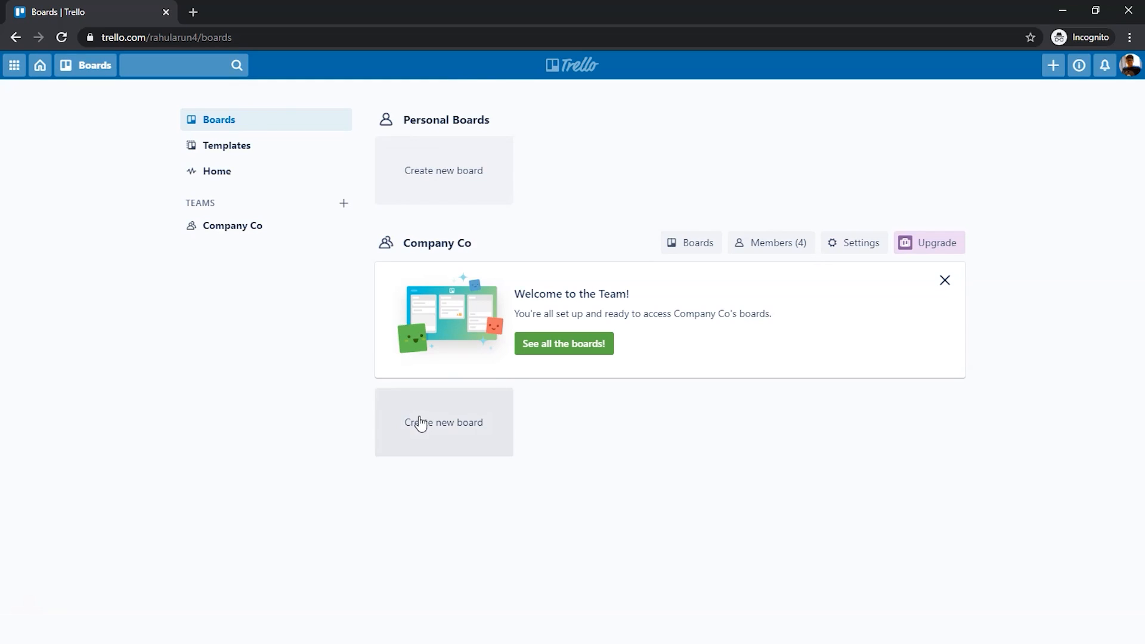
mouse_move(467, 448)
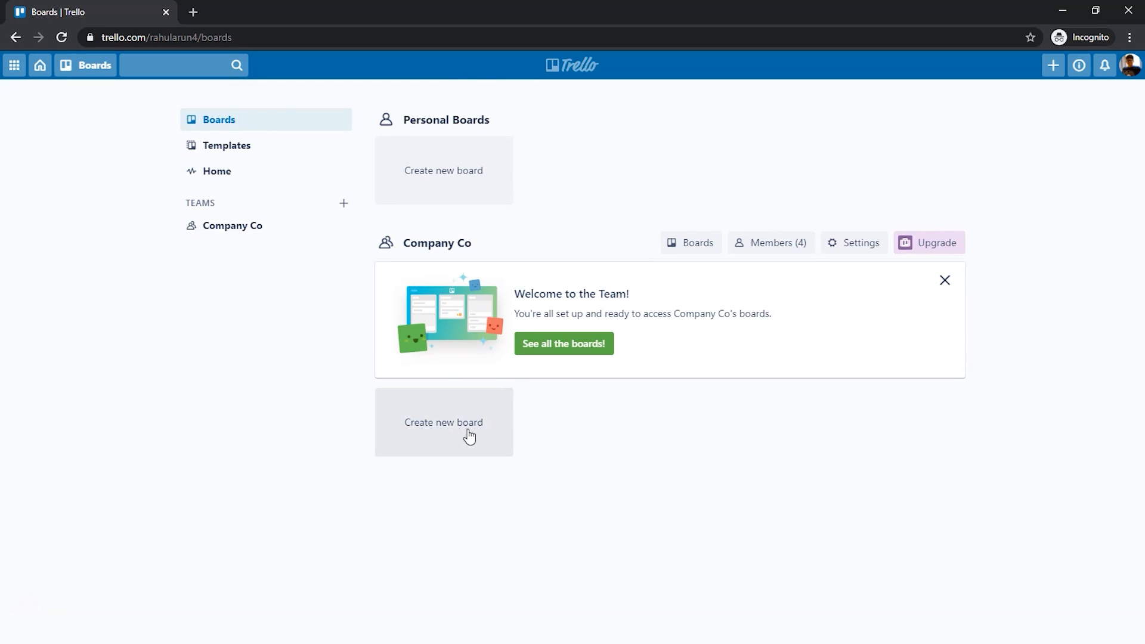
mouse_move(466, 208)
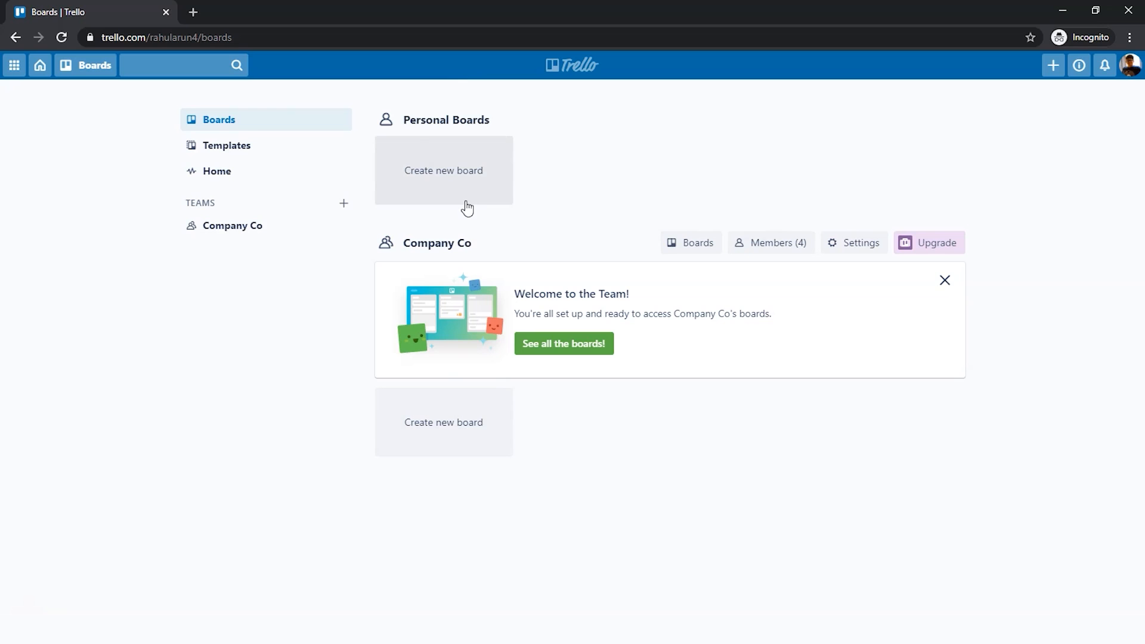
Create a new board titled 'Business' assigned to the Company Co team
click(444, 170)
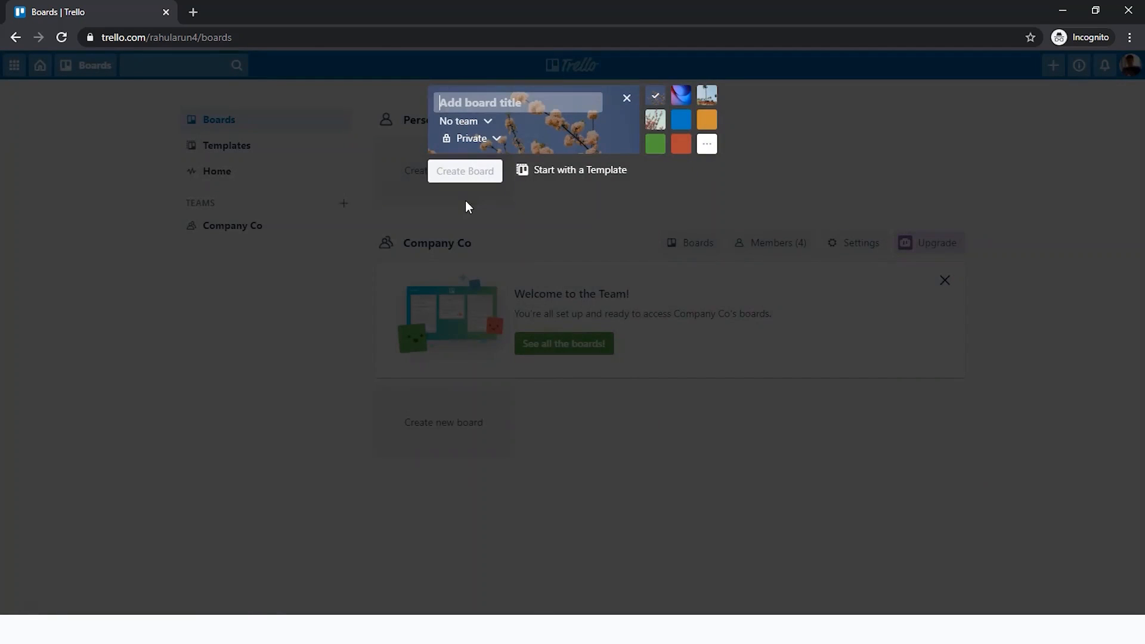
click(461, 122)
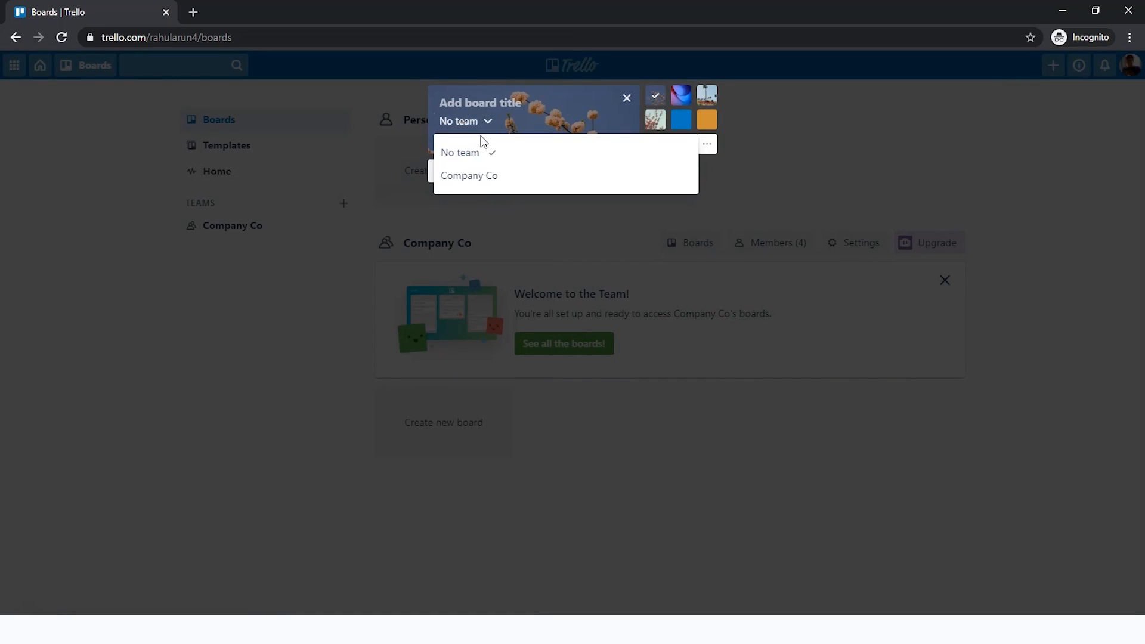
mouse_move(490, 166)
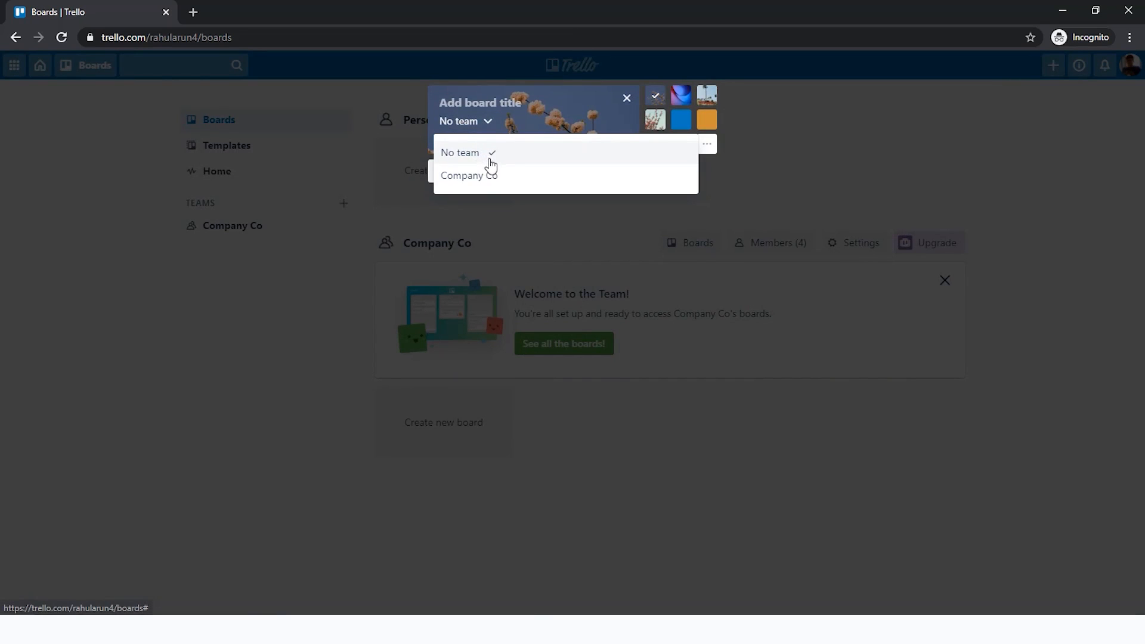
click(469, 174)
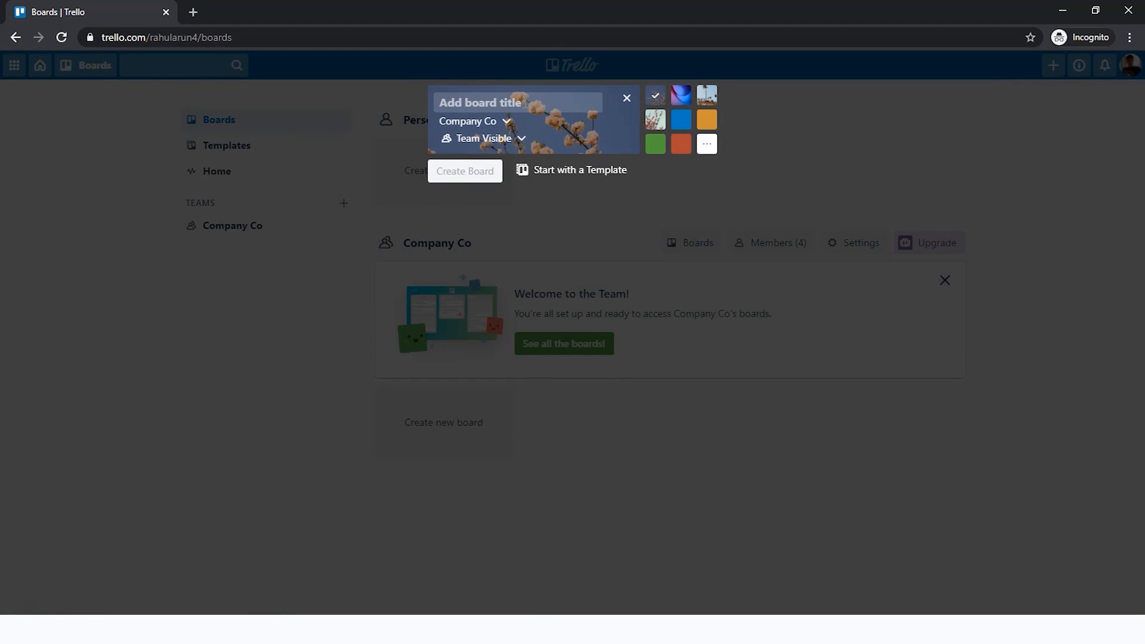
text(Business)
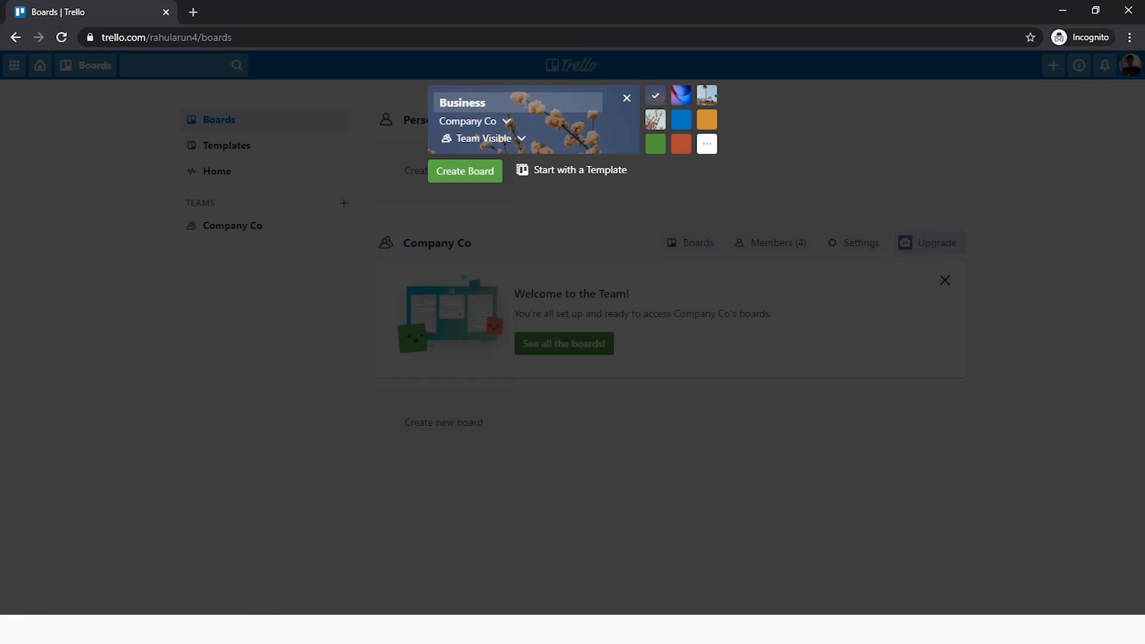
mouse_move(472, 179)
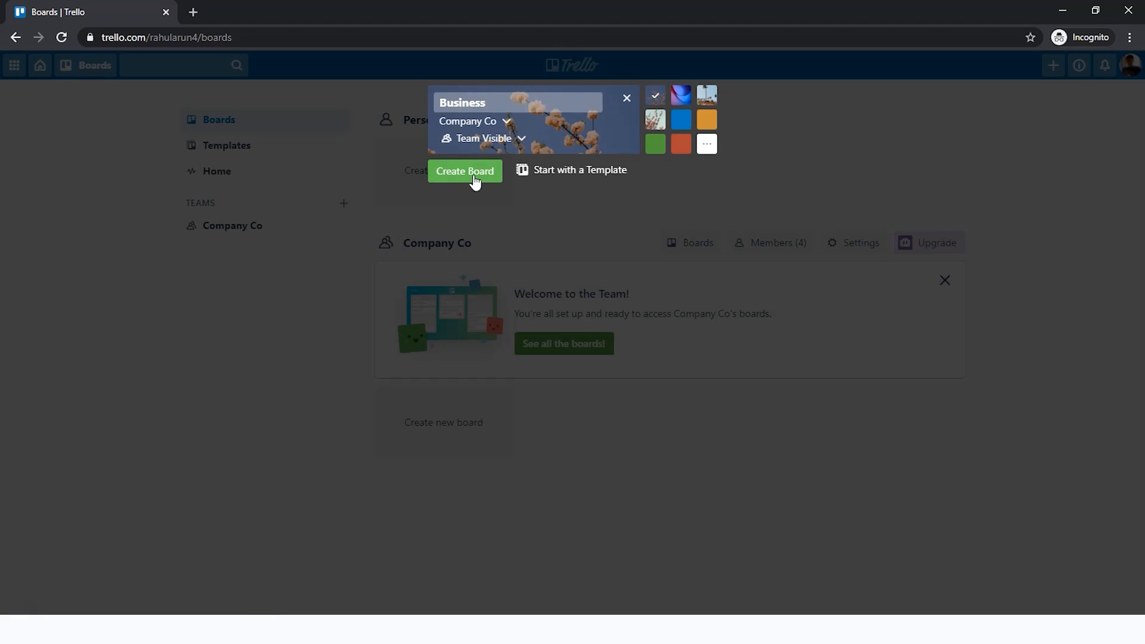
click(465, 171)
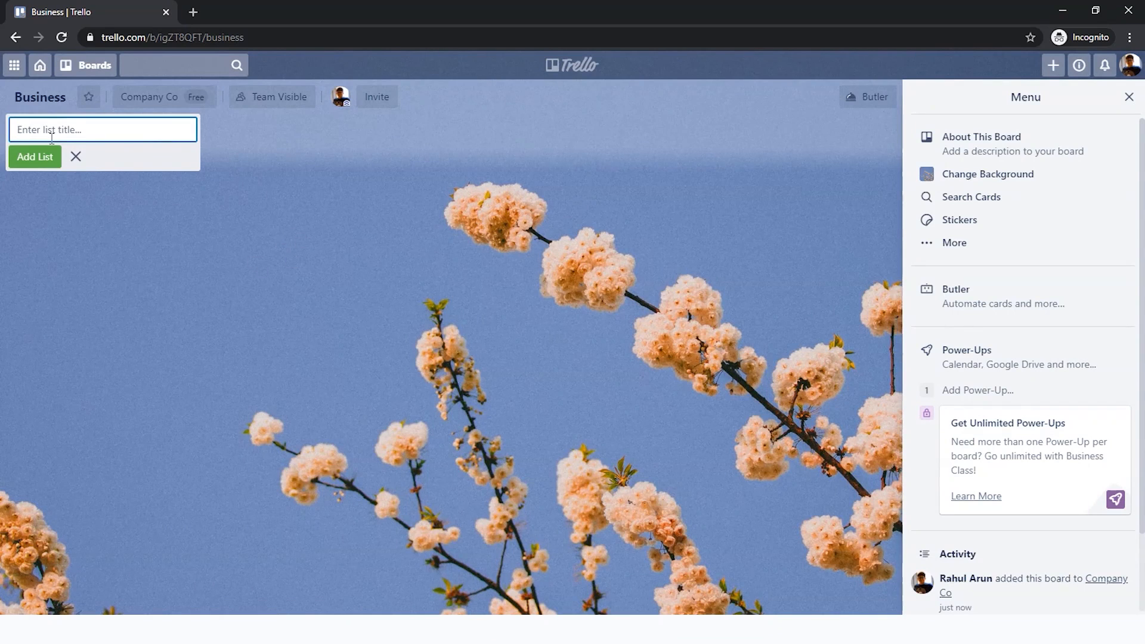
mouse_move(253, 54)
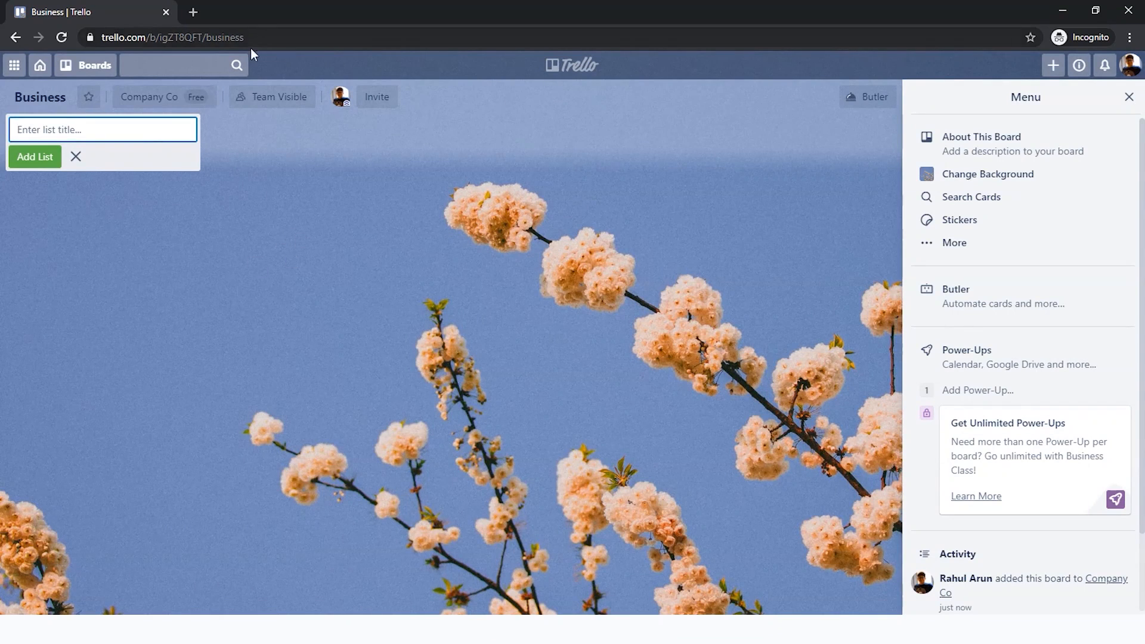
click(279, 96)
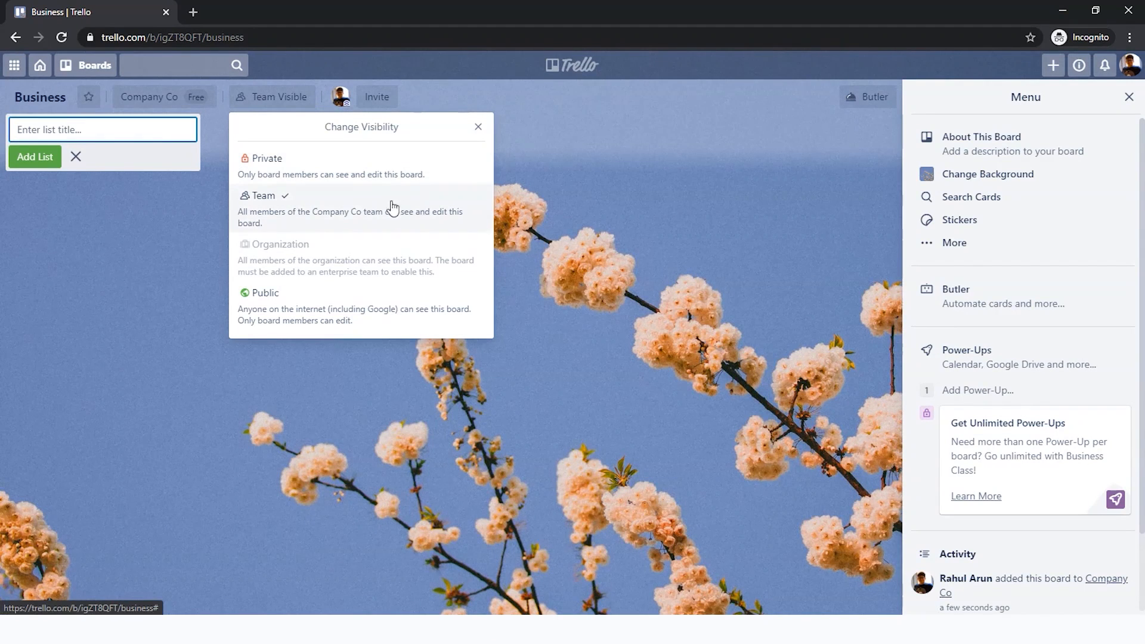
mouse_move(423, 222)
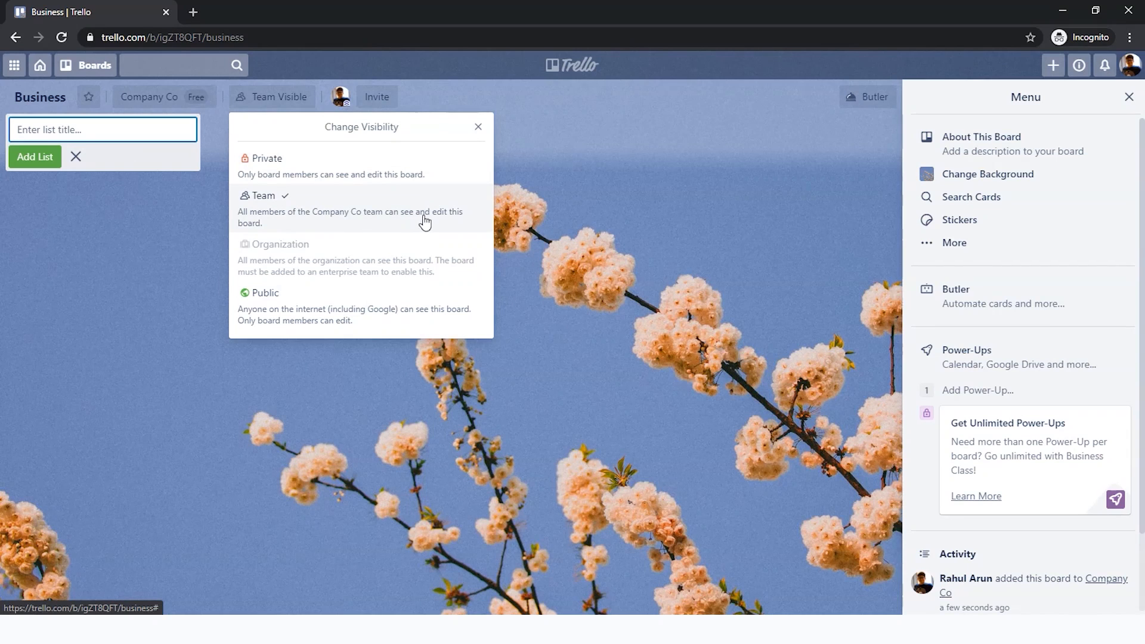
mouse_move(472, 212)
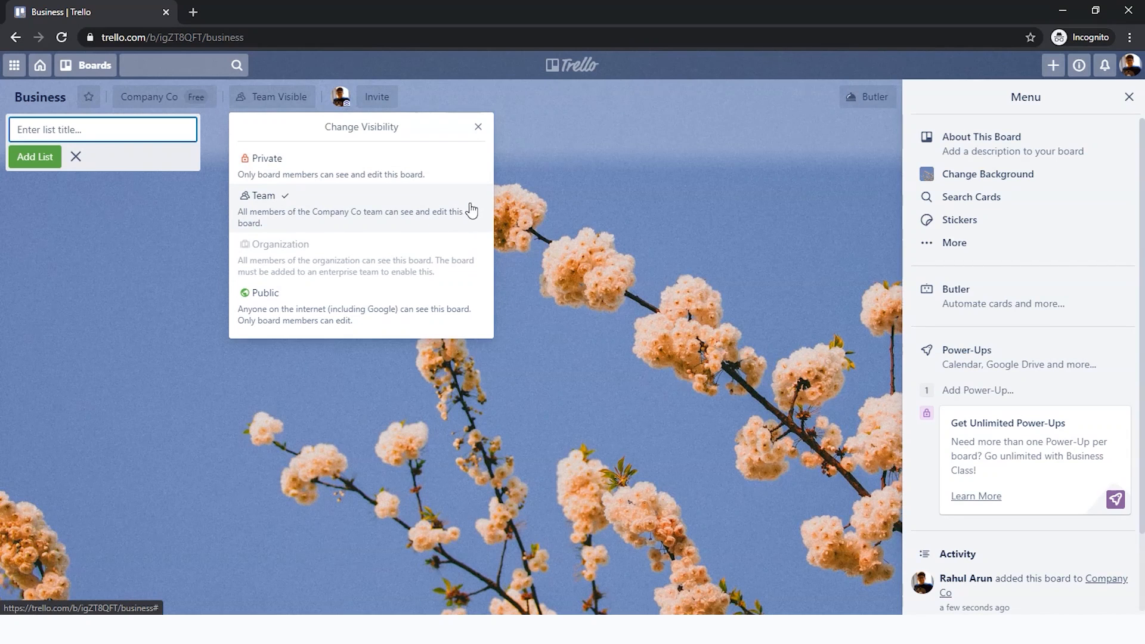
mouse_move(362, 326)
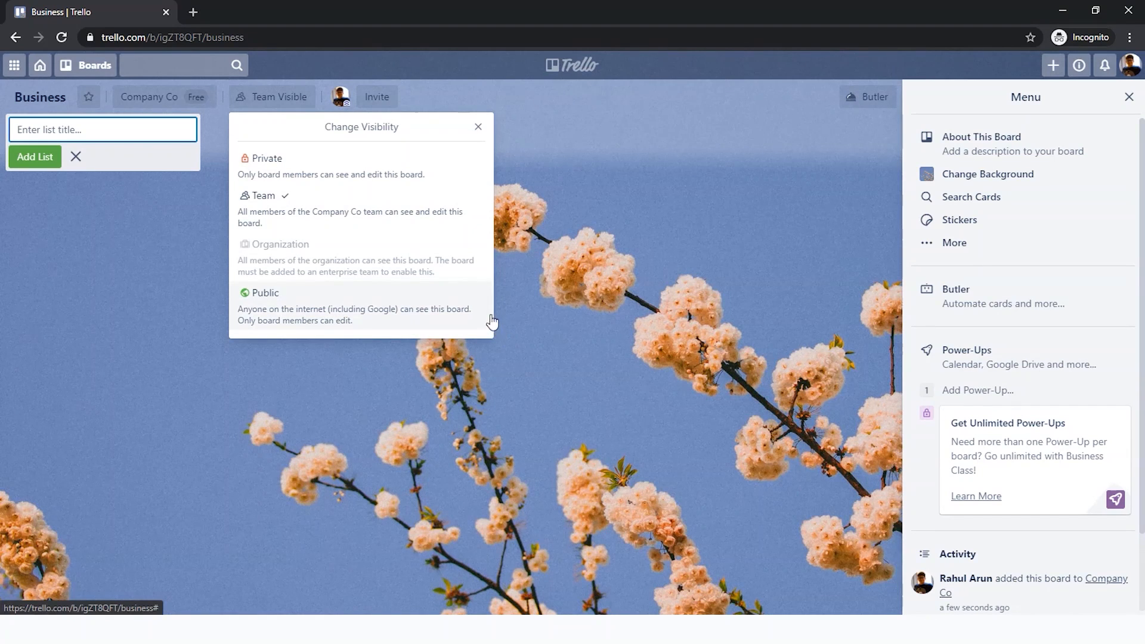
click(478, 127)
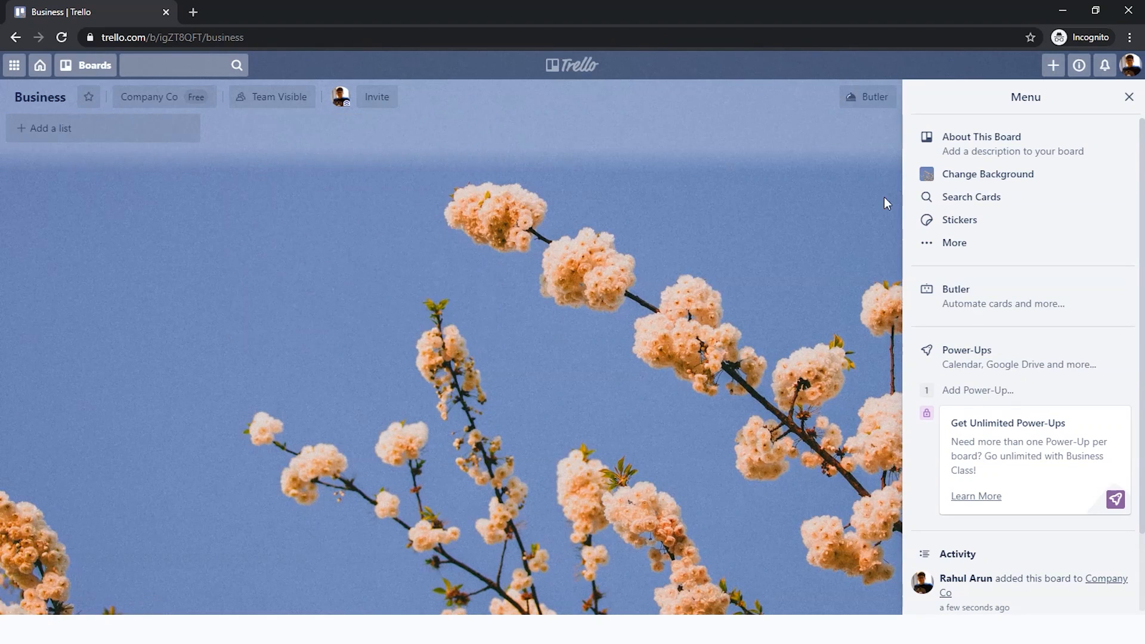
mouse_move(1012, 144)
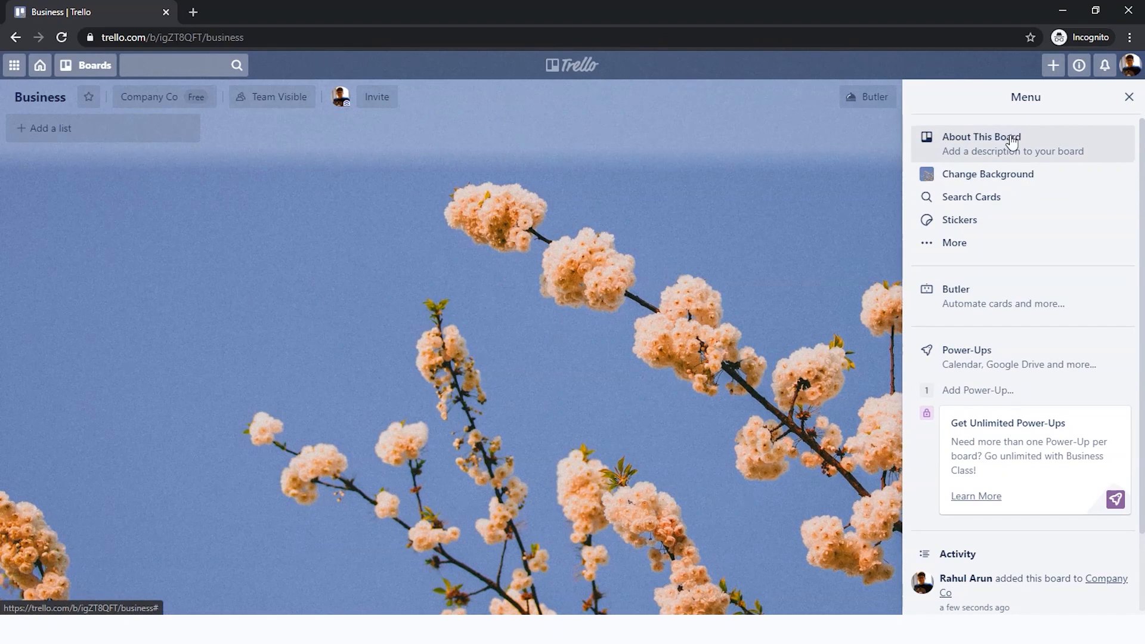
mouse_move(980, 154)
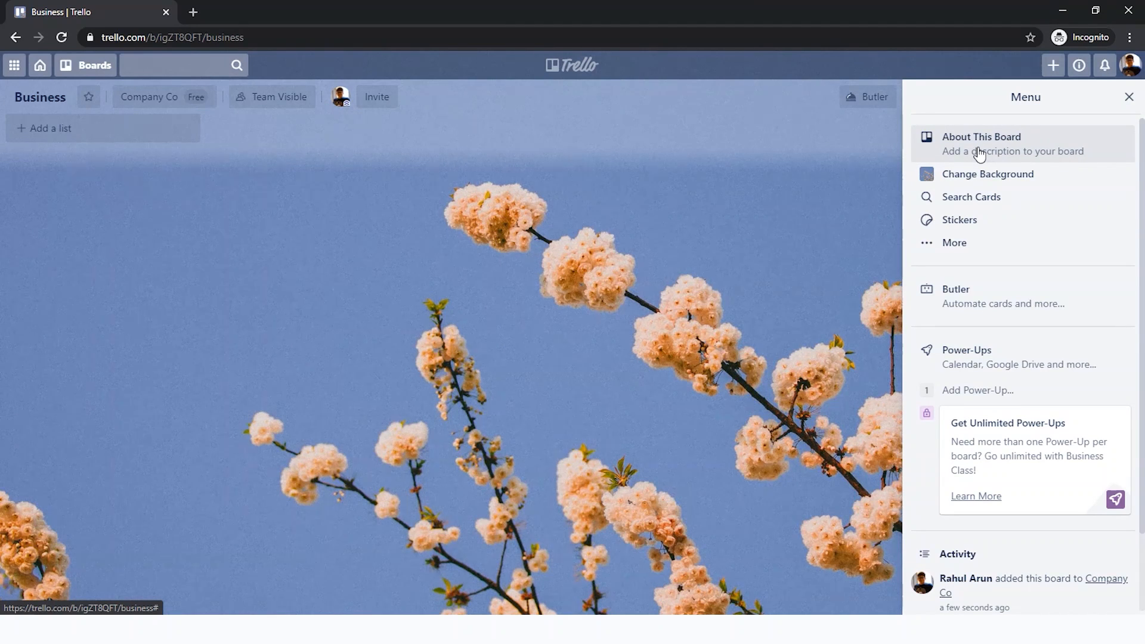
mouse_move(981, 176)
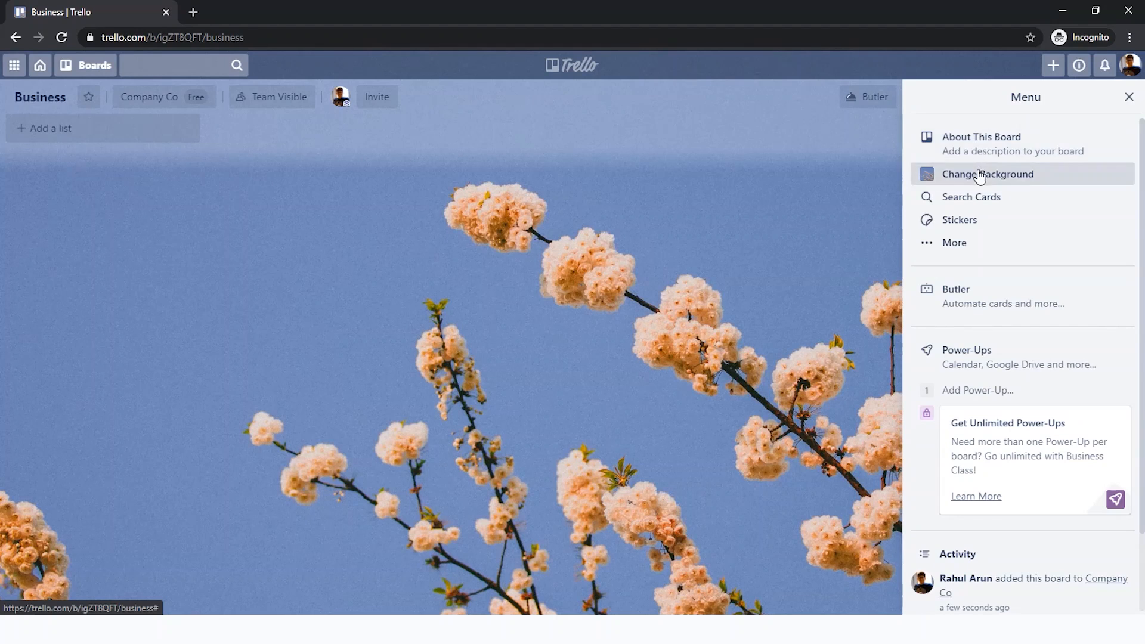
Change the Business board background to solid blue and return to the board menu's stickers
click(988, 175)
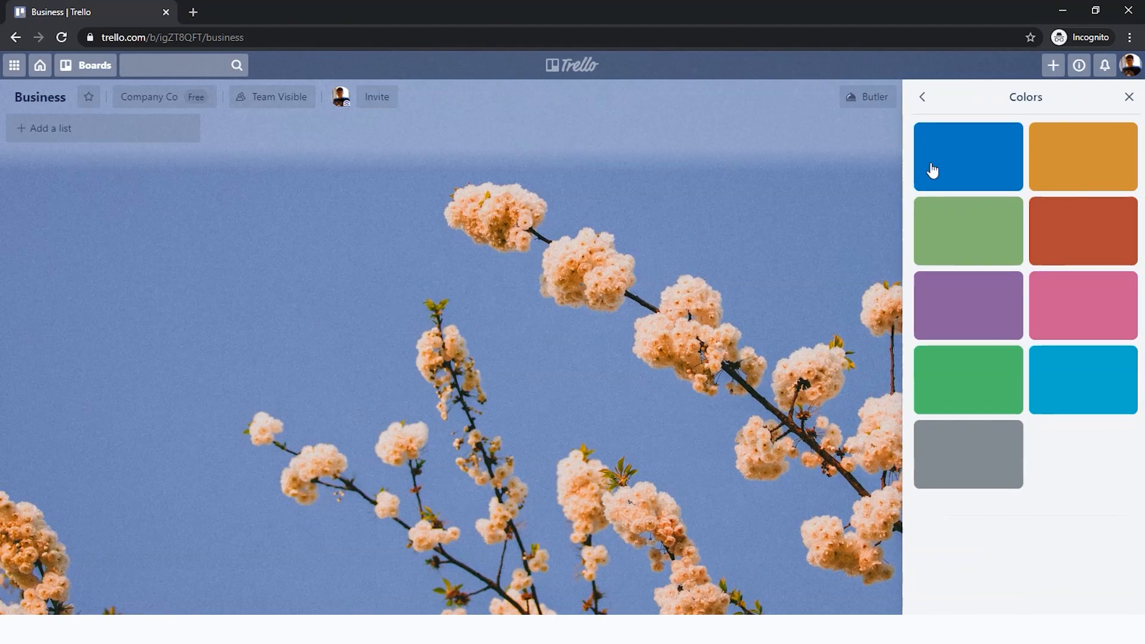
click(967, 157)
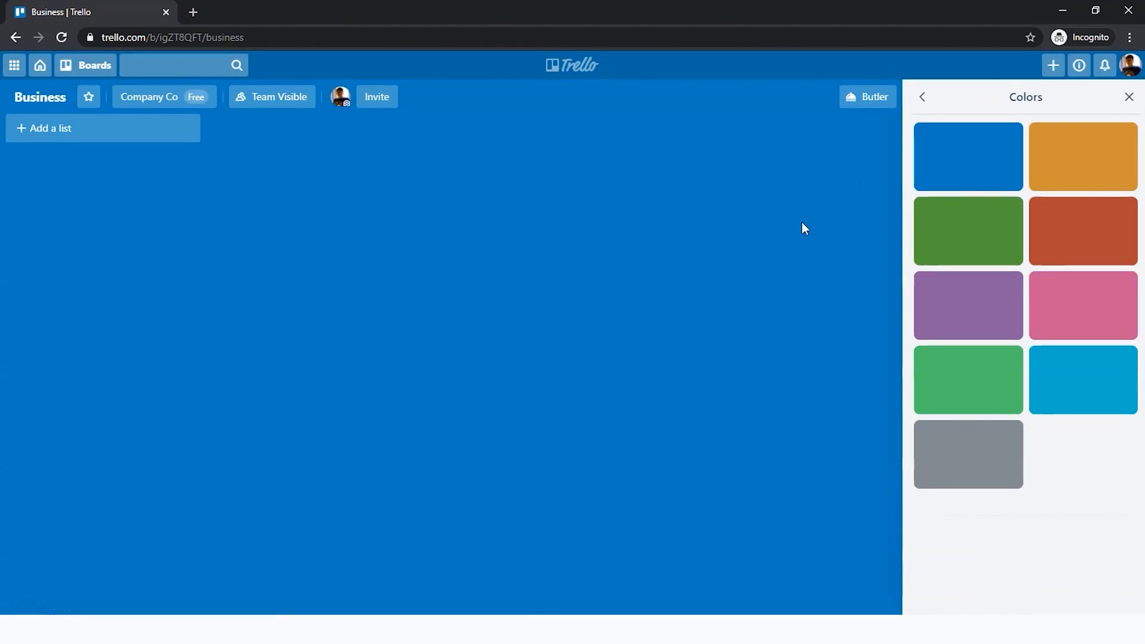
click(922, 96)
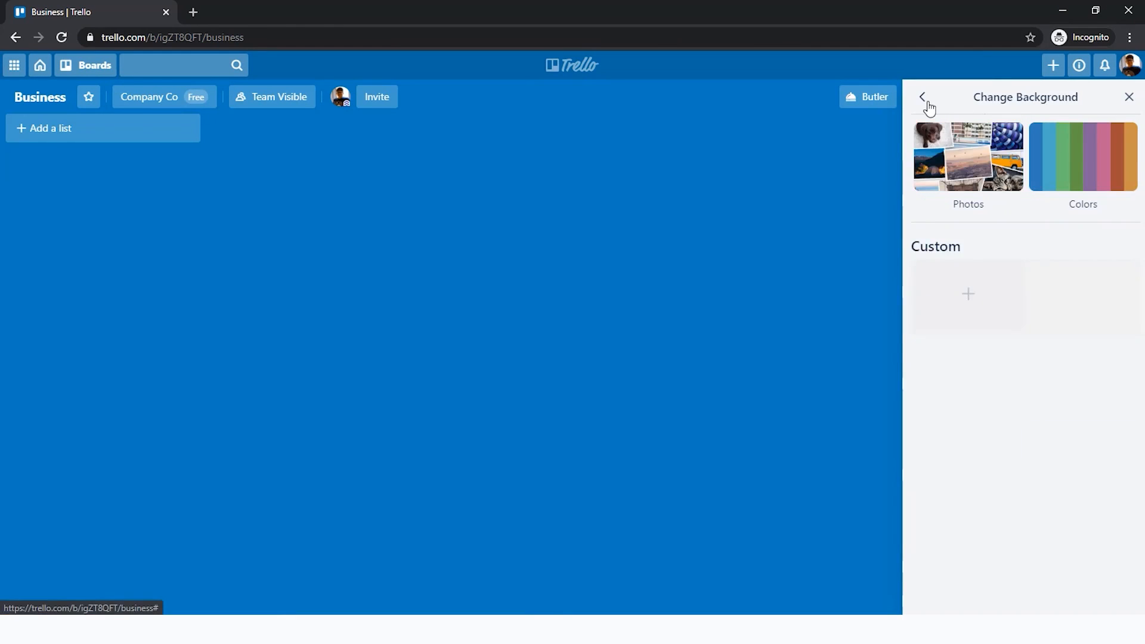
click(924, 97)
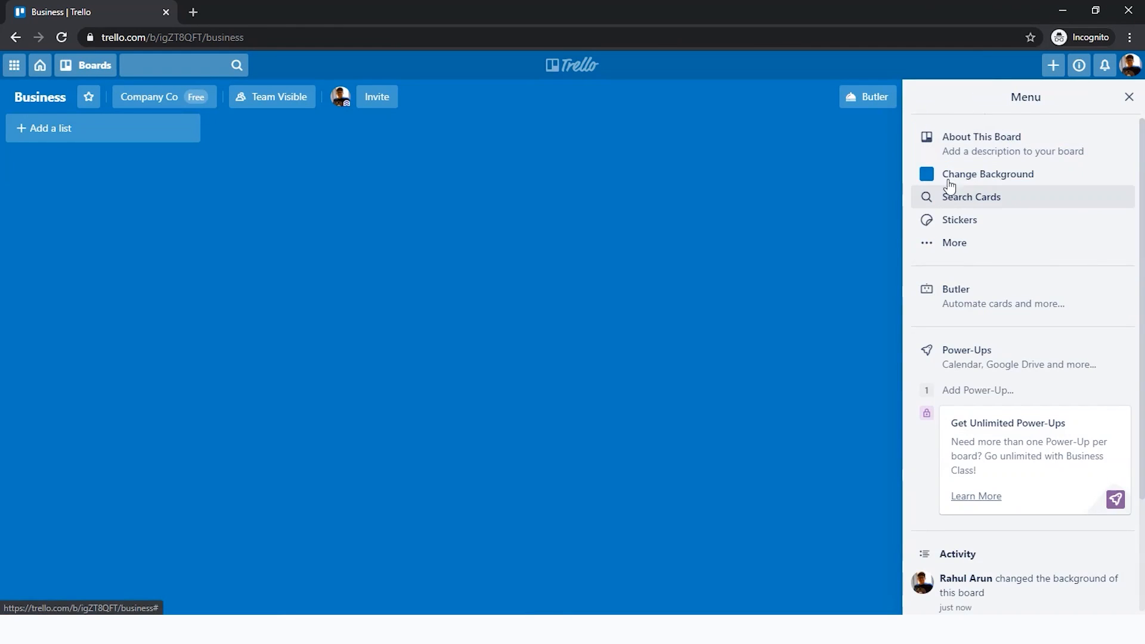
mouse_move(955, 205)
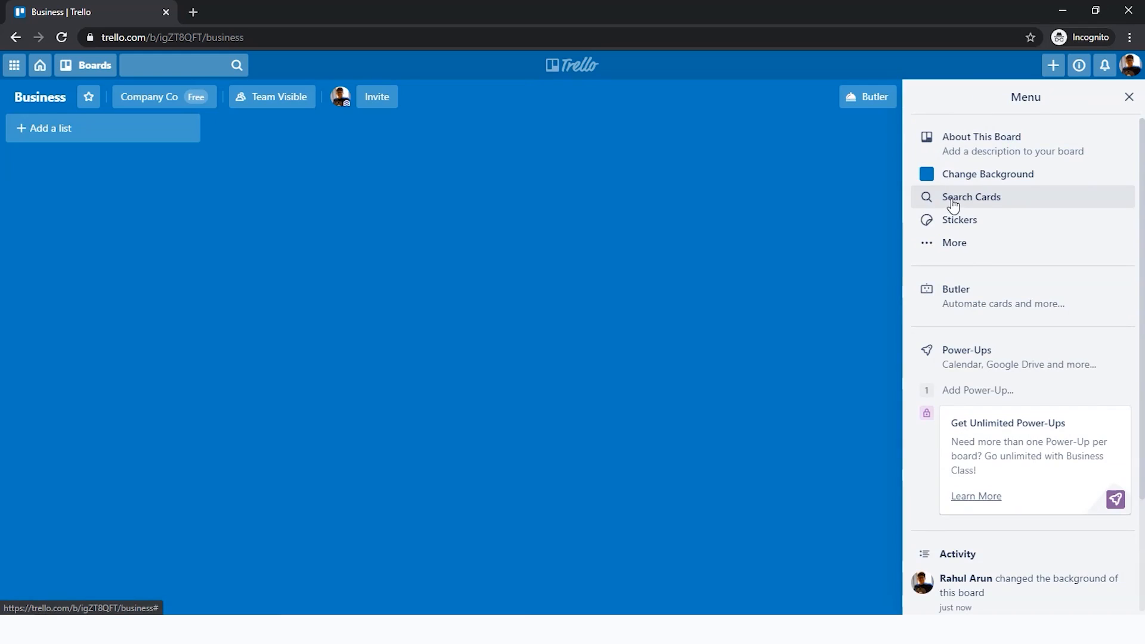
mouse_move(961, 203)
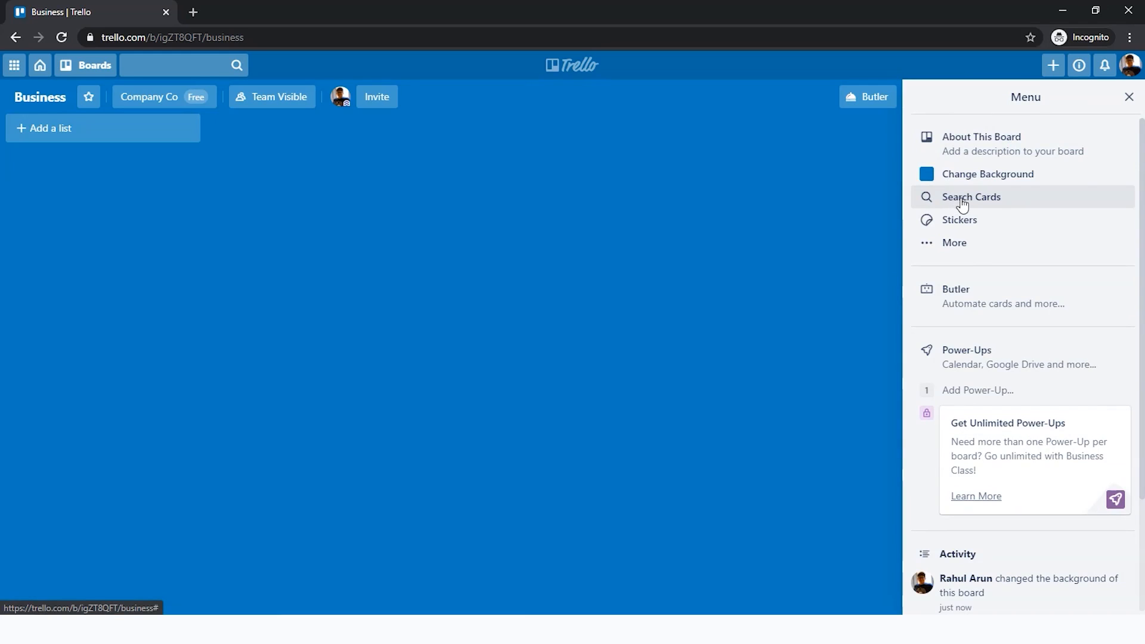
click(959, 220)
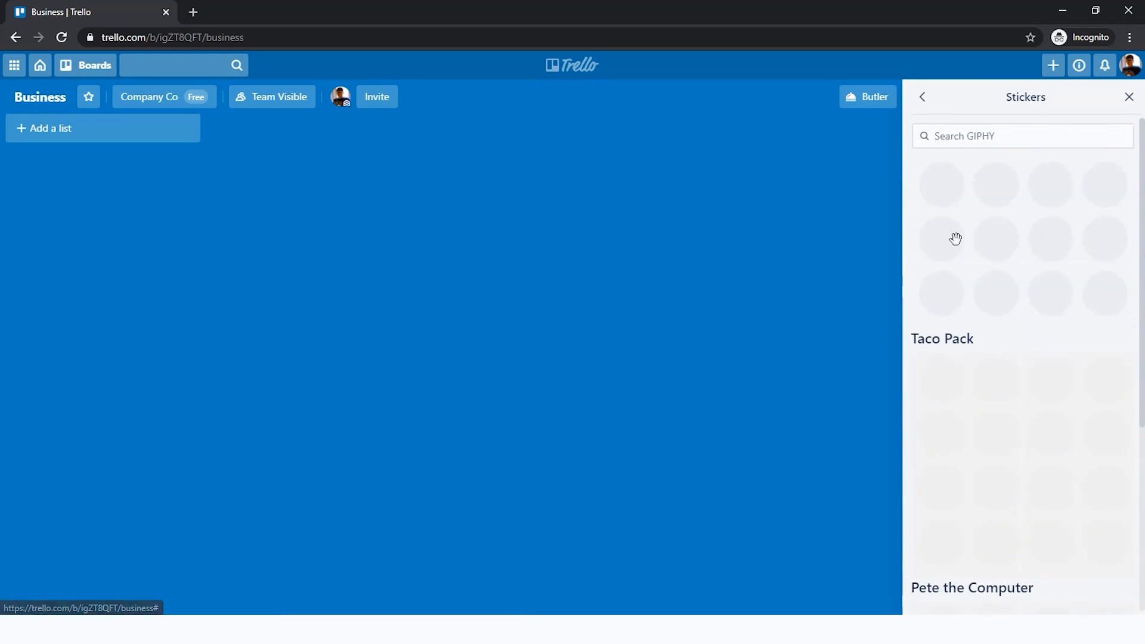
Leave the stickers, view and refresh Butler's automation tips, then close Butler
click(920, 97)
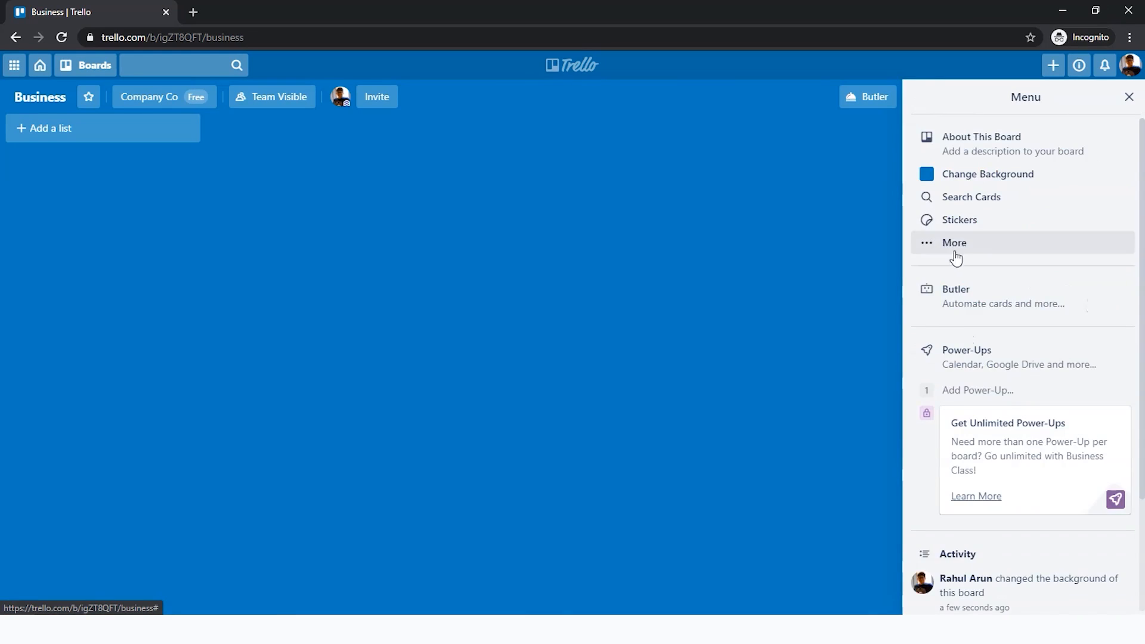
mouse_move(944, 295)
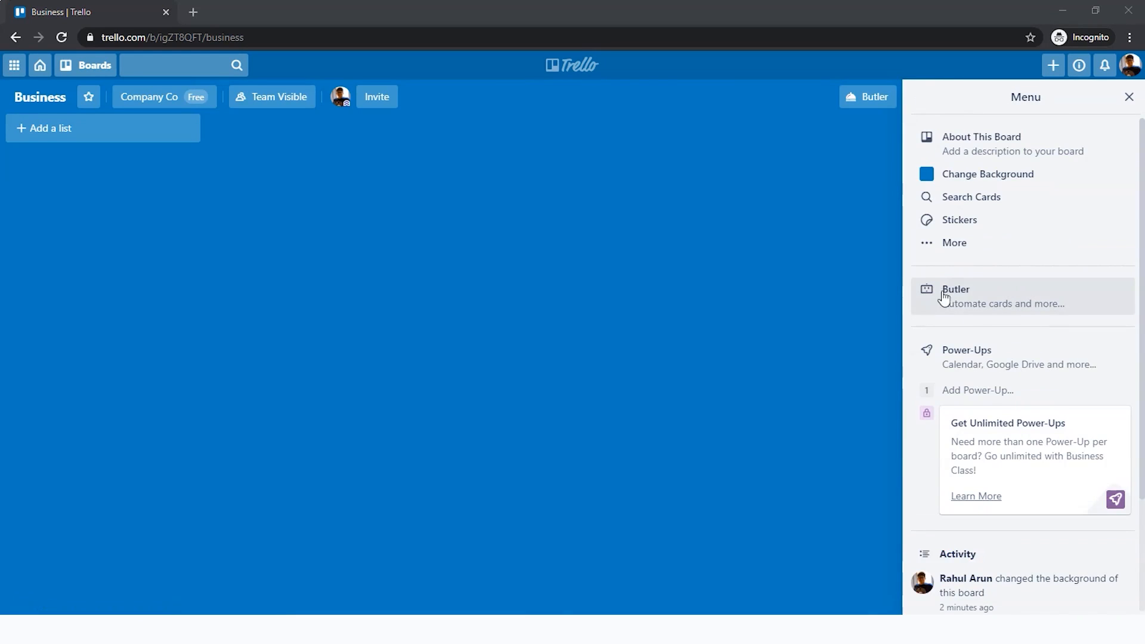
mouse_move(966, 310)
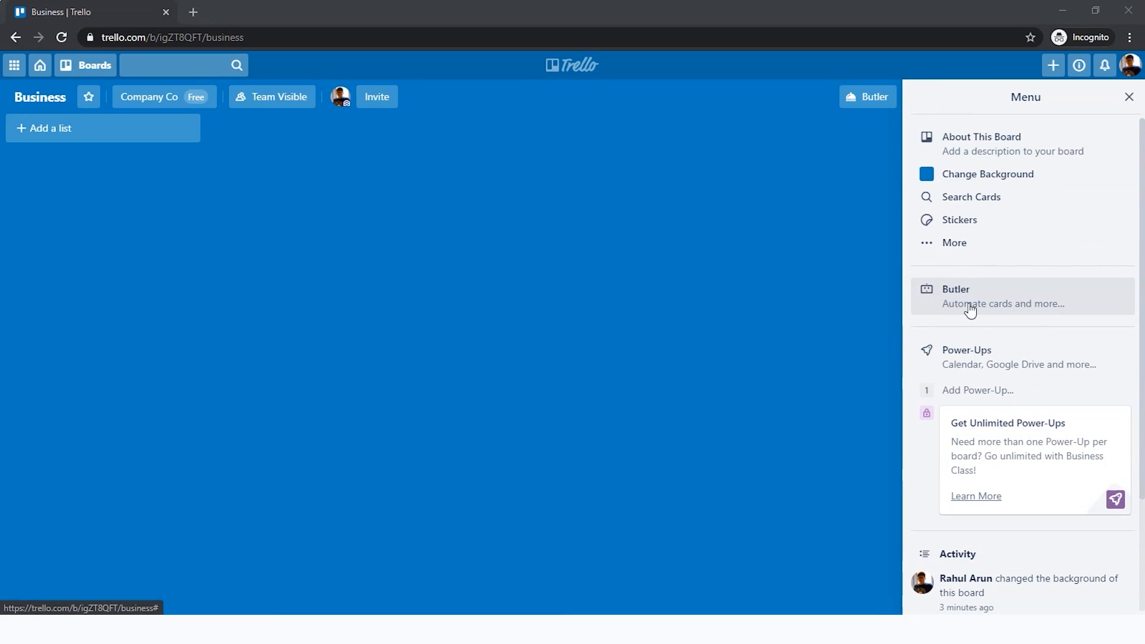
mouse_move(963, 310)
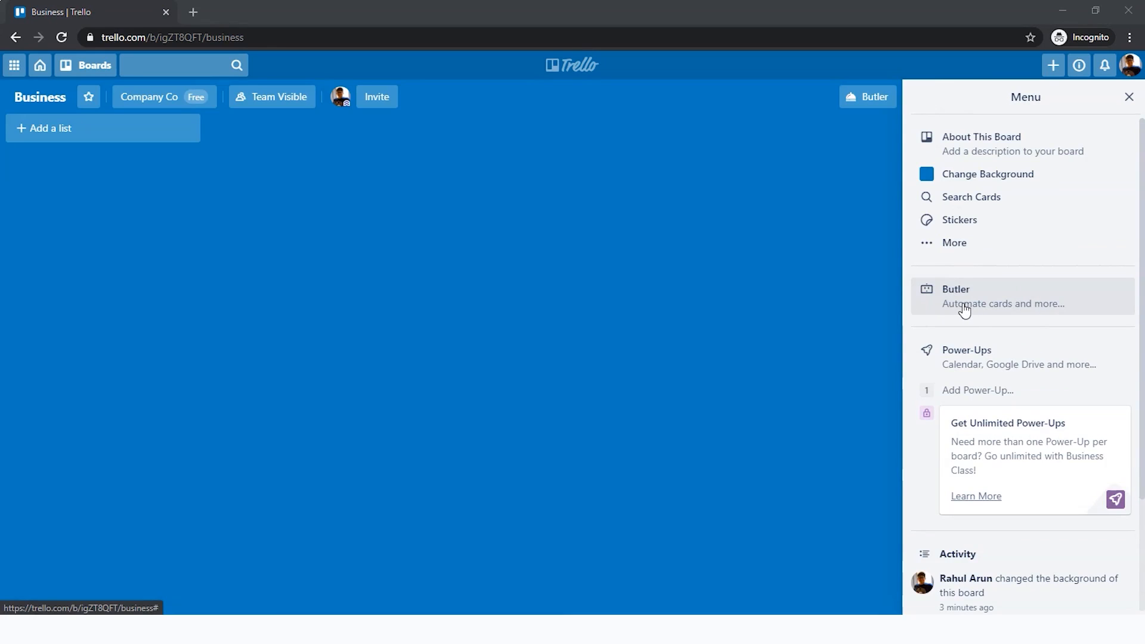
click(964, 295)
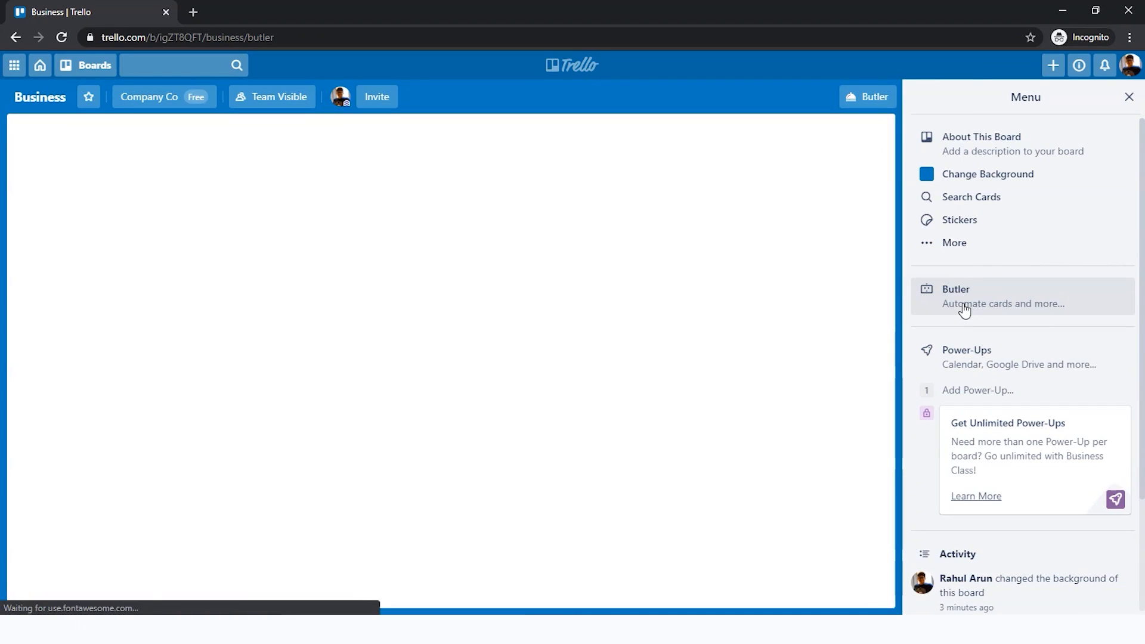
click(956, 296)
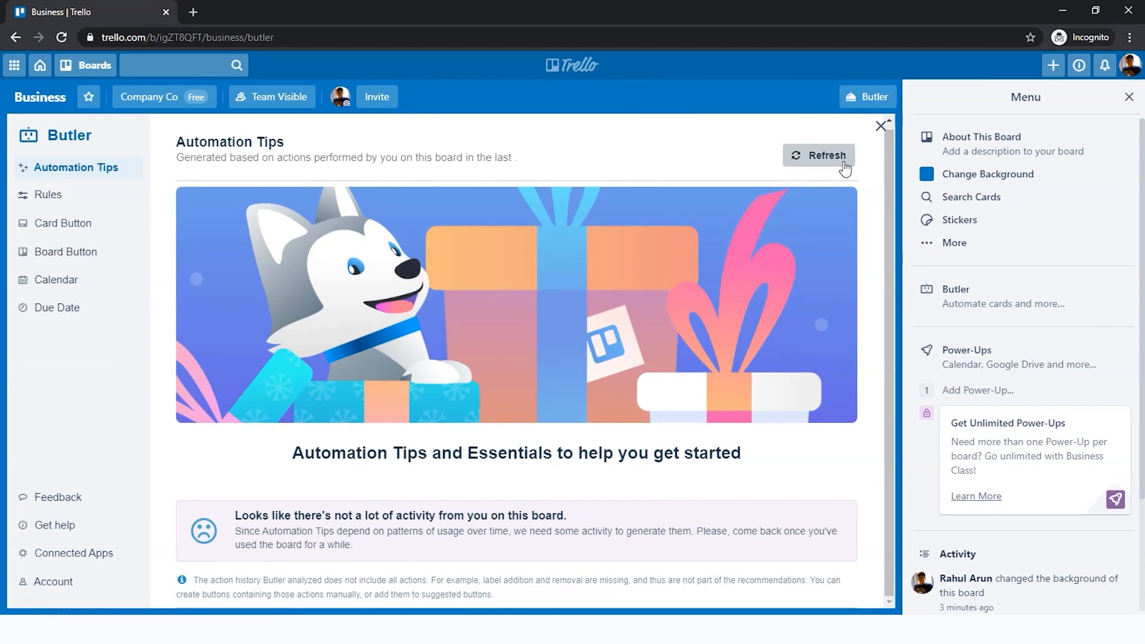
click(826, 155)
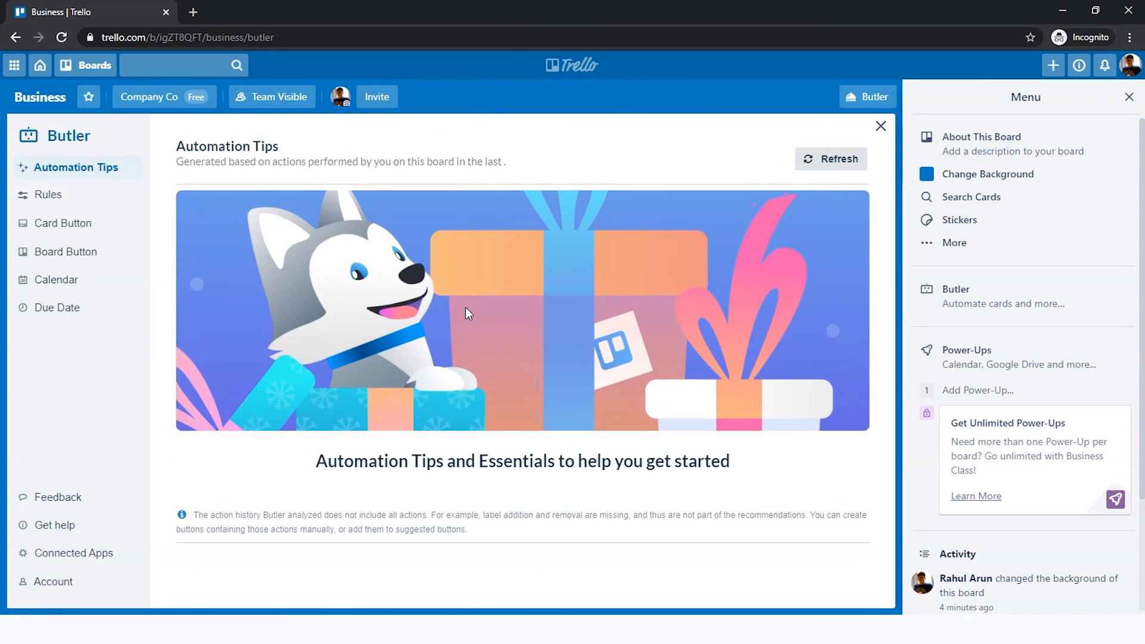
mouse_move(786, 326)
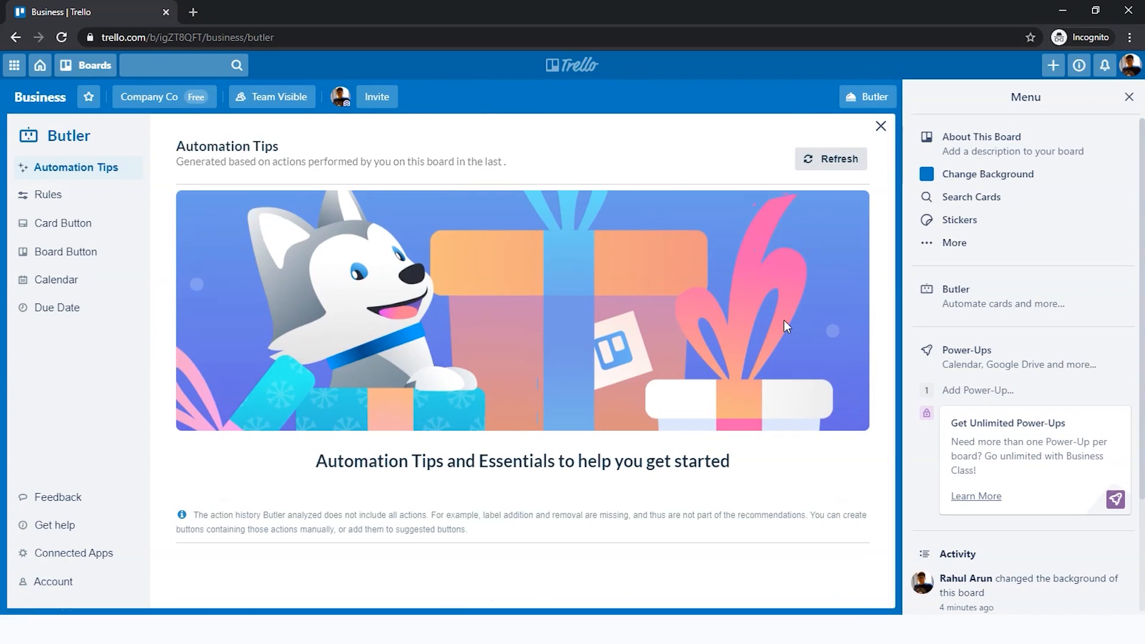
mouse_move(1129, 96)
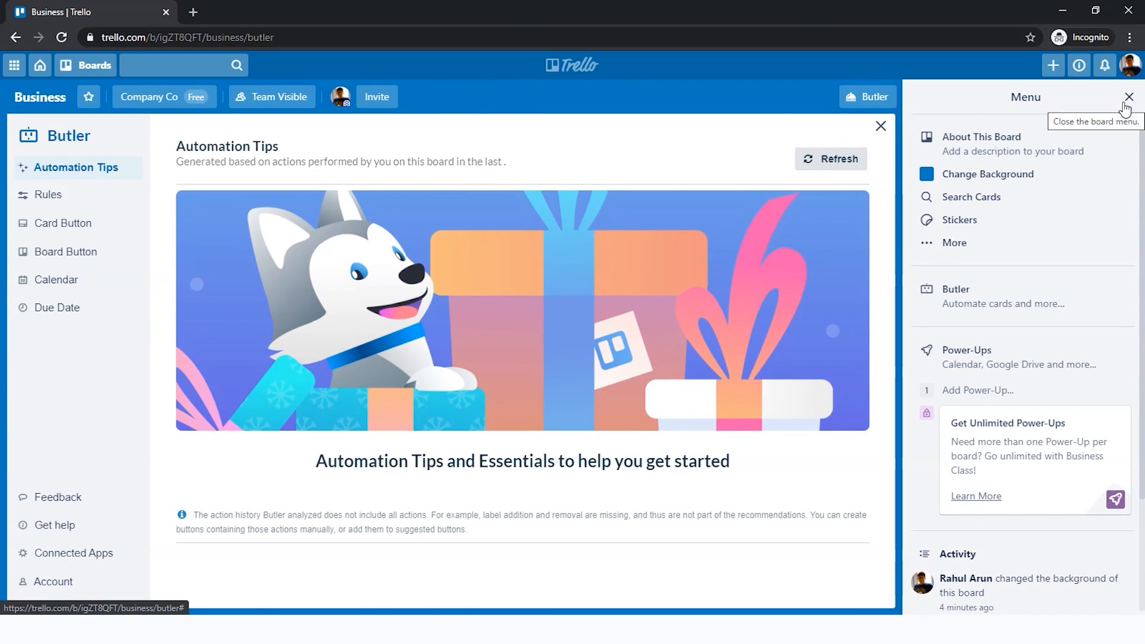
click(881, 127)
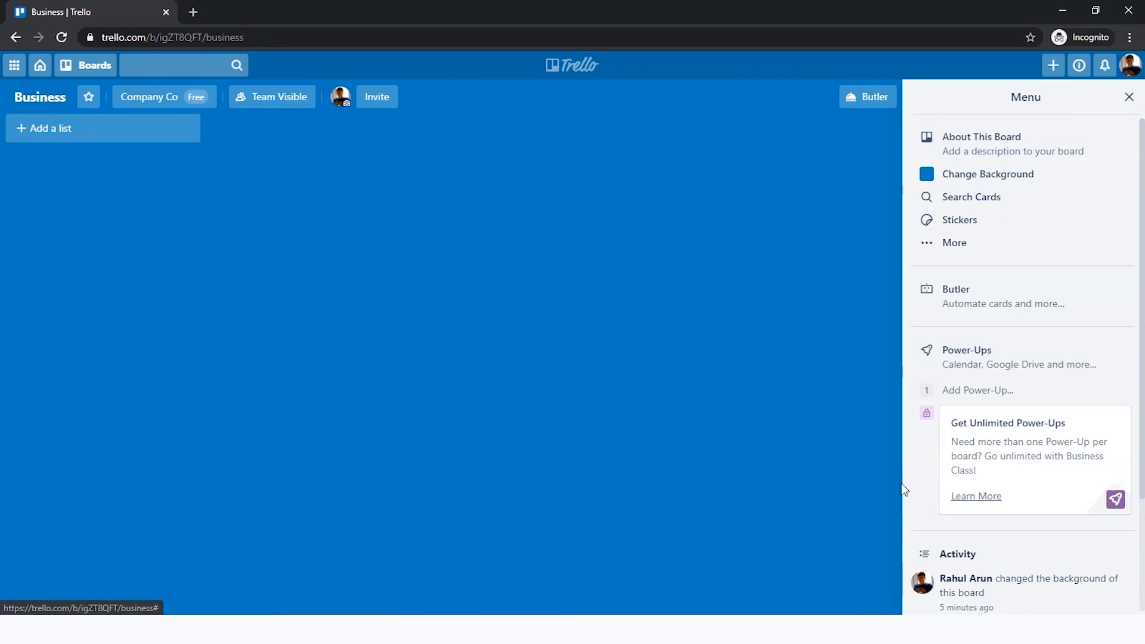
mouse_move(957, 369)
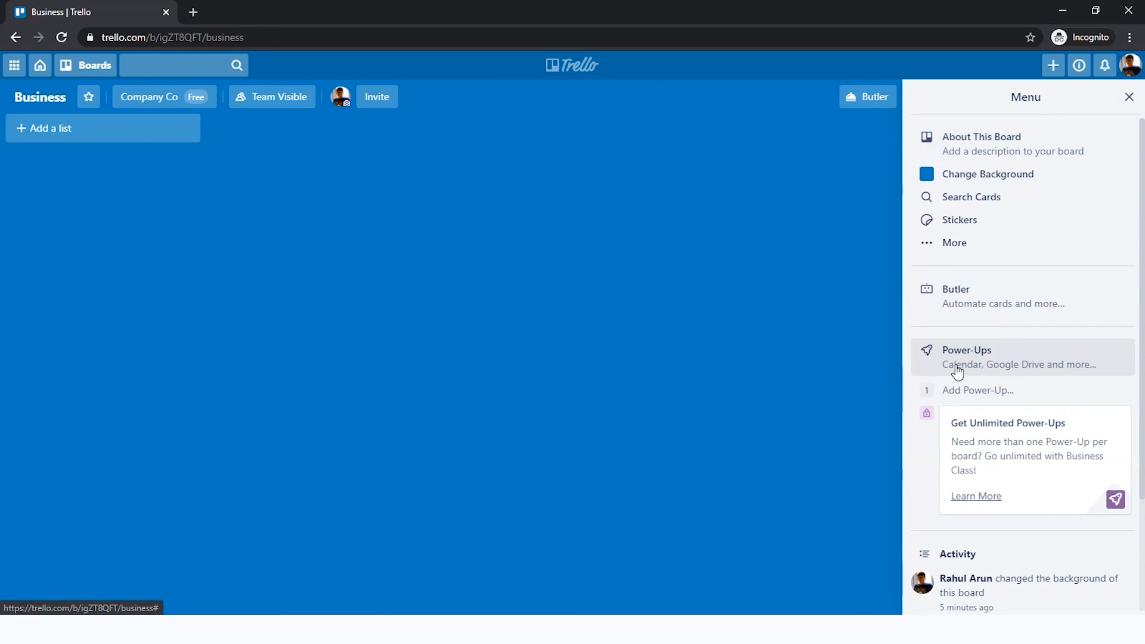
Browse the Power-Ups directory's featured and essential add-ons, then close it without adding any
click(966, 357)
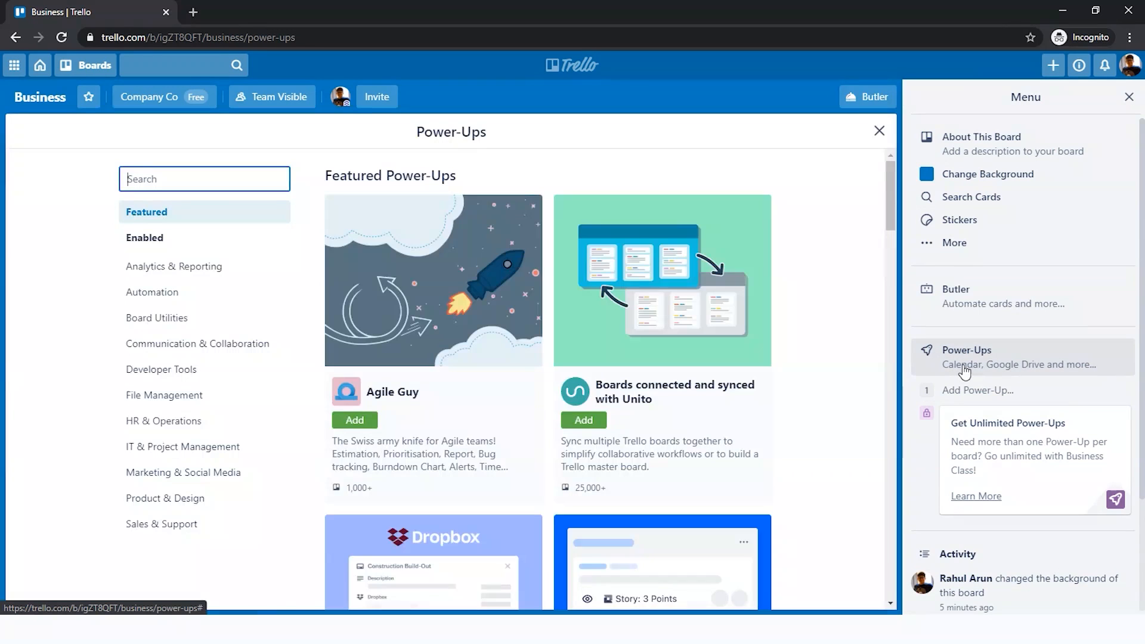
mouse_move(826, 332)
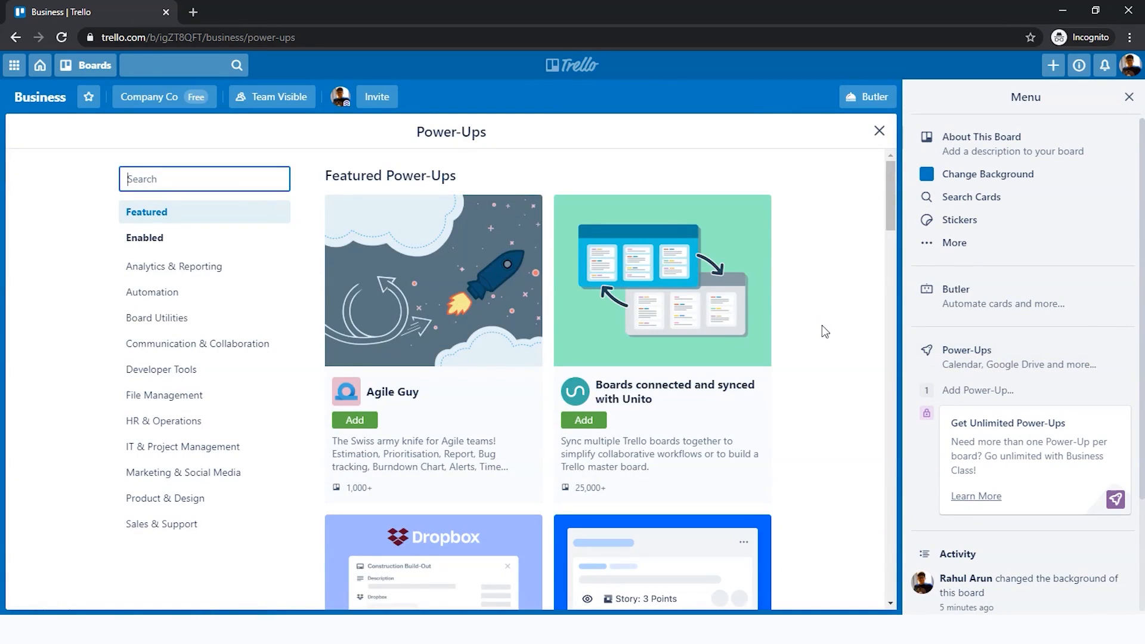
mouse_move(305, 312)
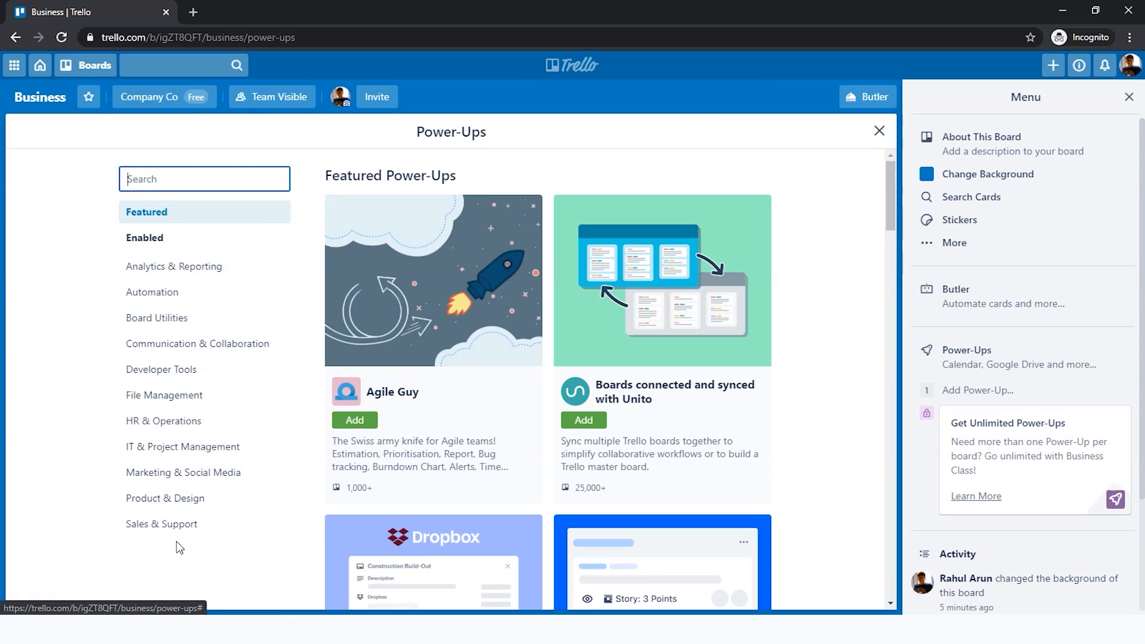
mouse_move(166, 334)
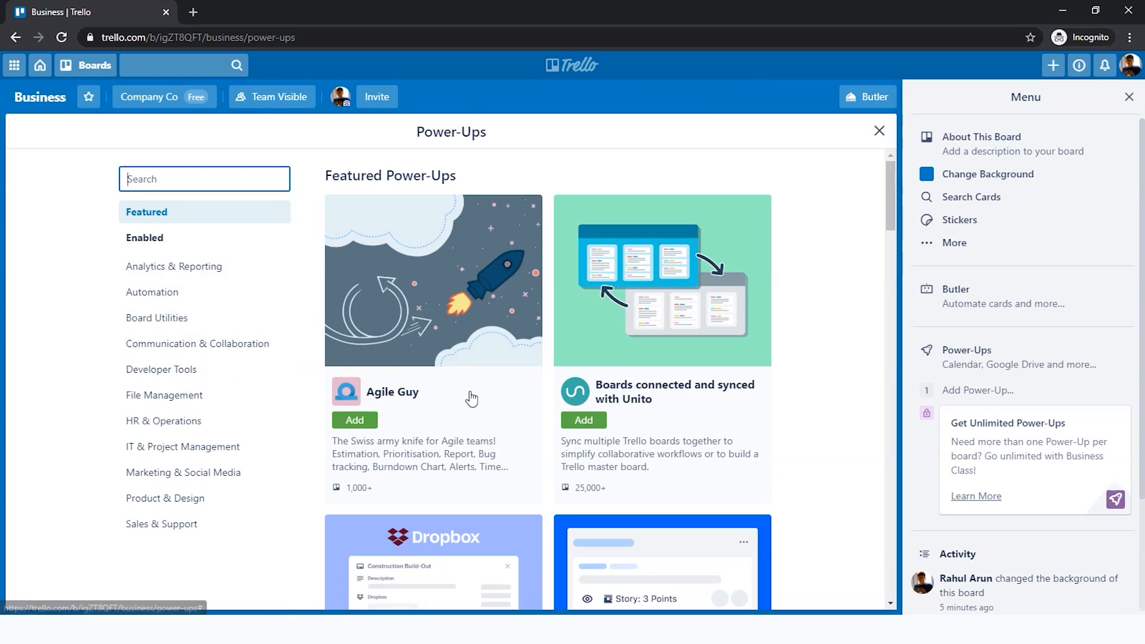
scroll(down, 3)
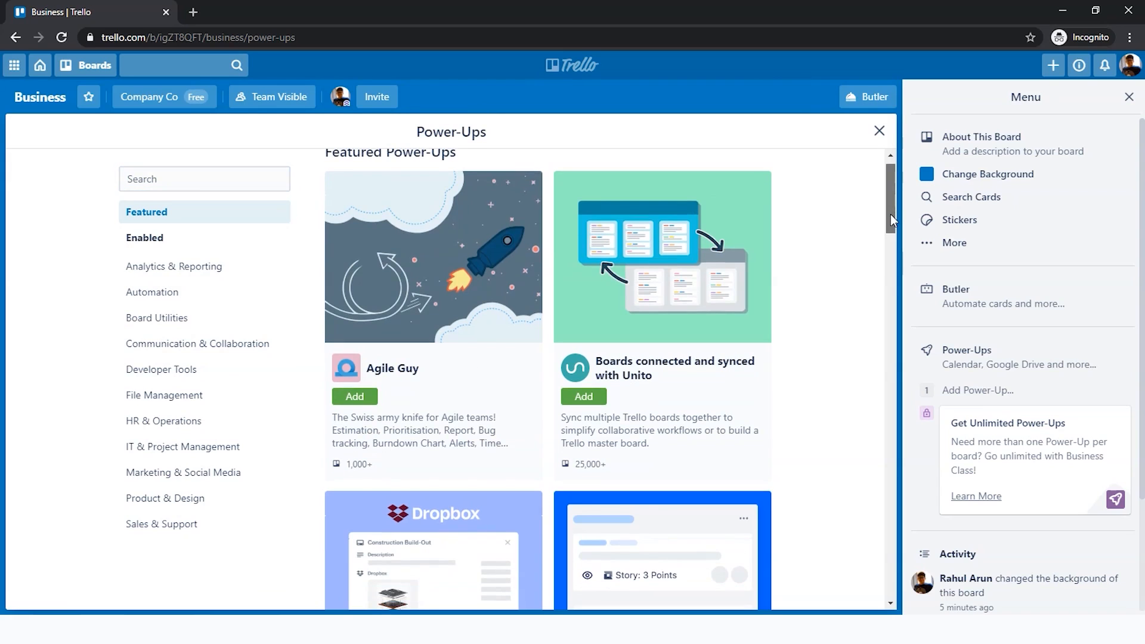
scroll(down, 3)
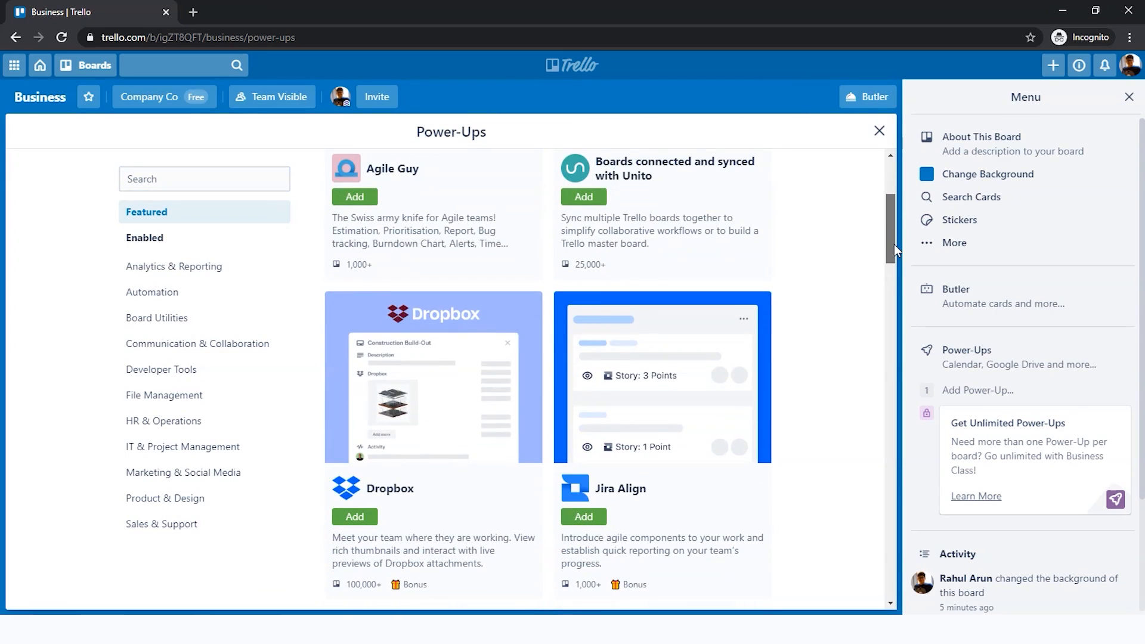
scroll(down, 3)
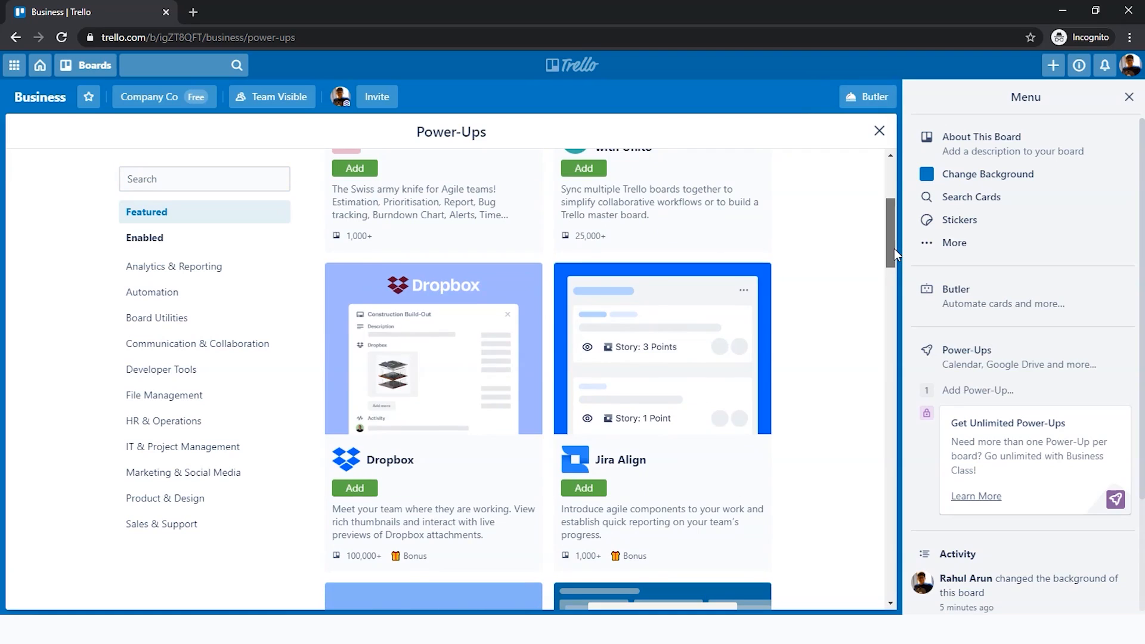
scroll(down, 3)
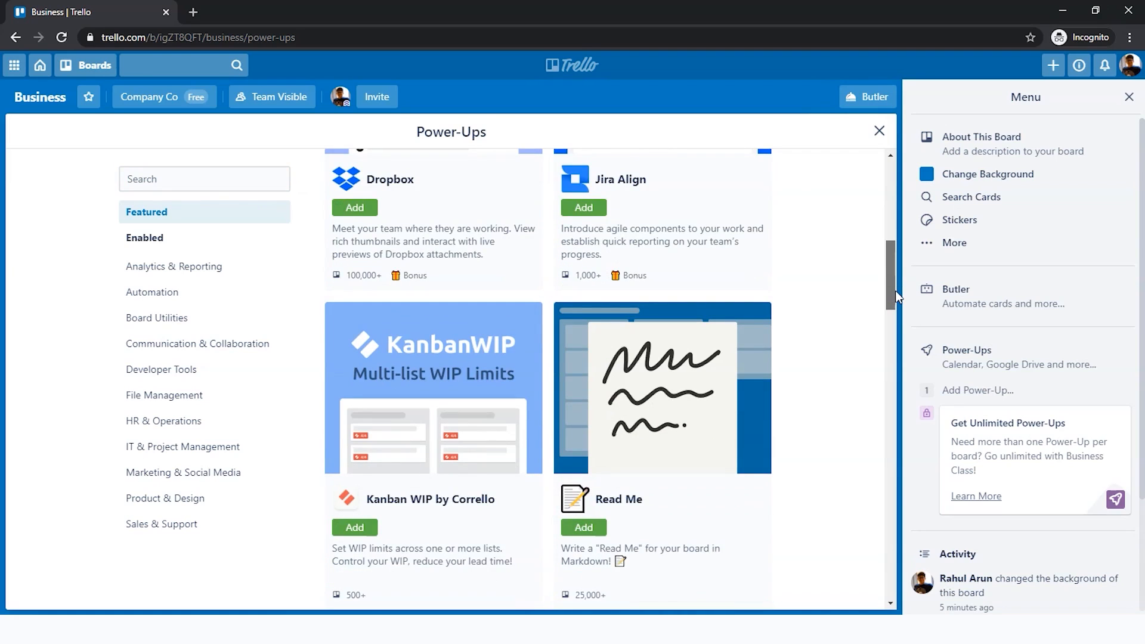
scroll(down, 3)
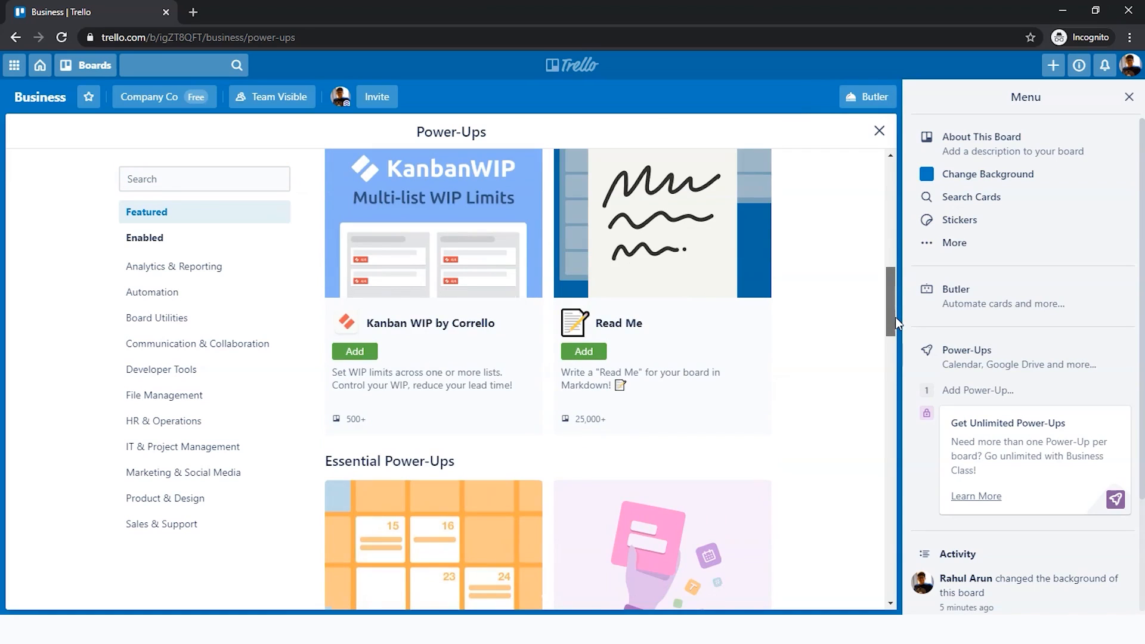
scroll(down, 3)
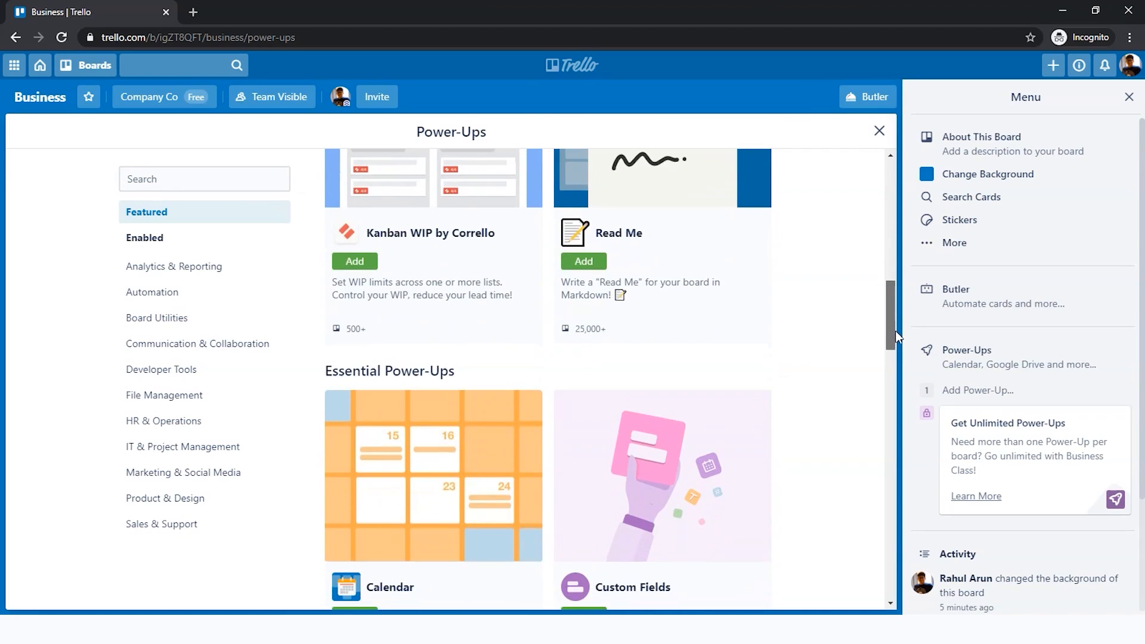
scroll(down, 3)
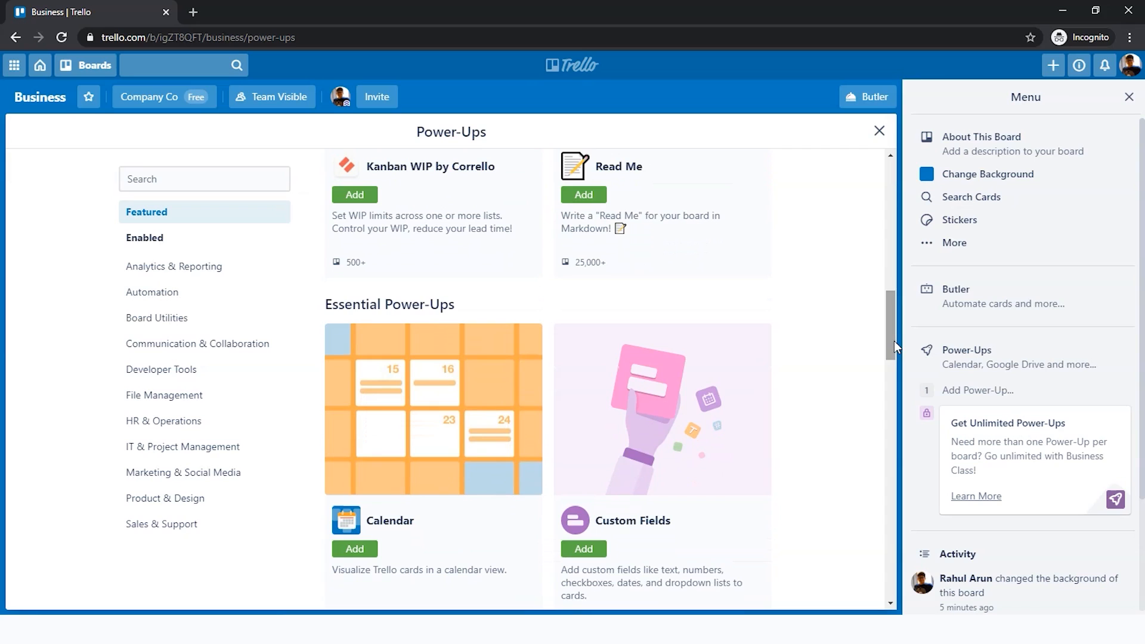
click(880, 130)
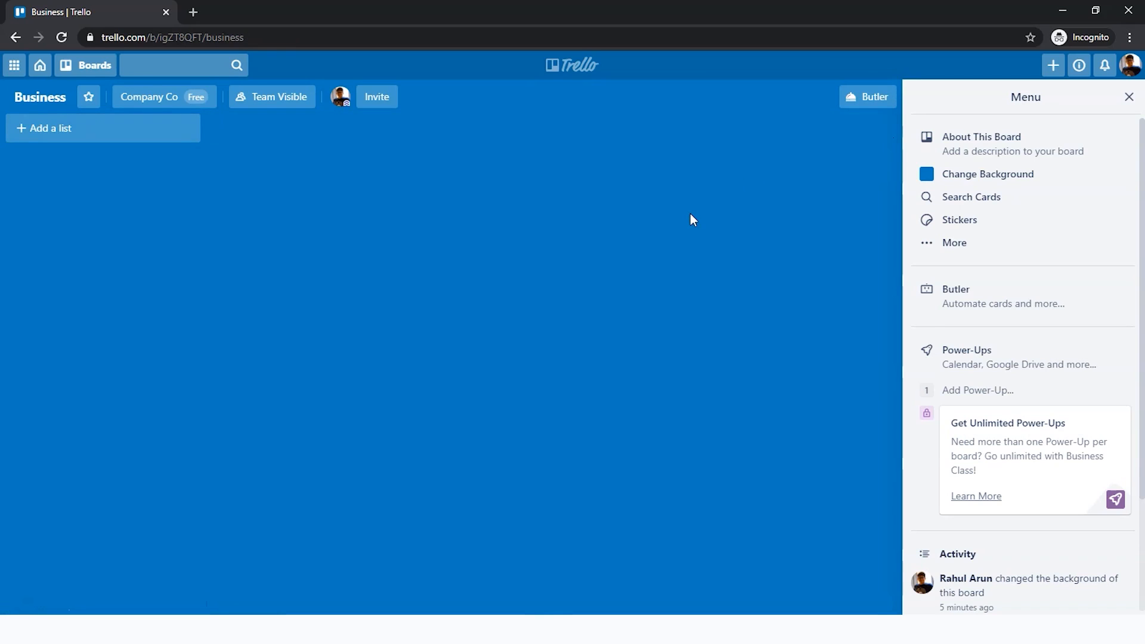
mouse_move(169, 243)
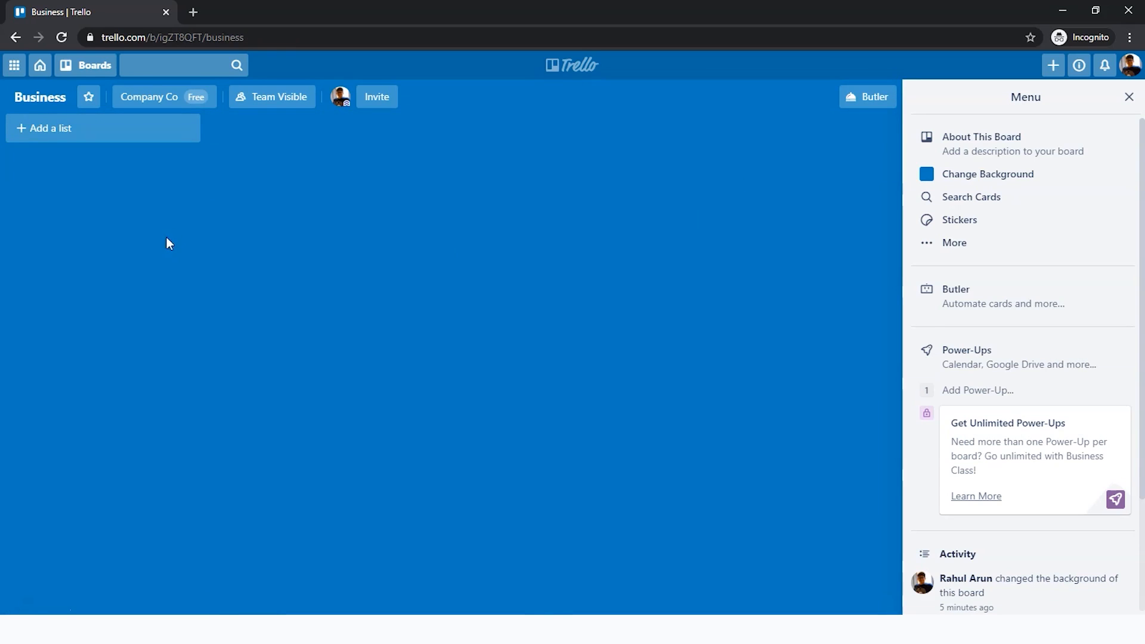
mouse_move(166, 240)
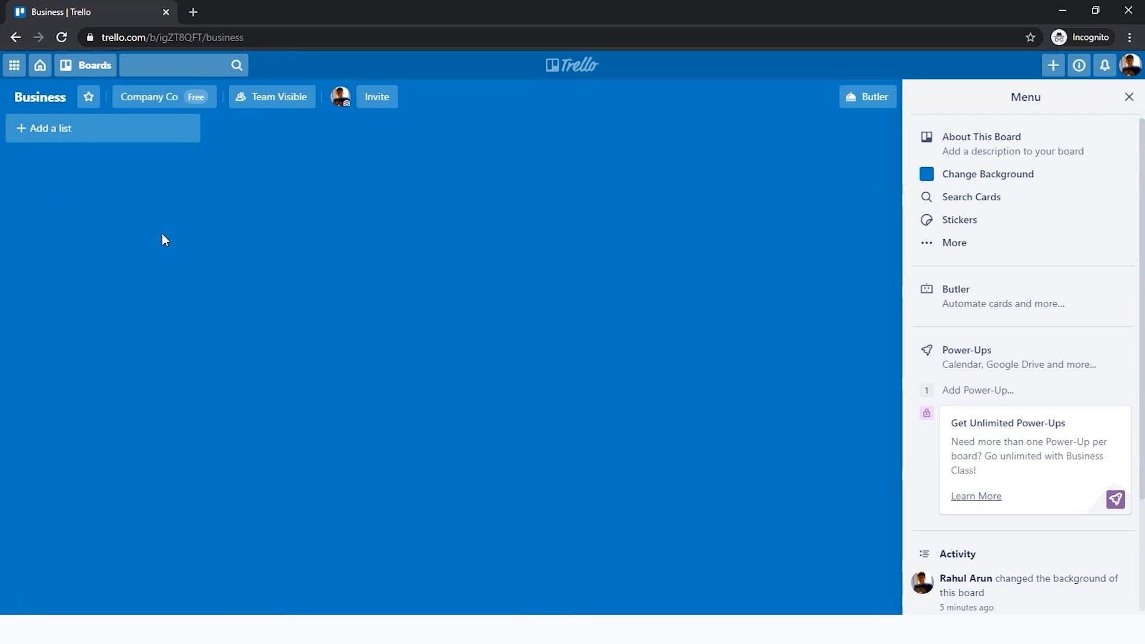
mouse_move(131, 234)
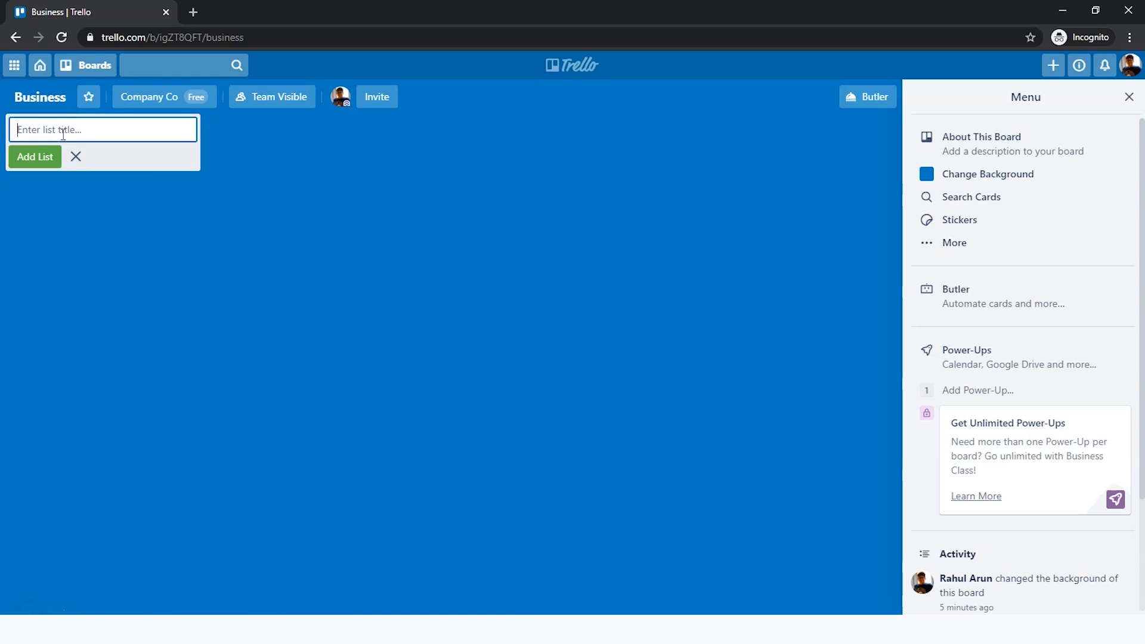
Add the lists To-do, In-progress, On-hold and Completed to the Business board
text(To-)
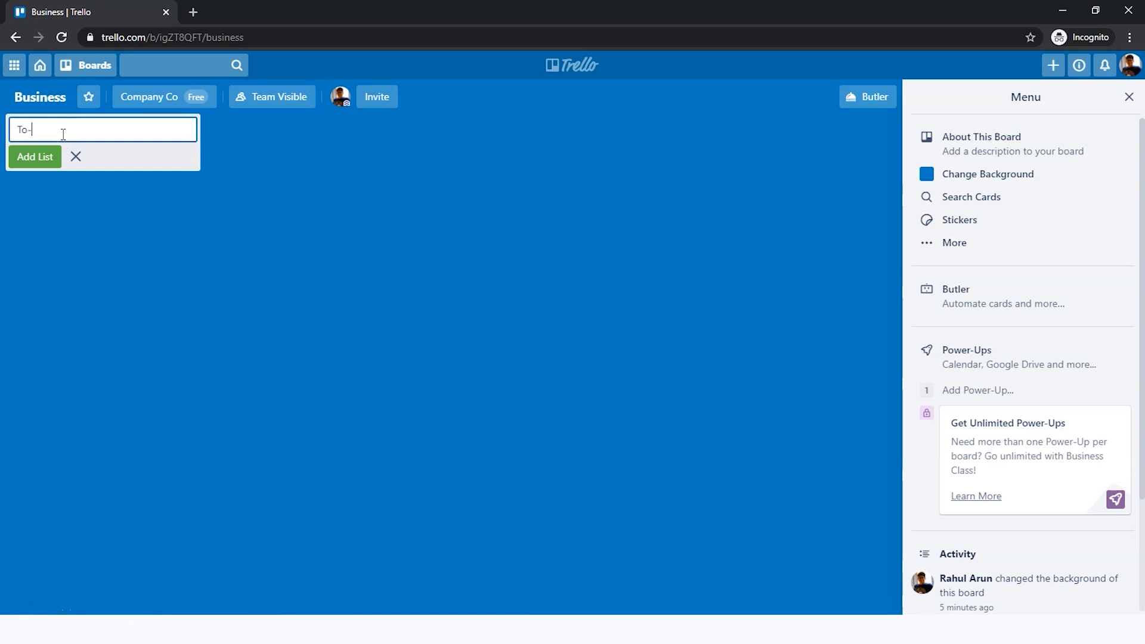
click(34, 157)
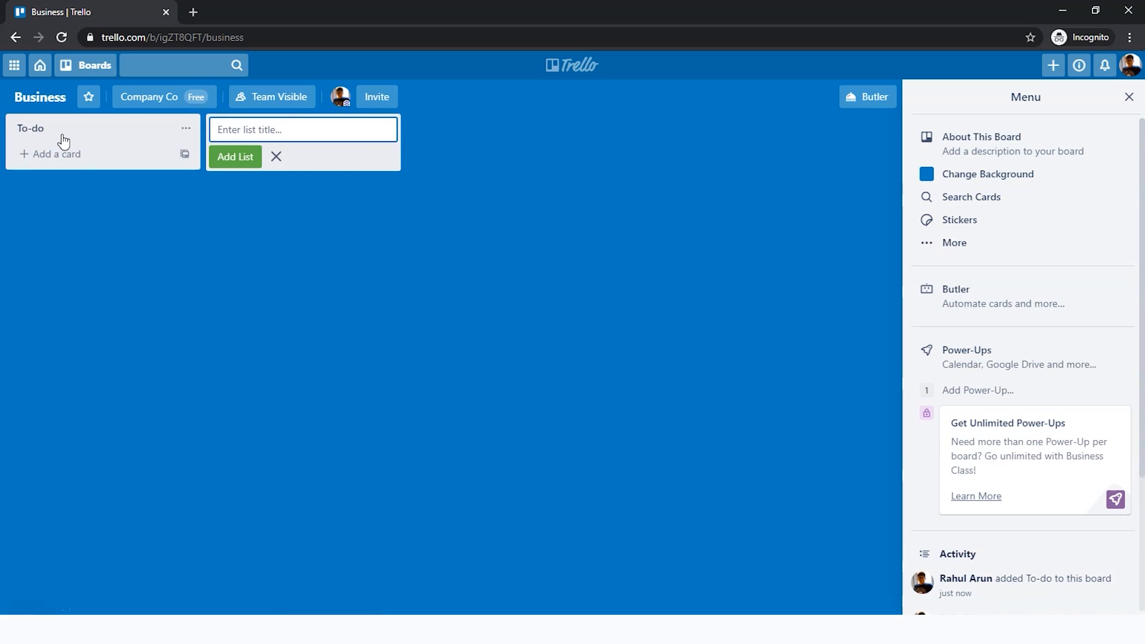
text(In-p)
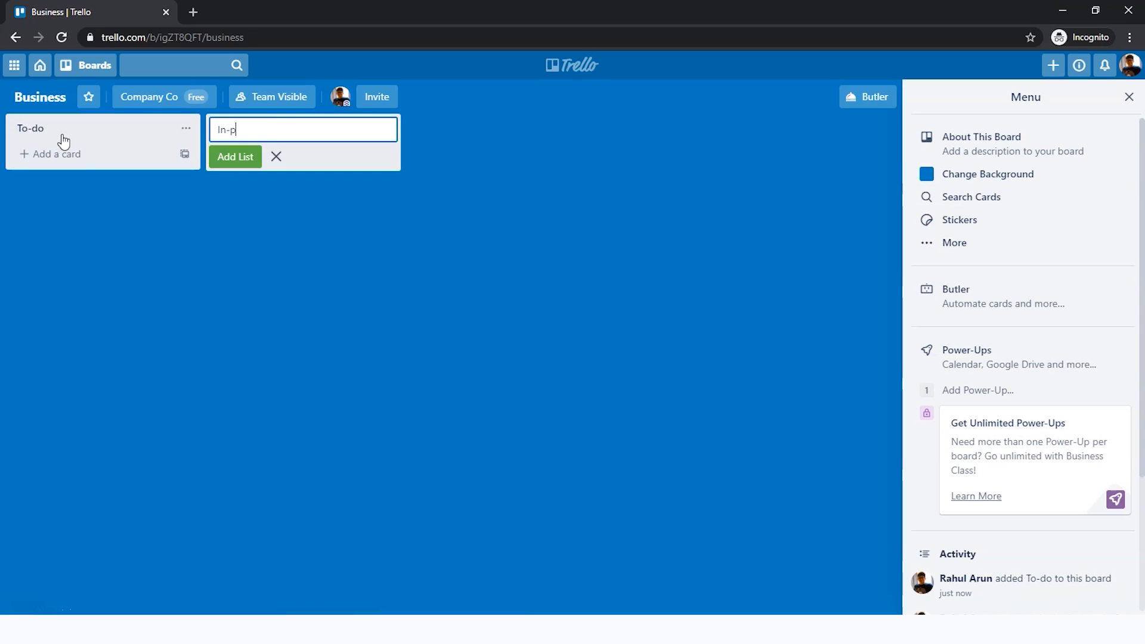
click(233, 157)
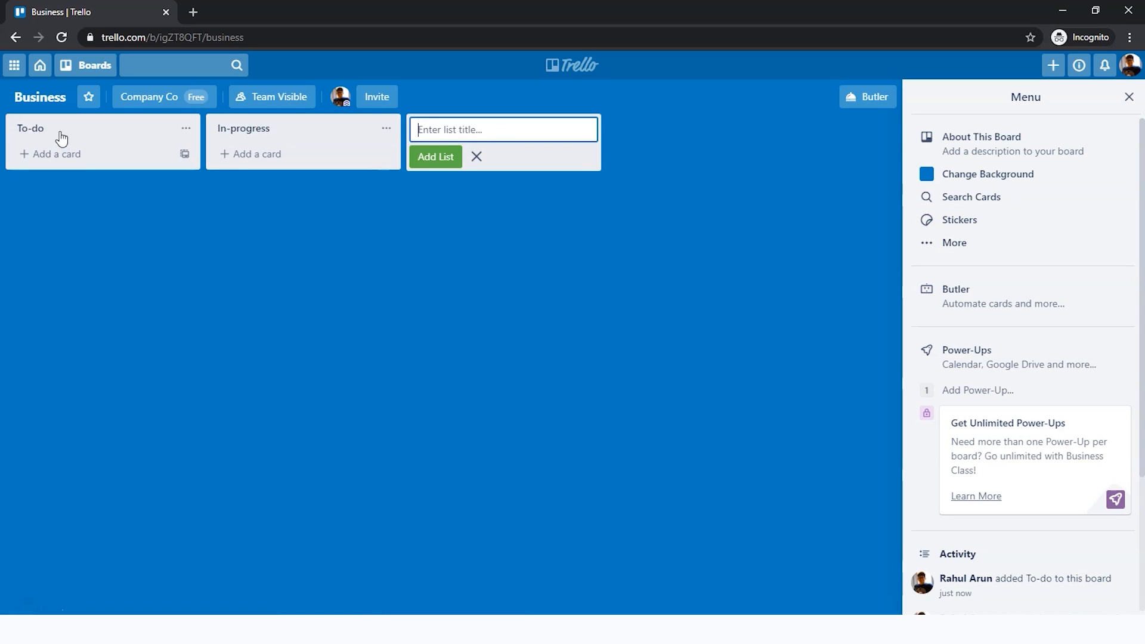
text(On-)
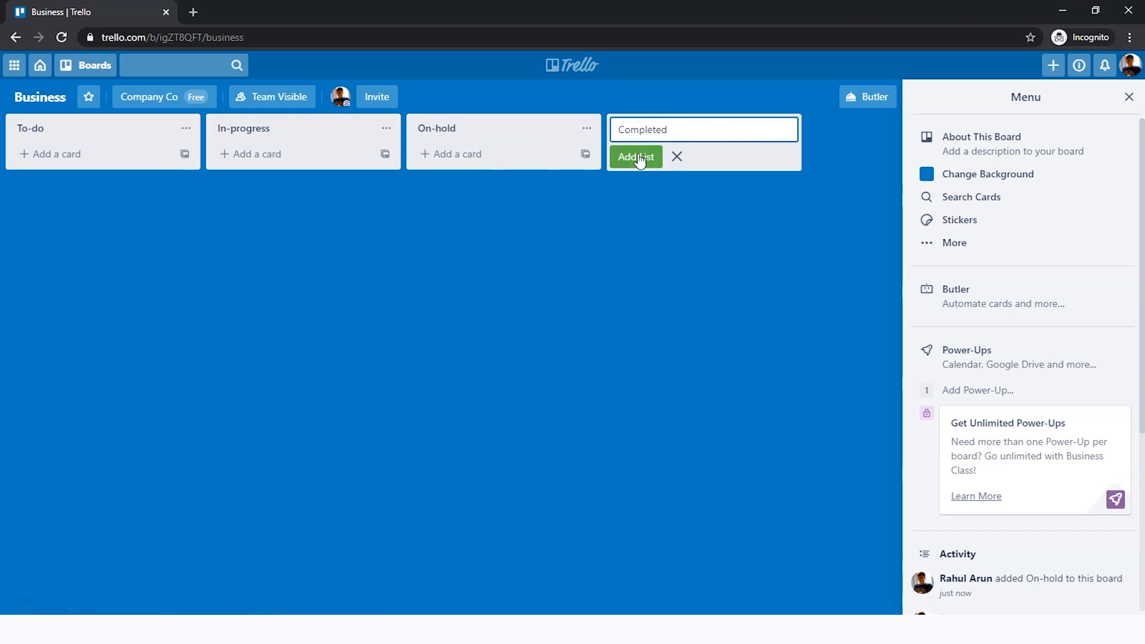
click(636, 158)
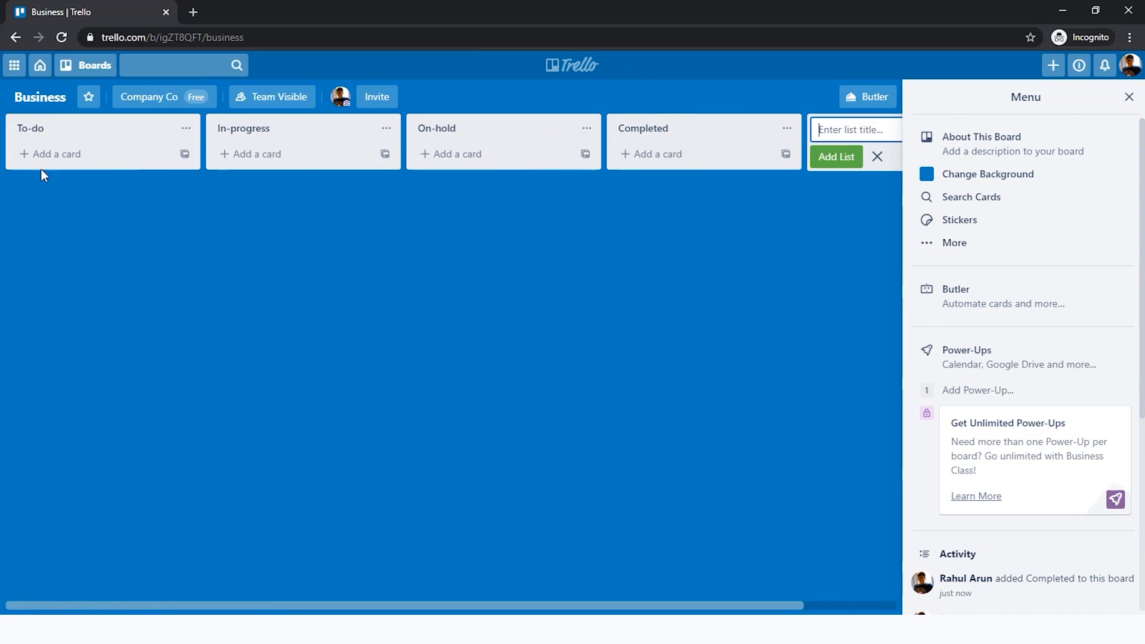
mouse_move(37, 158)
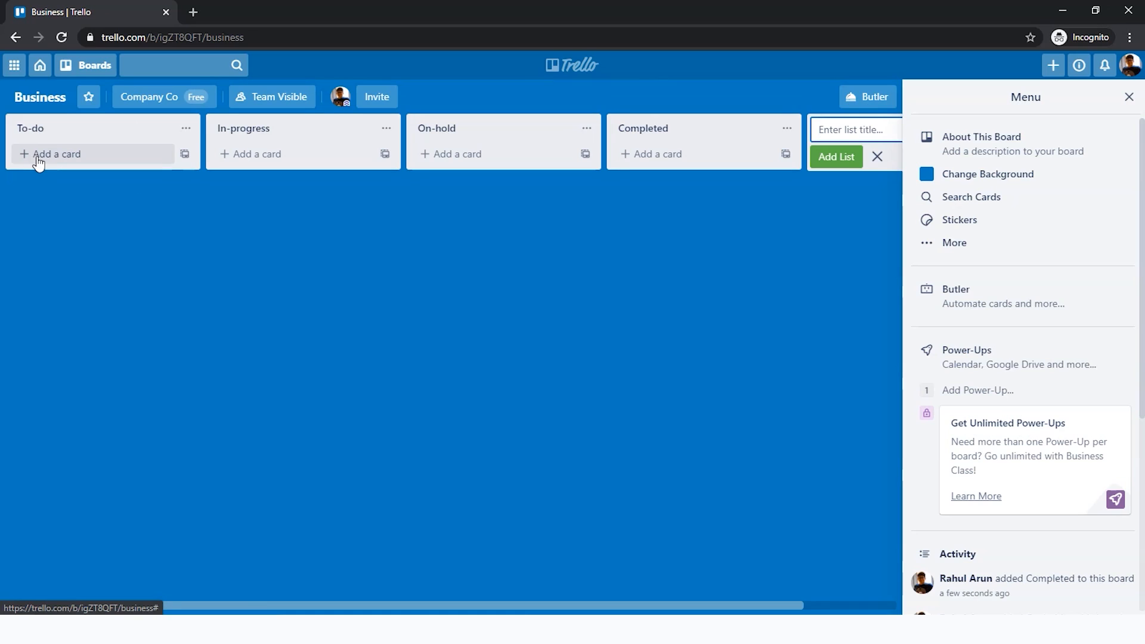
Add To-do cards 'Deliver product to company A' and 'Deliver product to company B'
click(57, 154)
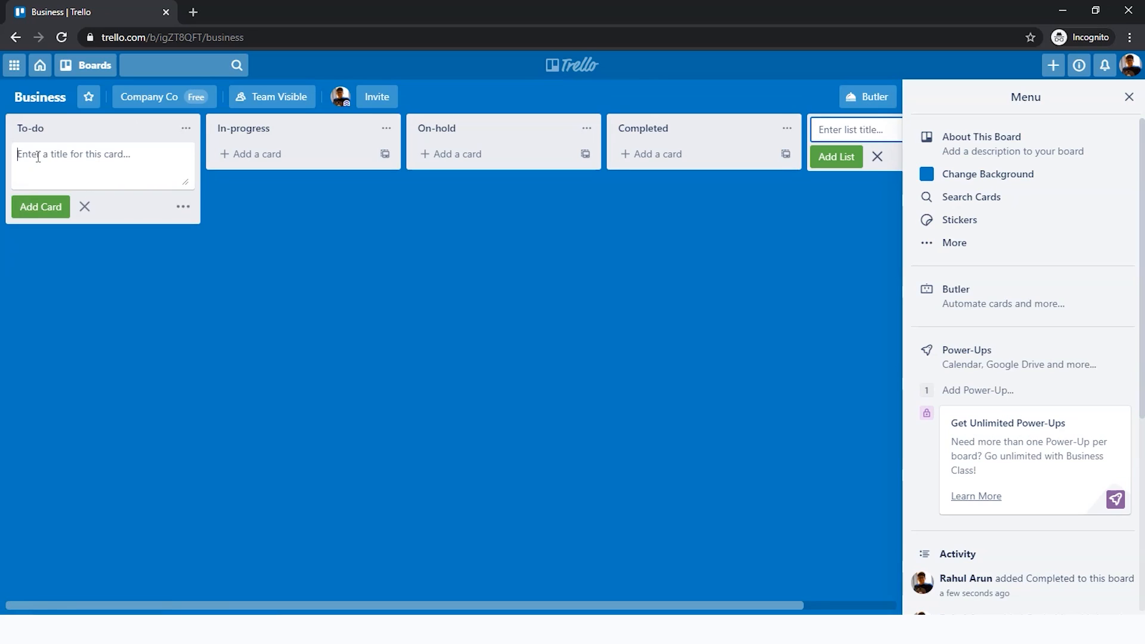
text(Deliver pro)
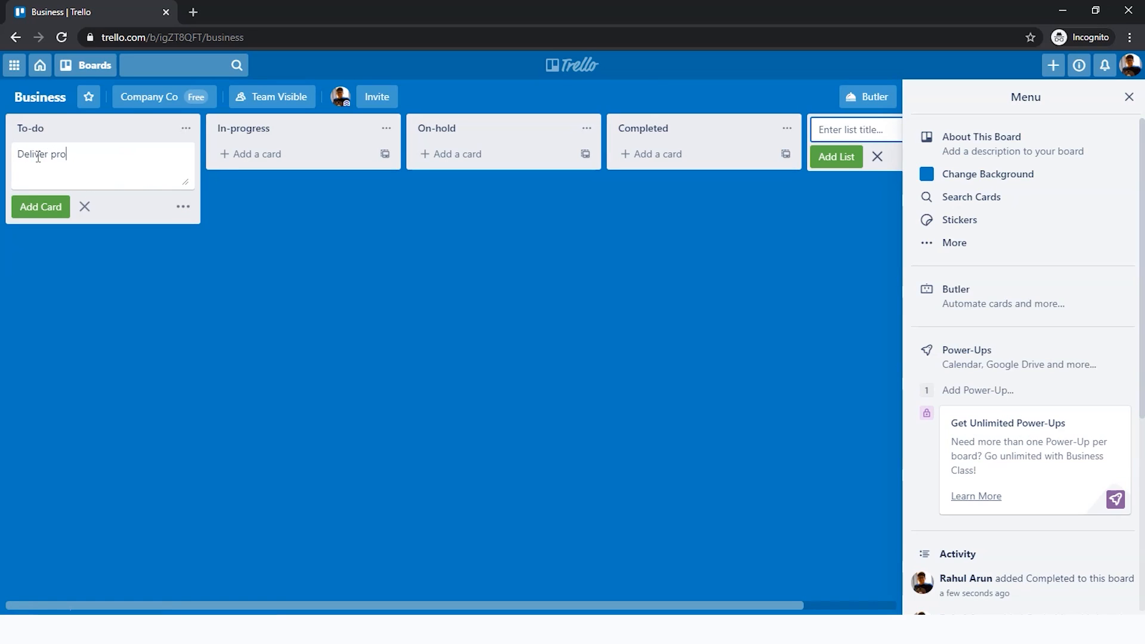
text(duct to company)
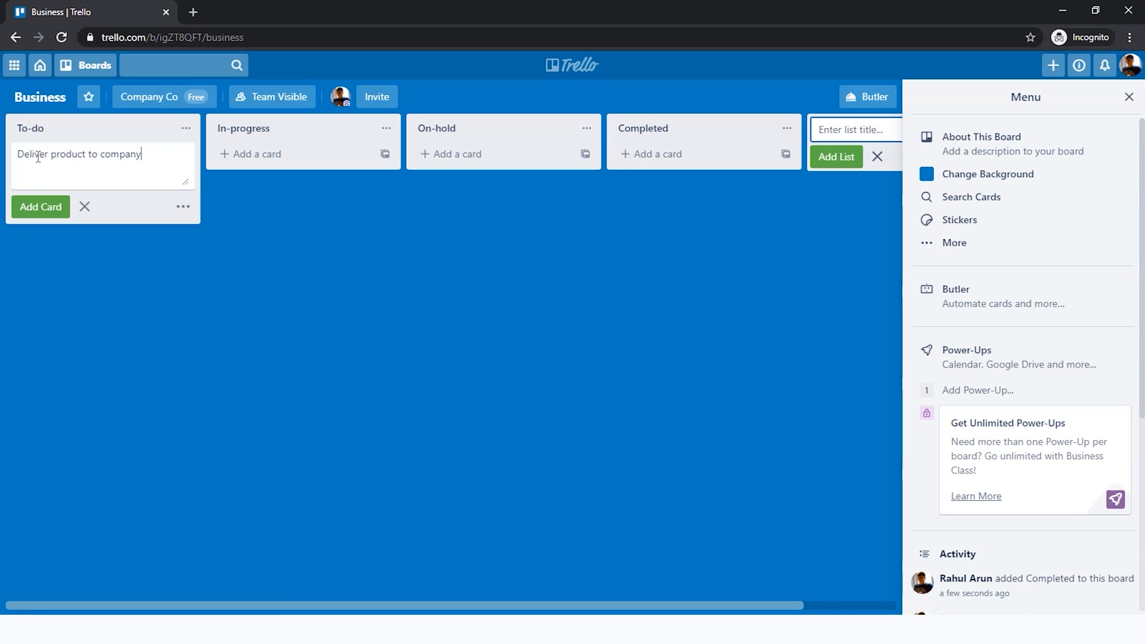
click(41, 208)
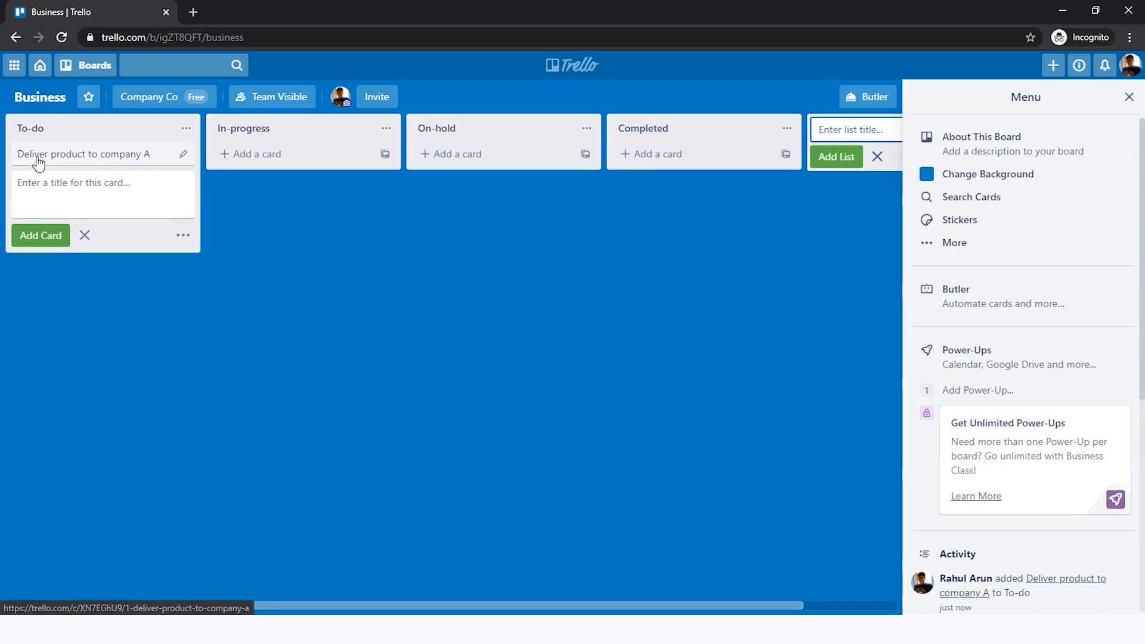
text(Deliver product to company)
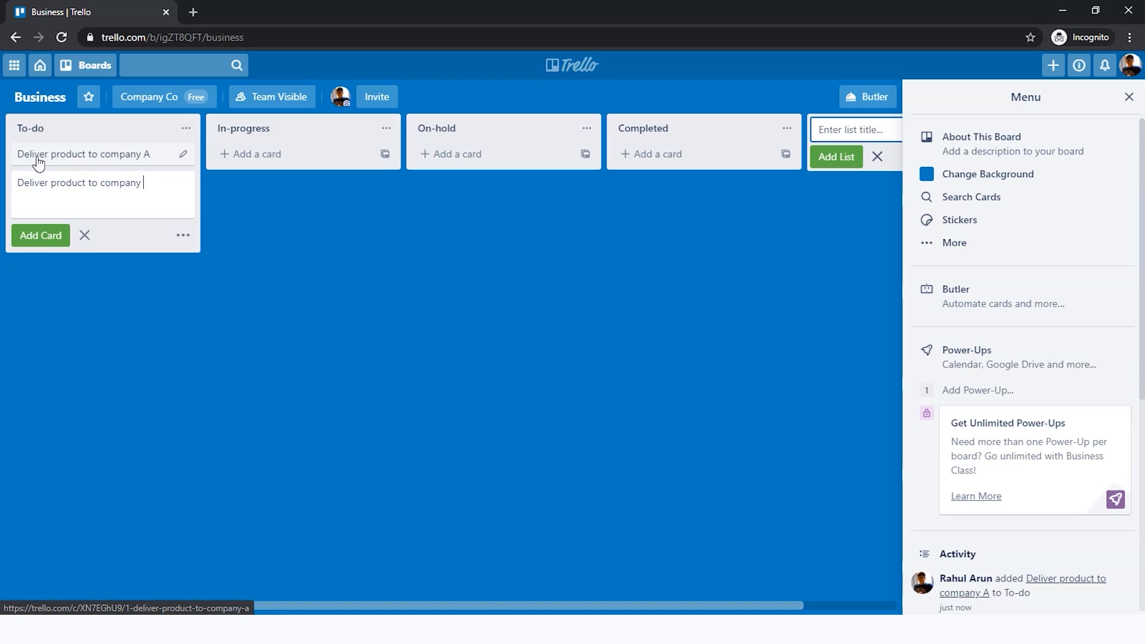
click(40, 235)
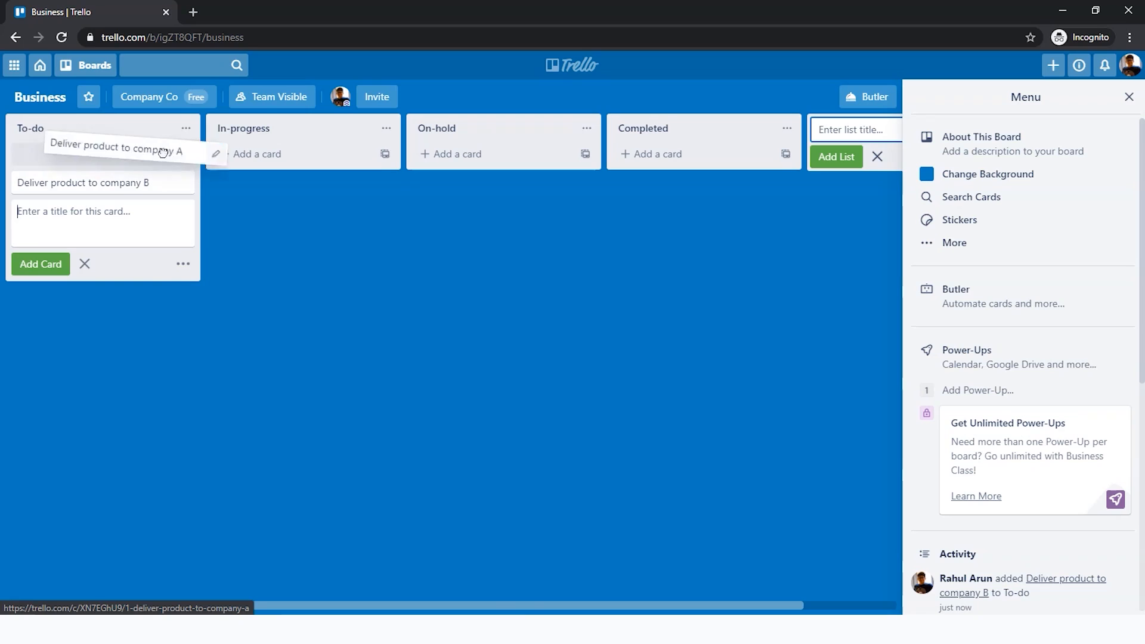
Drag the company A card into another list and bring it back to To-do
drag(117, 144, 486, 153)
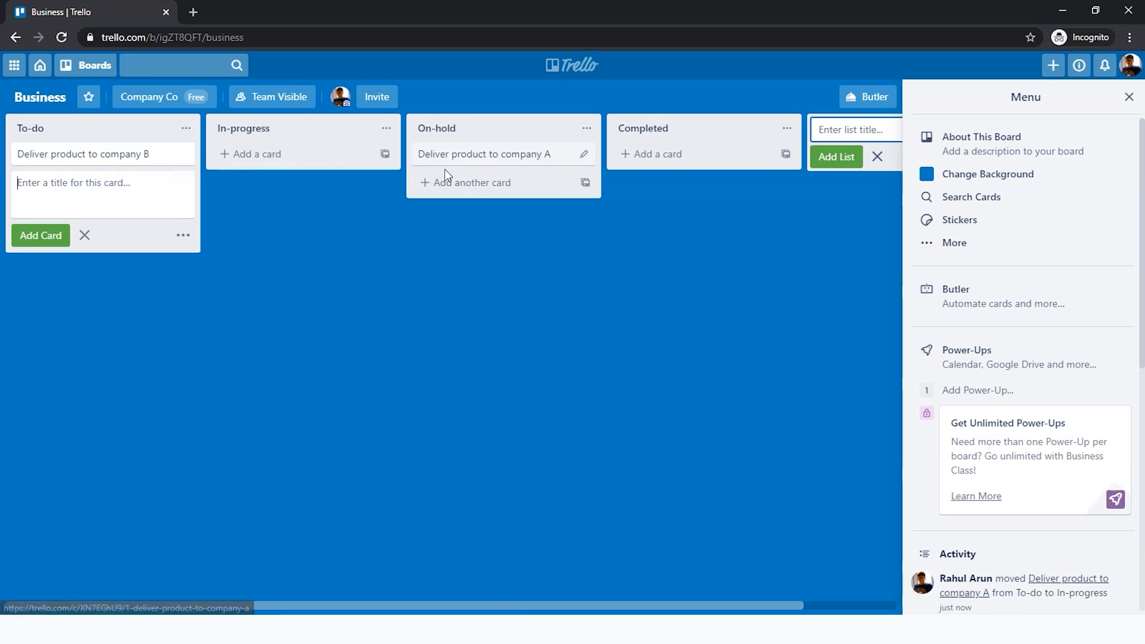
drag(484, 154, 350, 154)
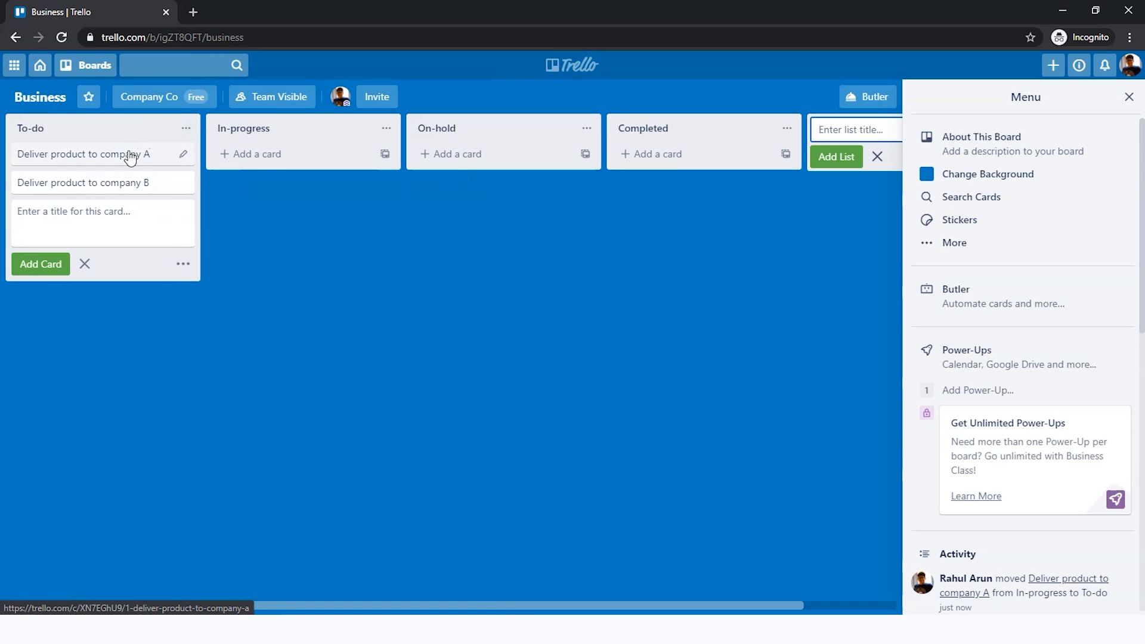
click(83, 154)
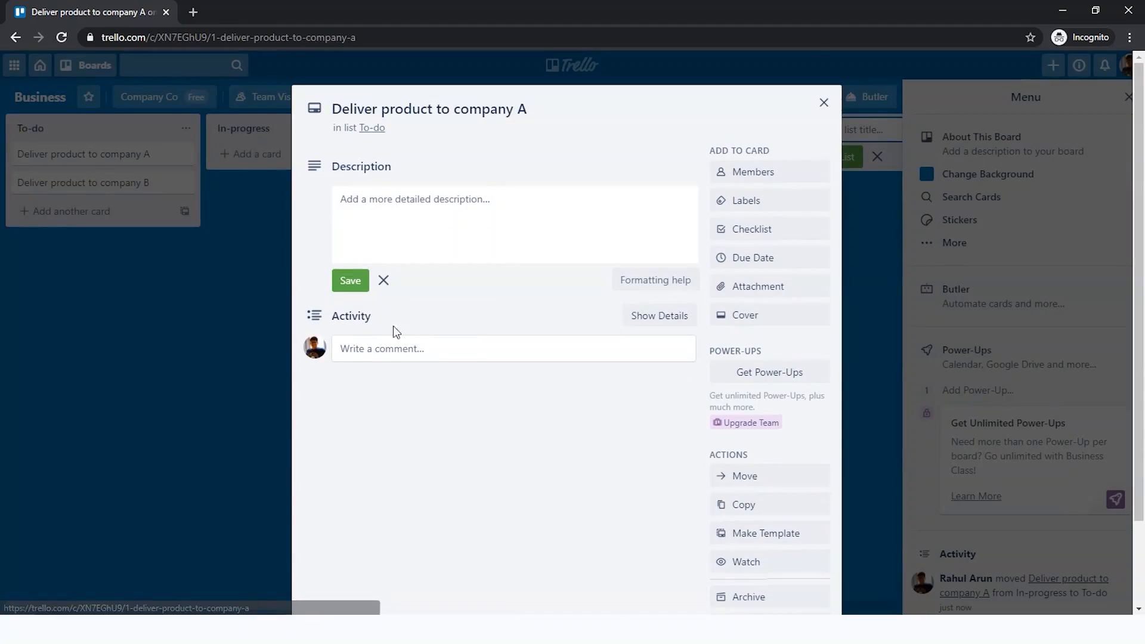
mouse_move(481, 167)
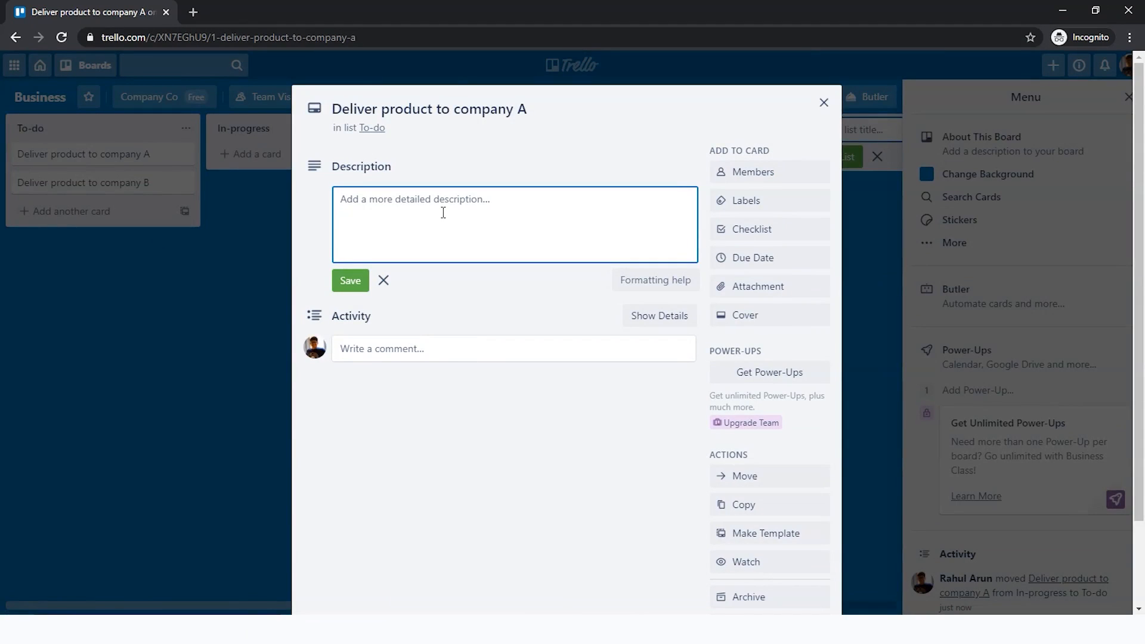
text(Convers)
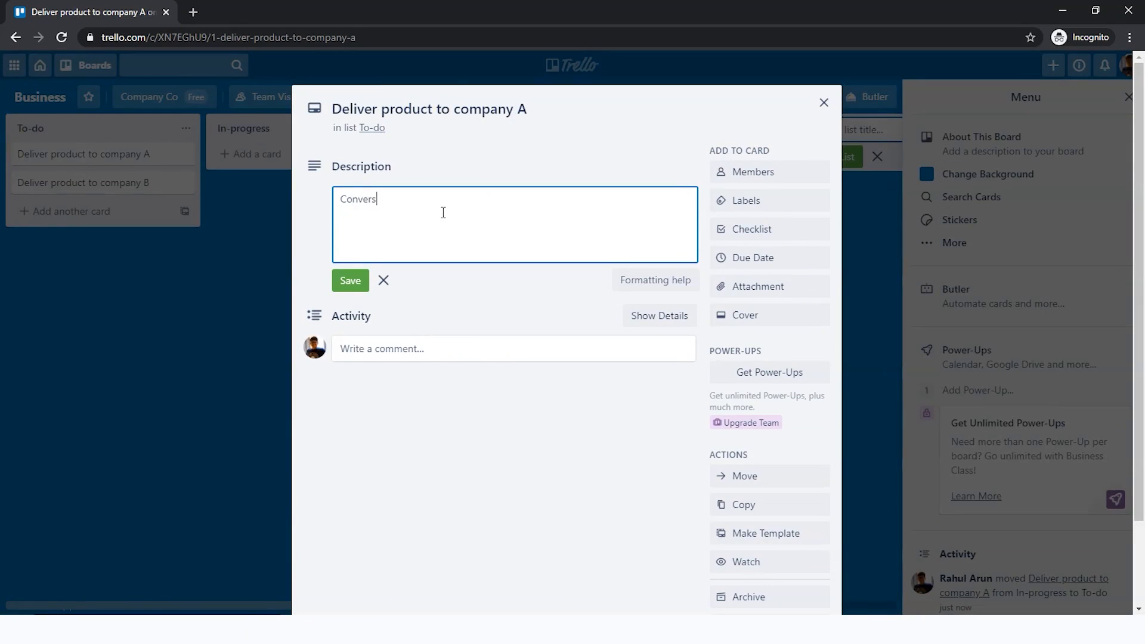
text(ed with comp)
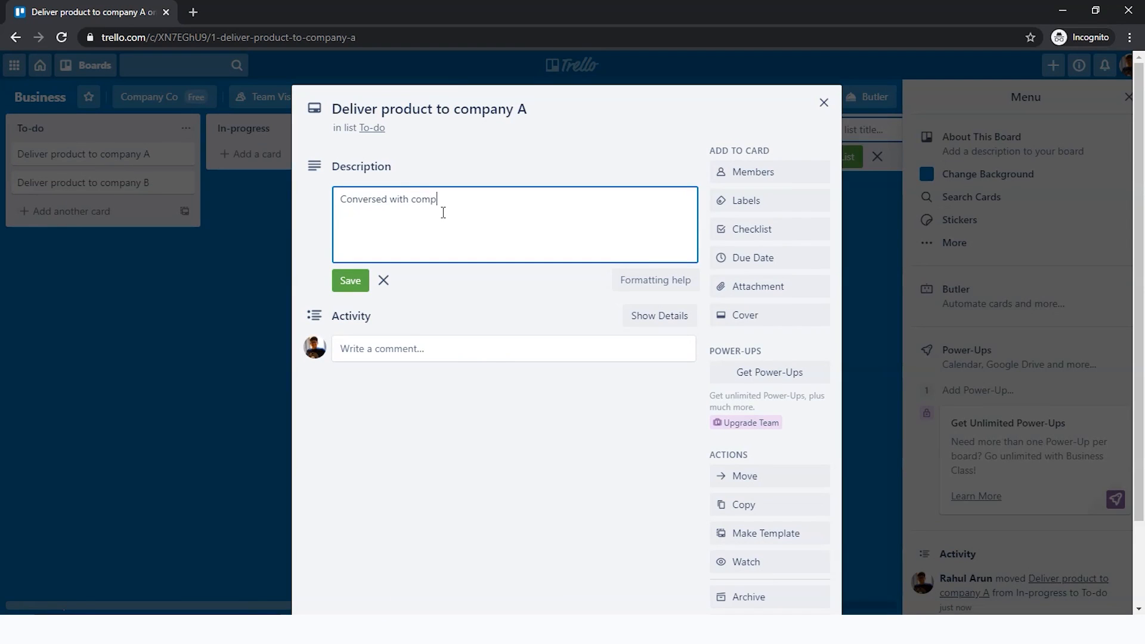
text(any)
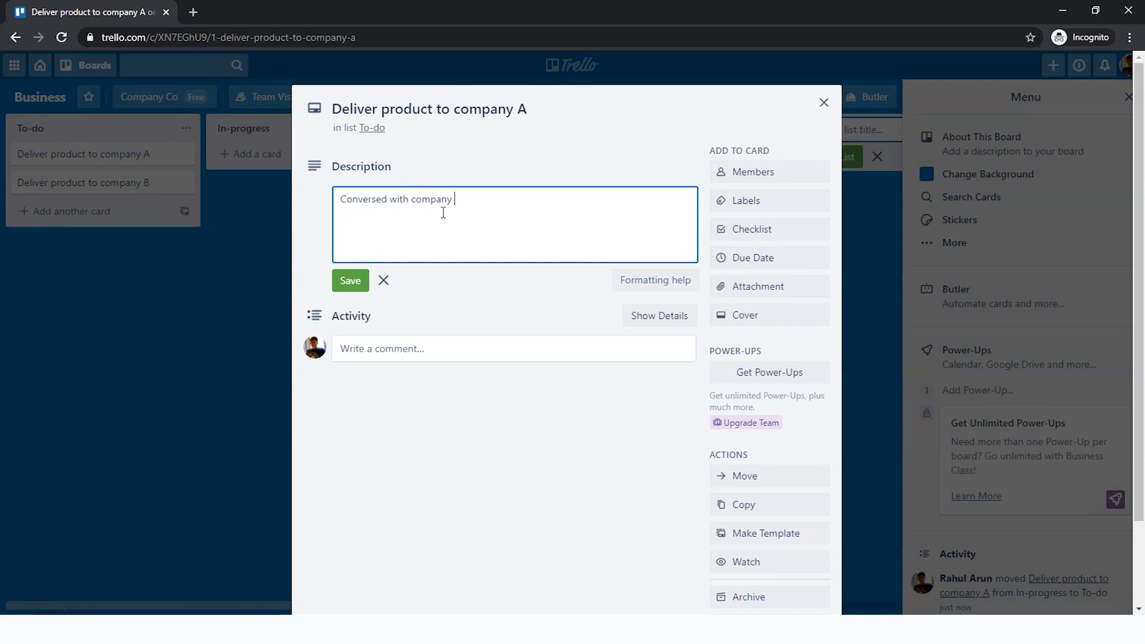
text(ready to)
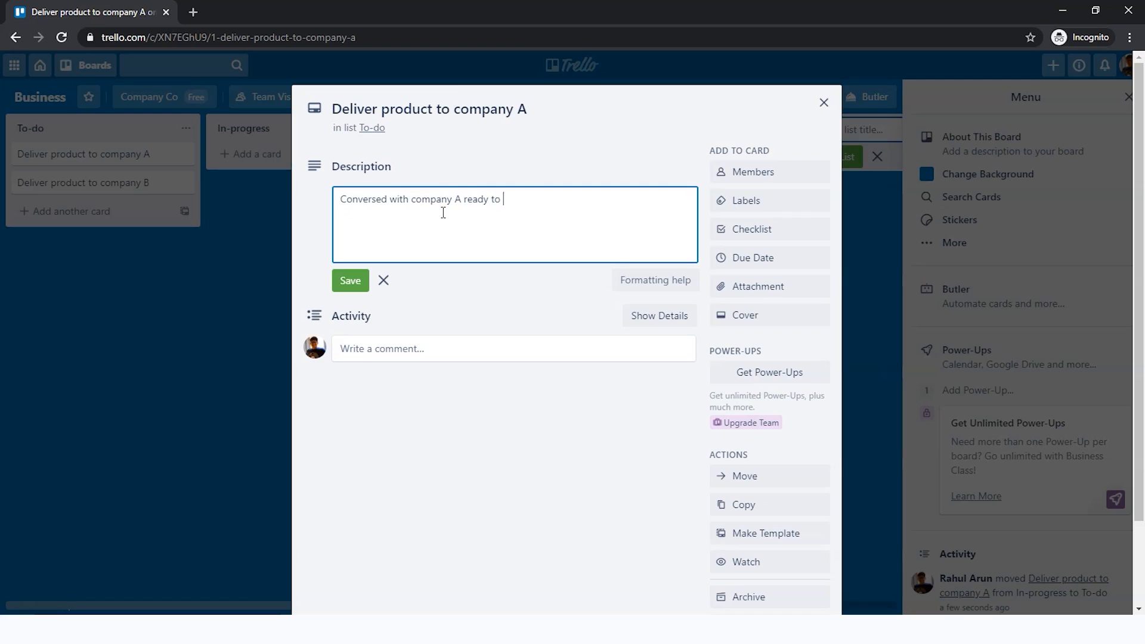
text(go.)
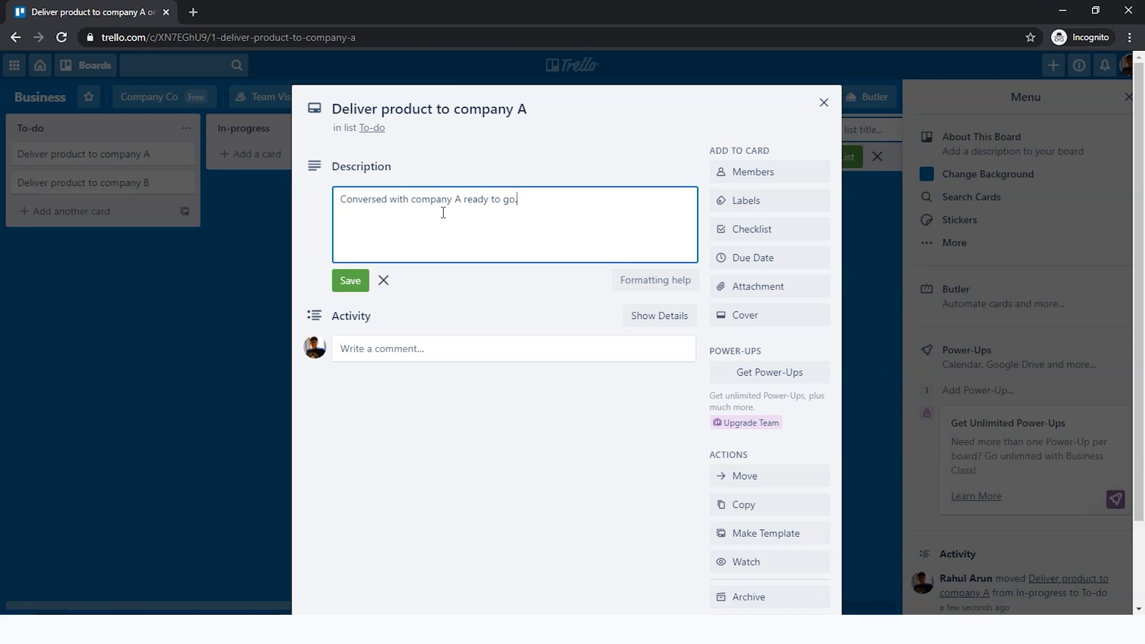
click(351, 280)
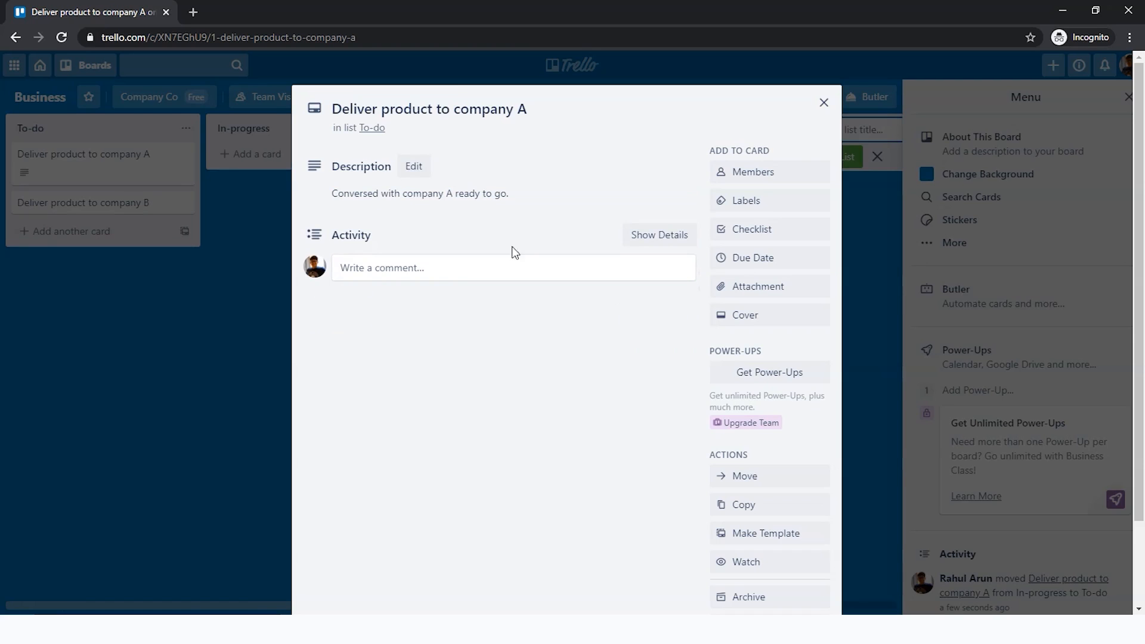
mouse_move(768, 172)
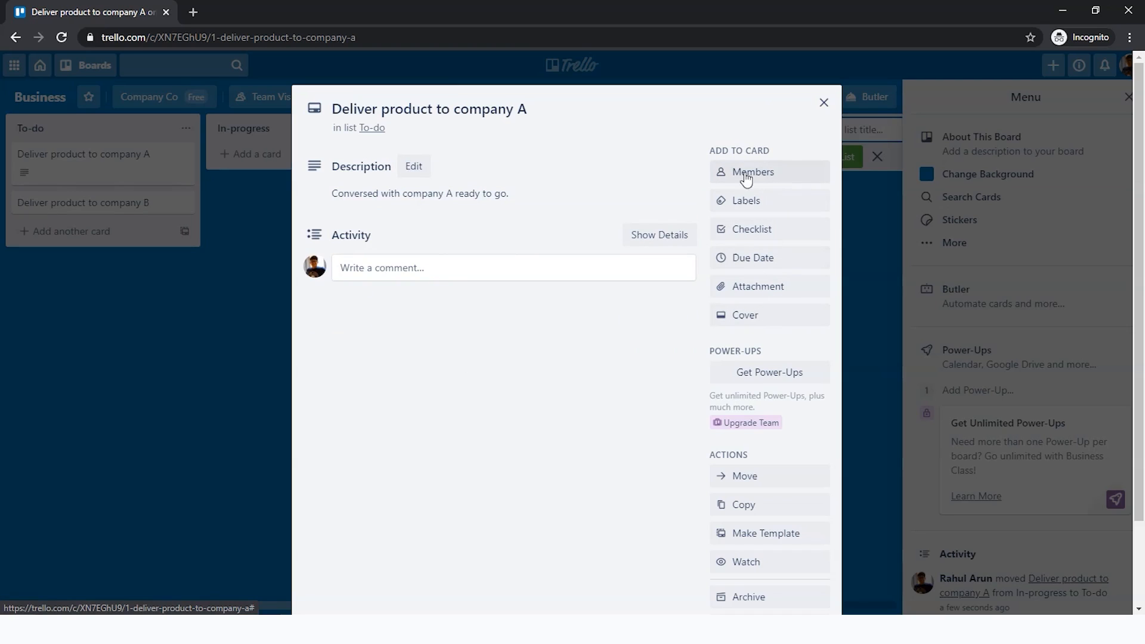
mouse_move(739, 370)
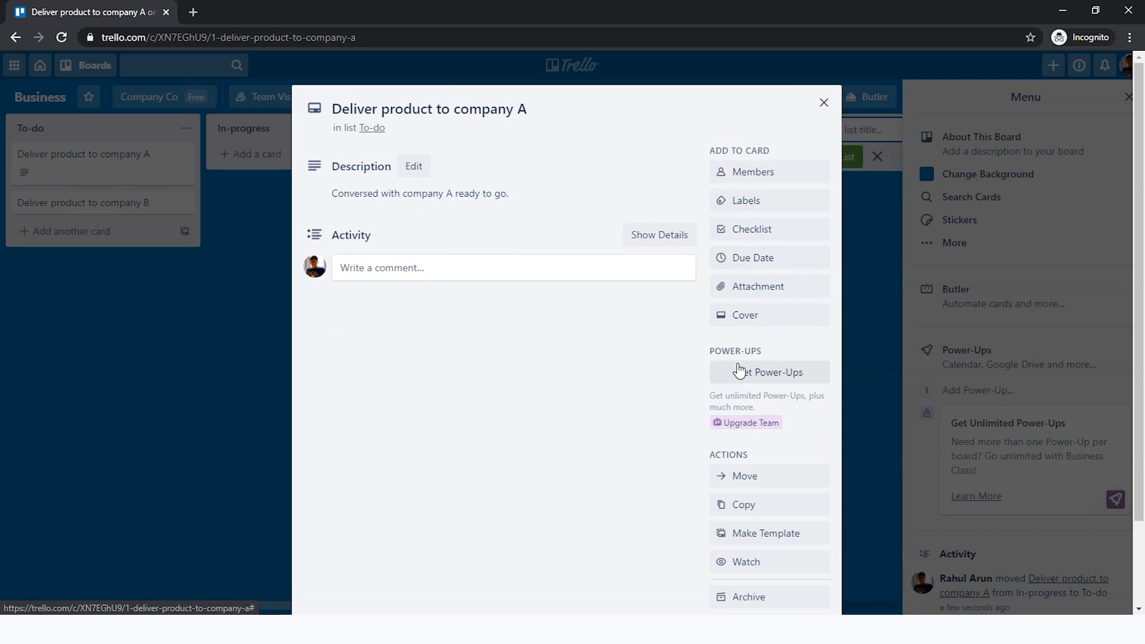
mouse_move(759, 178)
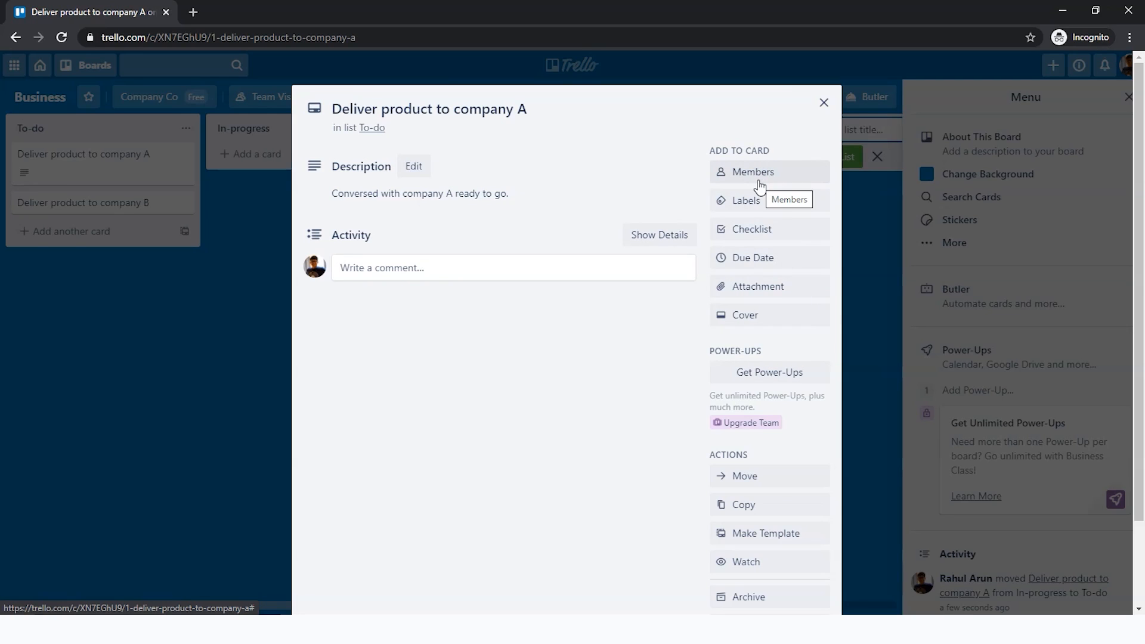
Assign Bob and Bill as members of the Deliver product to company A card
click(752, 172)
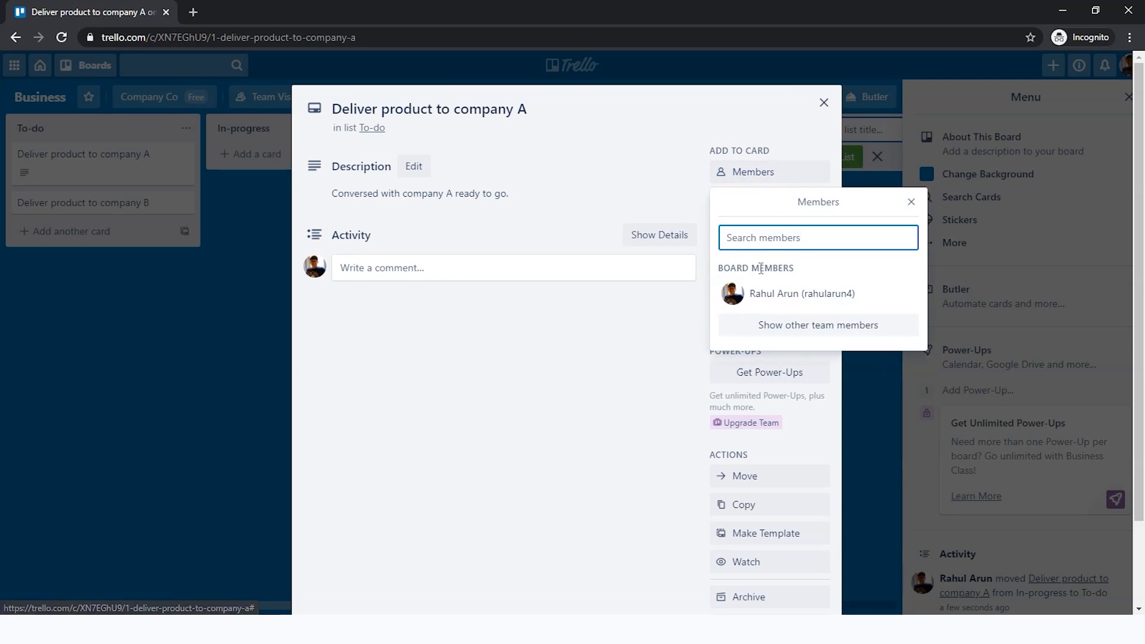
text(b)
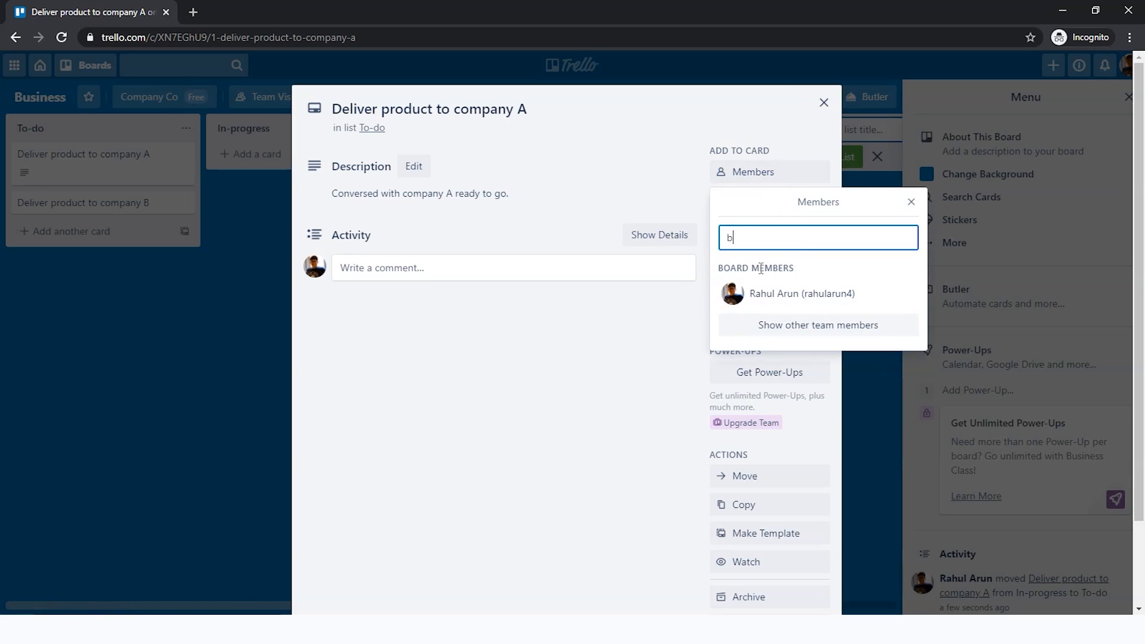
text(o)
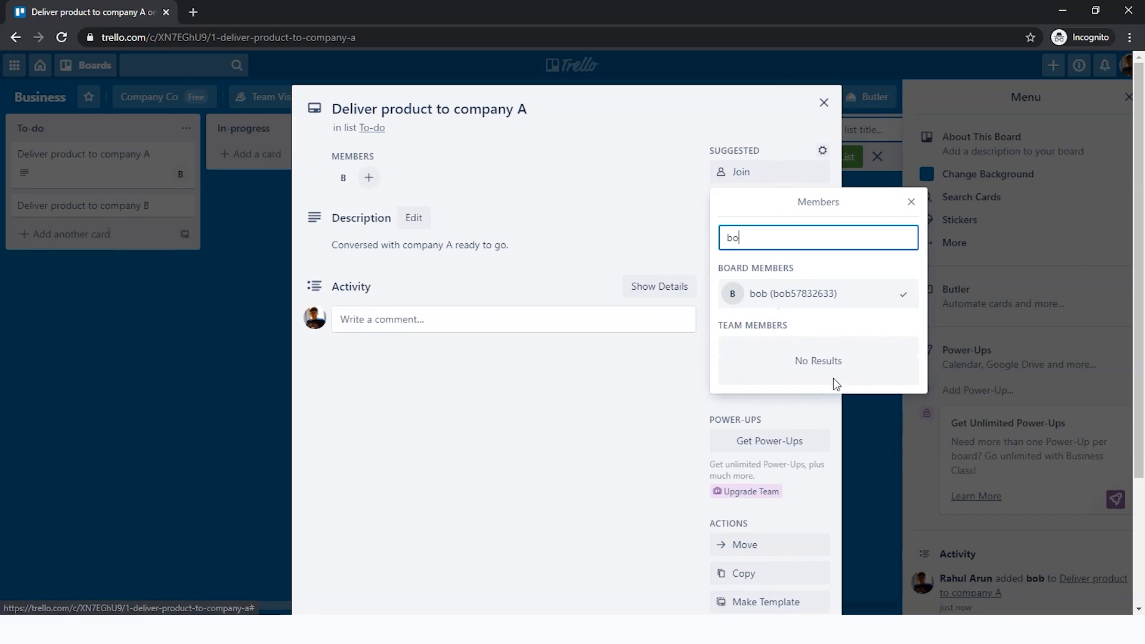
mouse_move(768, 258)
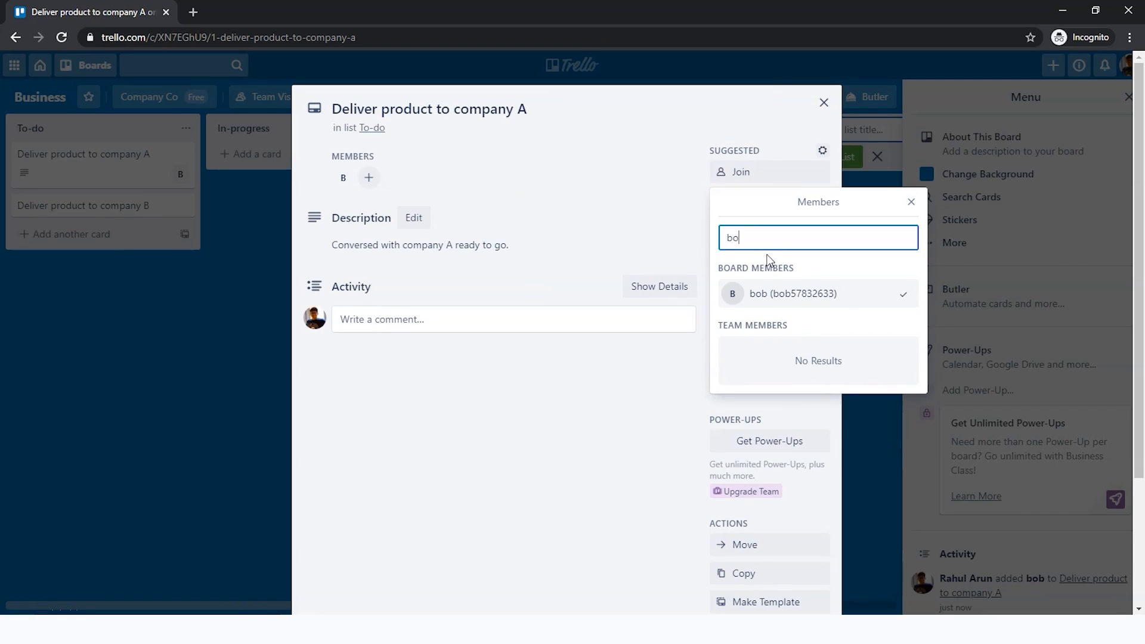
text(bi)
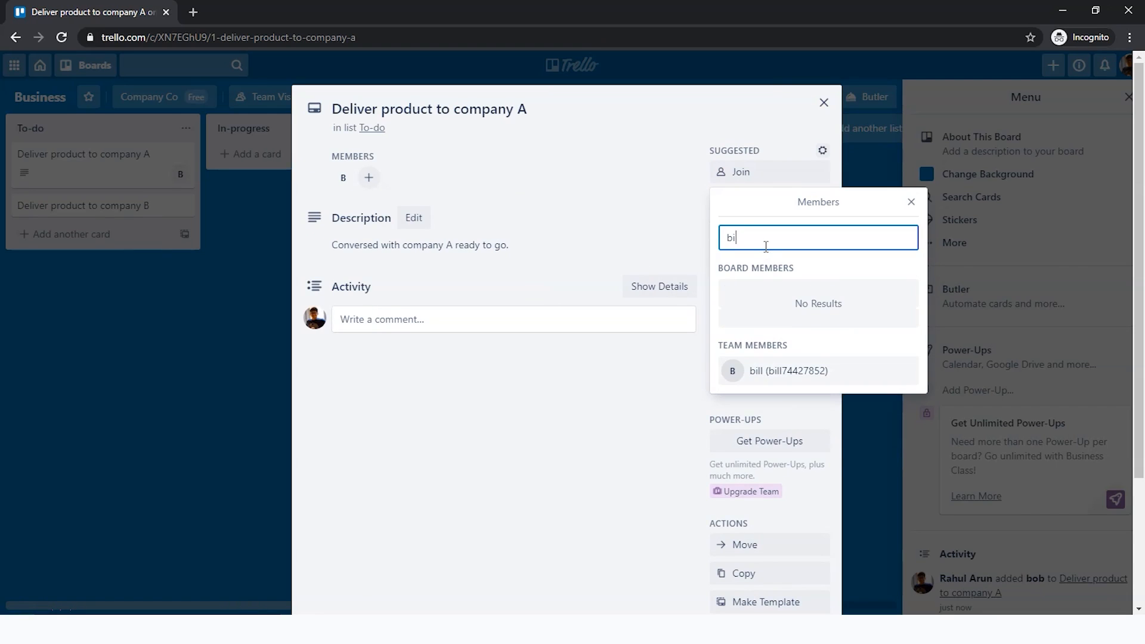
text(ll)
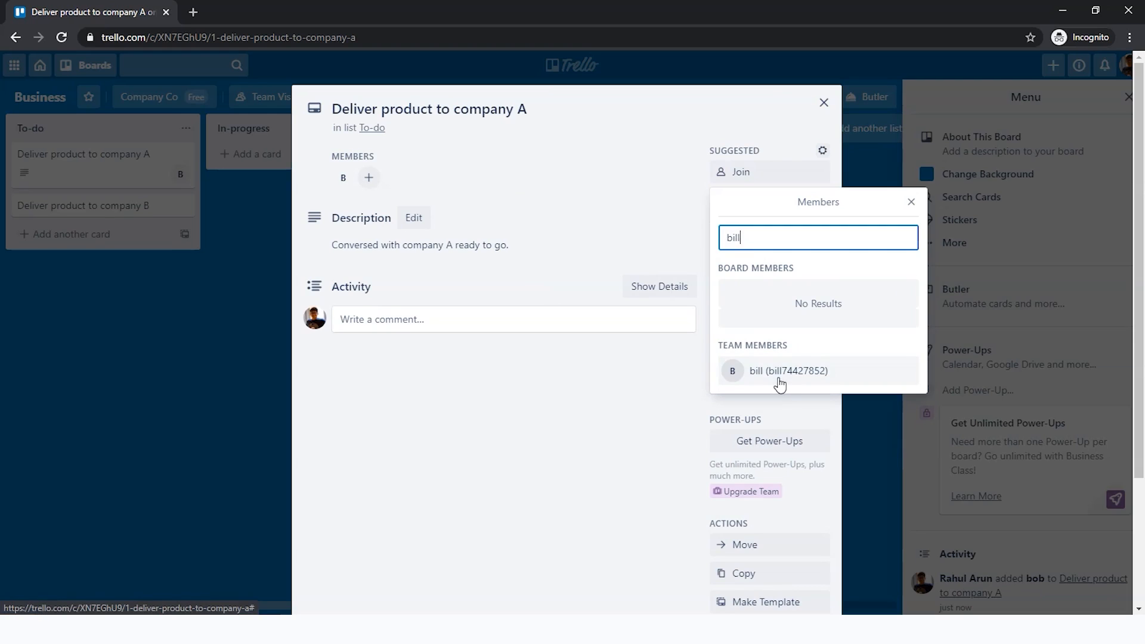
click(787, 370)
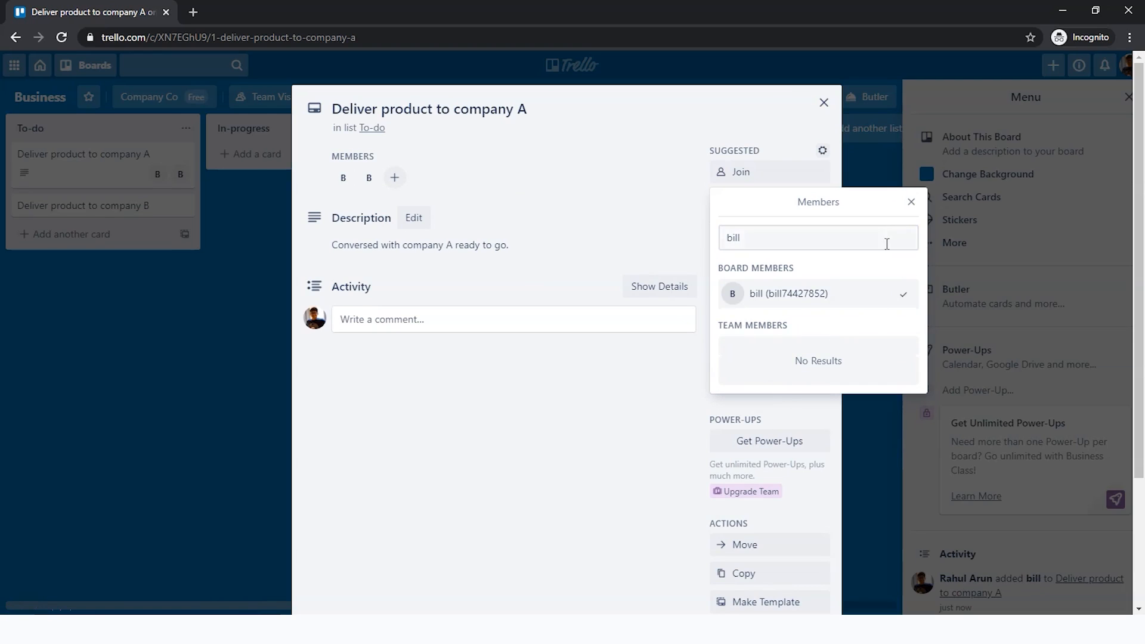
click(911, 202)
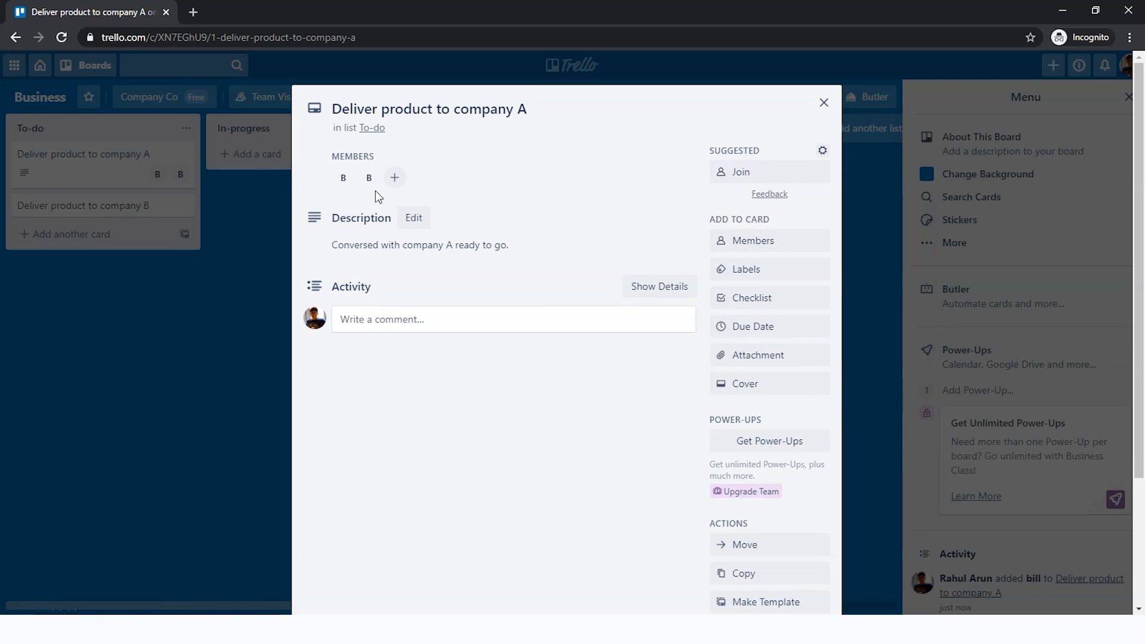
mouse_move(582, 258)
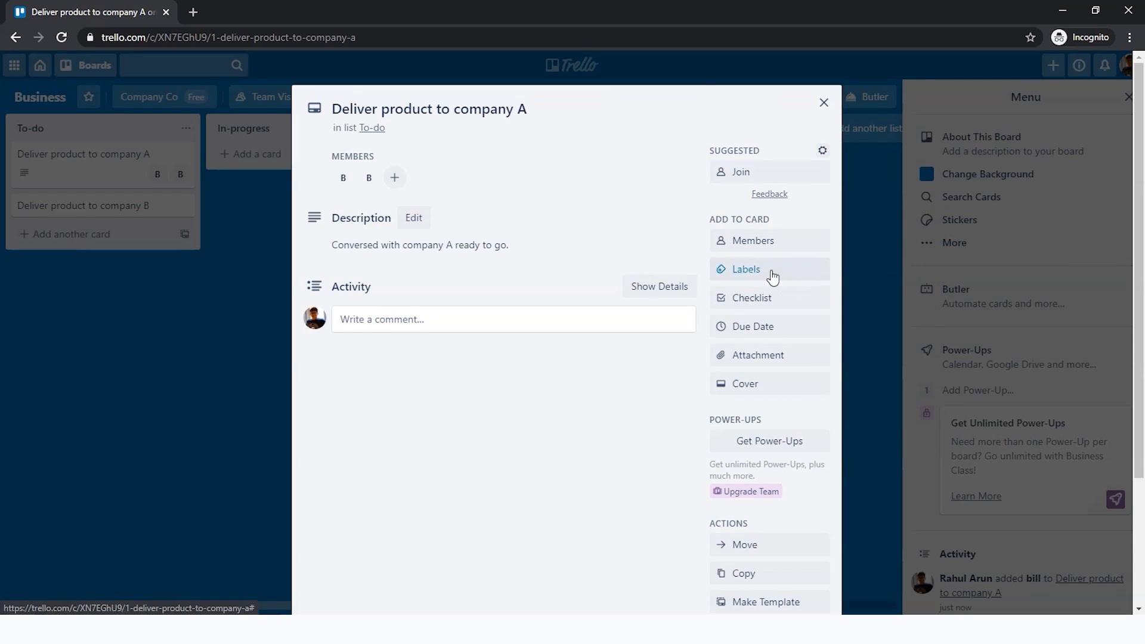
Rename one of the coloured labels to 'Important' and save it
click(745, 270)
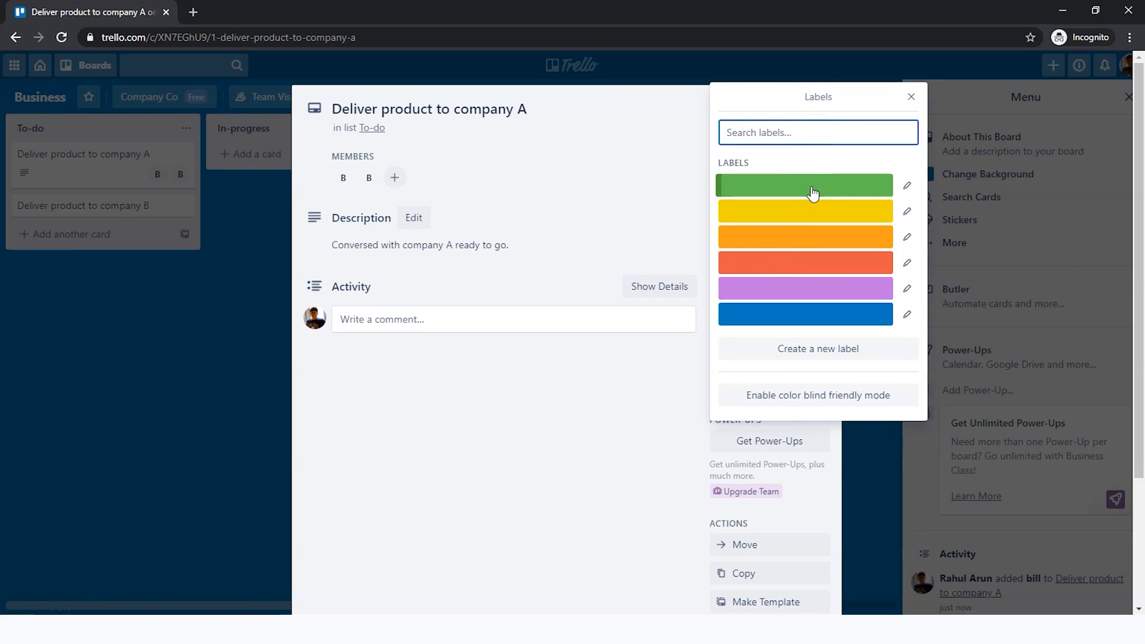
click(906, 185)
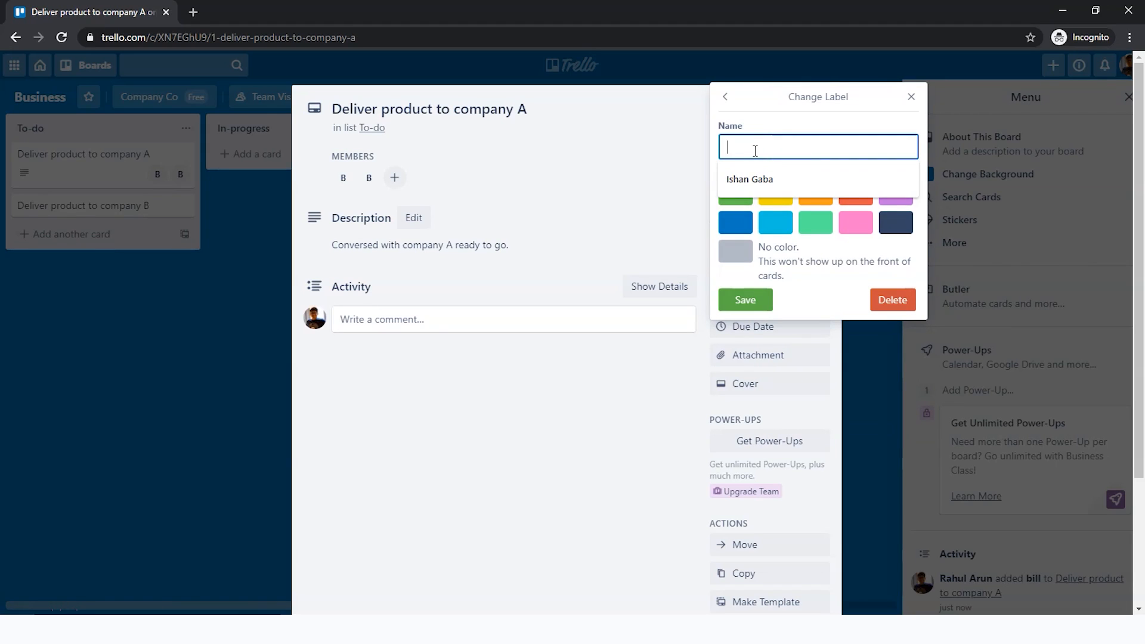
text(Important)
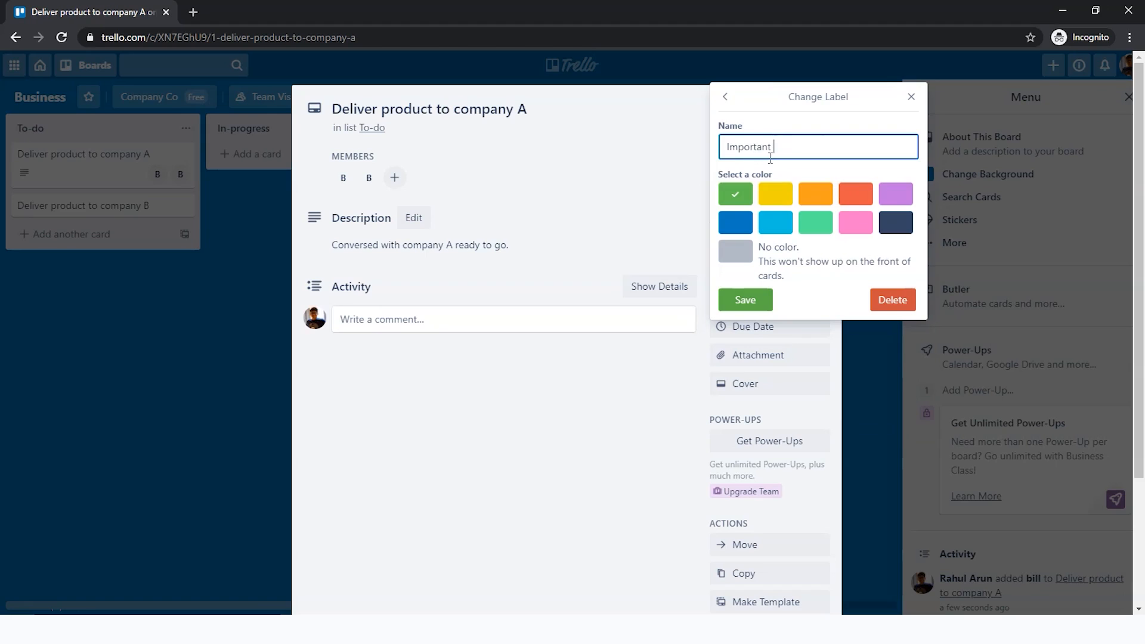
click(745, 300)
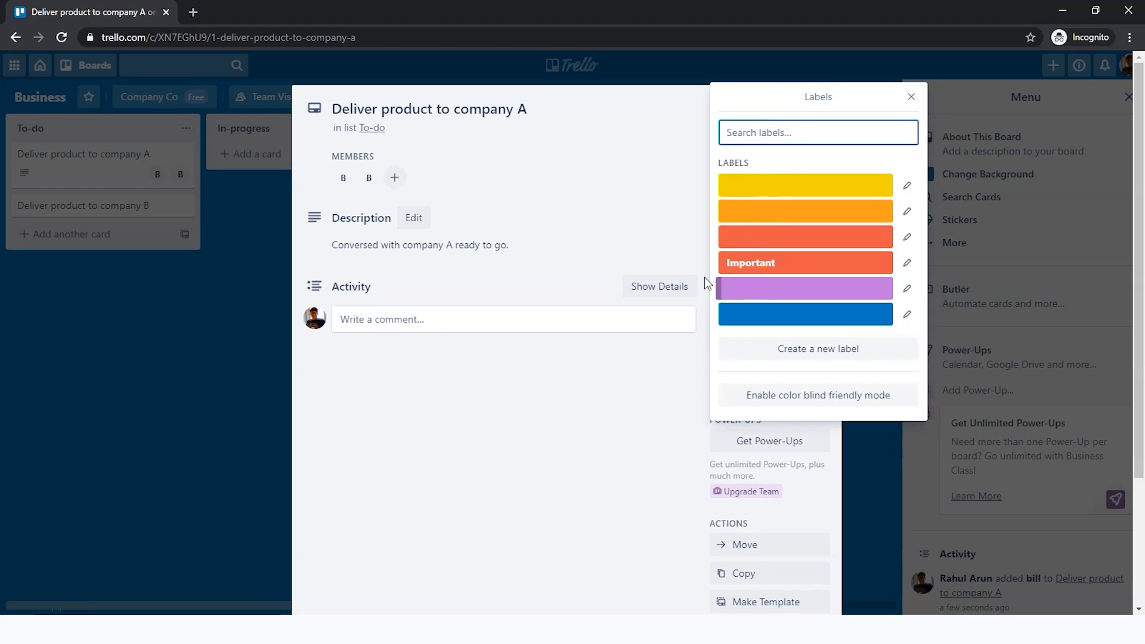
click(911, 97)
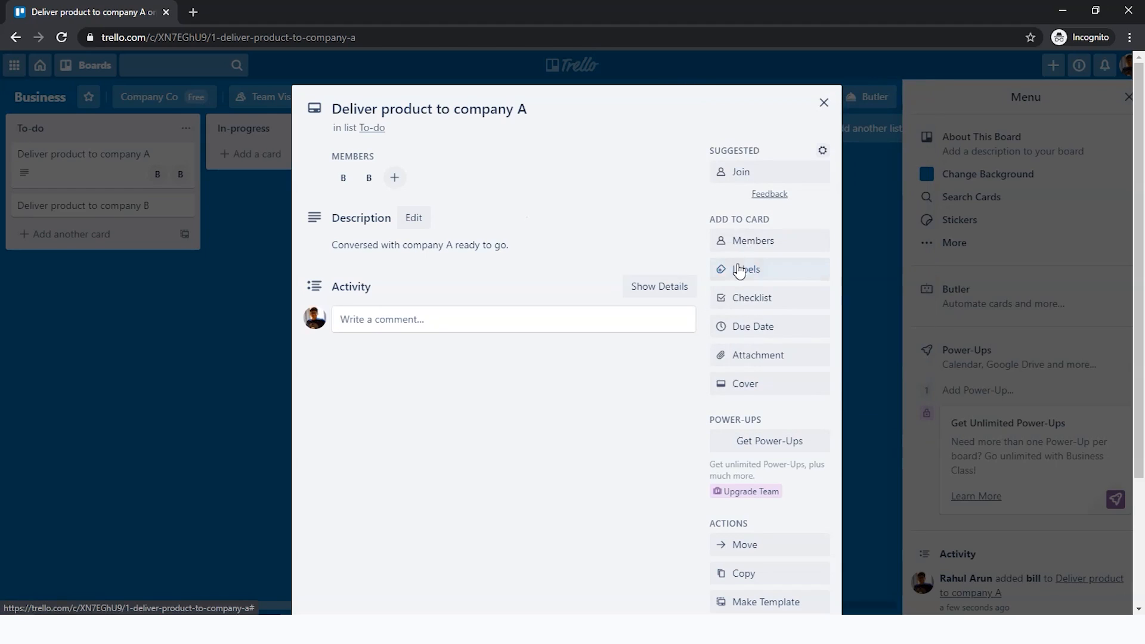
Attach the Important label to the company A card
click(745, 270)
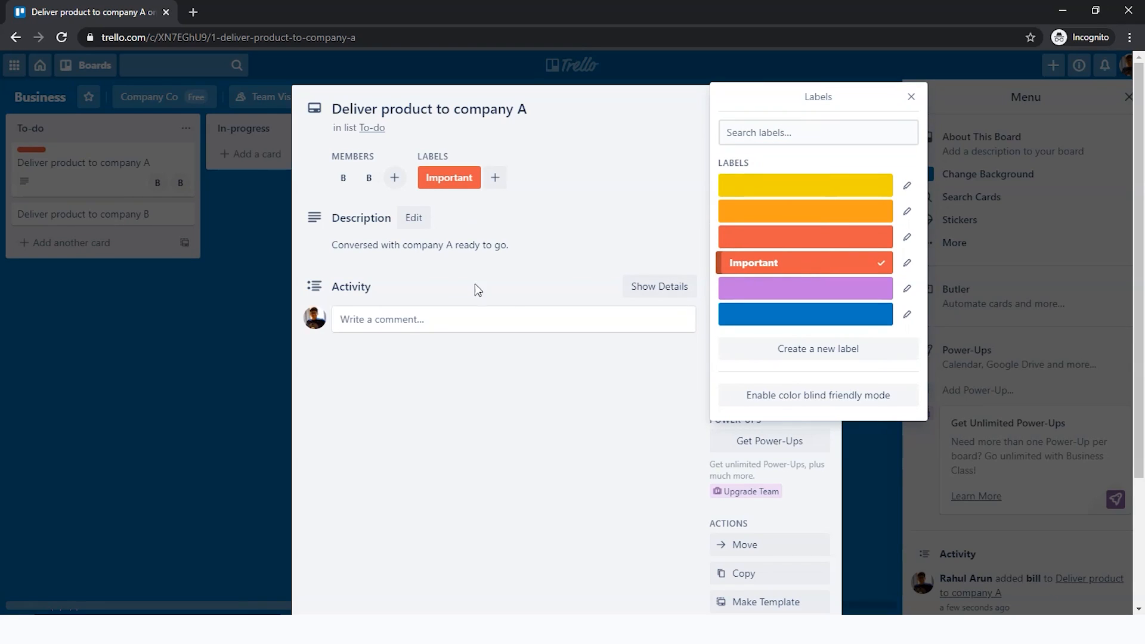
mouse_move(562, 260)
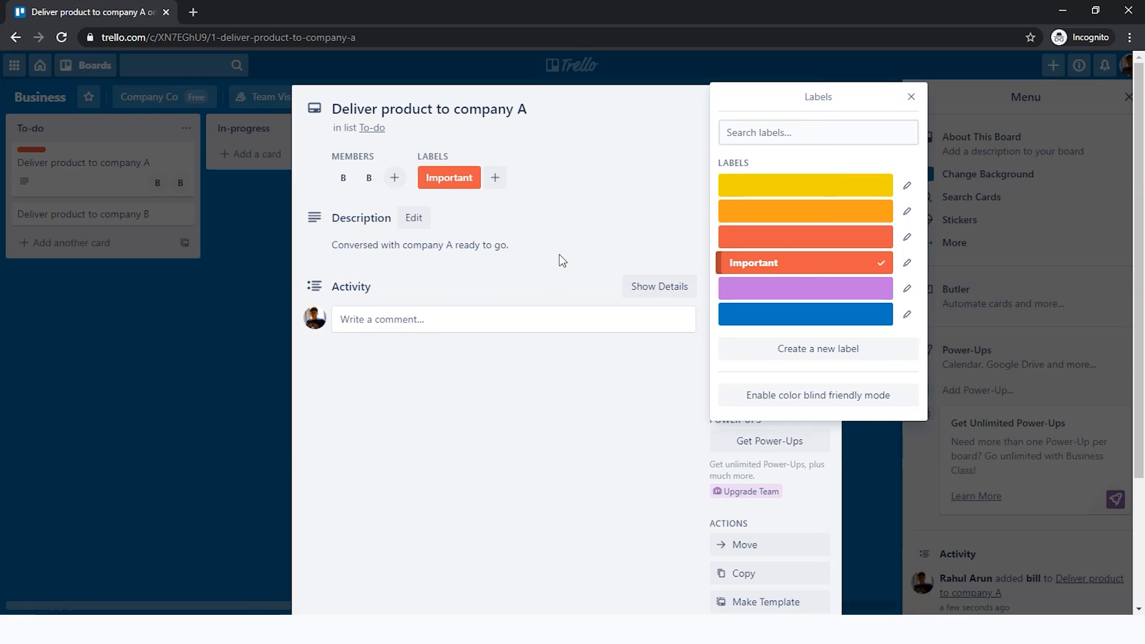
mouse_move(511, 177)
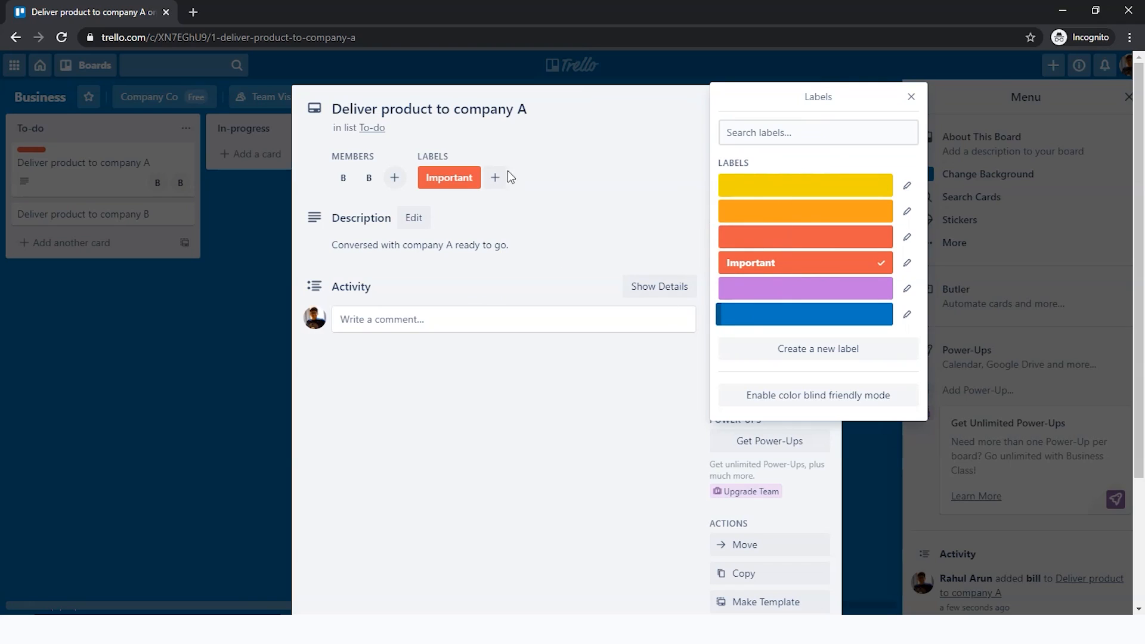
click(911, 96)
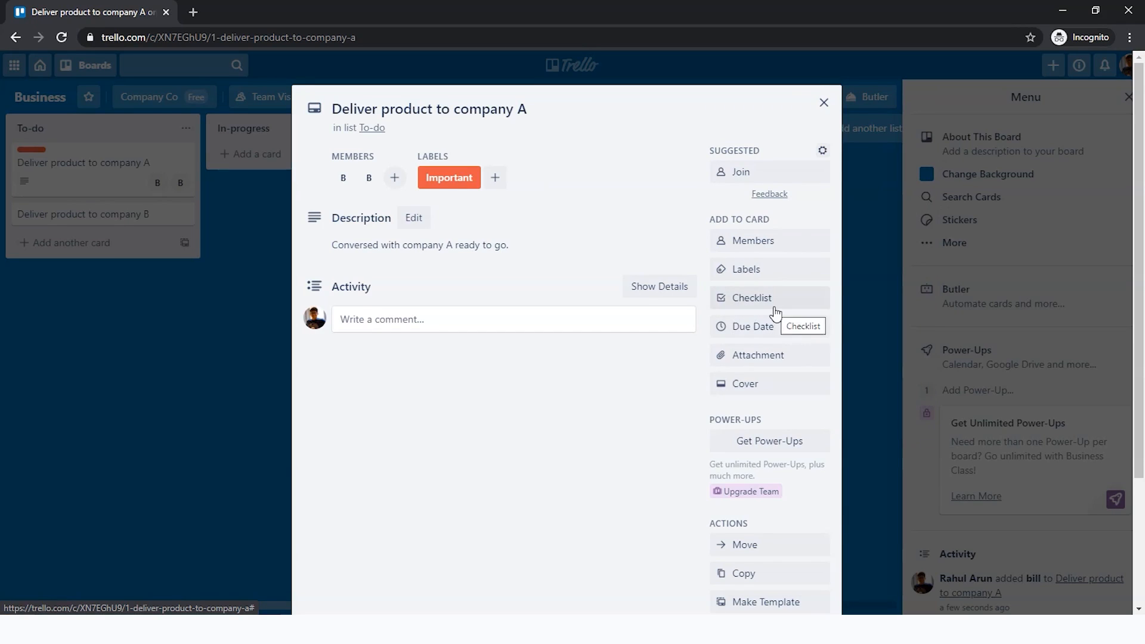
Create a checklist named Steps on the company A card
click(752, 298)
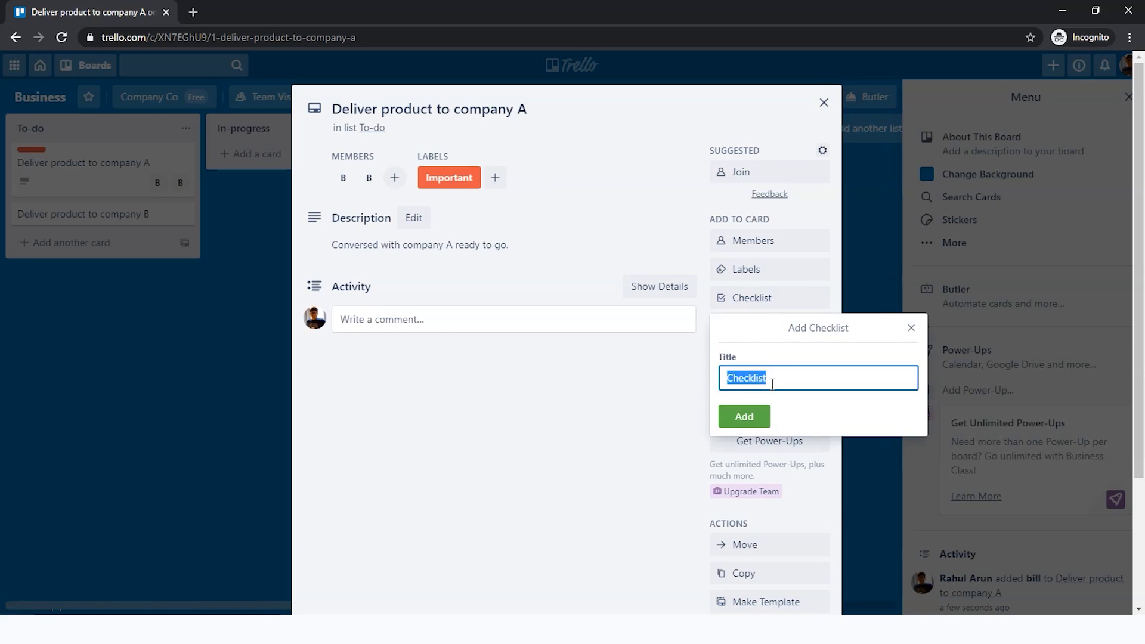
text(S)
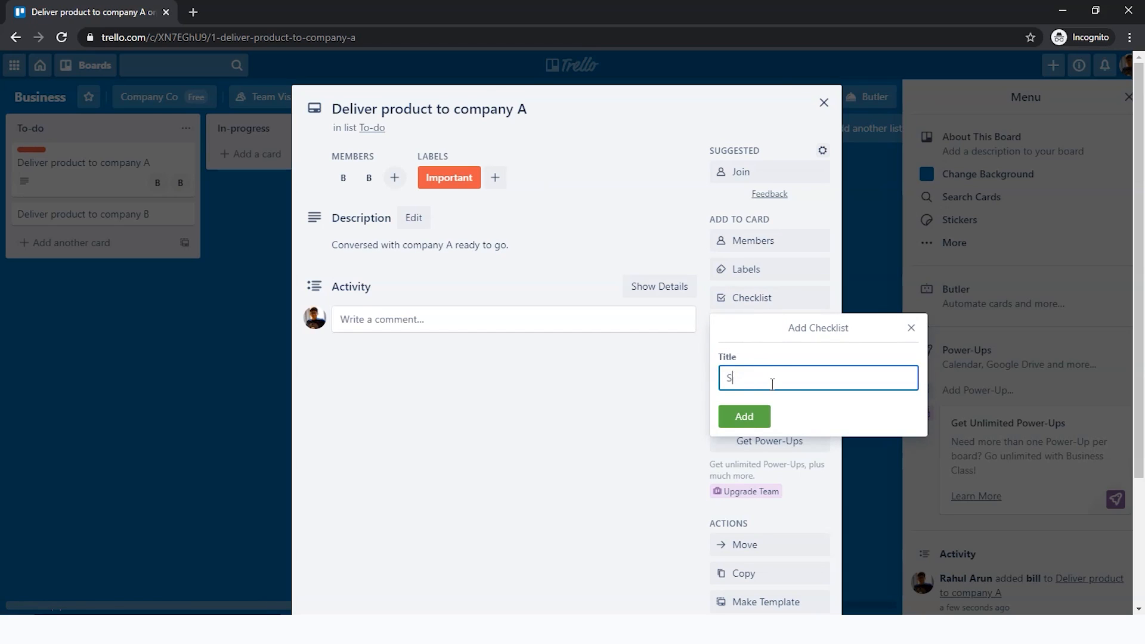
click(744, 416)
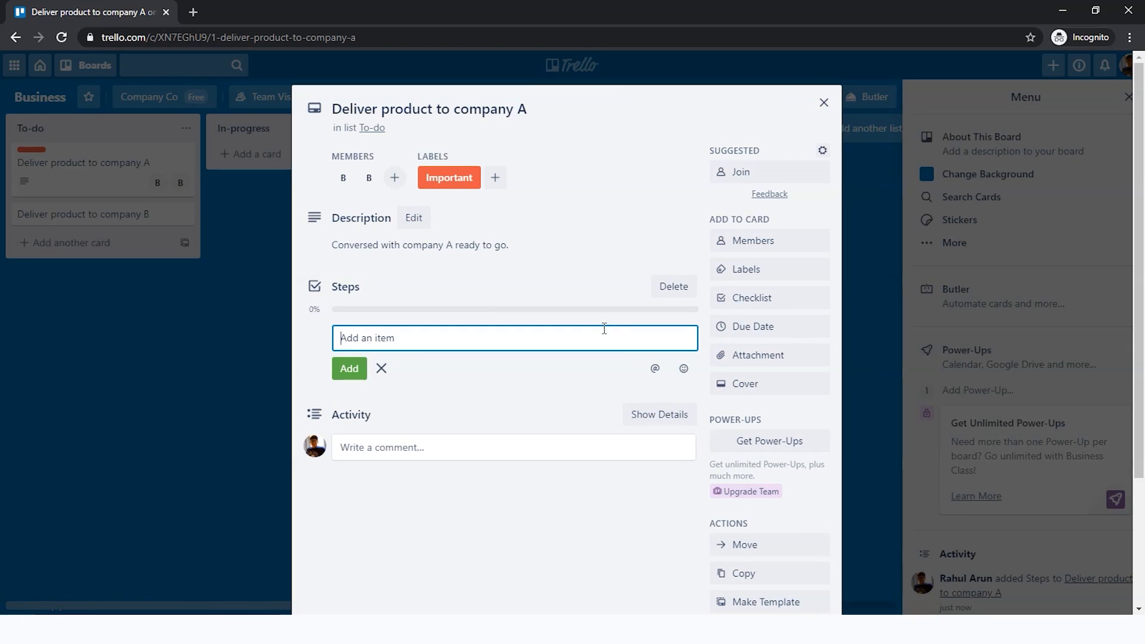
Add Req gathering analysis, Design and the next items to the Steps checklist
text(Req)
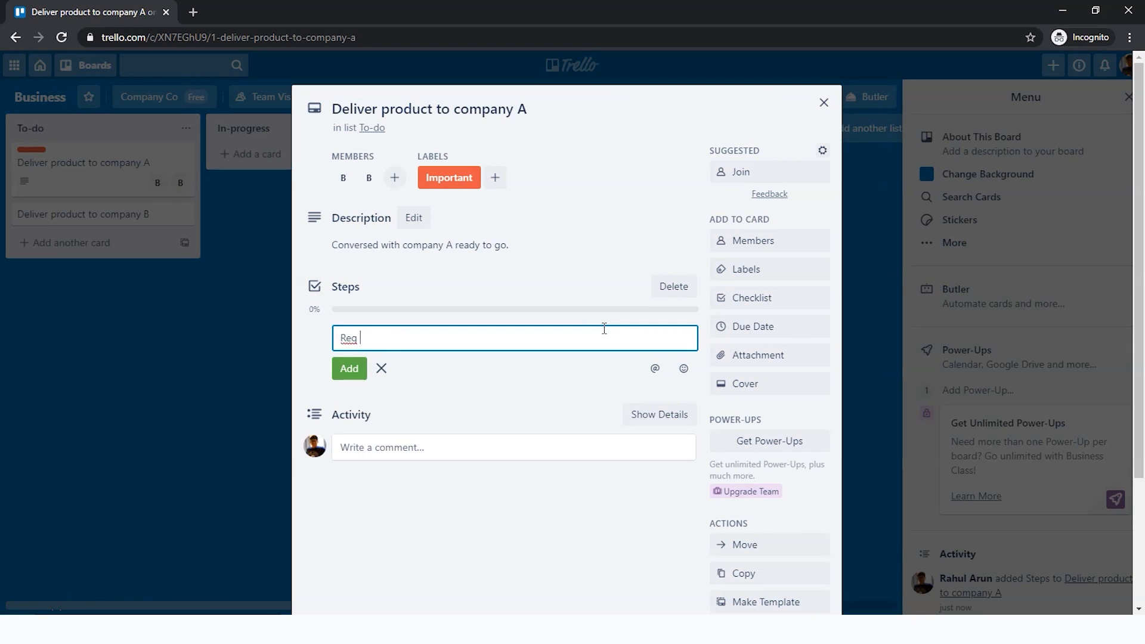
text(gather)
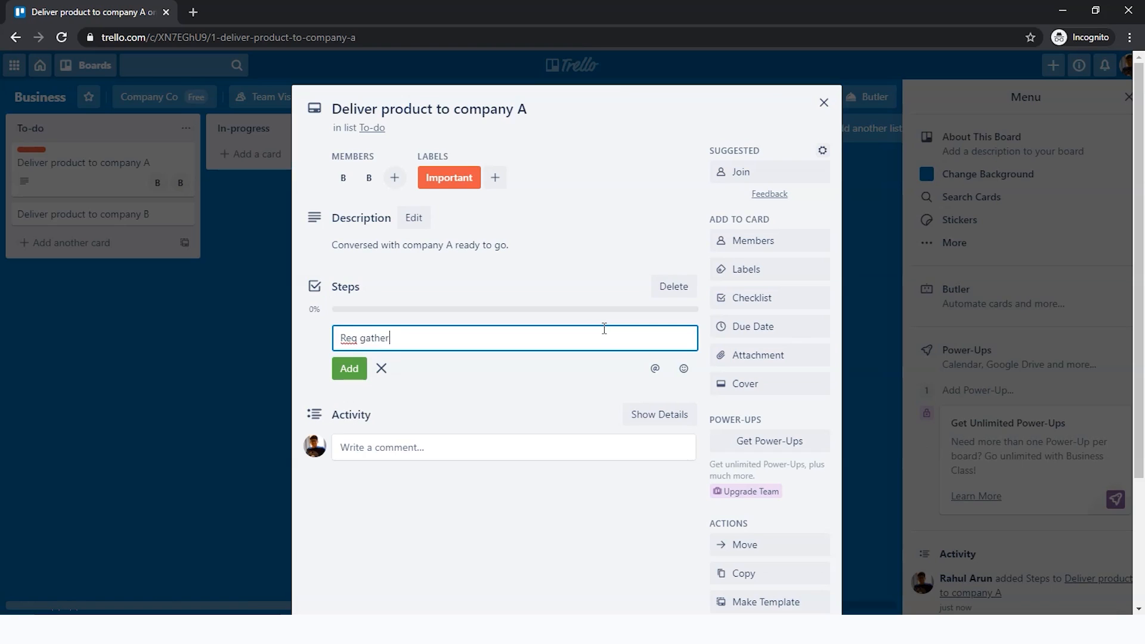
text(ing)
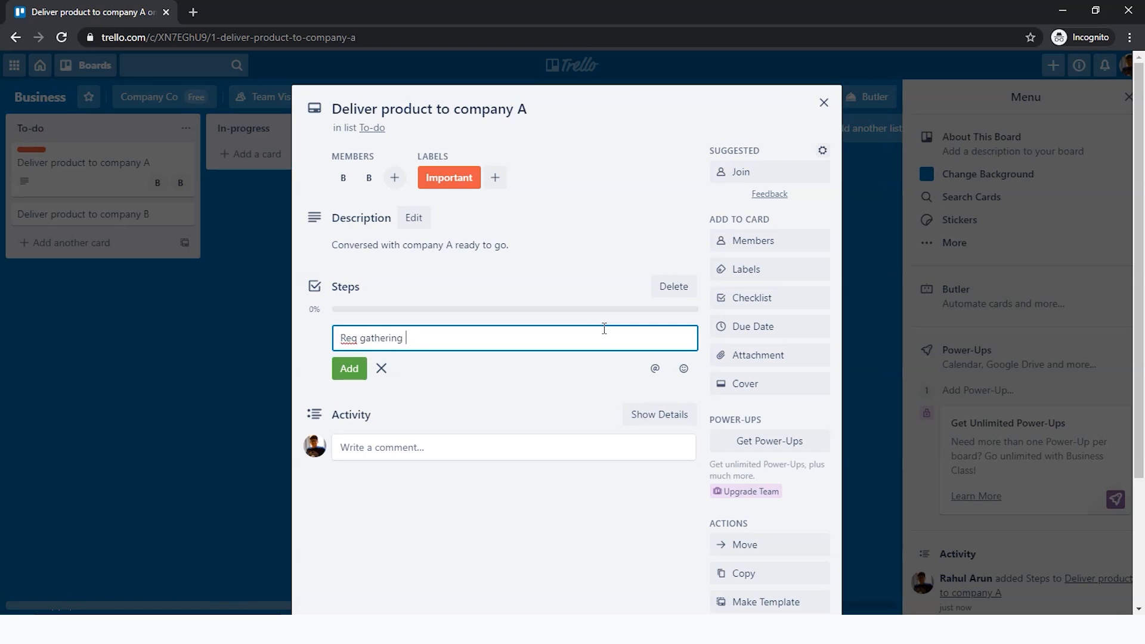
text(analysi)
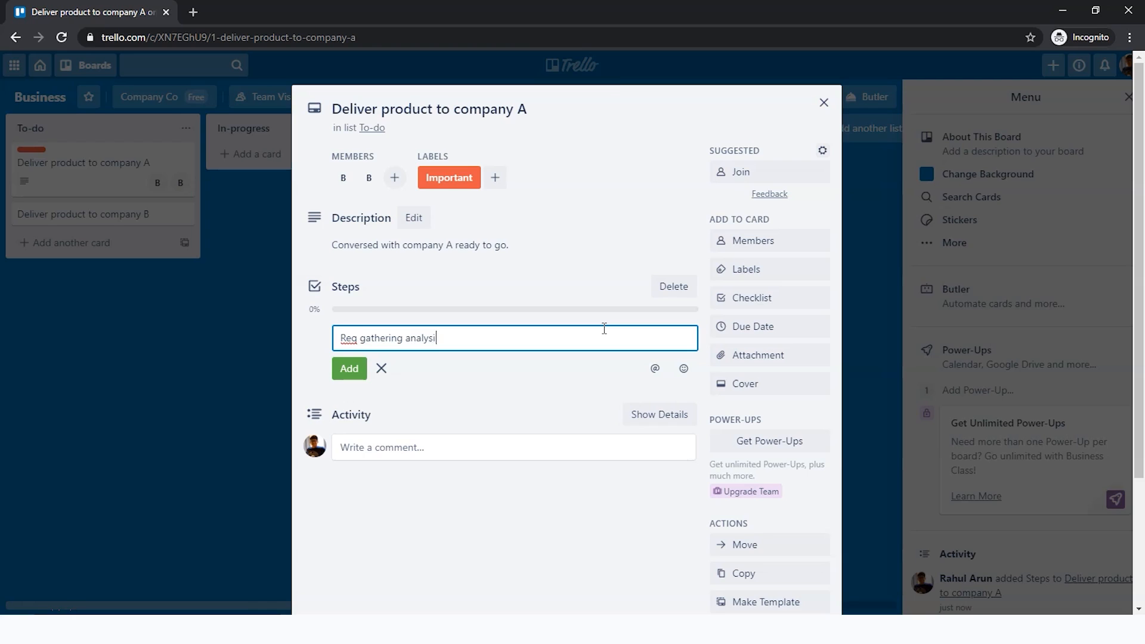
text(Desig)
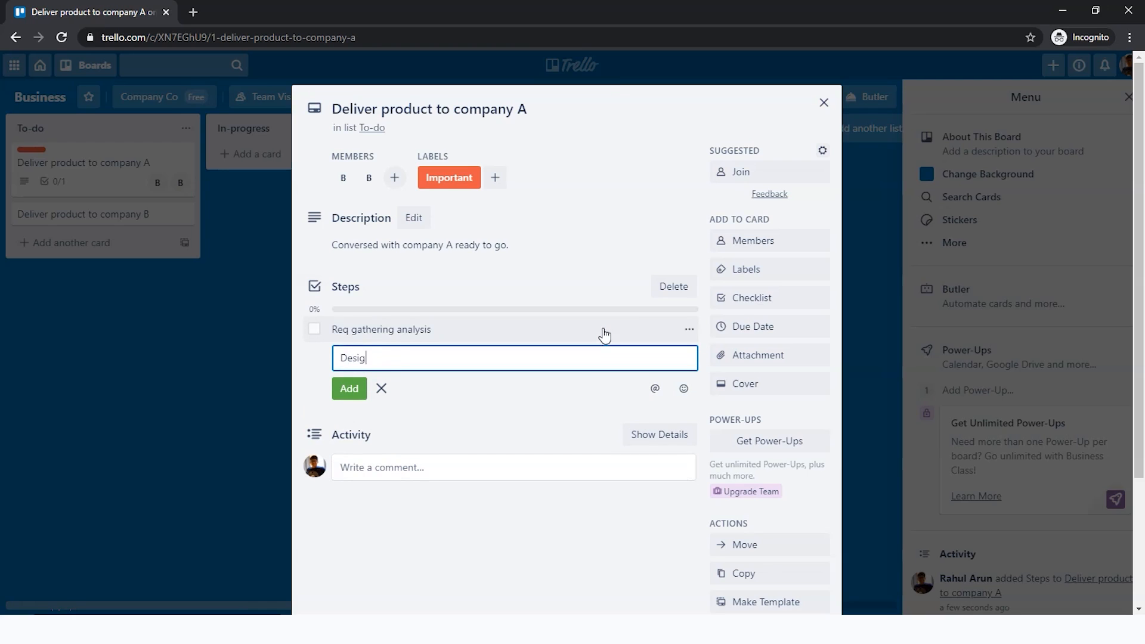
click(348, 389)
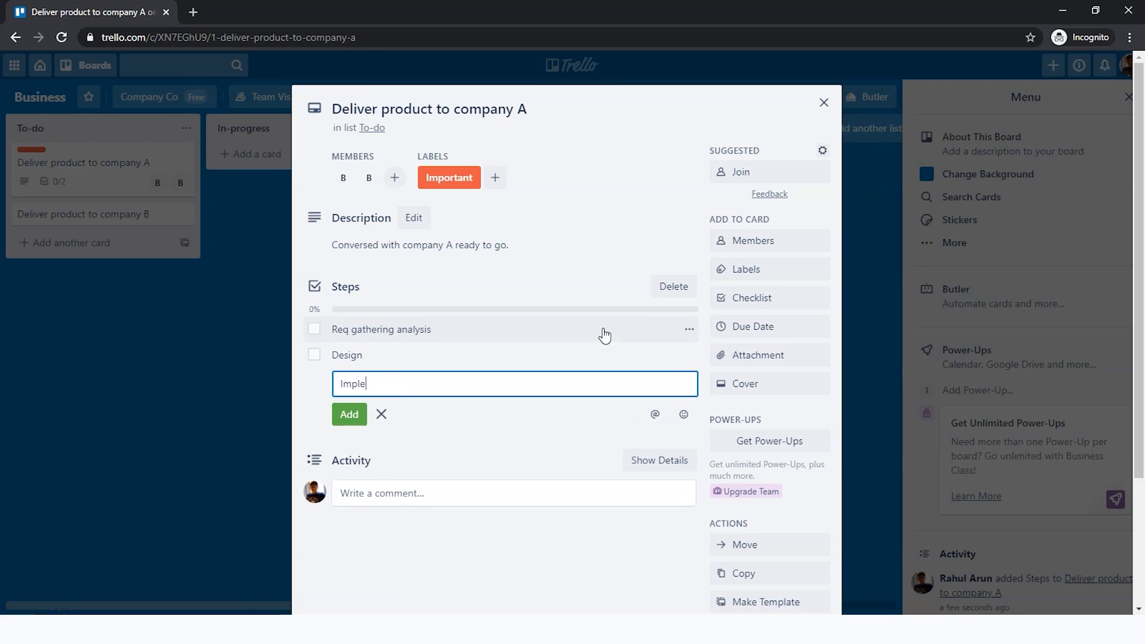
click(348, 415)
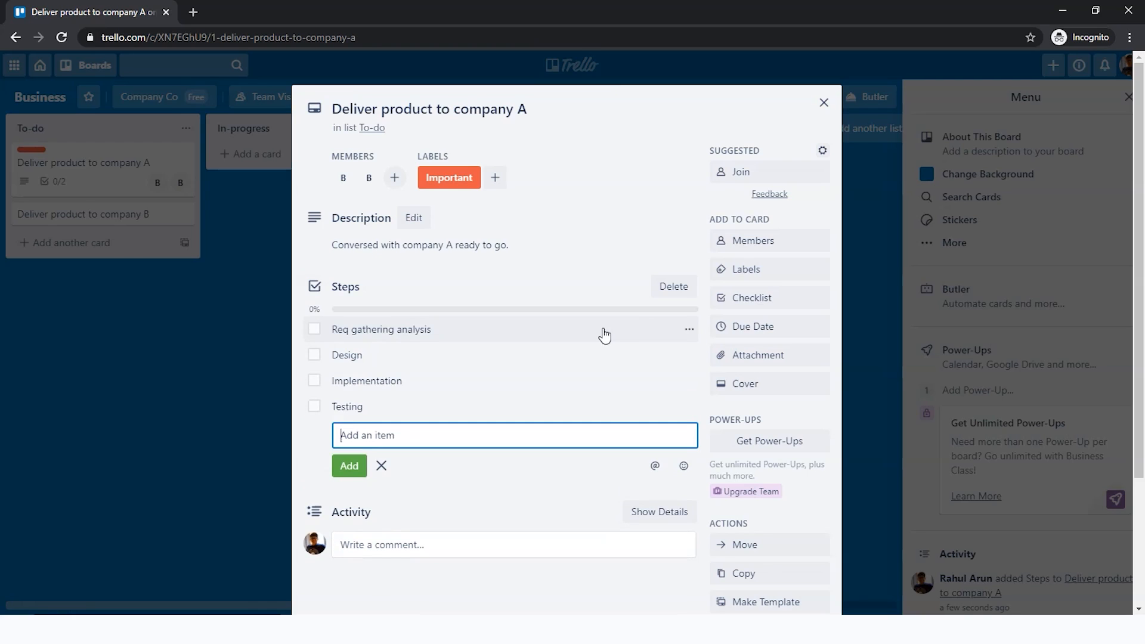
Add Deployment and Maintenance as the final Steps checklist items
text(Deplo)
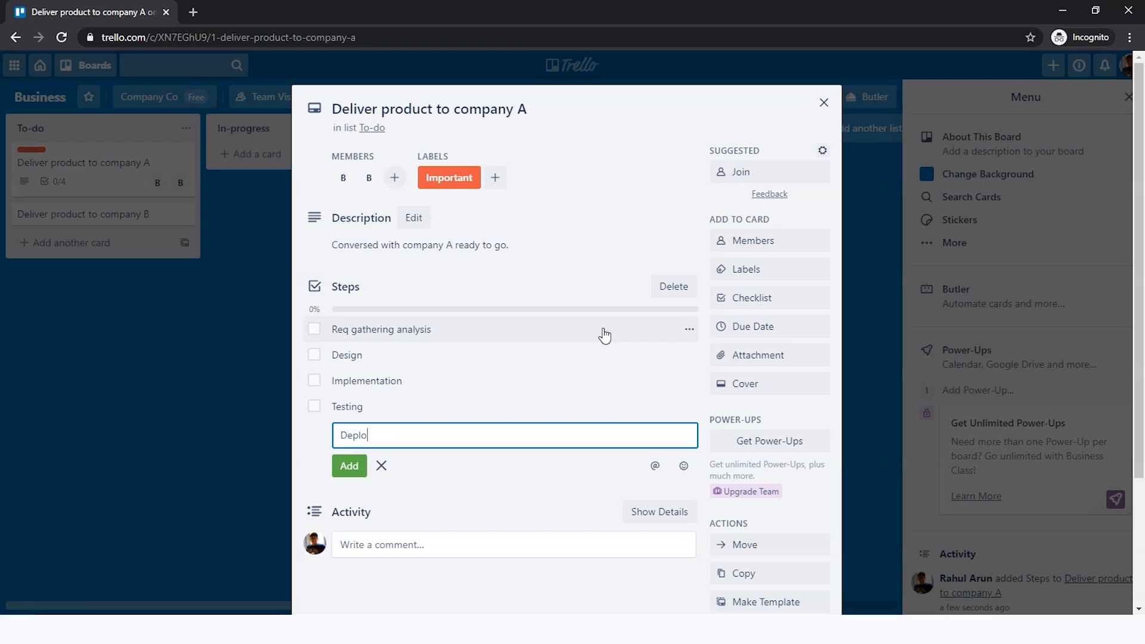
click(349, 466)
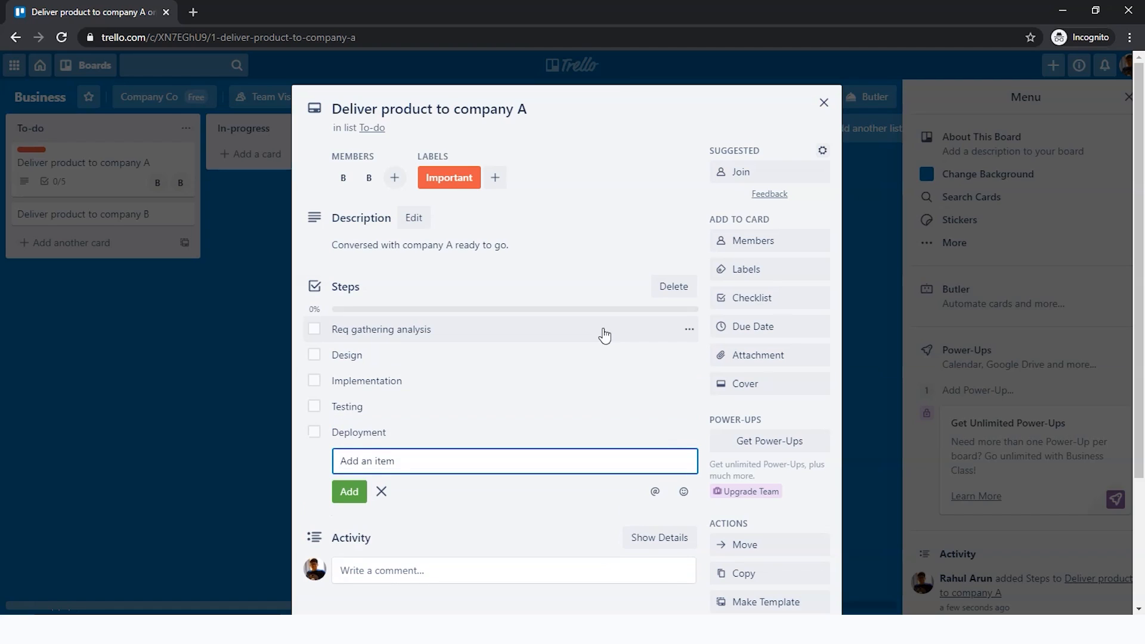
text(Maintan)
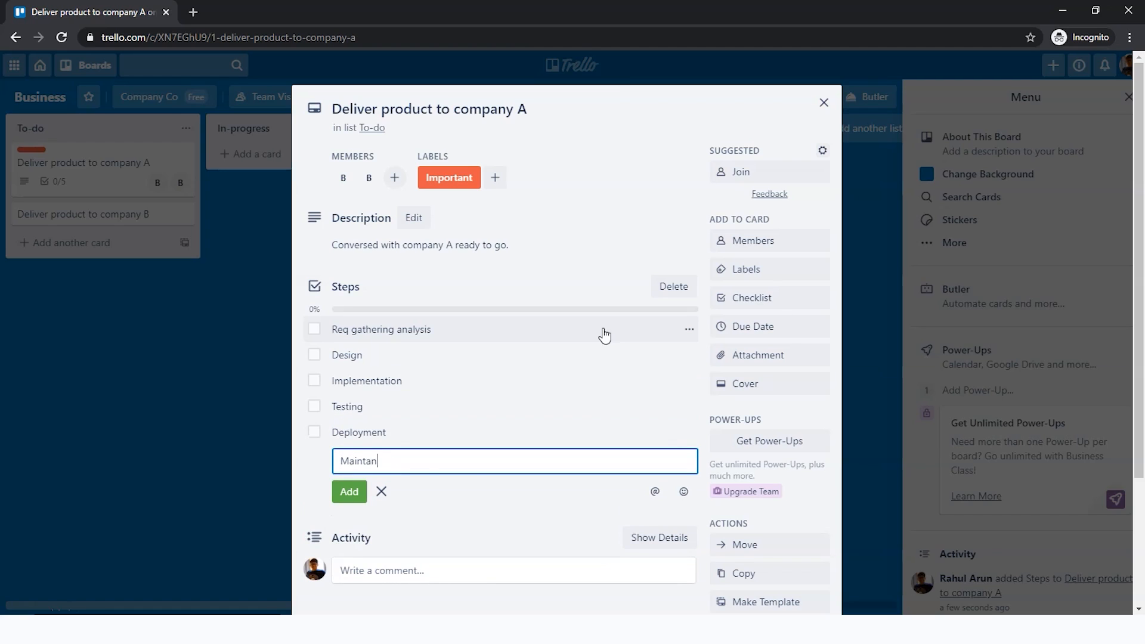
text(ence)
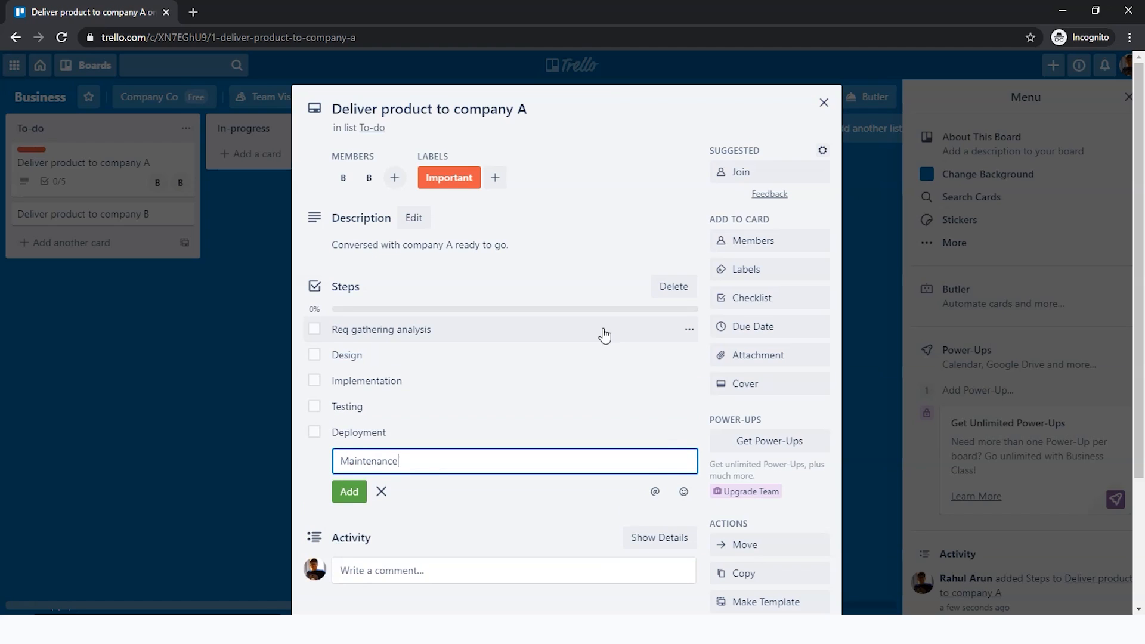
click(348, 491)
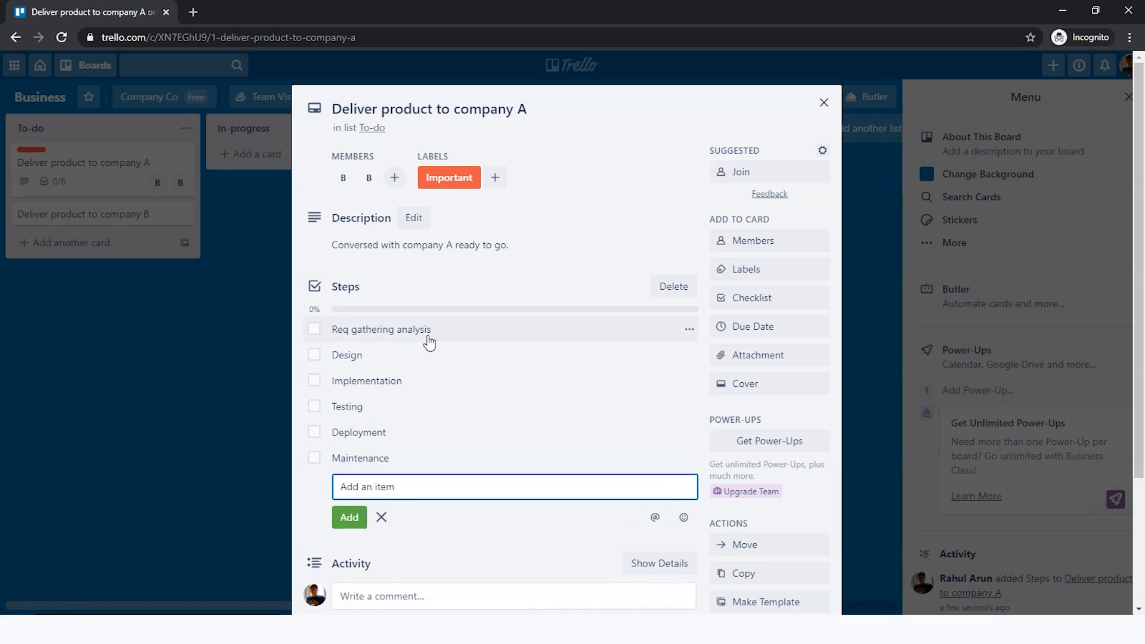
mouse_move(410, 343)
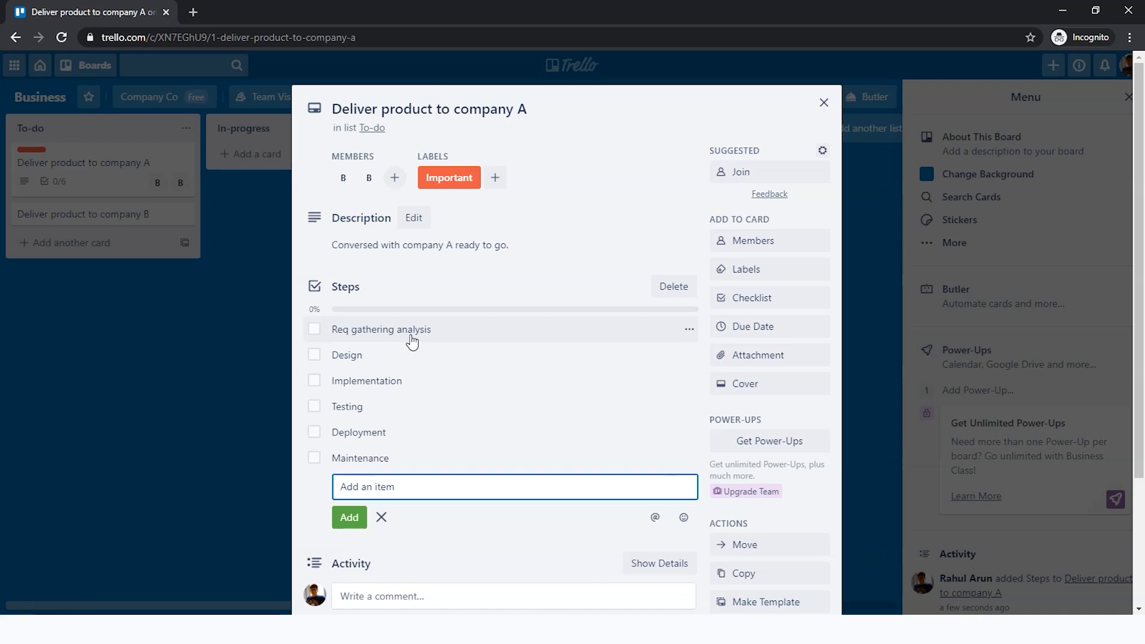
click(313, 330)
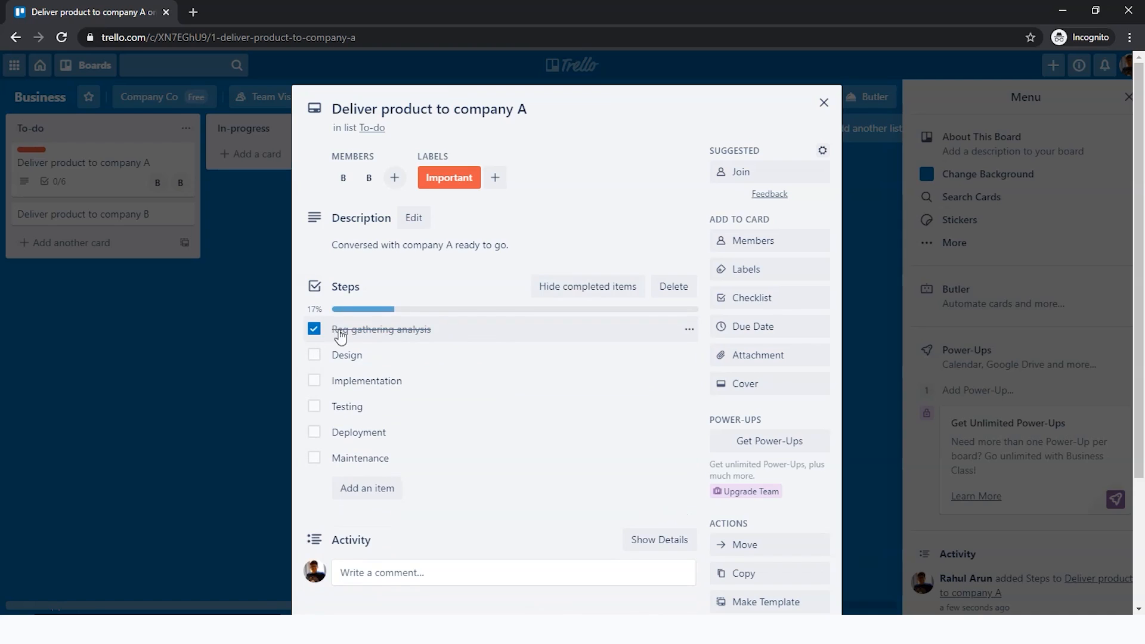
click(314, 330)
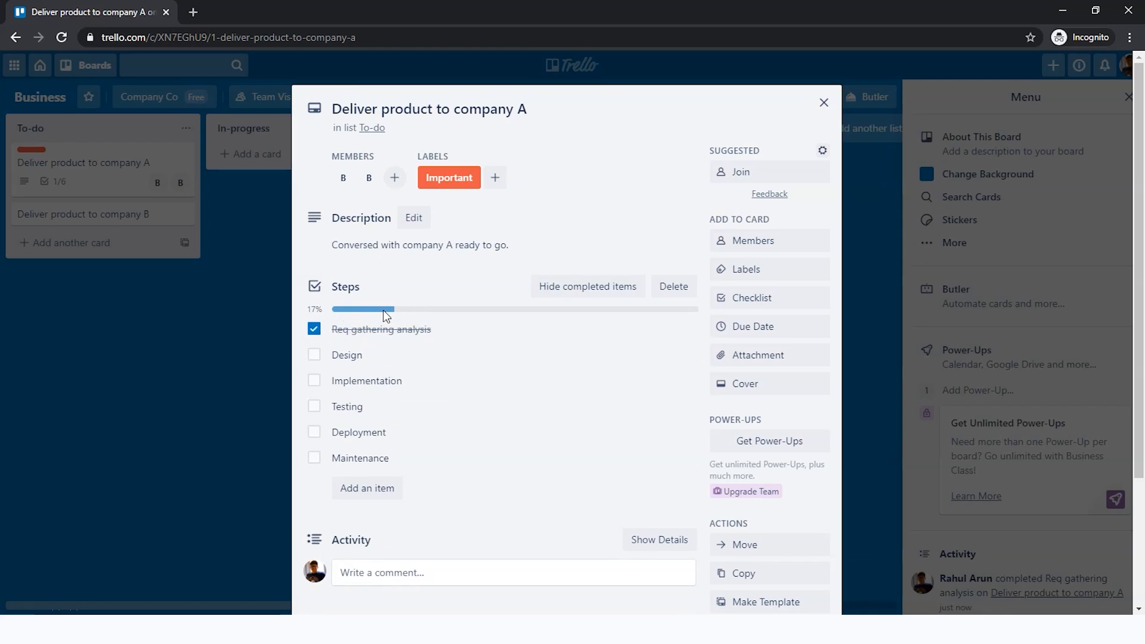
mouse_move(317, 379)
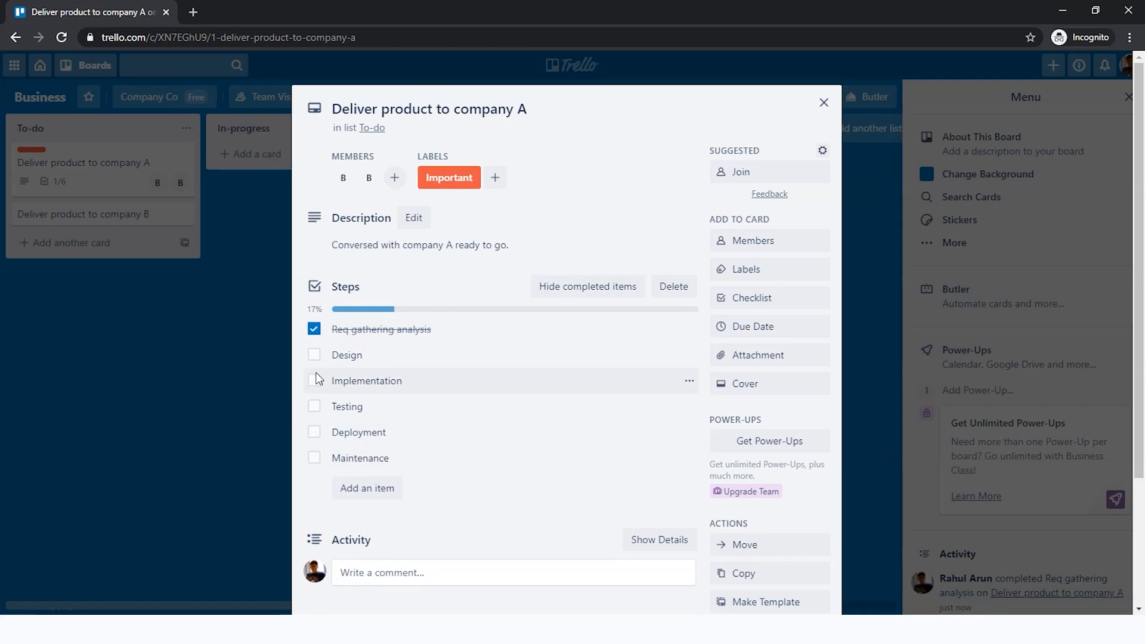
click(314, 355)
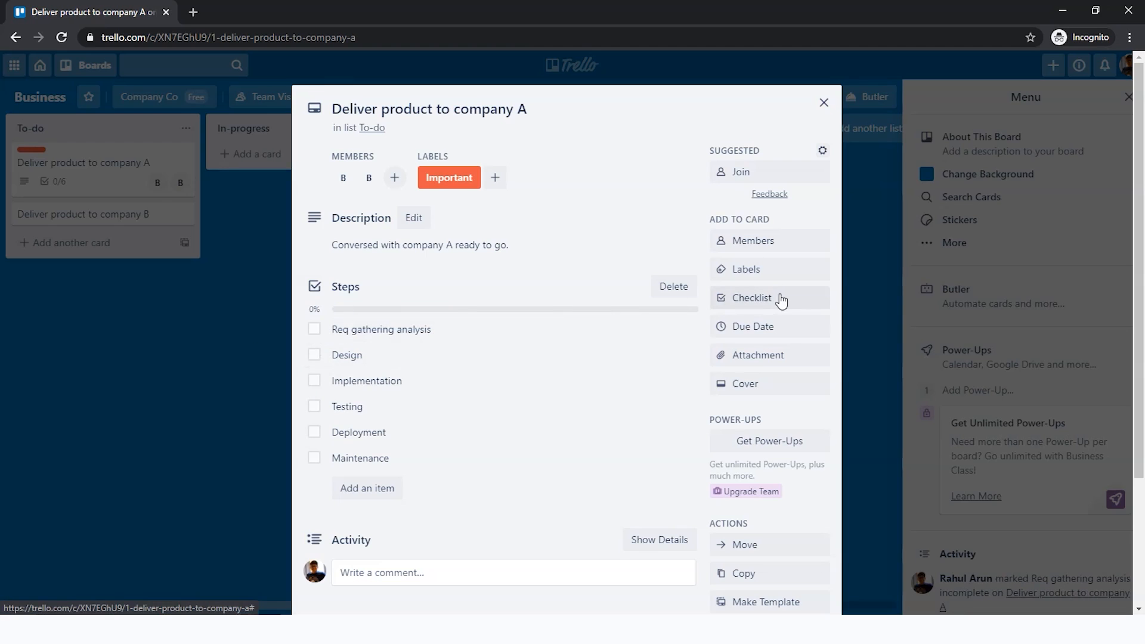
click(751, 326)
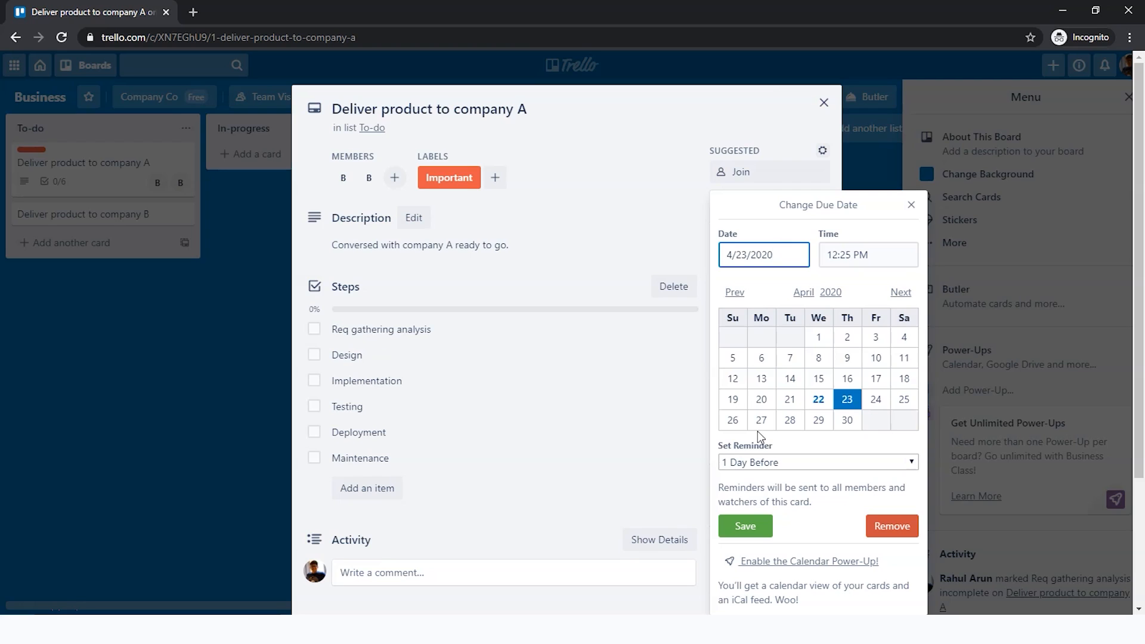
mouse_move(826, 486)
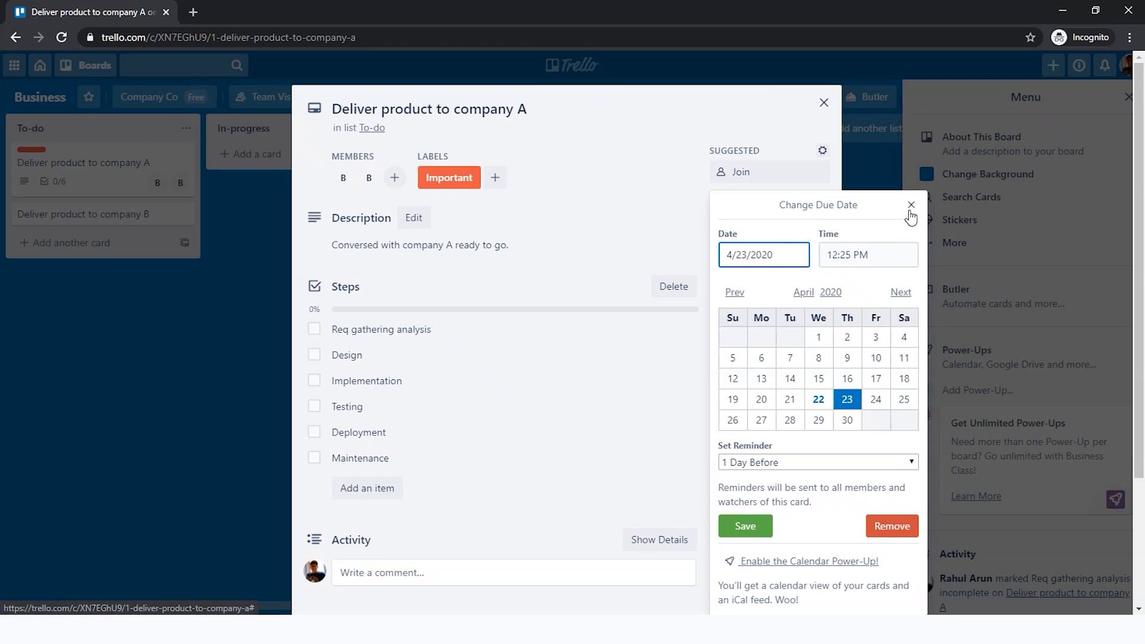
Dismiss the due date picker unsaved and bring up the attachment options
click(912, 204)
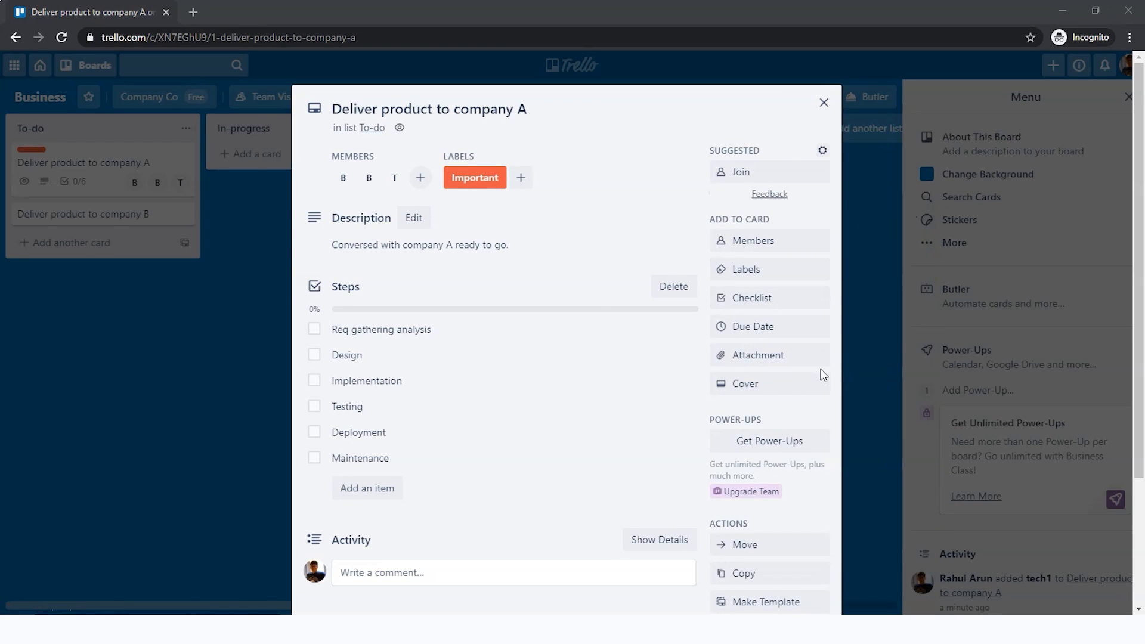
click(758, 355)
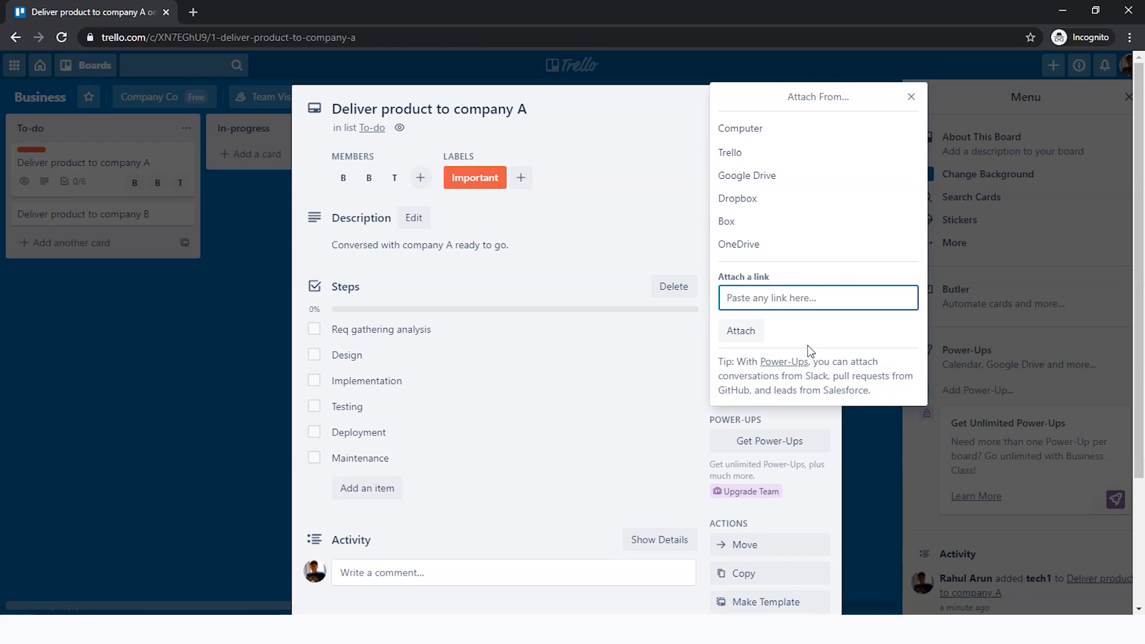
mouse_move(544, 281)
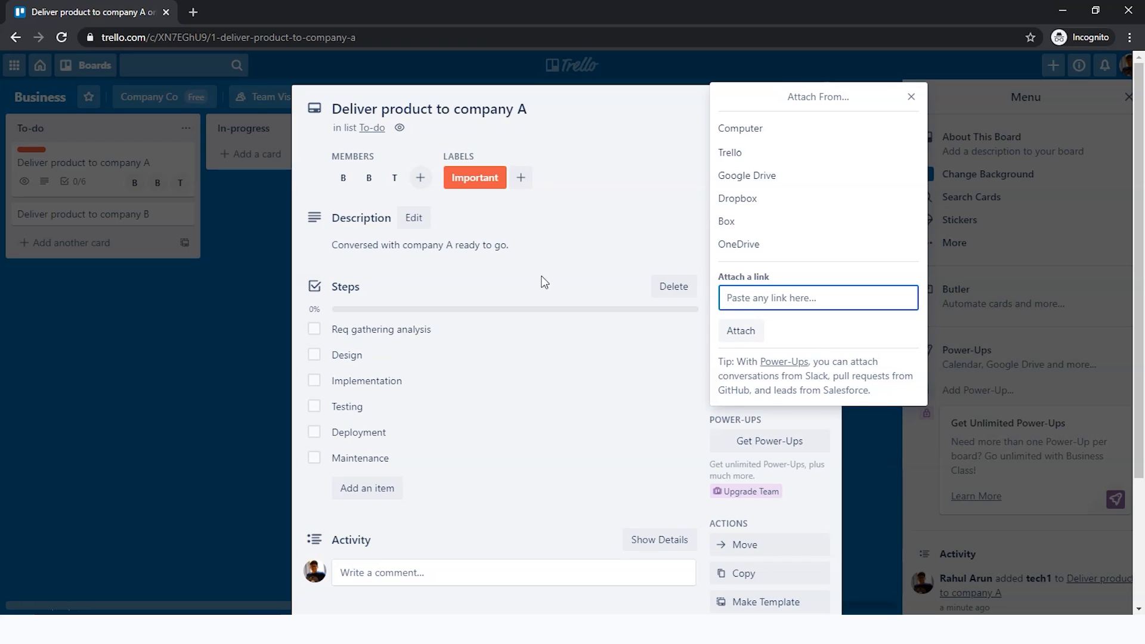
Set the laptop-and-plant Productivity photo as the card cover and return to the board
click(744, 384)
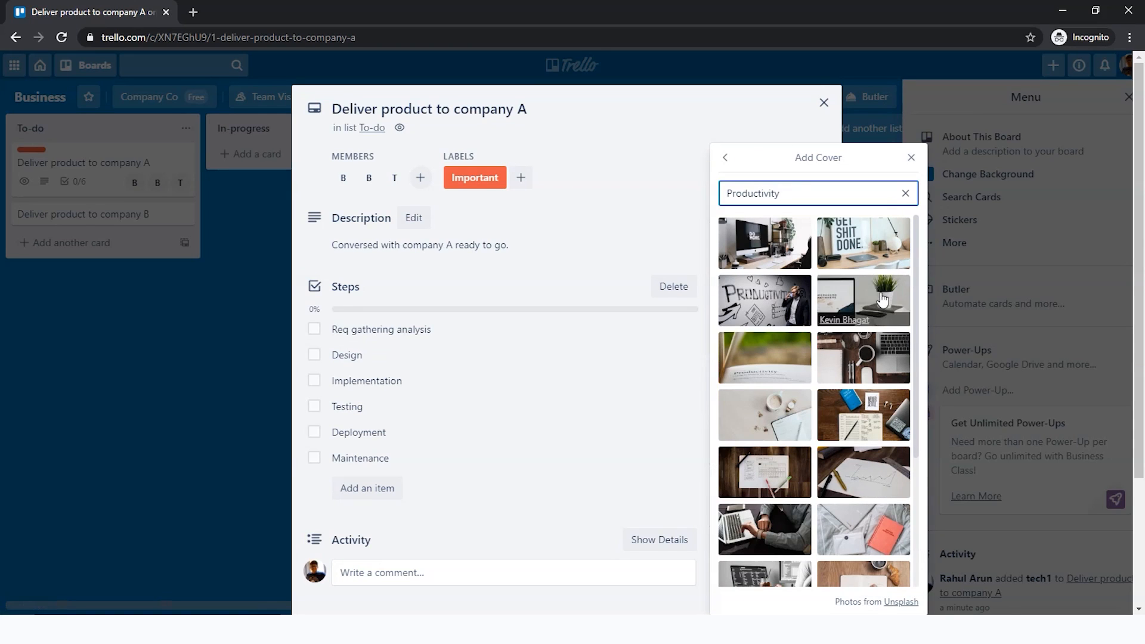
click(863, 301)
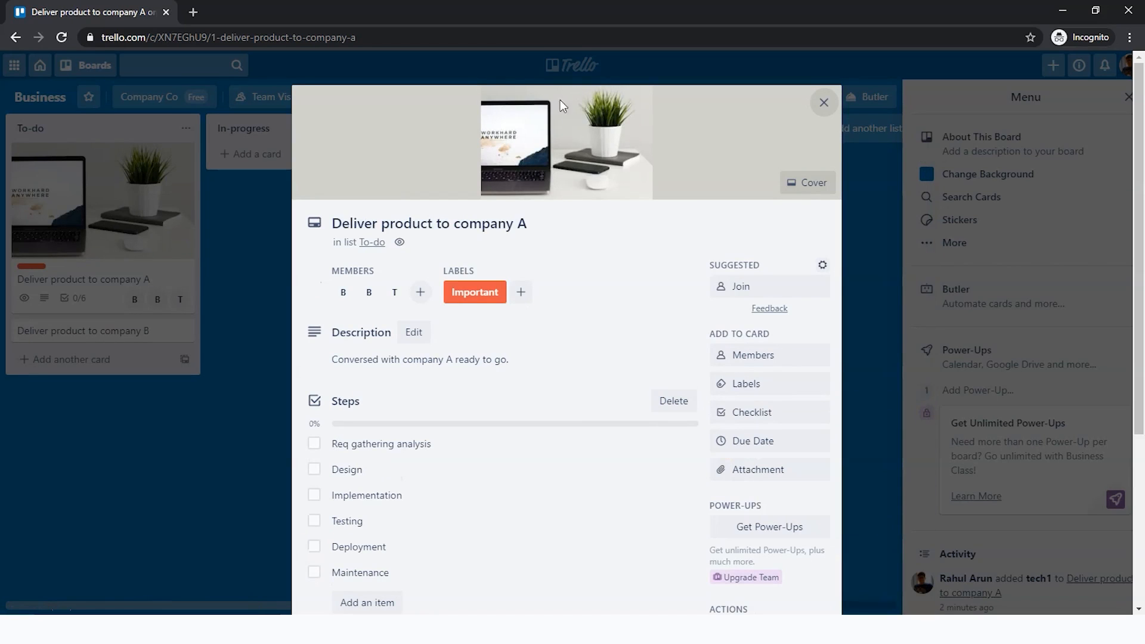
mouse_move(602, 421)
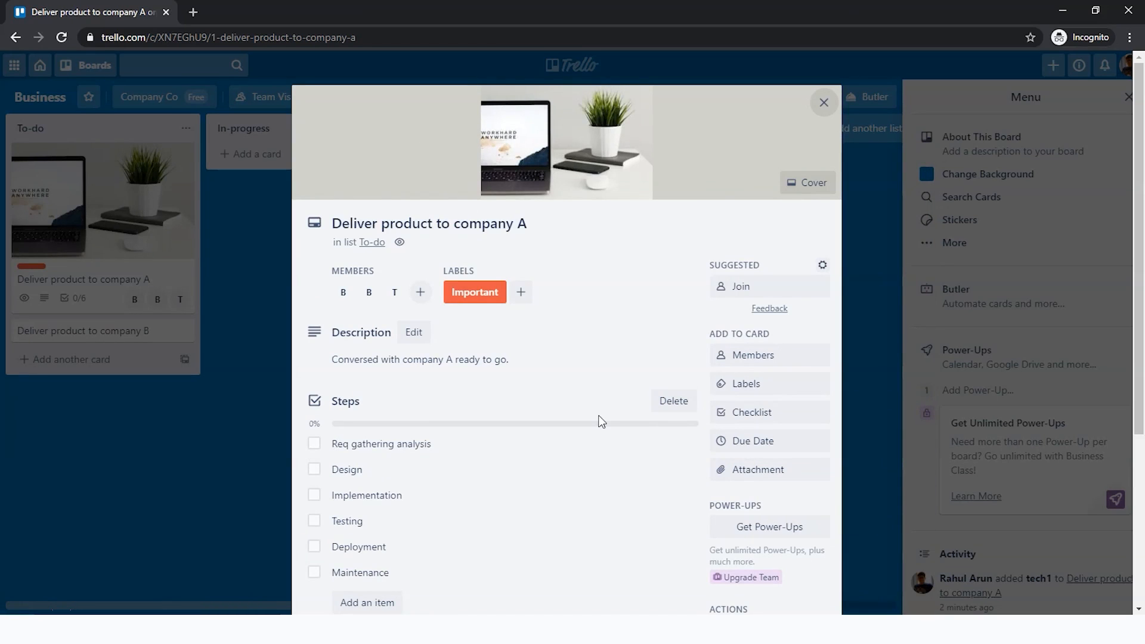
mouse_move(766, 118)
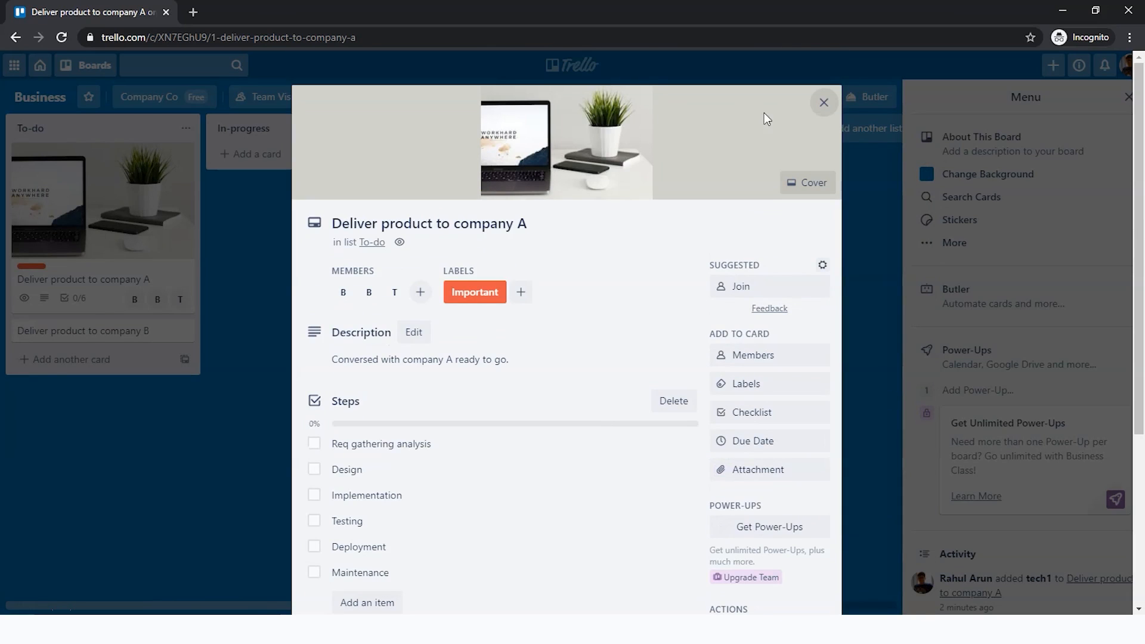
click(823, 103)
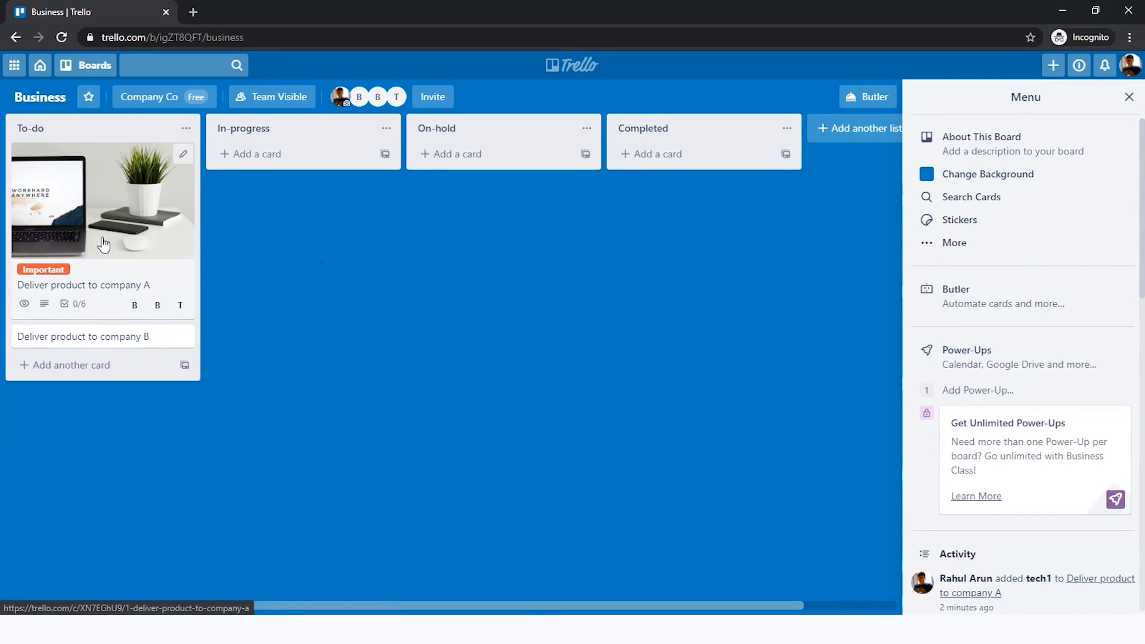
mouse_move(382, 365)
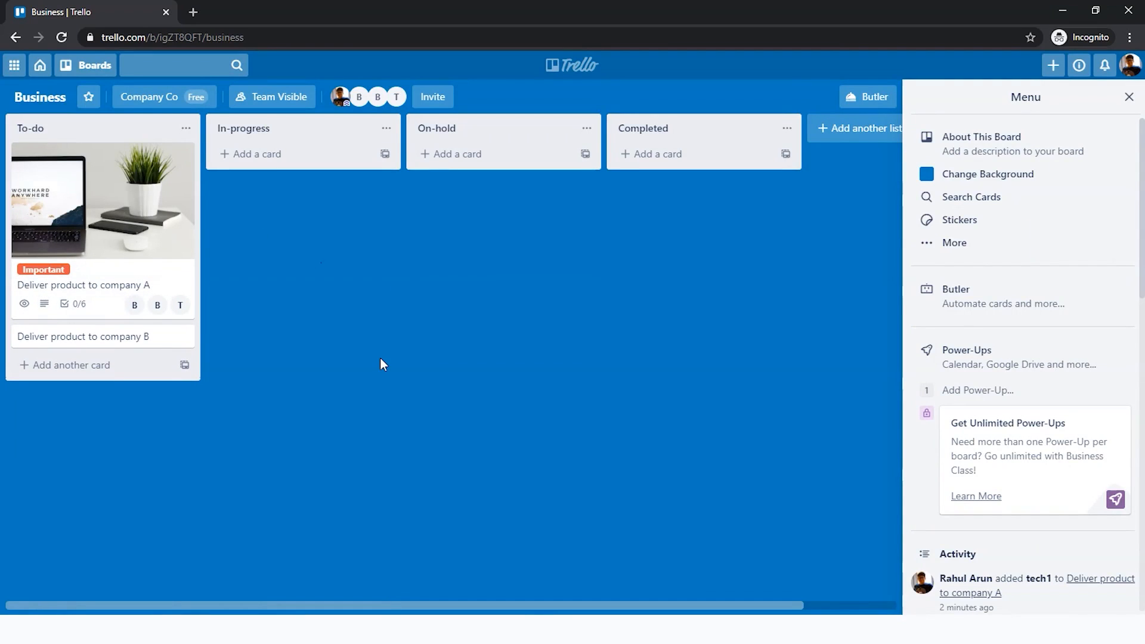
mouse_move(136, 222)
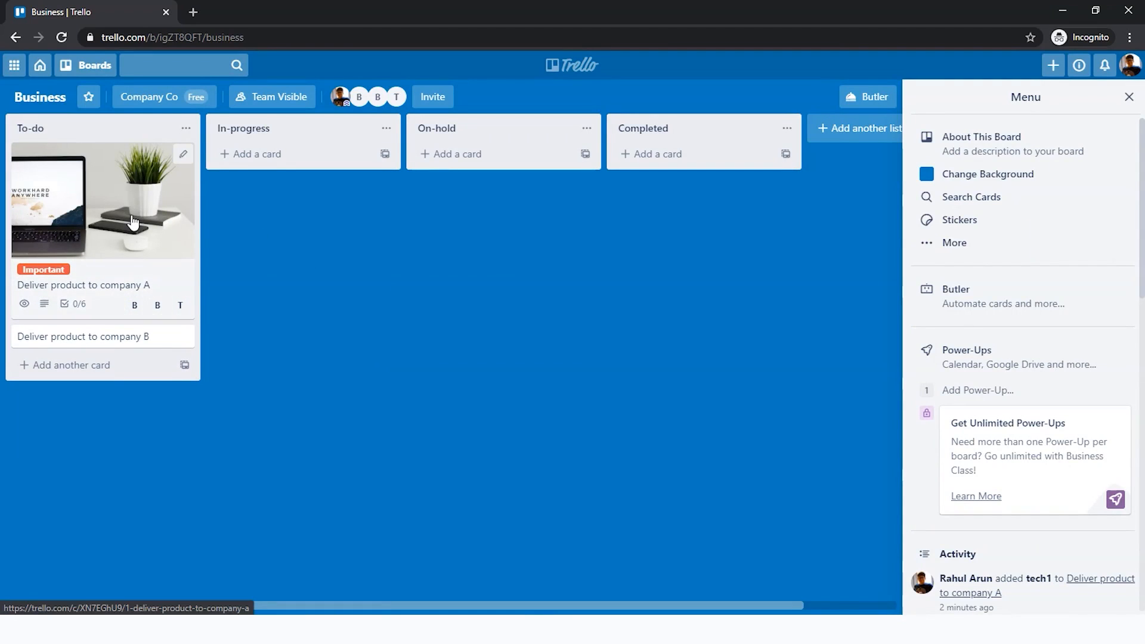
Drag the company A card from To-do into the In-progress list
drag(103, 201, 303, 200)
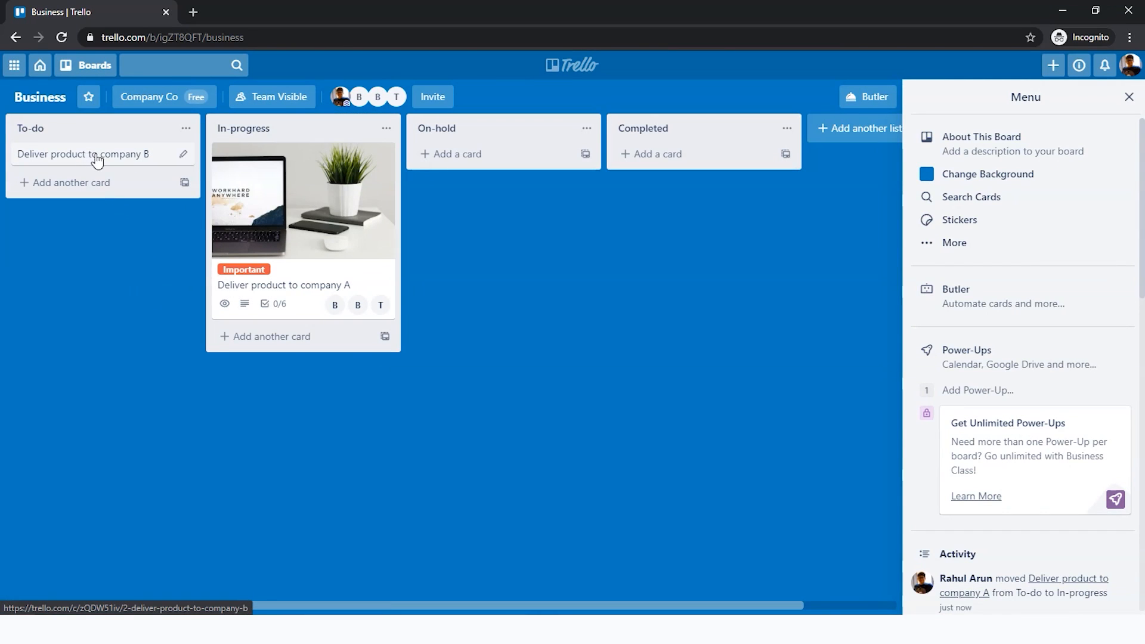
mouse_move(131, 166)
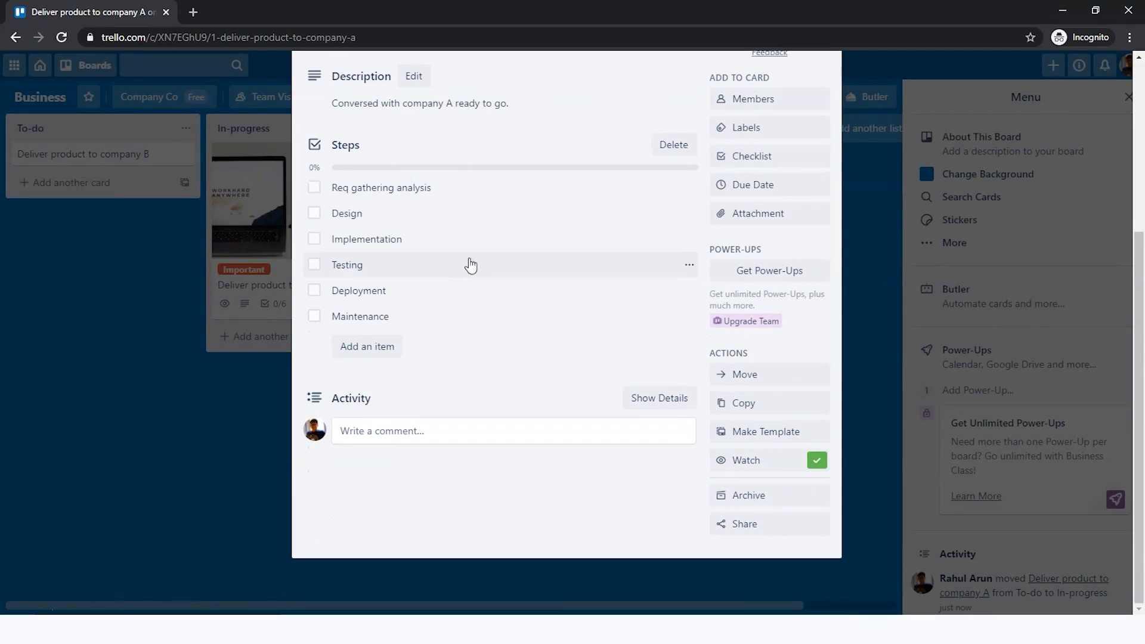
Touch the Req gathering analysis step text and begin a comment with '@'
click(381, 187)
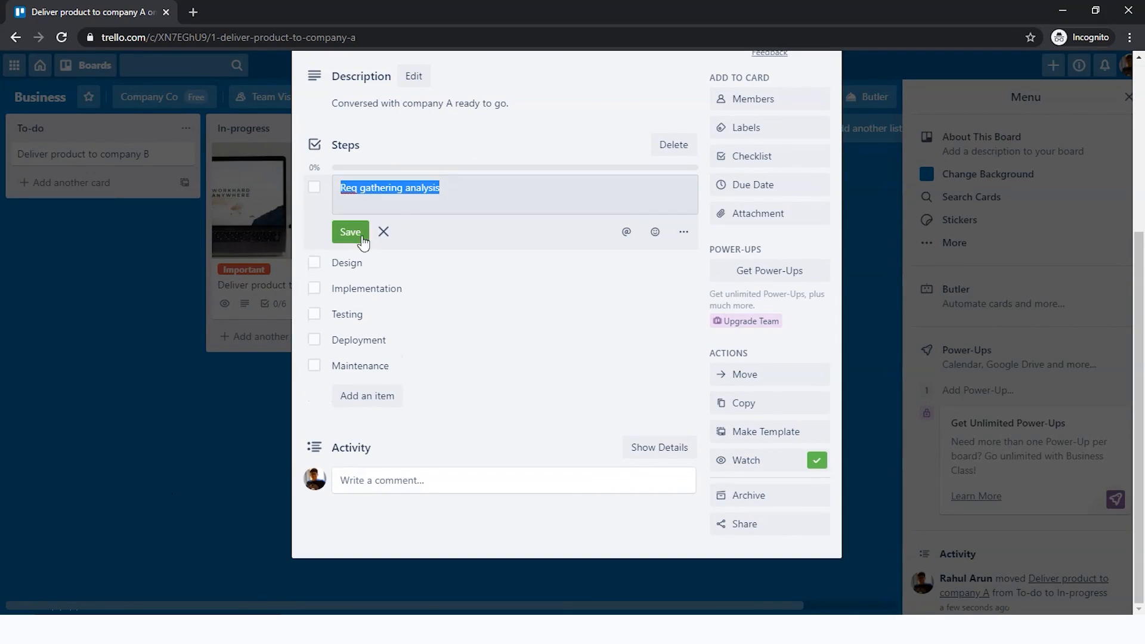
click(313, 187)
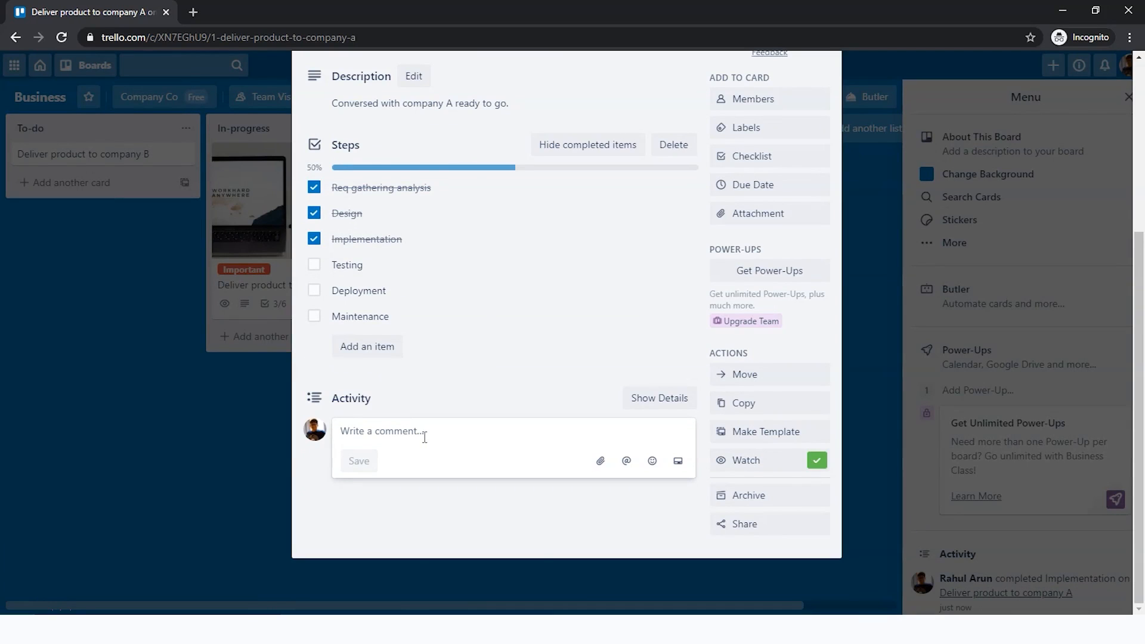
text(@)
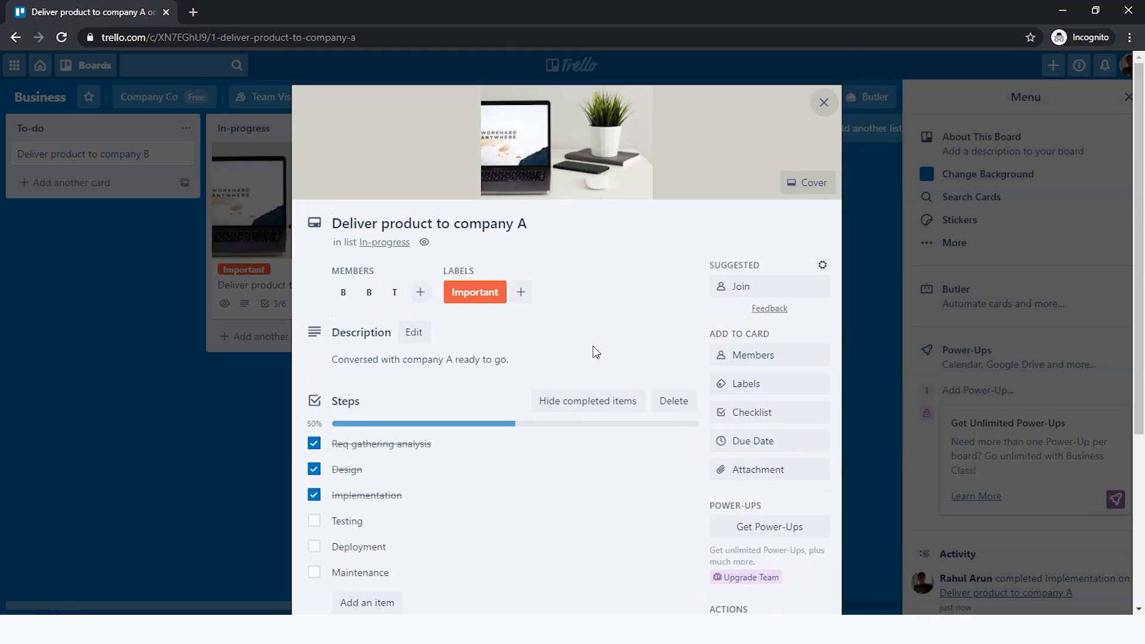
mouse_move(647, 351)
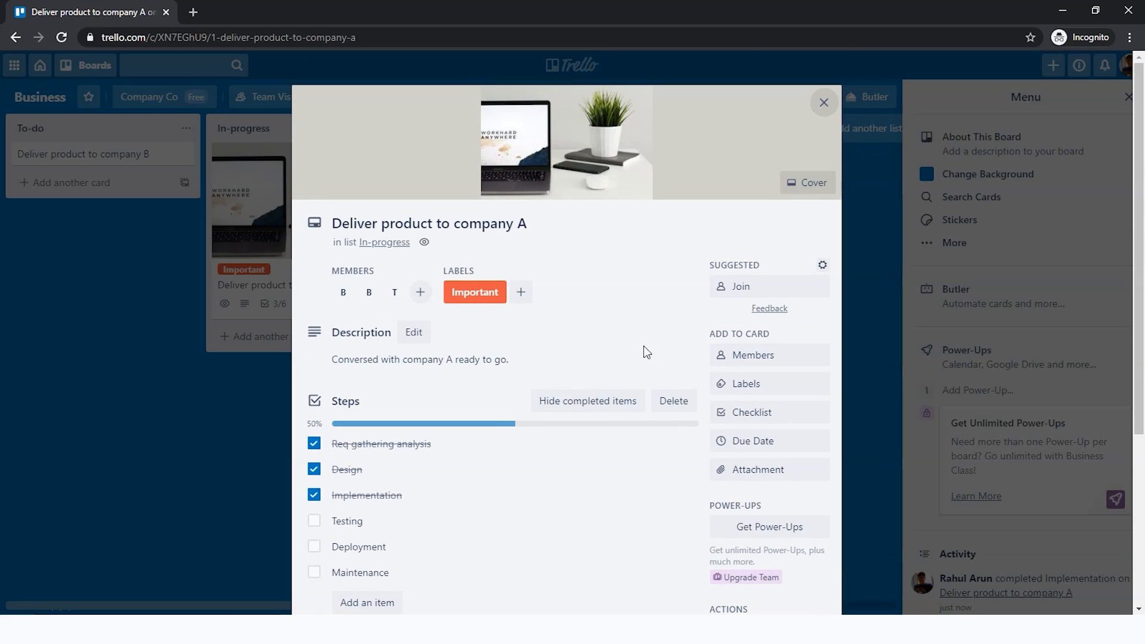
Remove tech1 from the company A card and add them back as a member
click(754, 355)
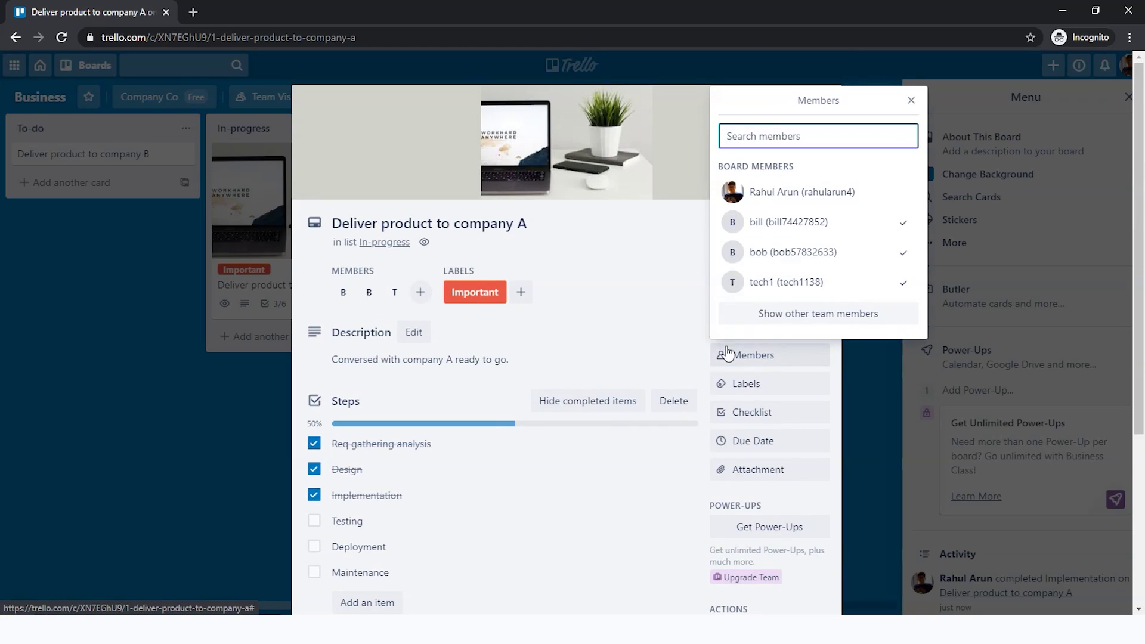
mouse_move(790, 287)
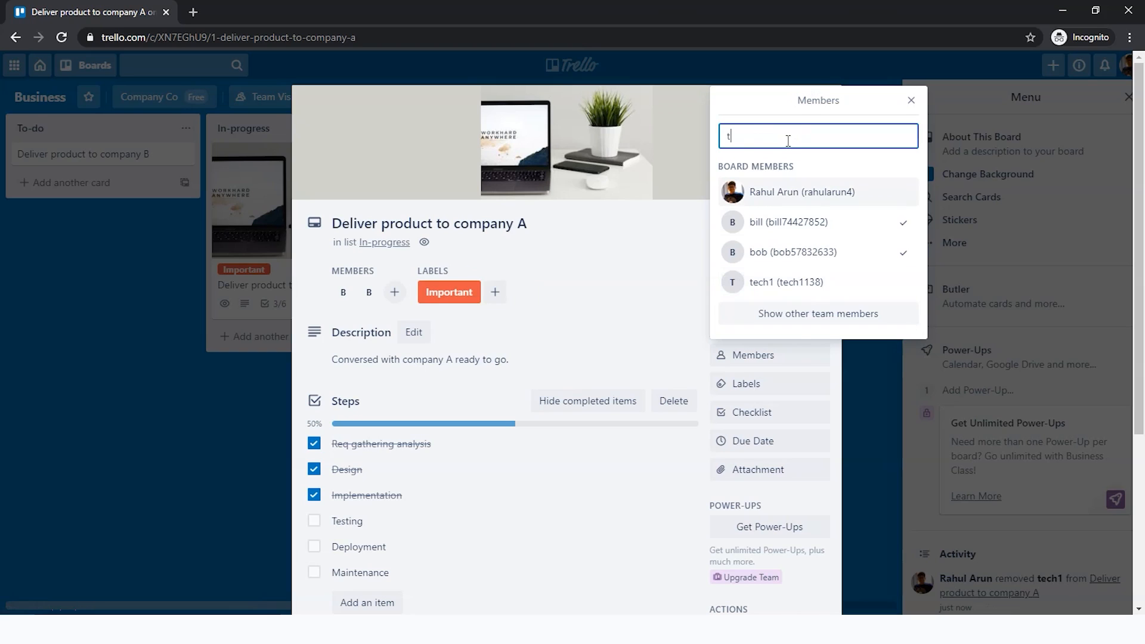
text(ec)
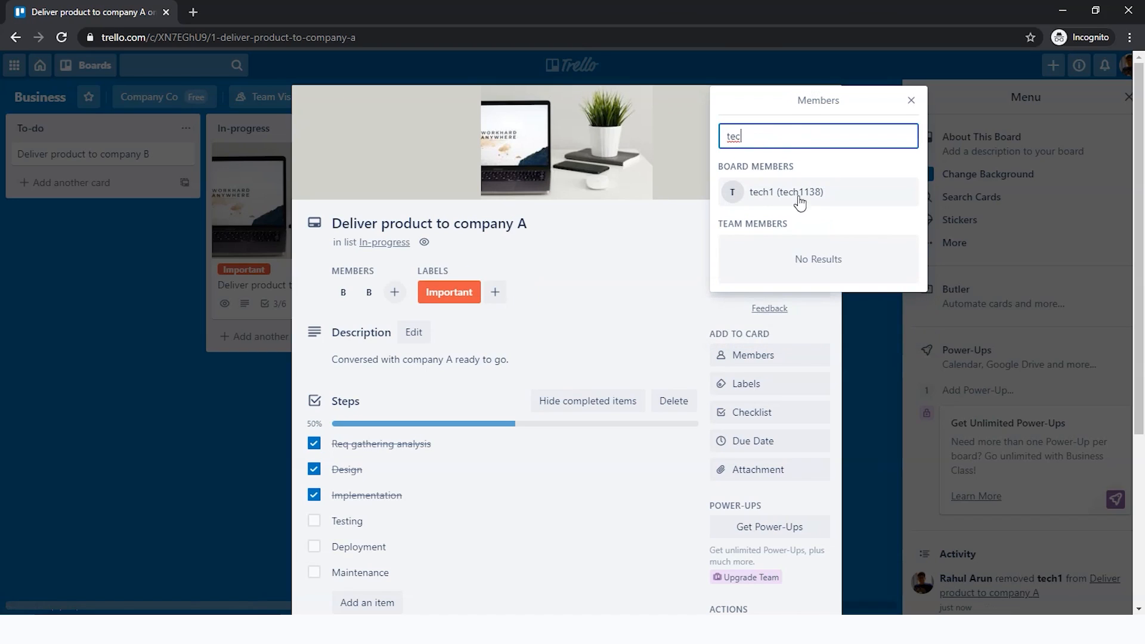
mouse_move(790, 207)
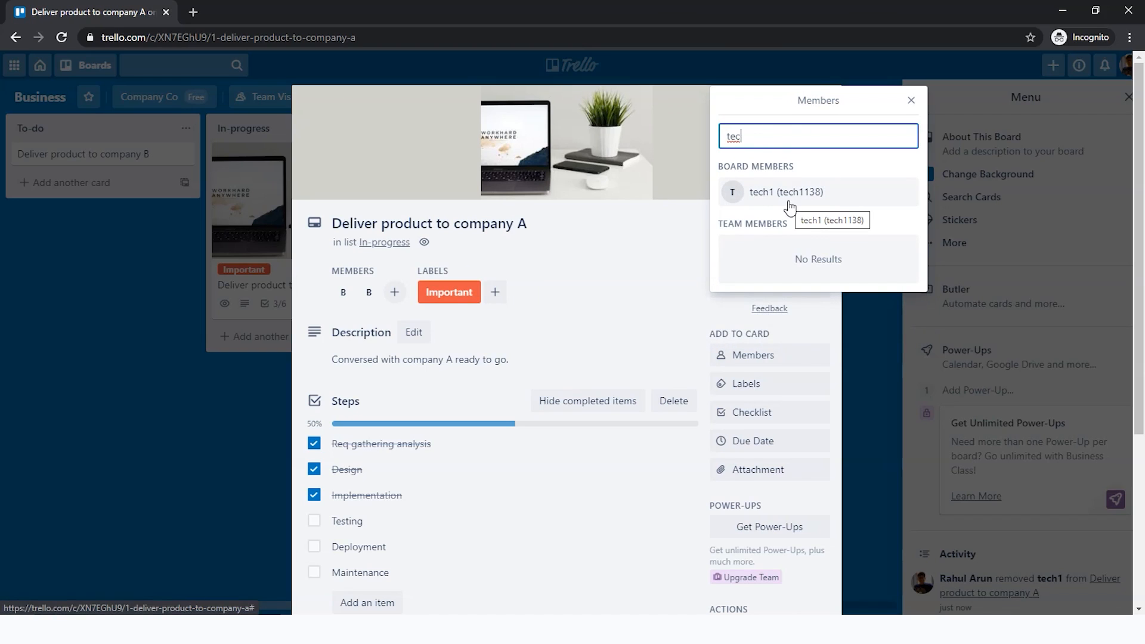
click(810, 190)
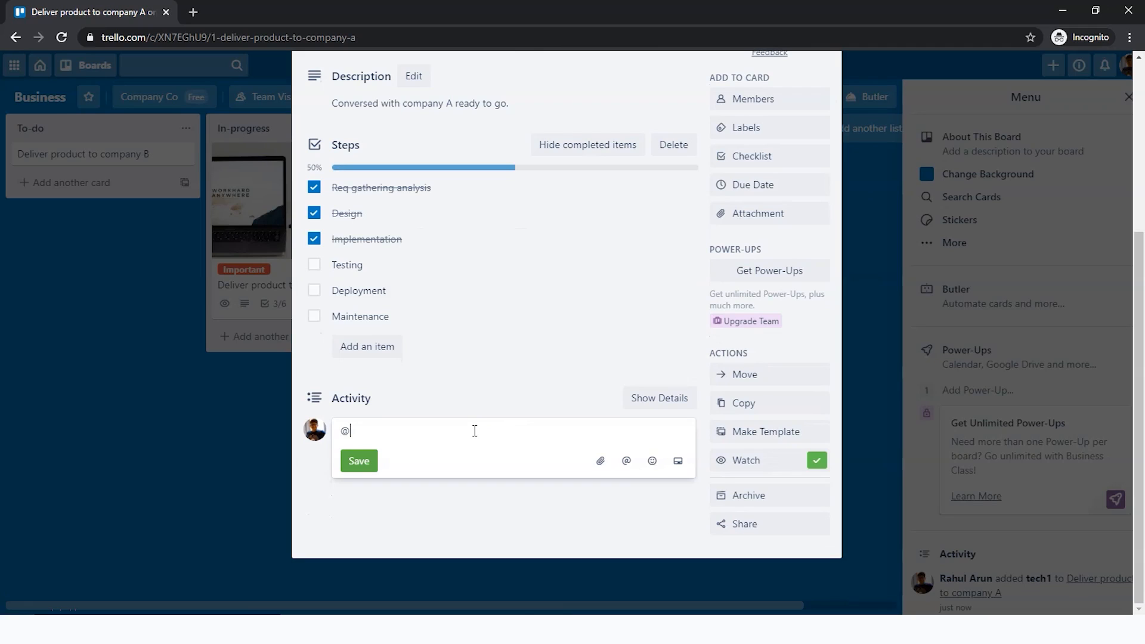
text(tech1)
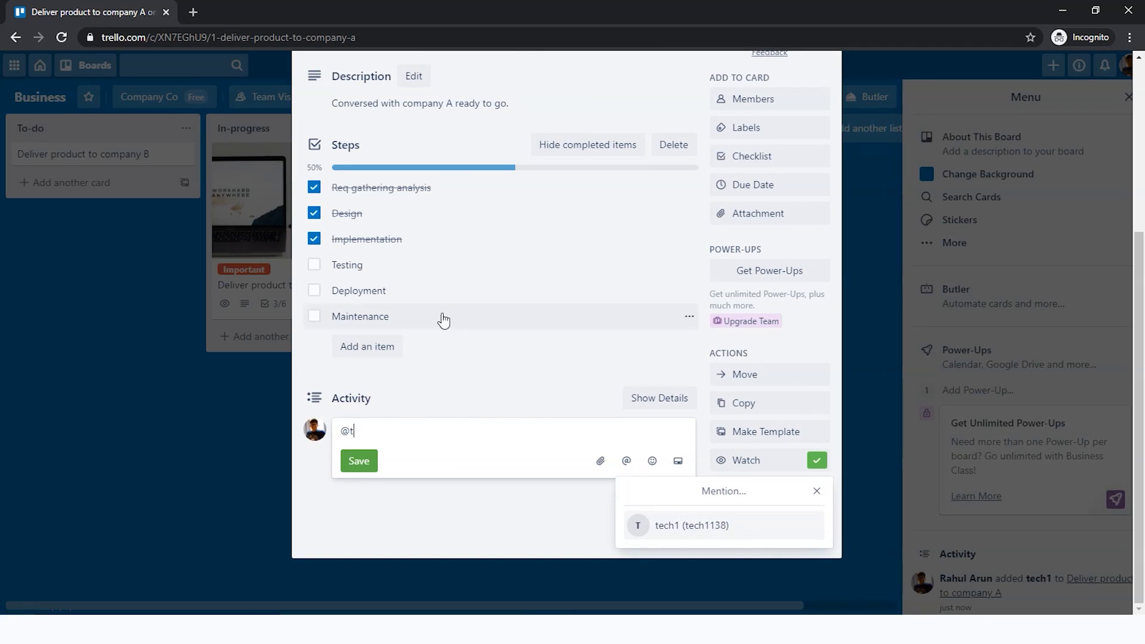
click(692, 525)
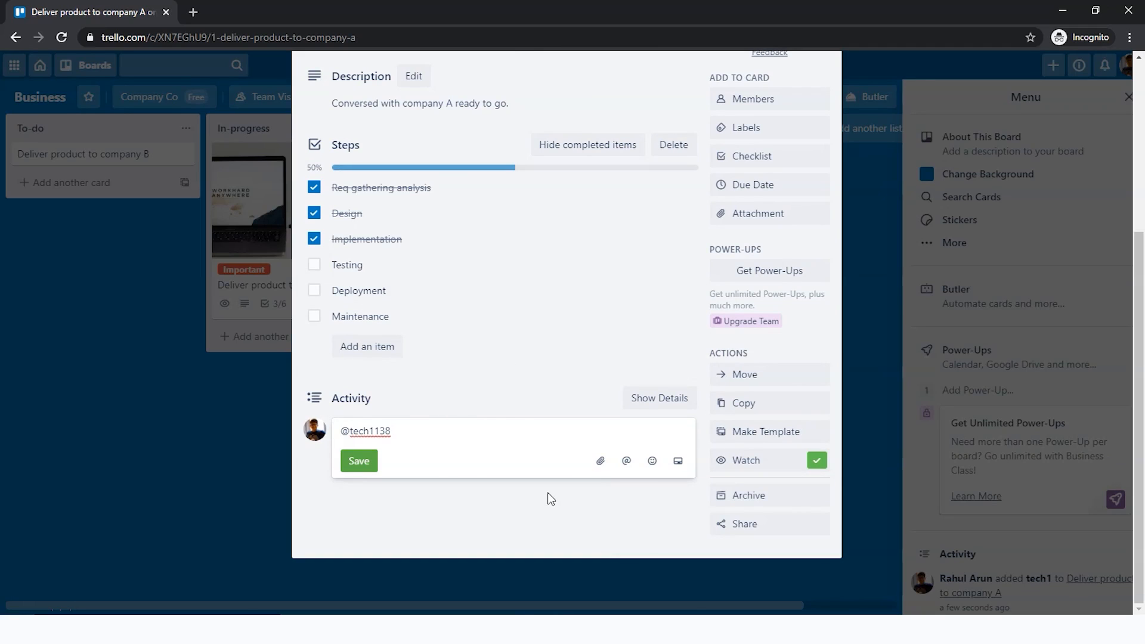
text(How's i)
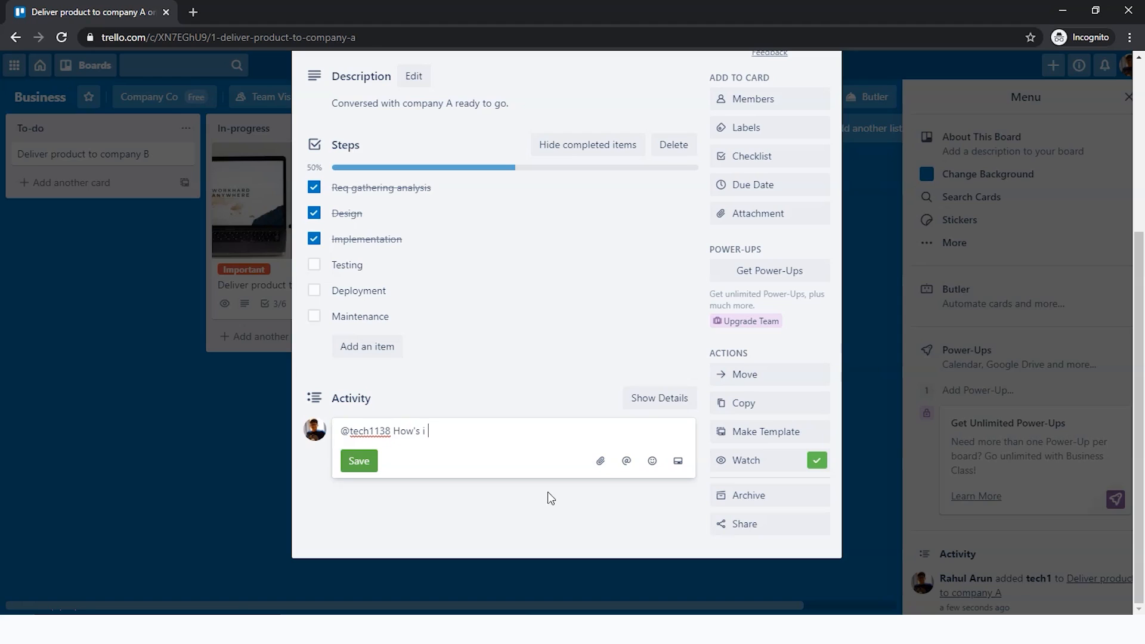
text(t)
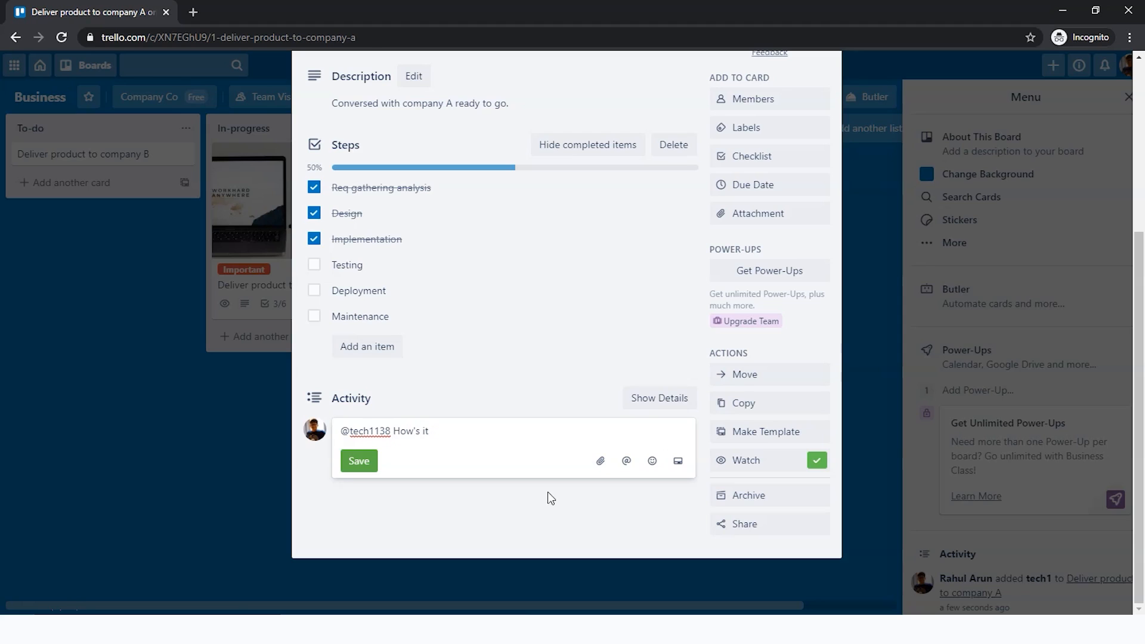
text(he process)
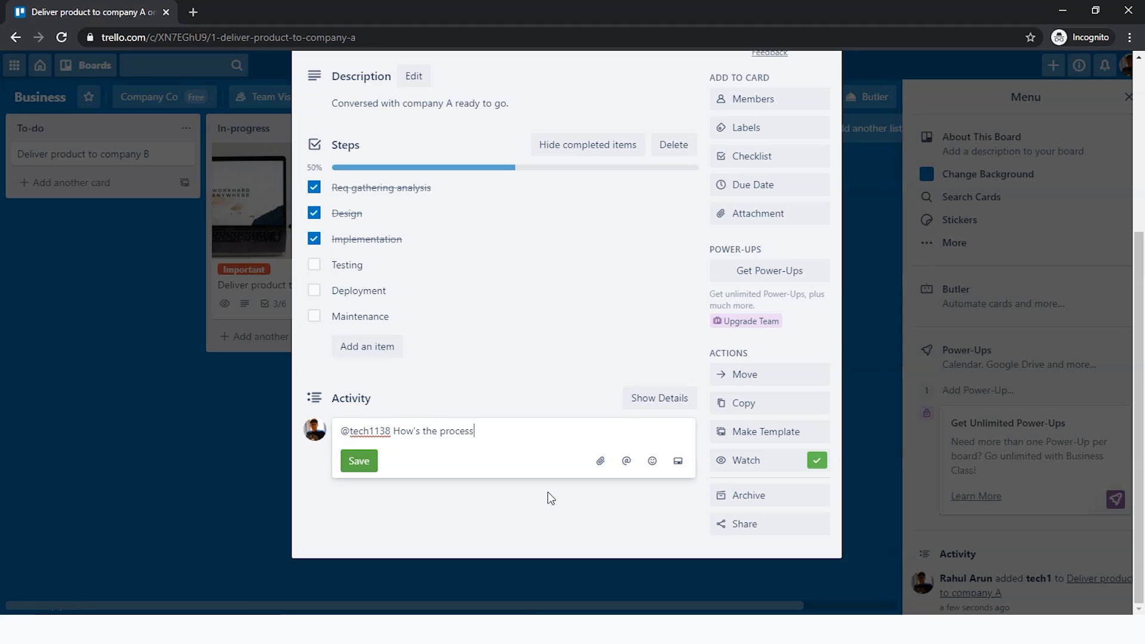
text(going?)
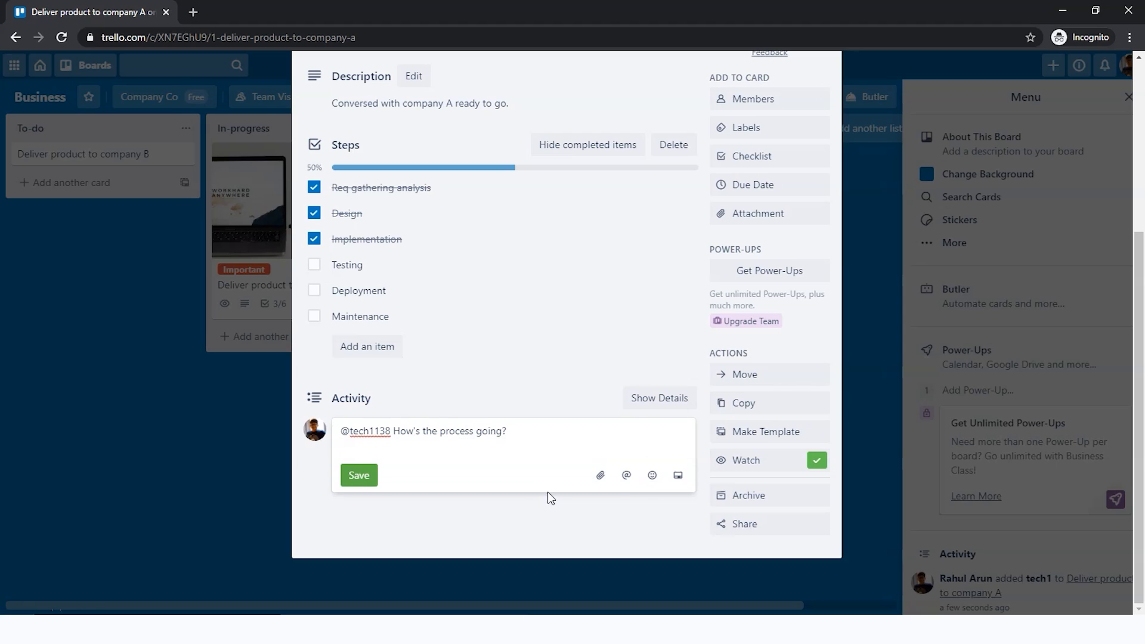
click(358, 475)
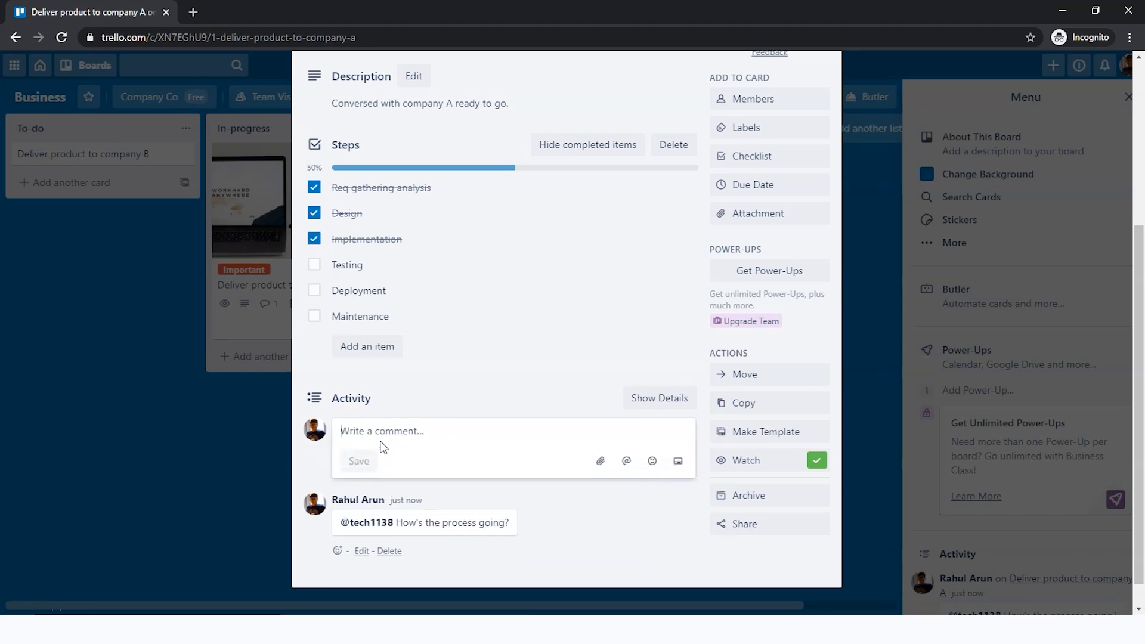
text(@rahul)
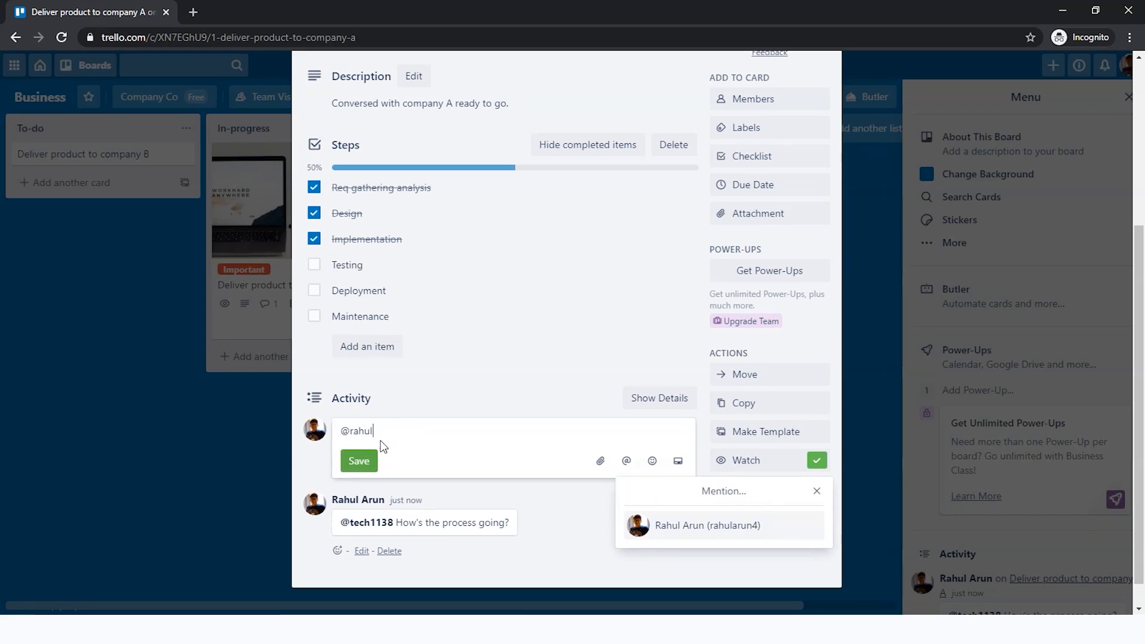
click(708, 525)
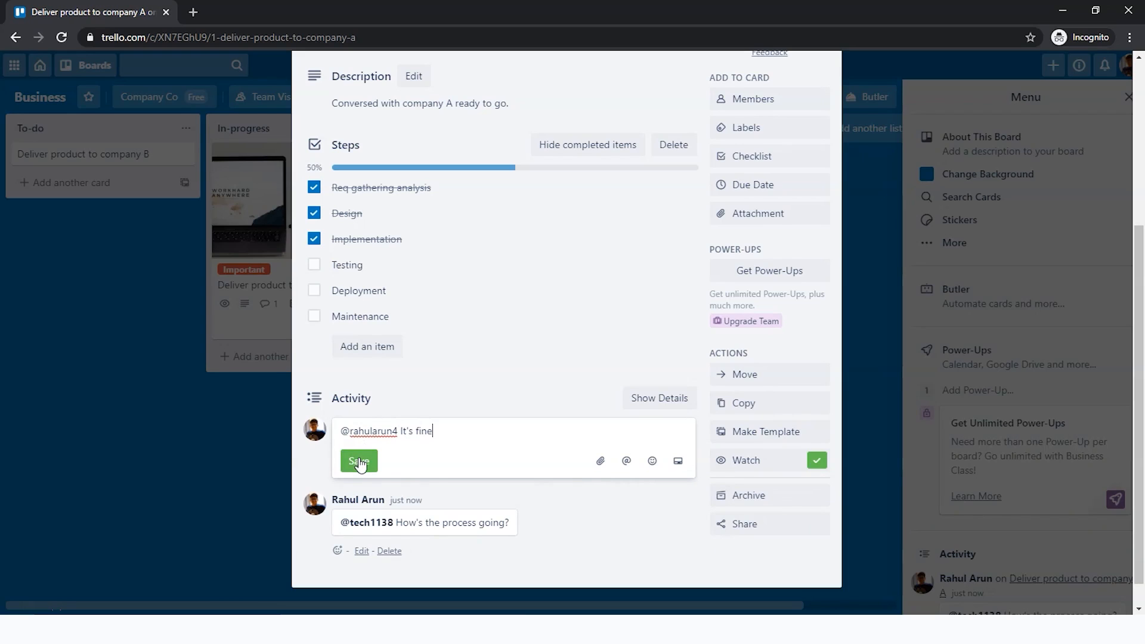
click(358, 461)
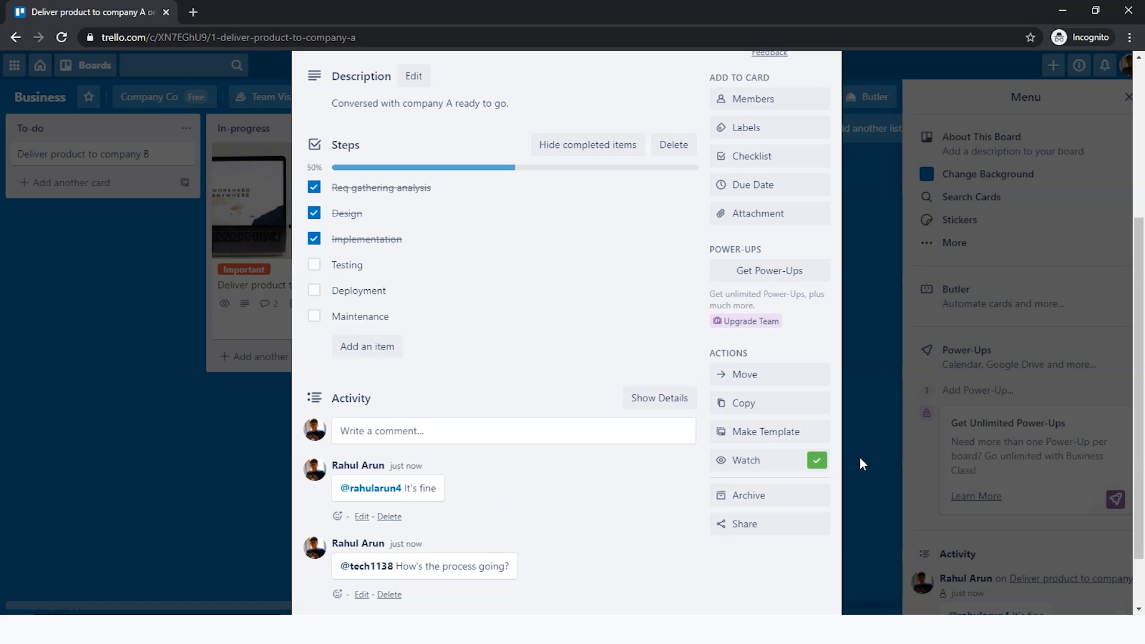
mouse_move(875, 437)
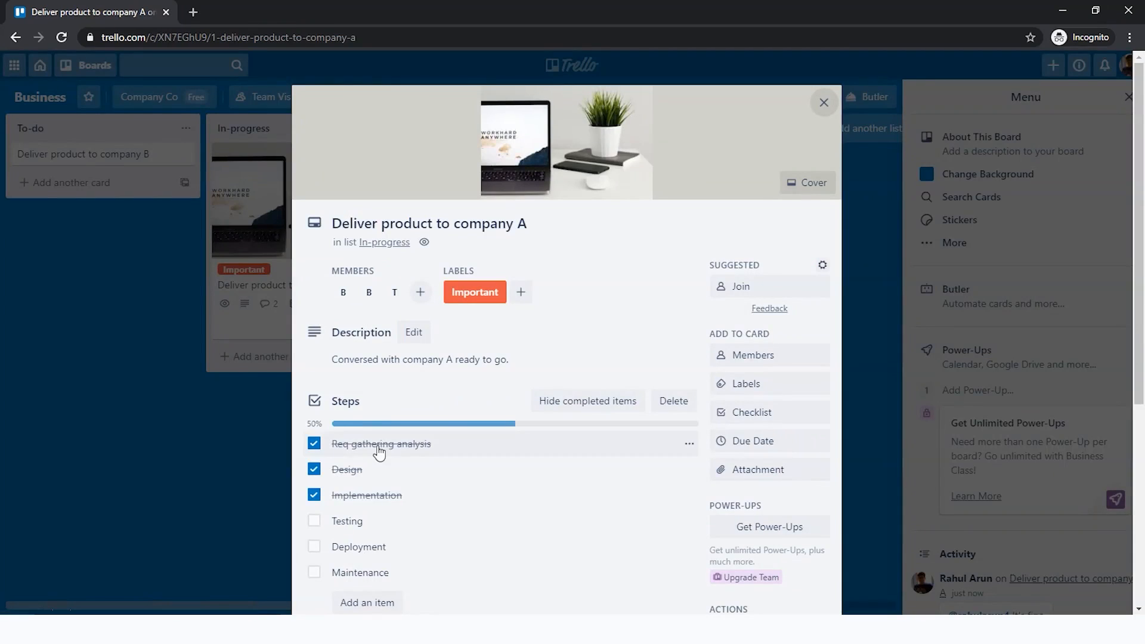
click(824, 103)
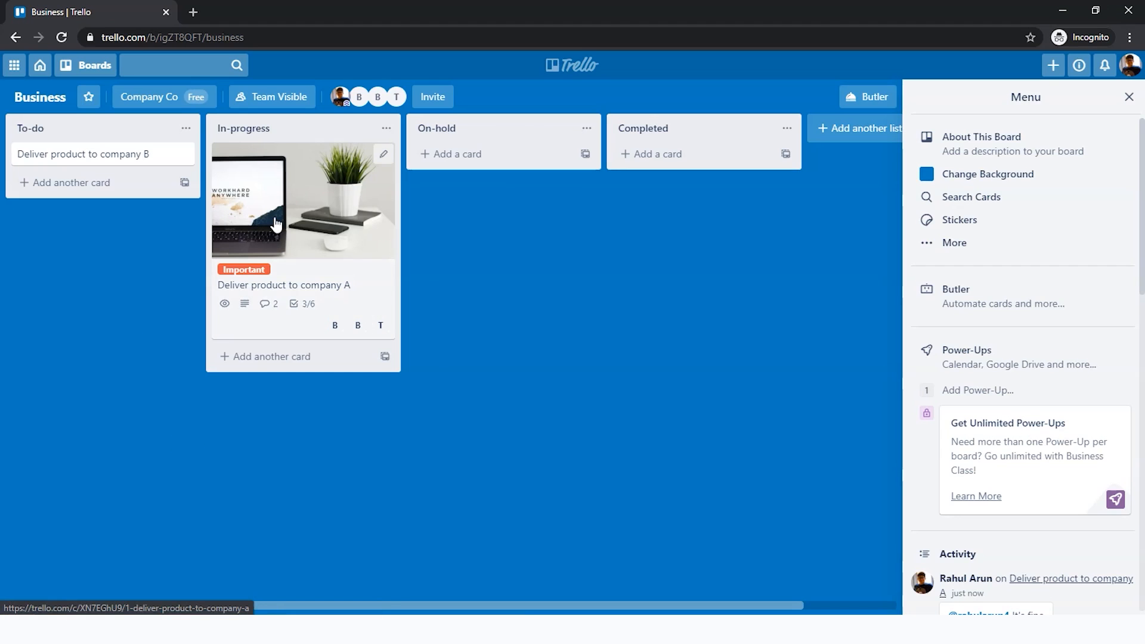
mouse_move(325, 208)
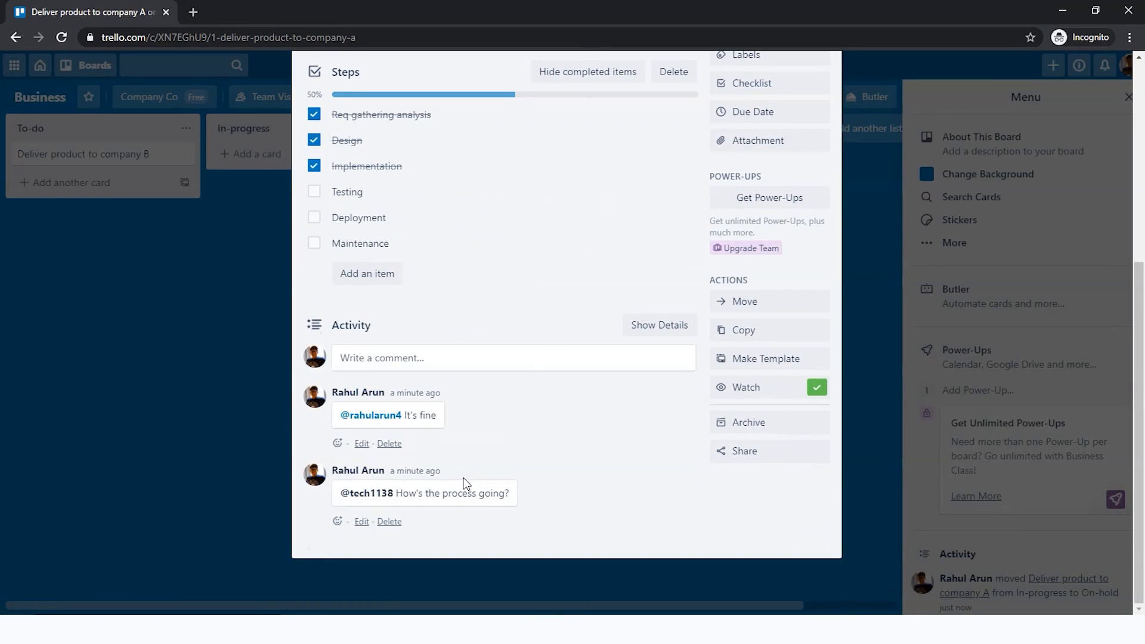
click(513, 358)
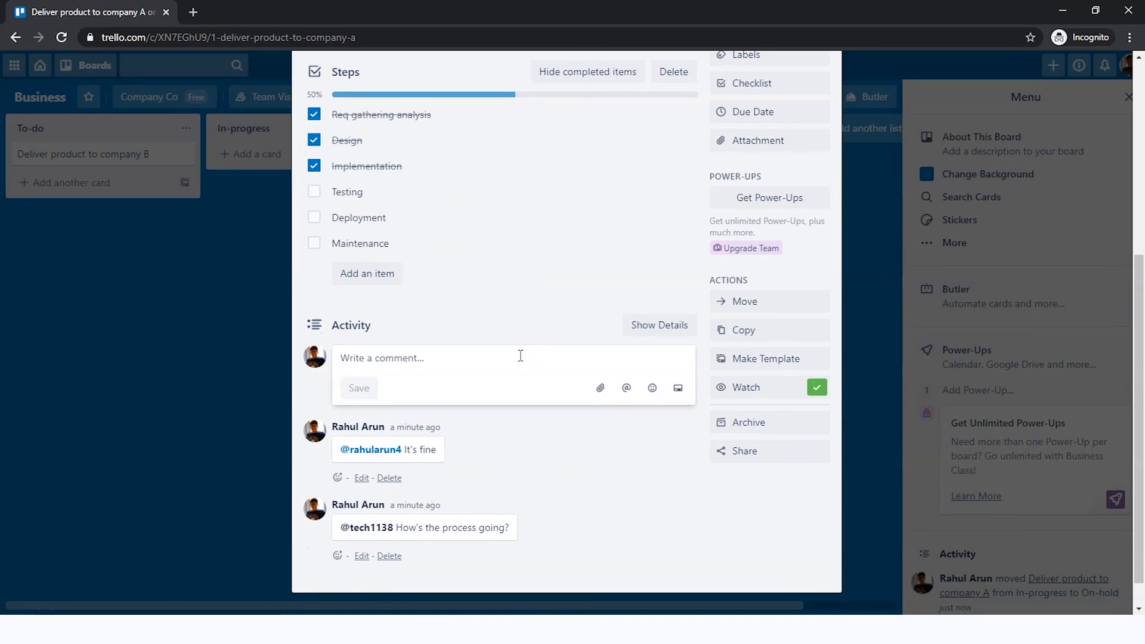
text(@tech)
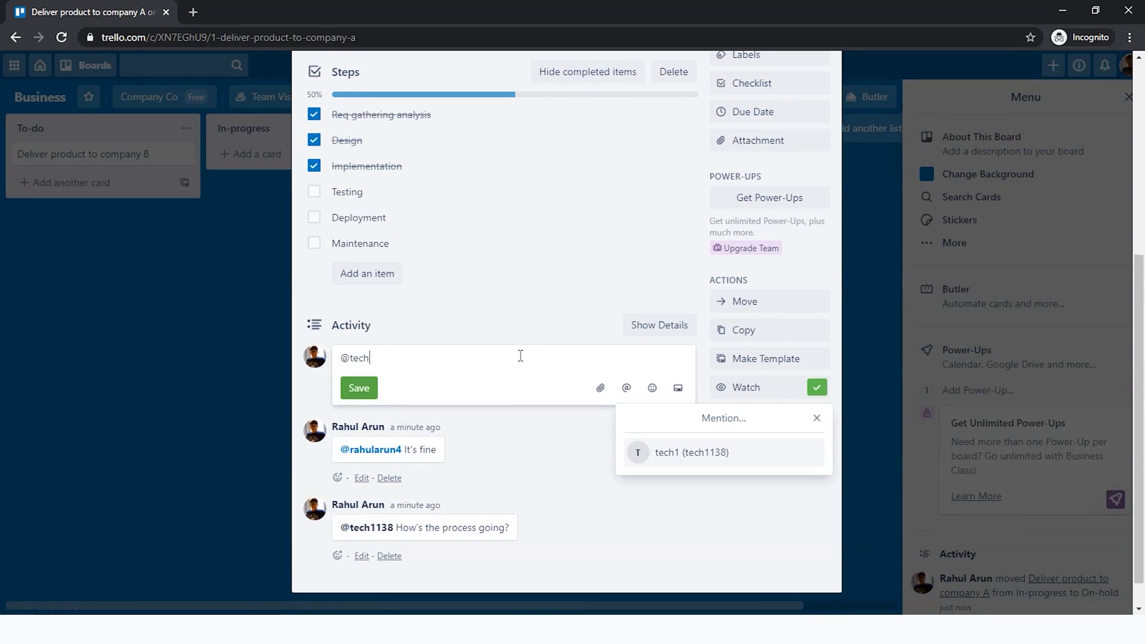
click(691, 453)
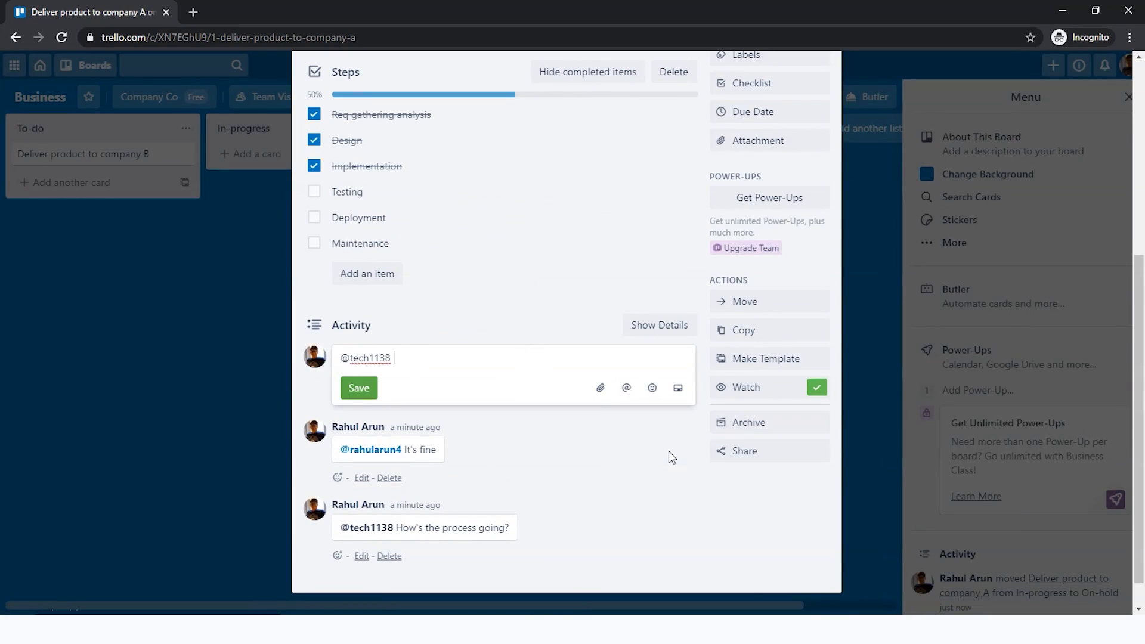
text(Why the dela)
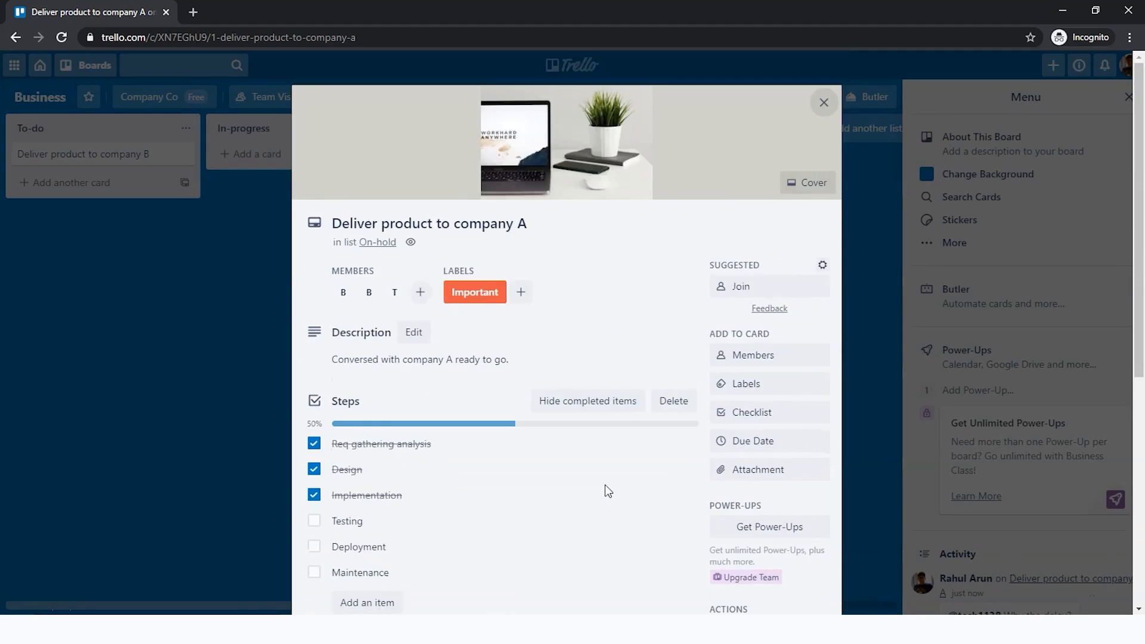
scroll(down, 3)
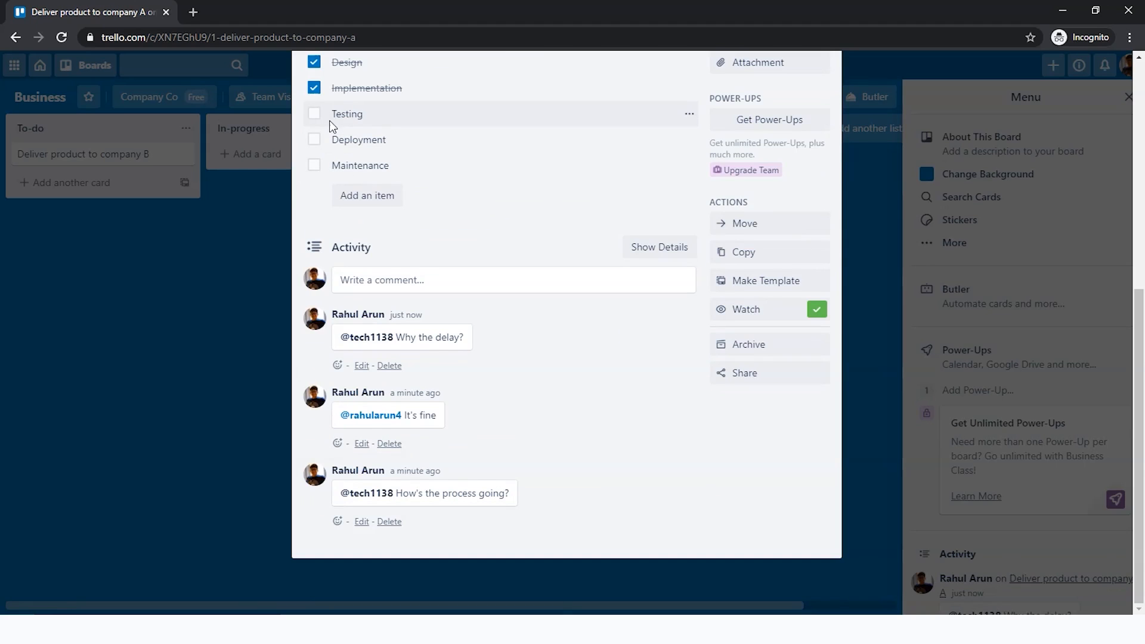
Tick the Testing and Deployment steps in the Steps checklist, then archive the card
click(313, 115)
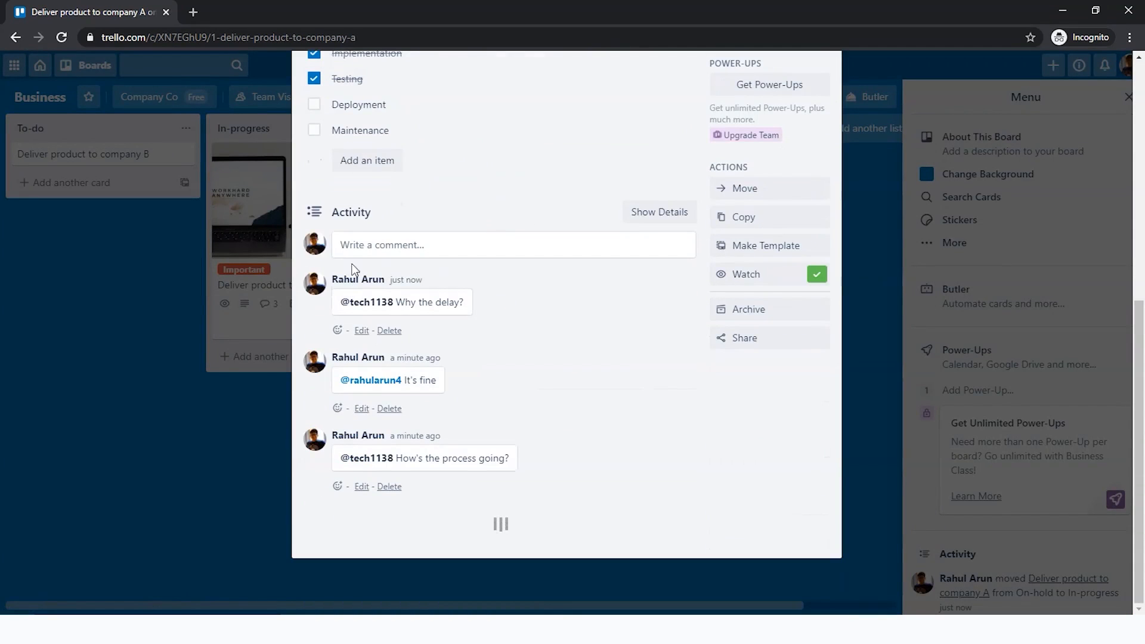
click(358, 105)
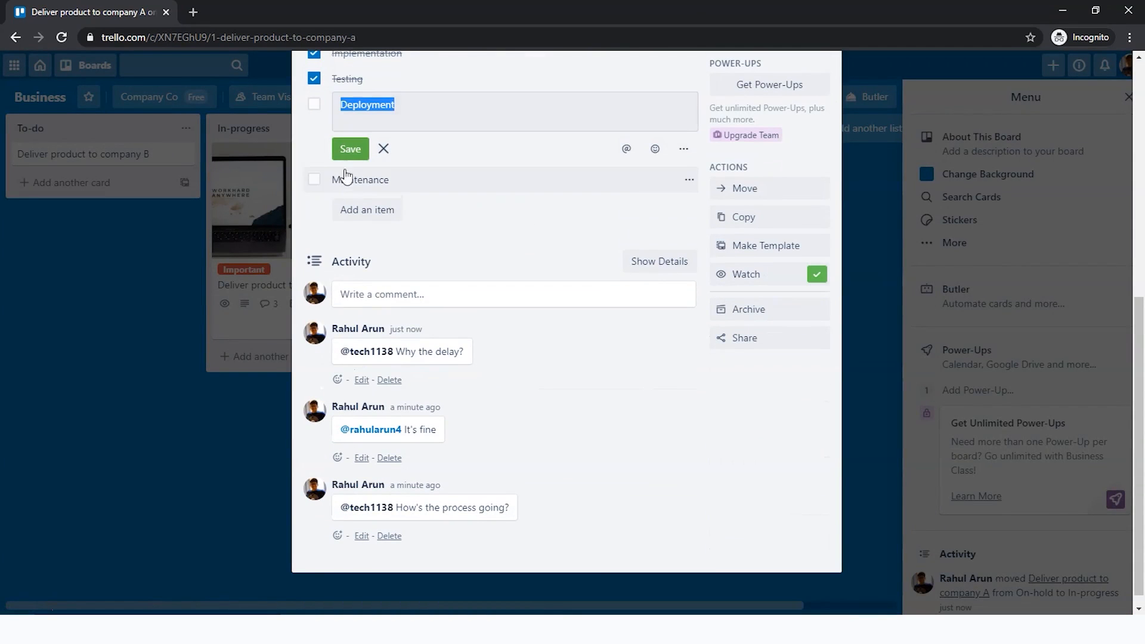
click(350, 149)
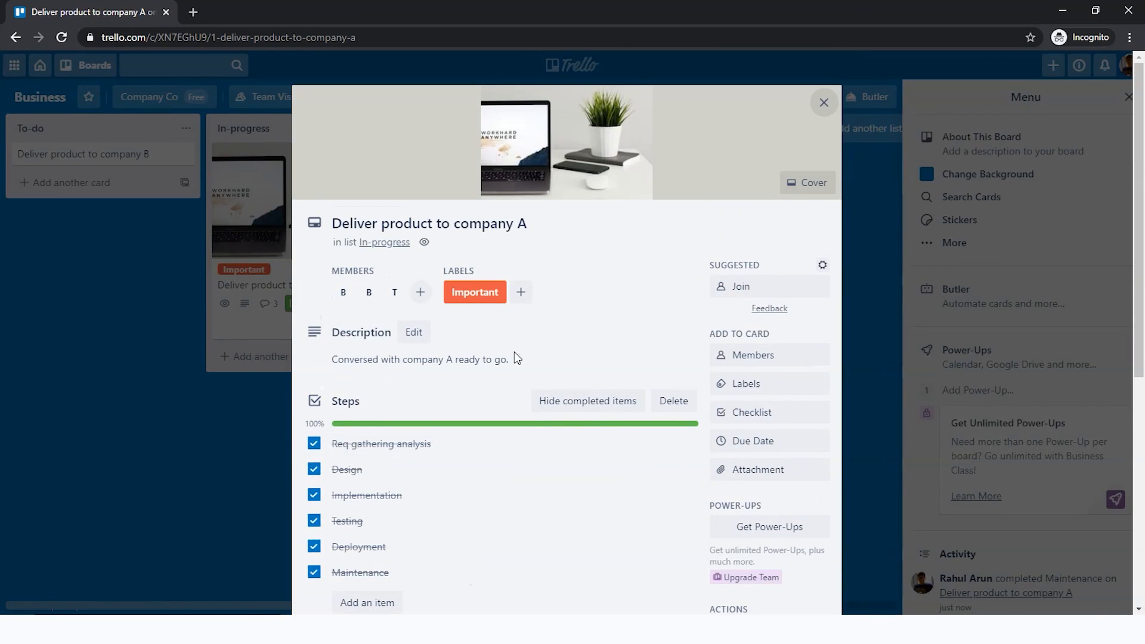
mouse_move(618, 423)
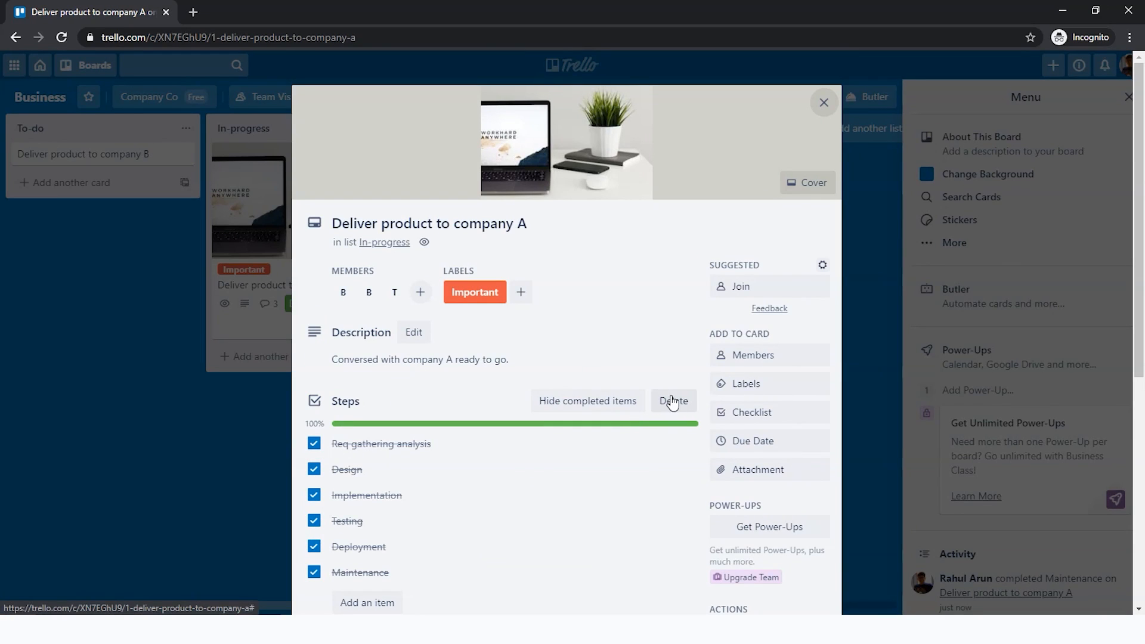
click(823, 102)
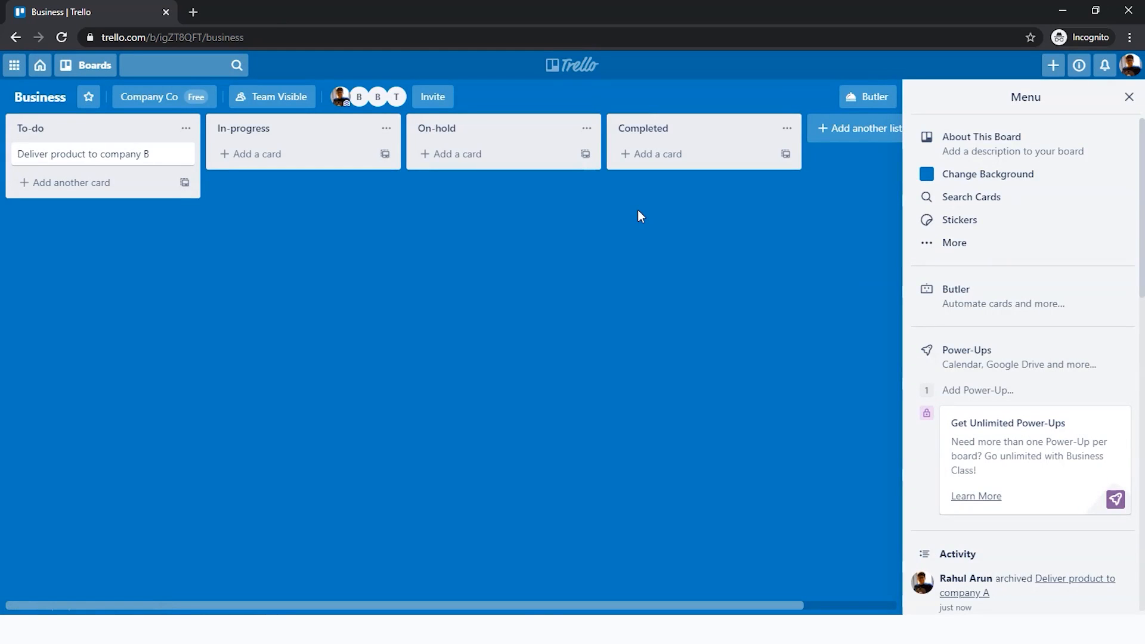
mouse_move(976, 281)
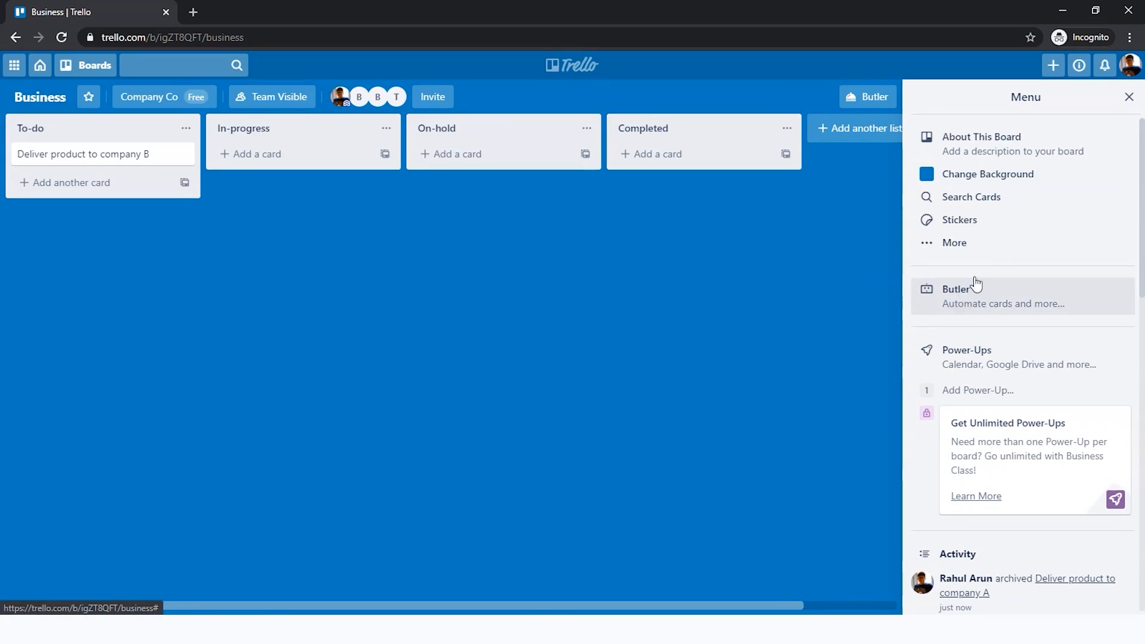
Check the archived company A card under More > Archived Items, then go to the boards overview
click(954, 244)
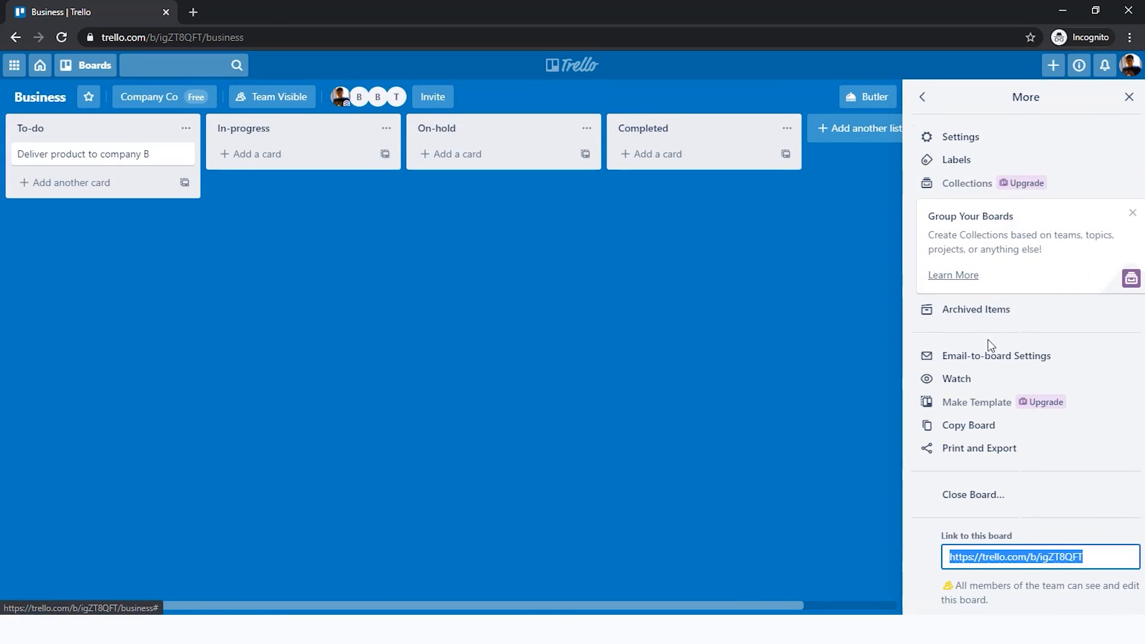
mouse_move(978, 310)
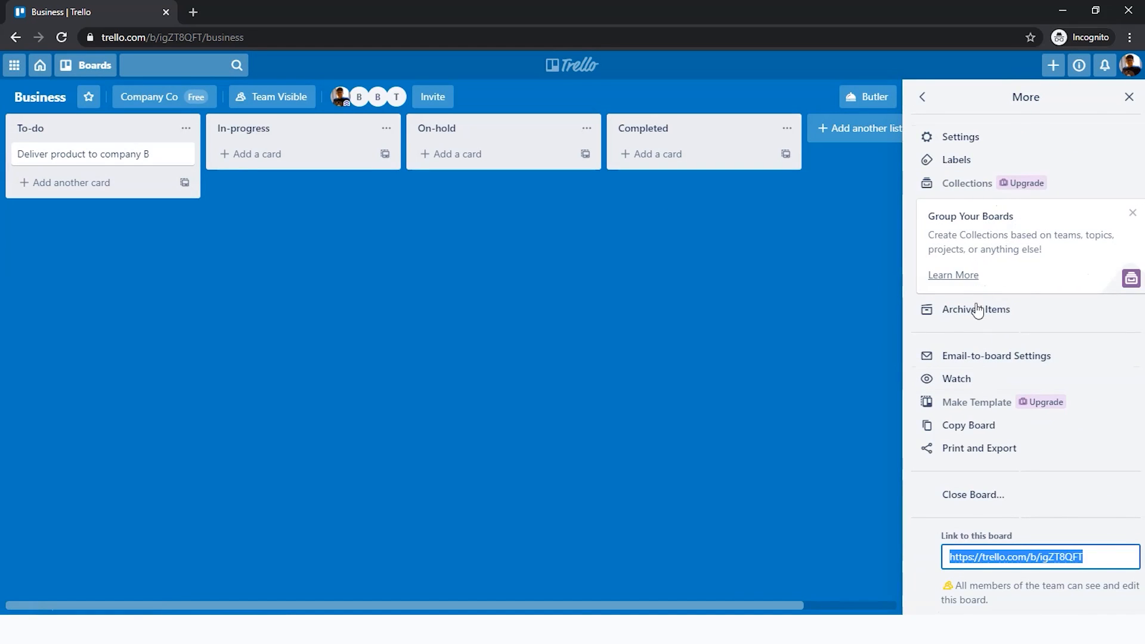
click(975, 311)
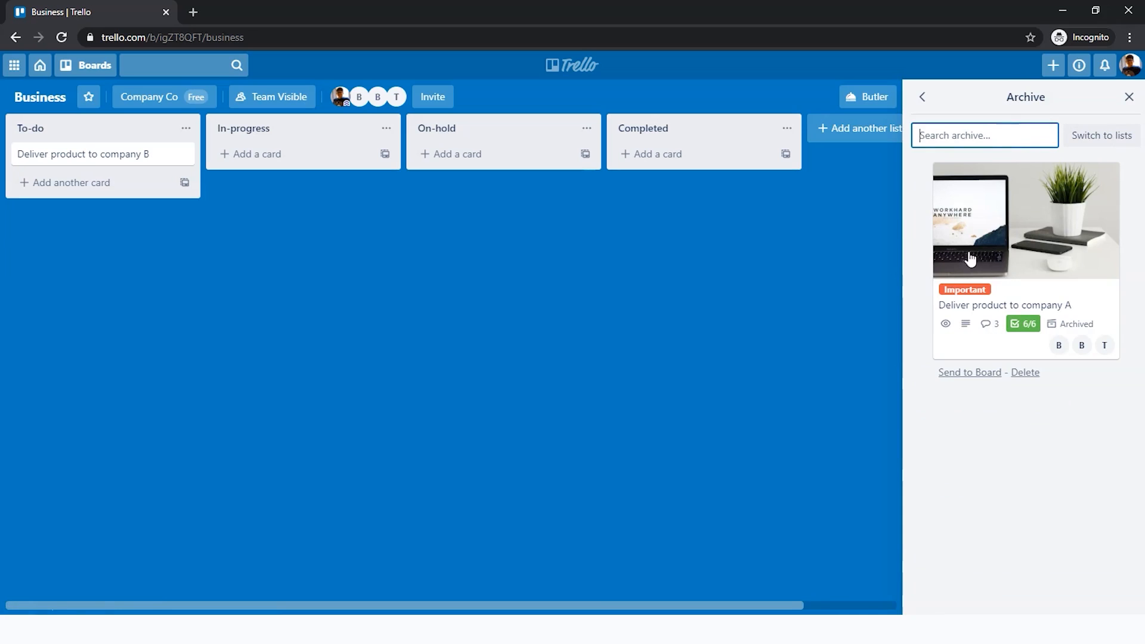
mouse_move(923, 100)
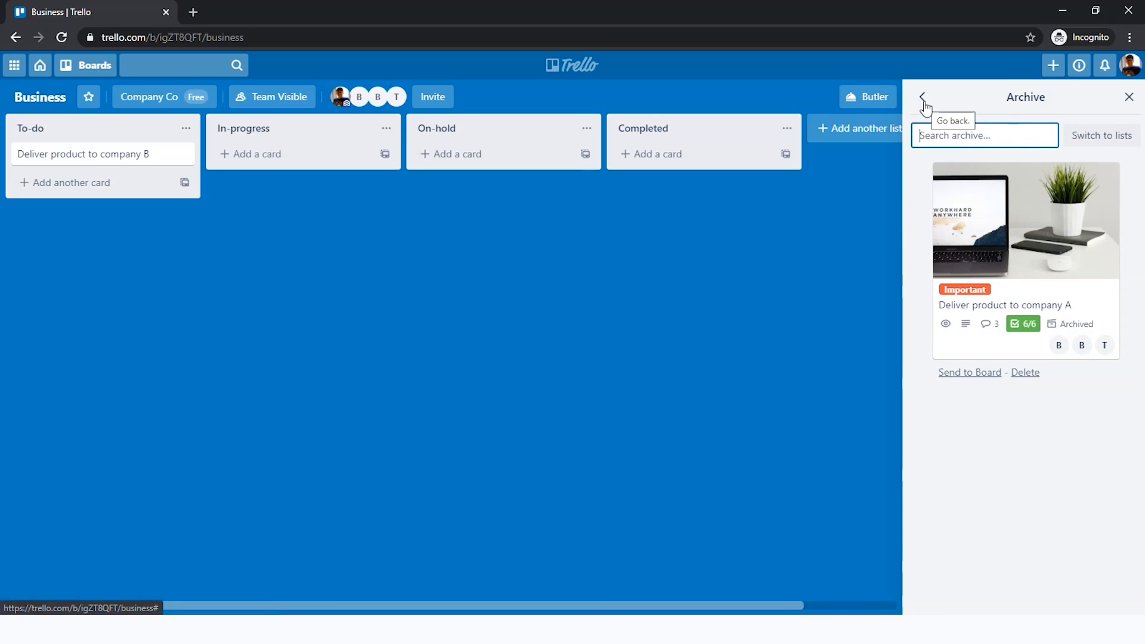
click(921, 97)
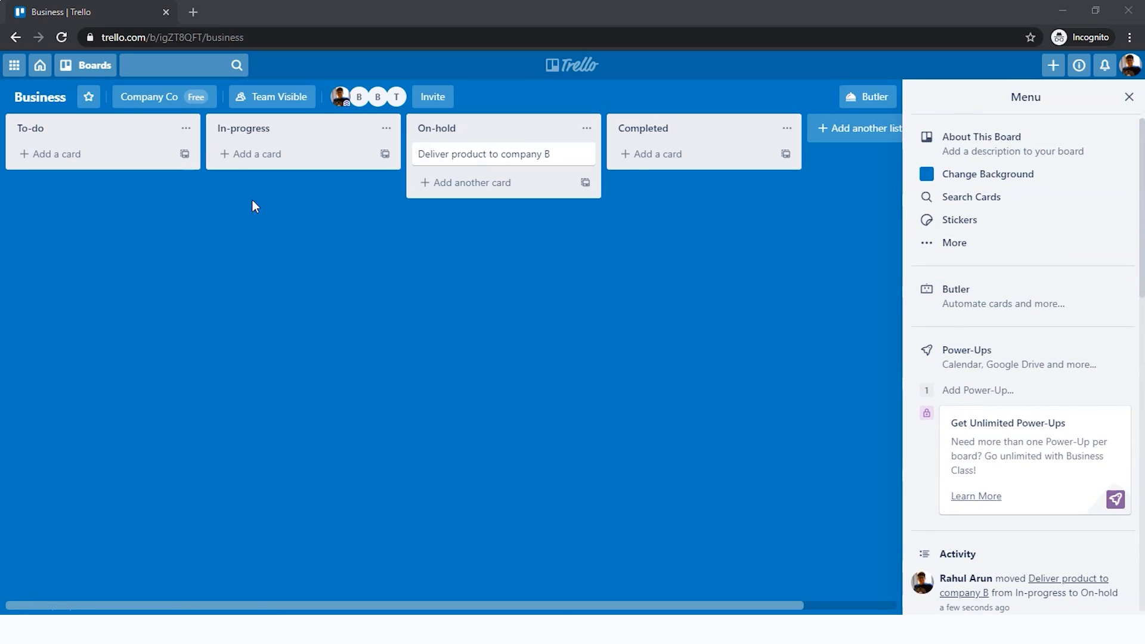
click(38, 64)
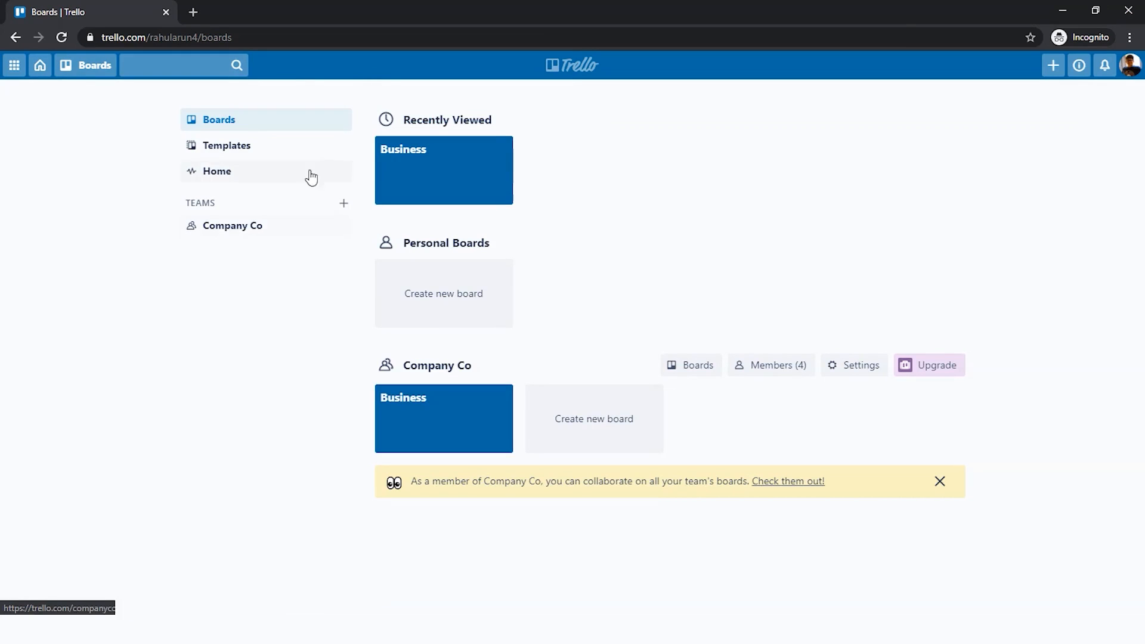
mouse_move(792, 594)
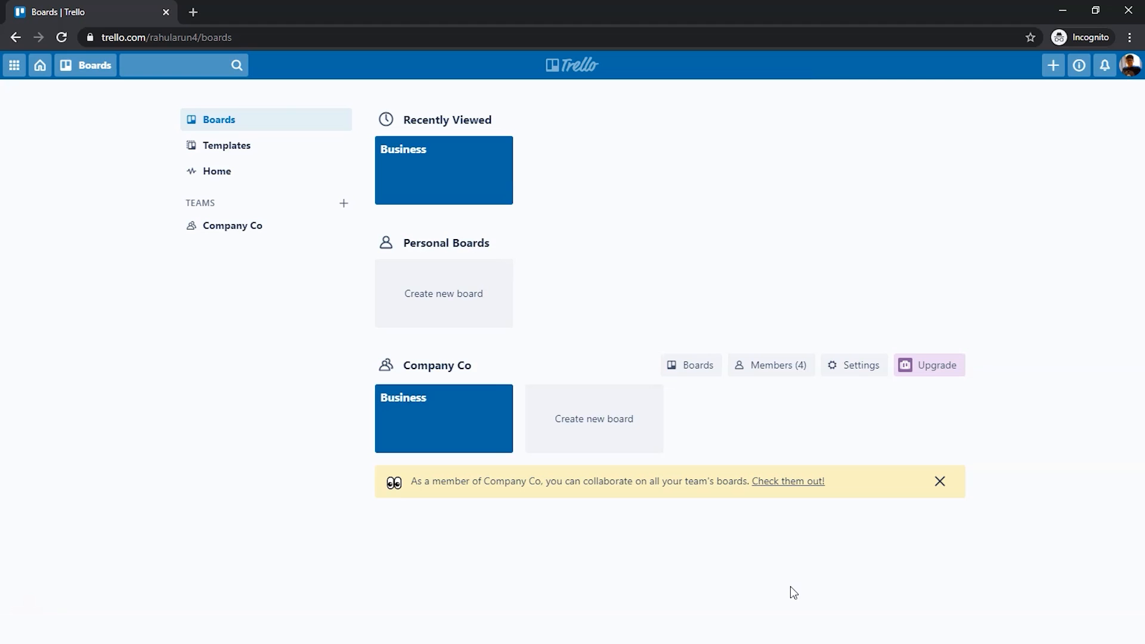
mouse_move(621, 472)
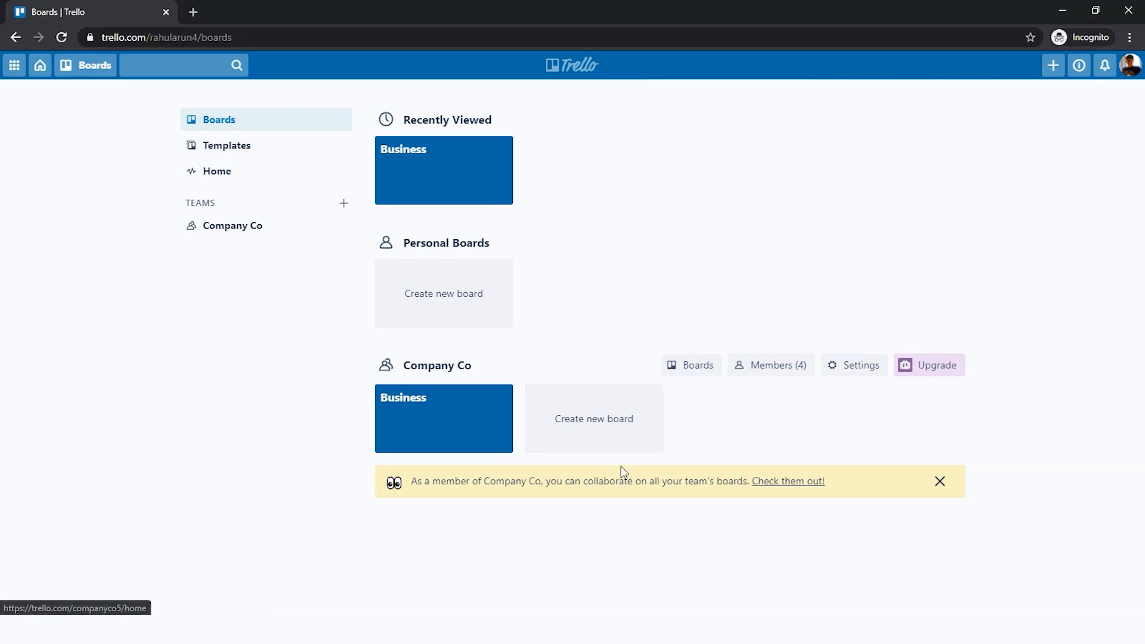
mouse_move(824, 461)
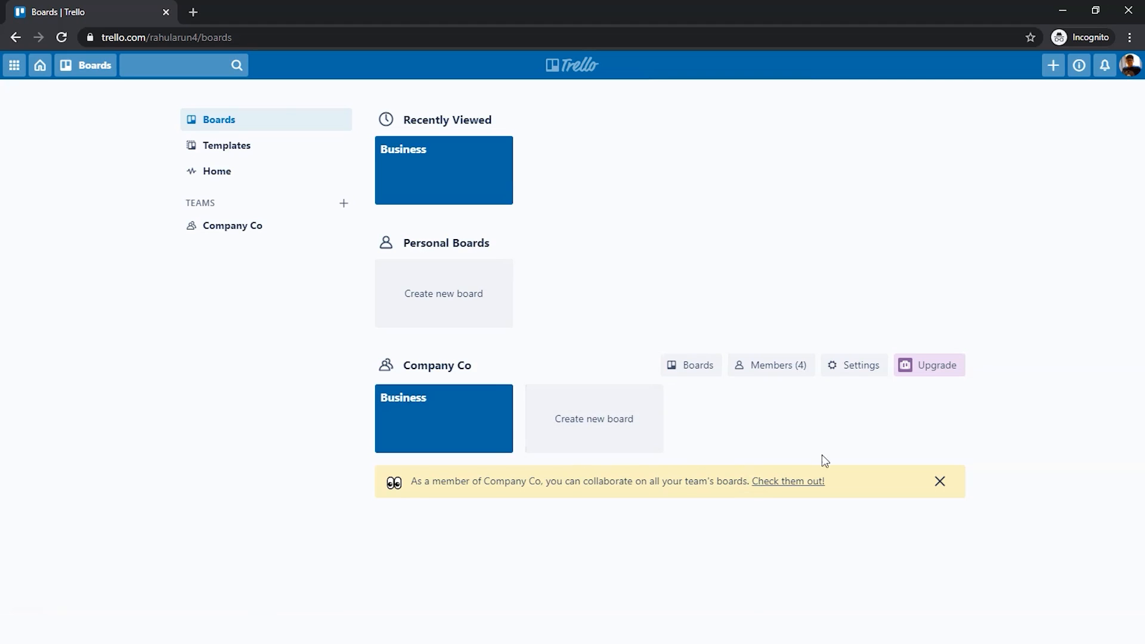
mouse_move(567, 479)
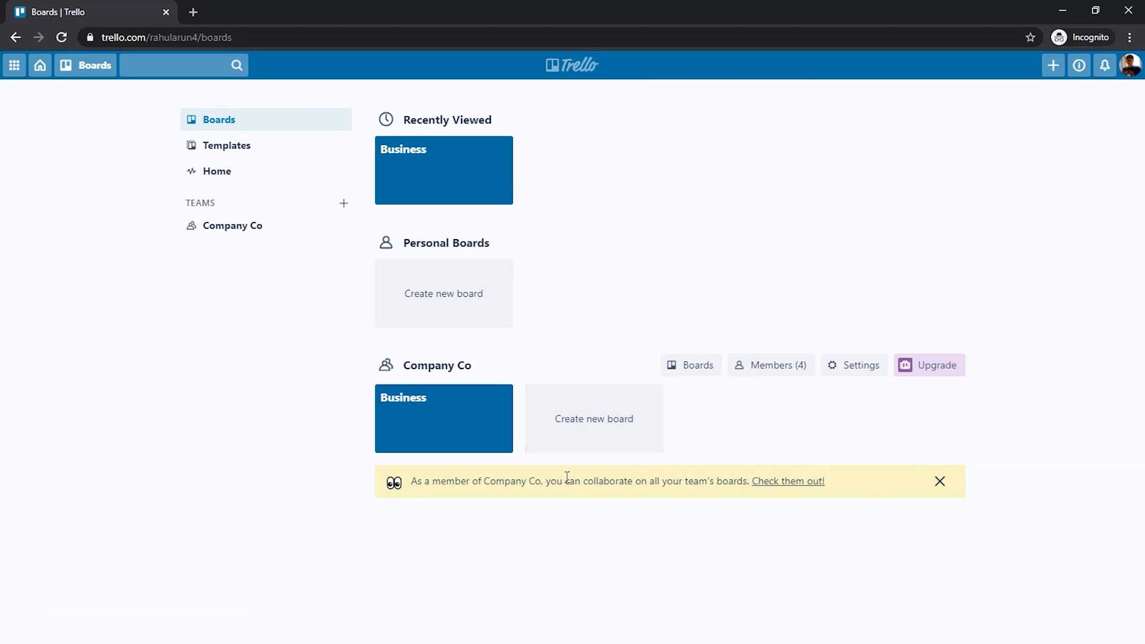
mouse_move(470, 464)
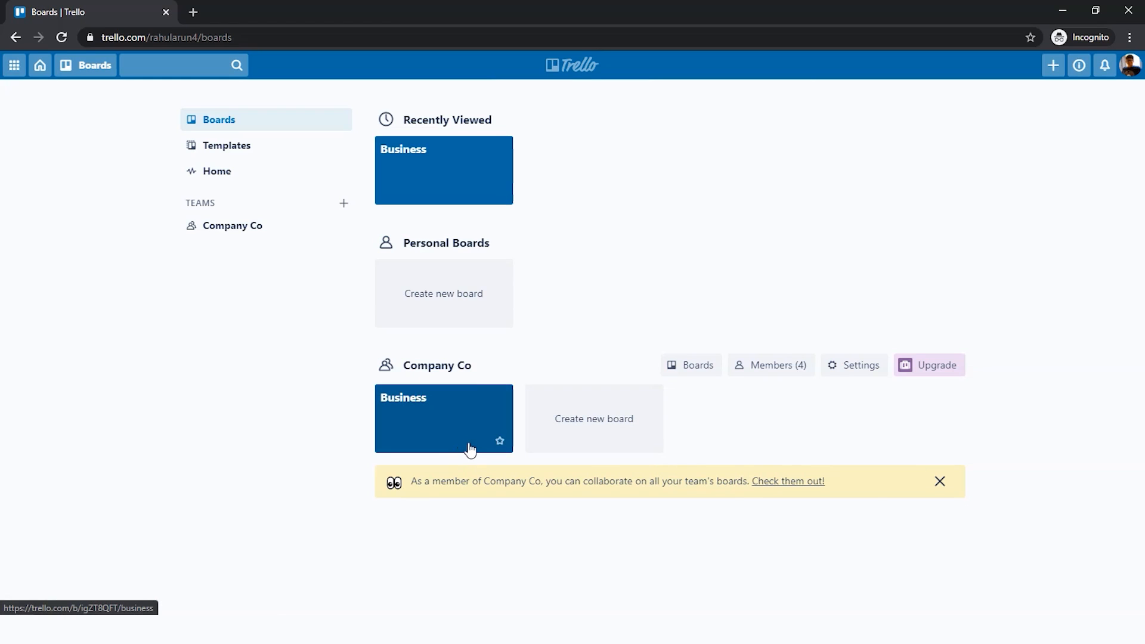
mouse_move(412, 428)
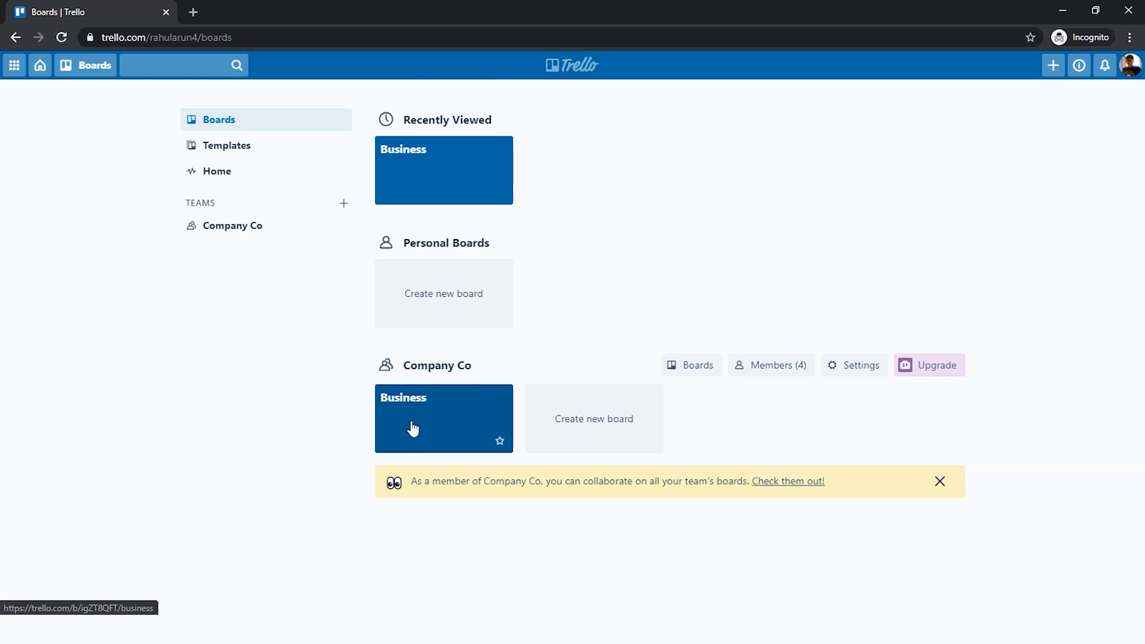
mouse_move(501, 444)
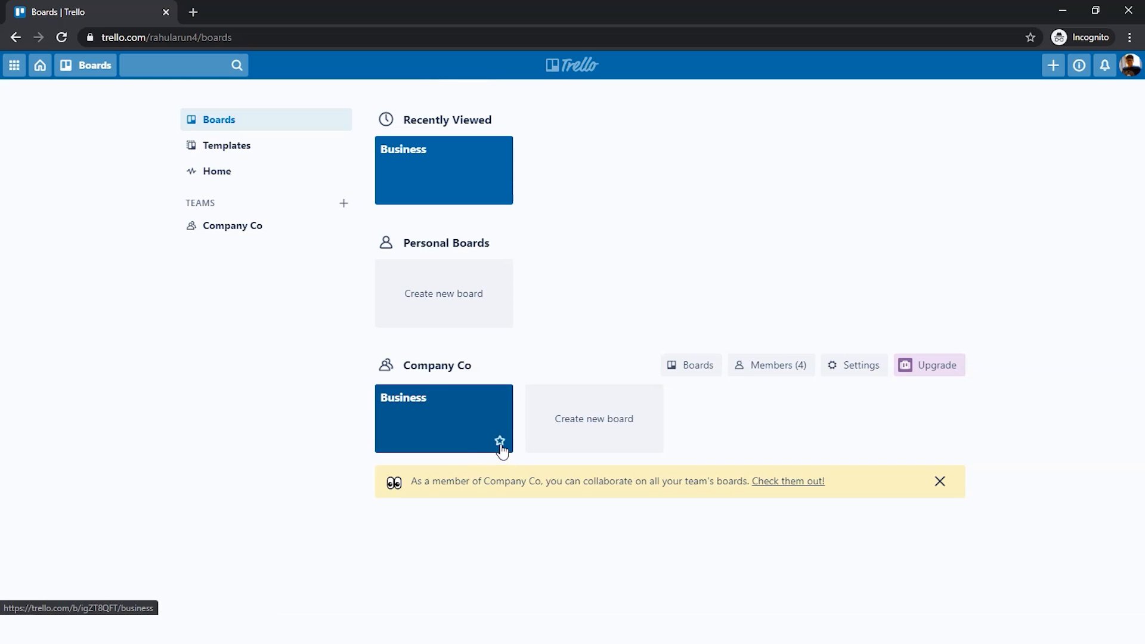
Star the Business board and browse the Home feed's company A comment activity
click(499, 440)
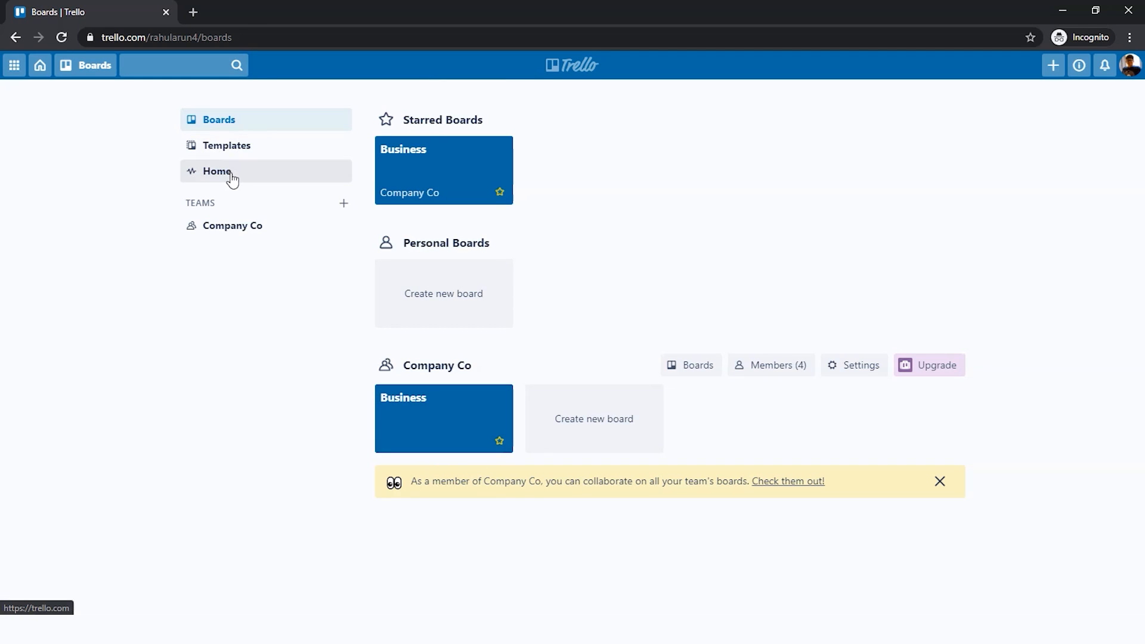
click(217, 171)
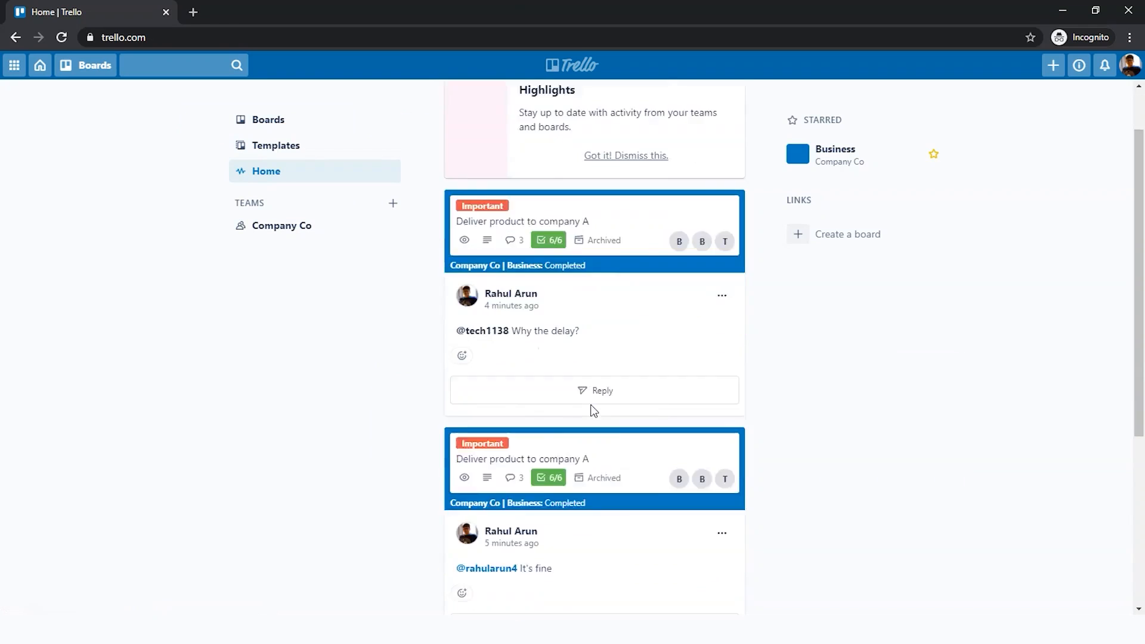
scroll(down, 3)
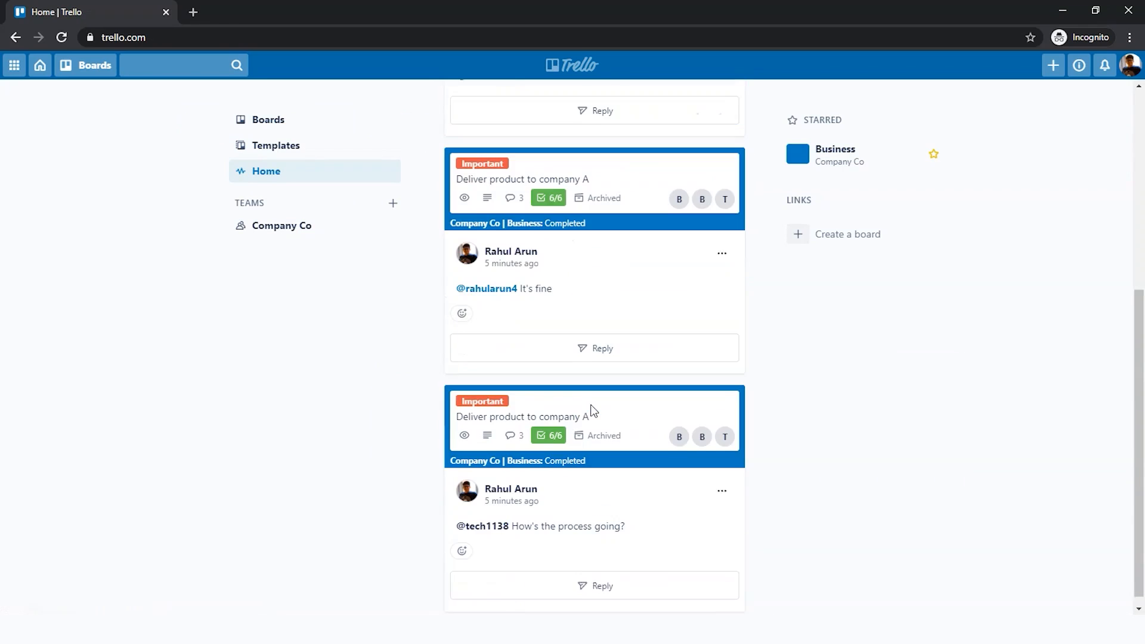
scroll(down, 3)
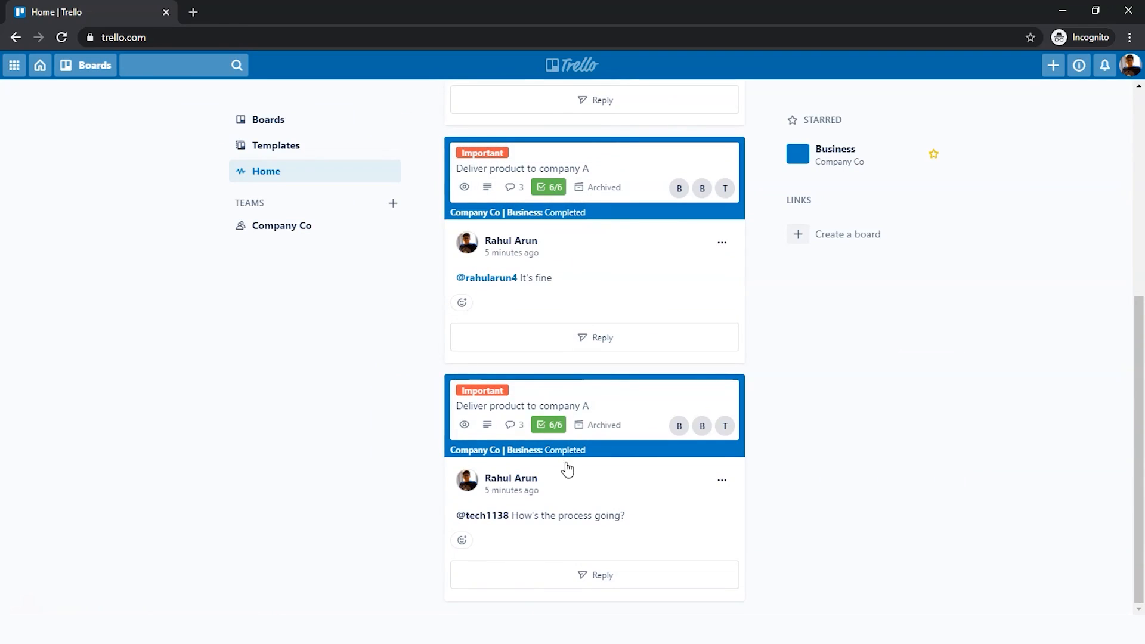
mouse_move(280, 145)
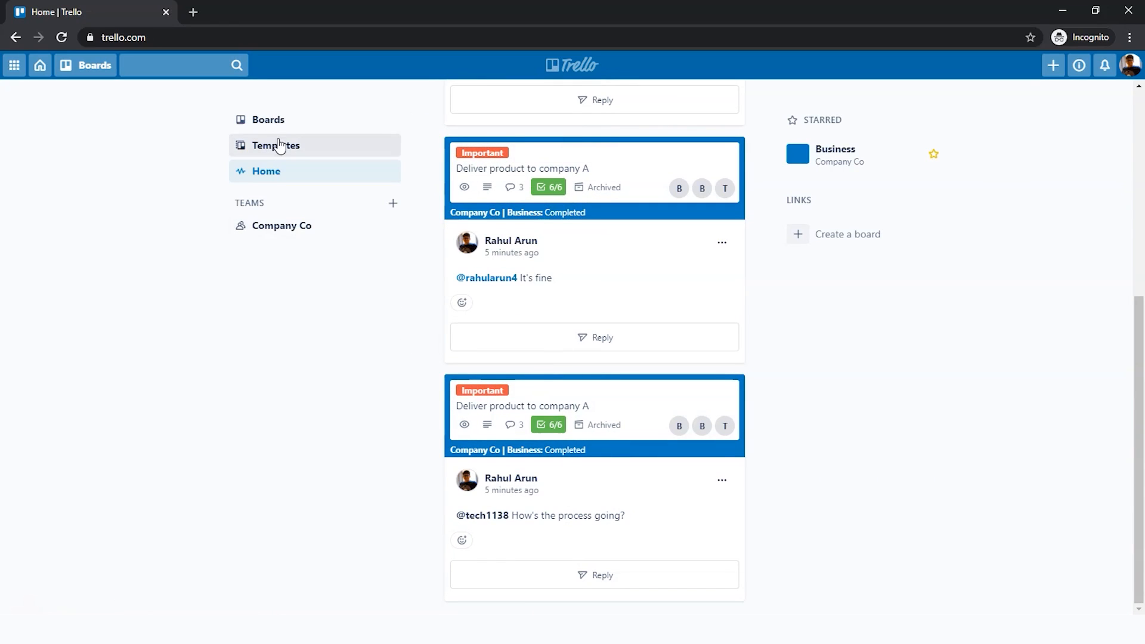
Open the Kanban Template from the gallery and scroll through its Backlog, Design and To Do preview
click(275, 145)
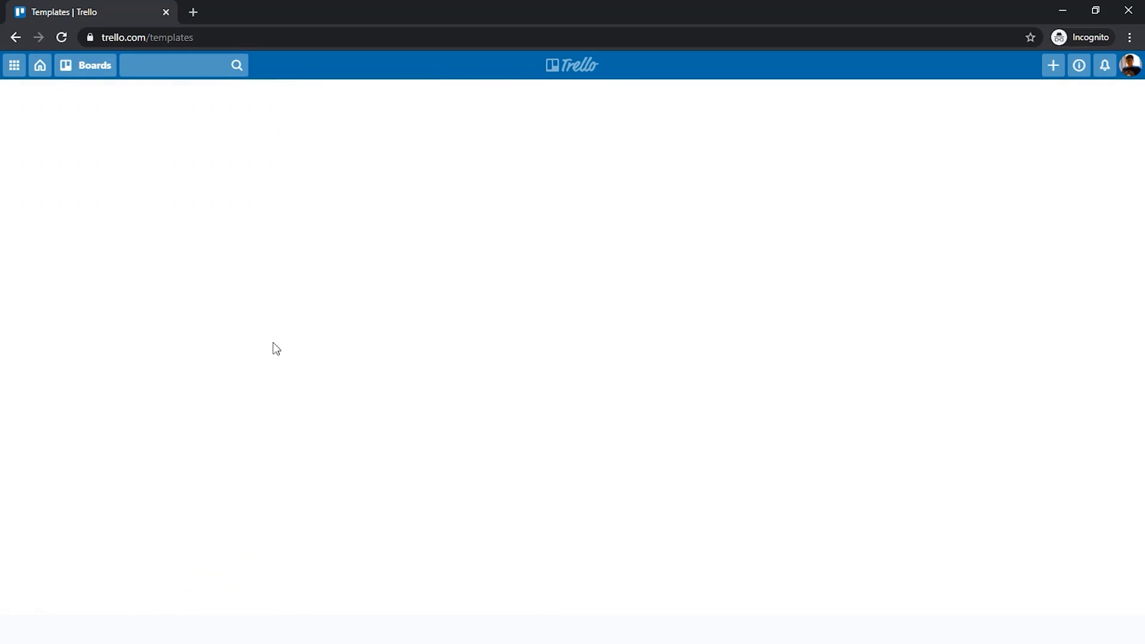
mouse_move(250, 205)
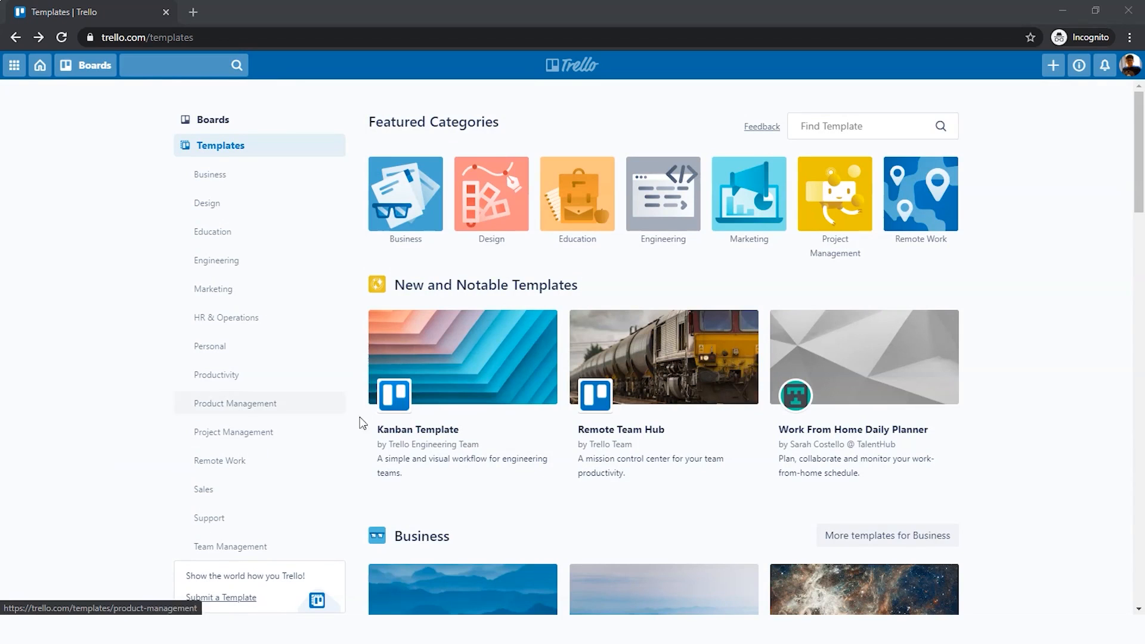
click(463, 358)
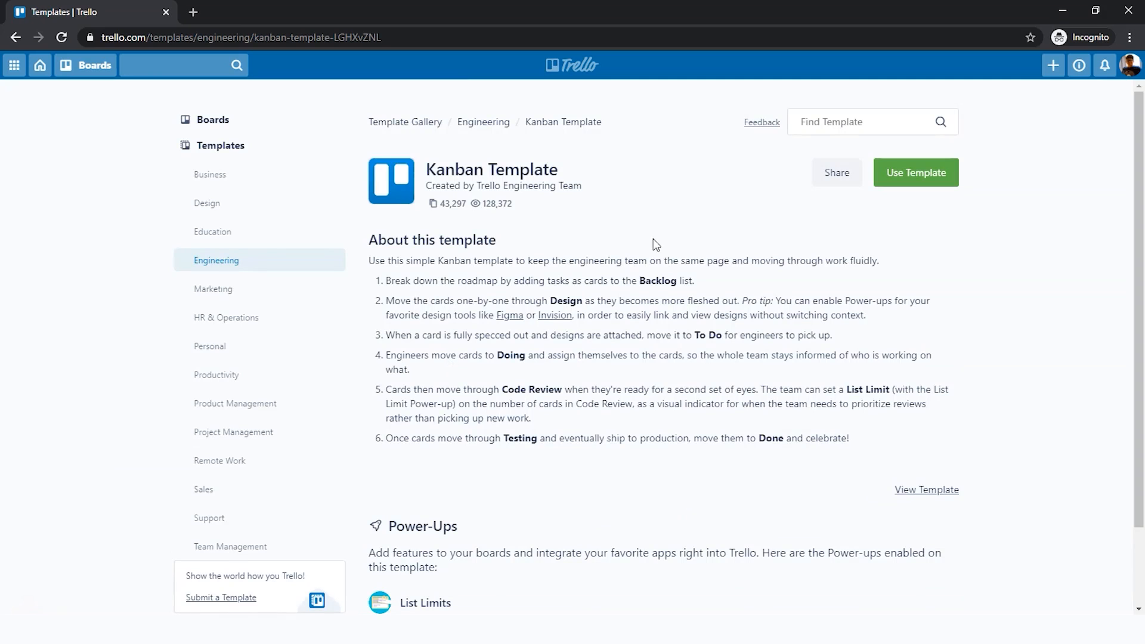
scroll(down, 3)
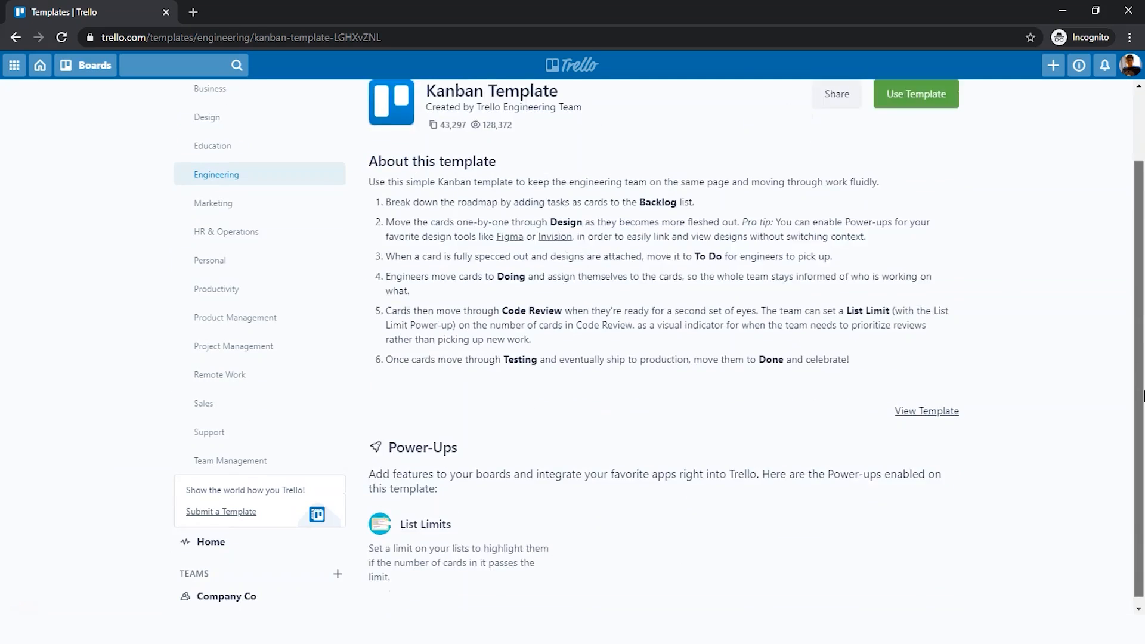
scroll(down, 3)
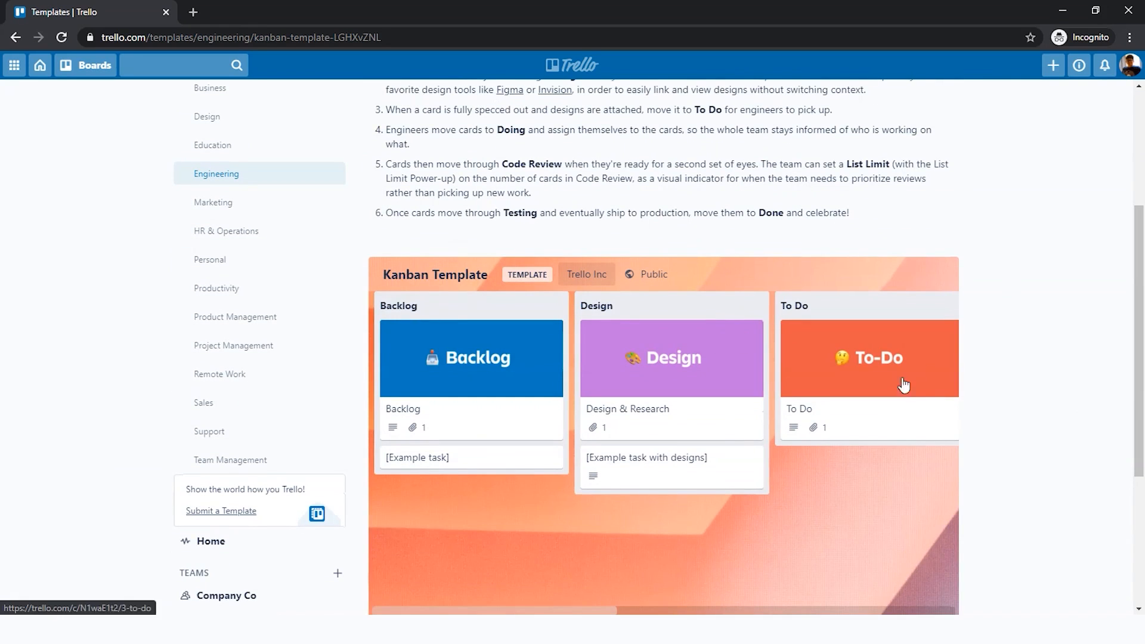